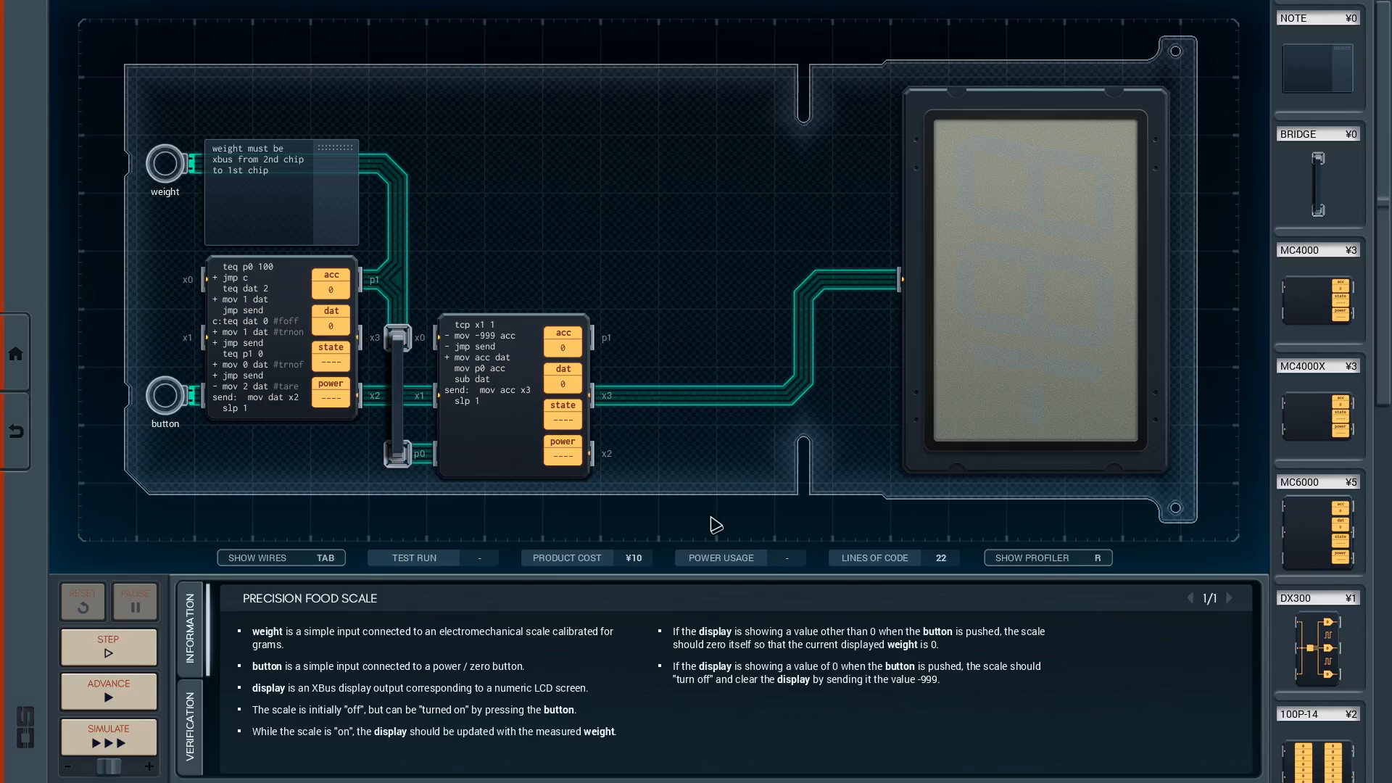
{"action": "mouse_move", "coordinate": [715, 521]}
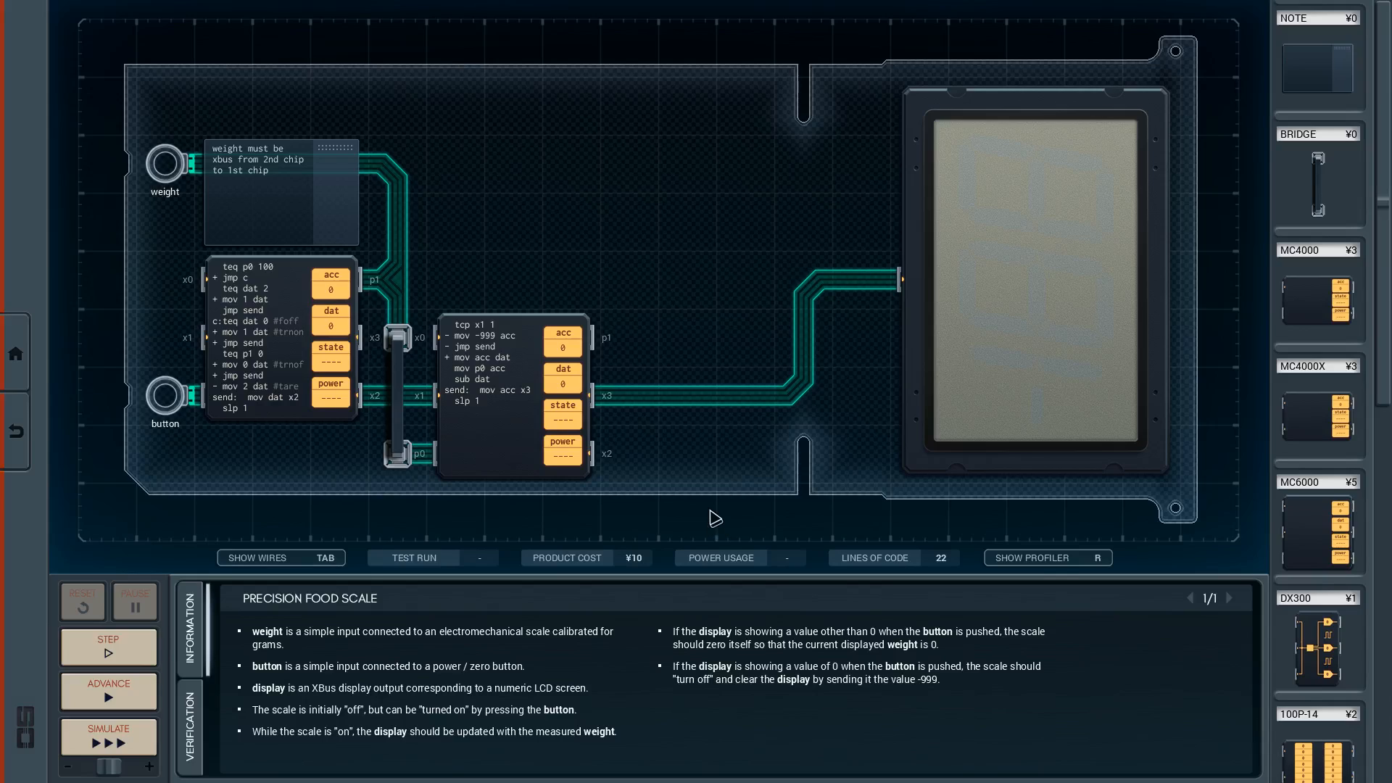
{"action": "mouse_move", "coordinate": [401, 515]}
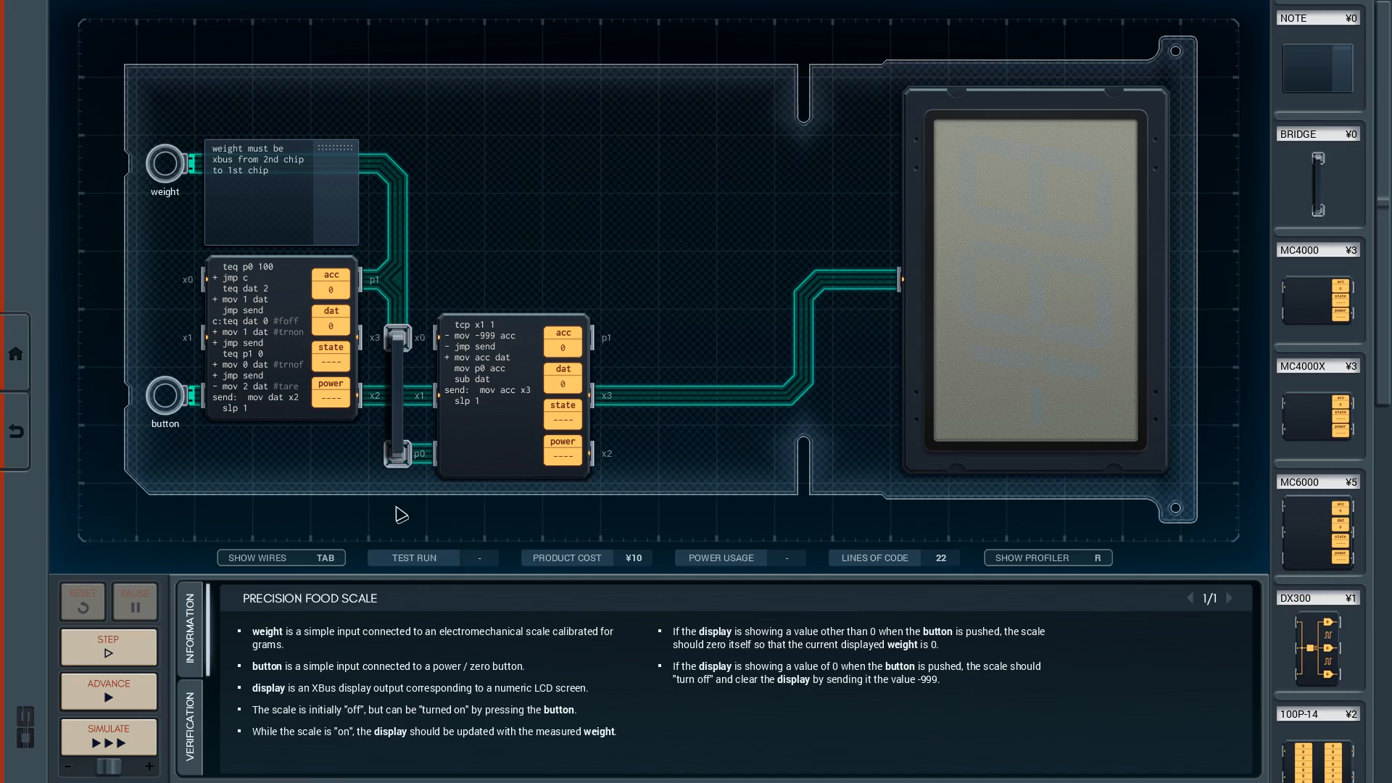
{"action": "mouse_move", "coordinate": [339, 486]}
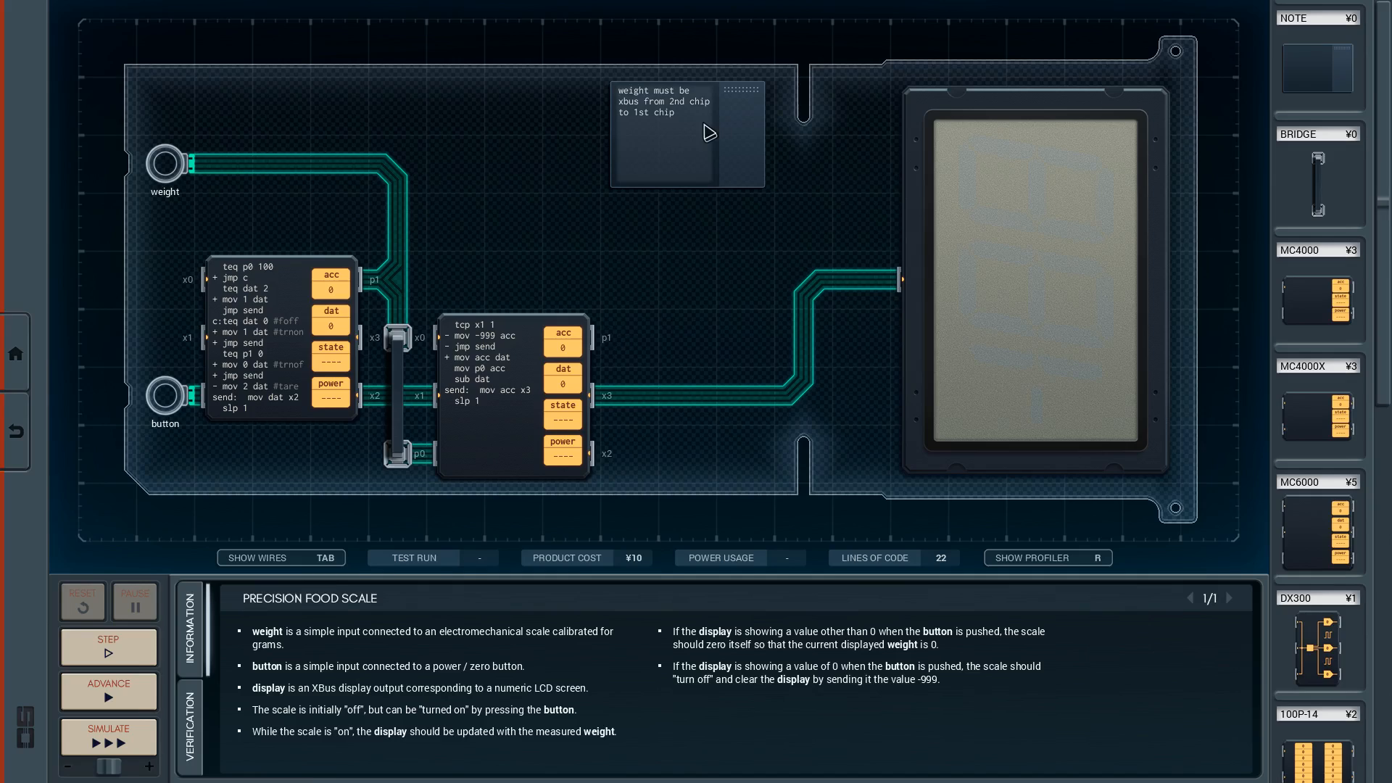
{"action": "mouse_move", "coordinate": [624, 419]}
{"action": "type", "text": "x0"}
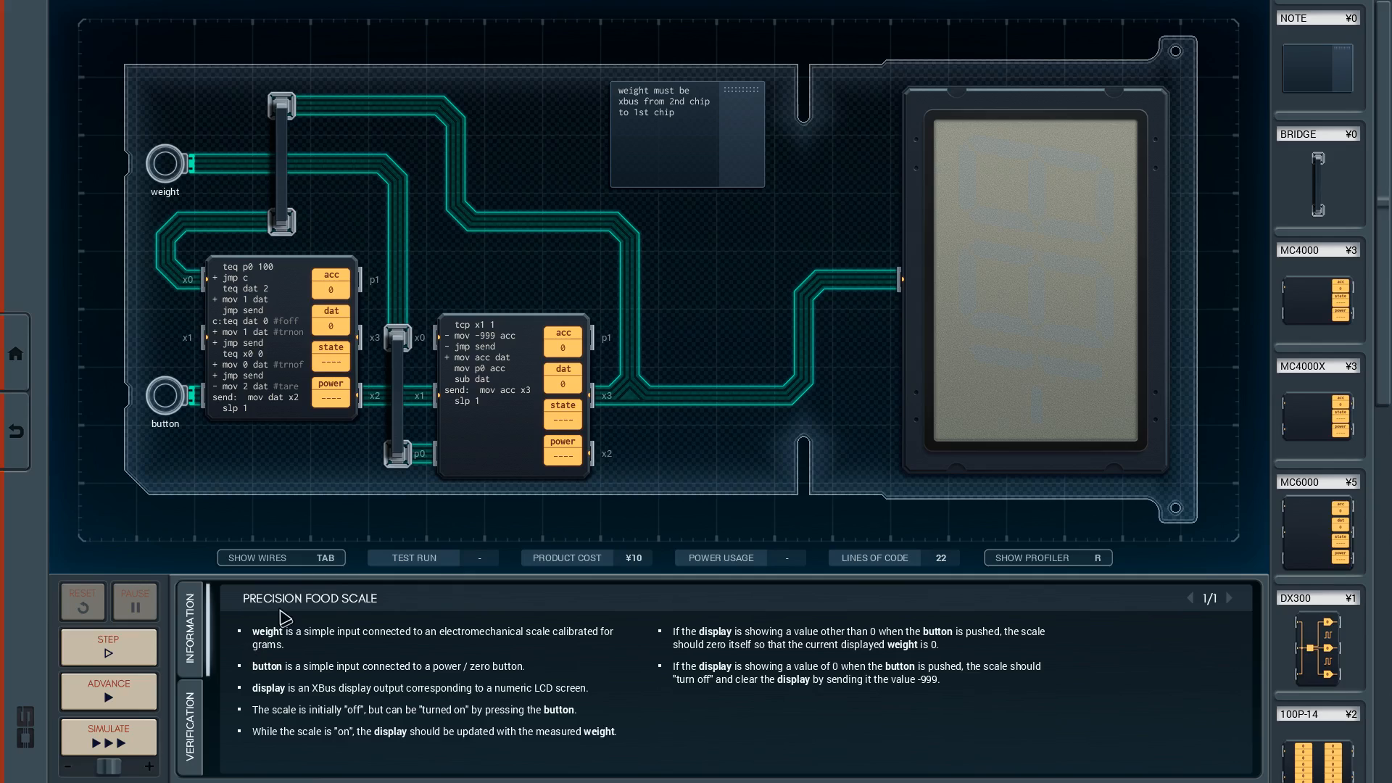
Step: Single-step the test run until the LCD display reads 0
{"action": "left_click", "coordinate": [109, 646]}
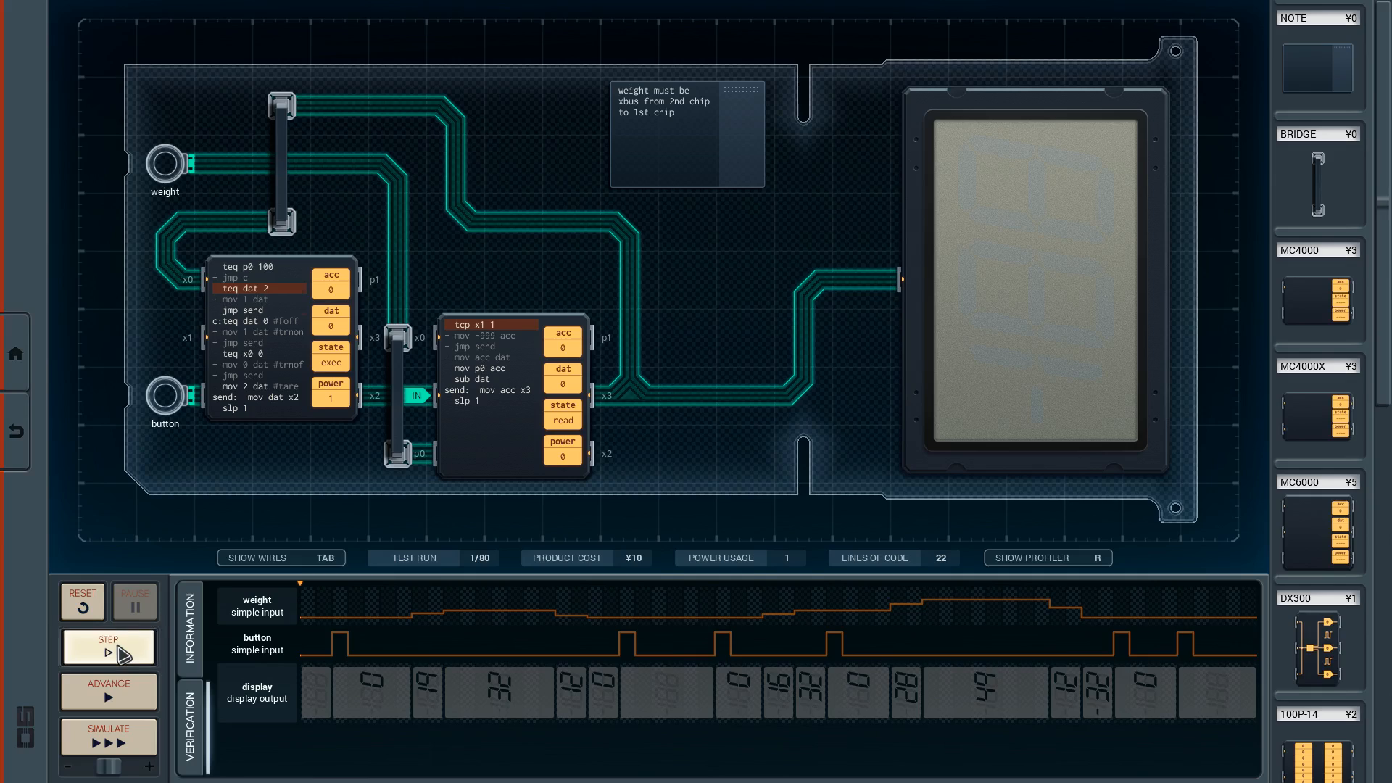
{"action": "left_click", "coordinate": [105, 646]}
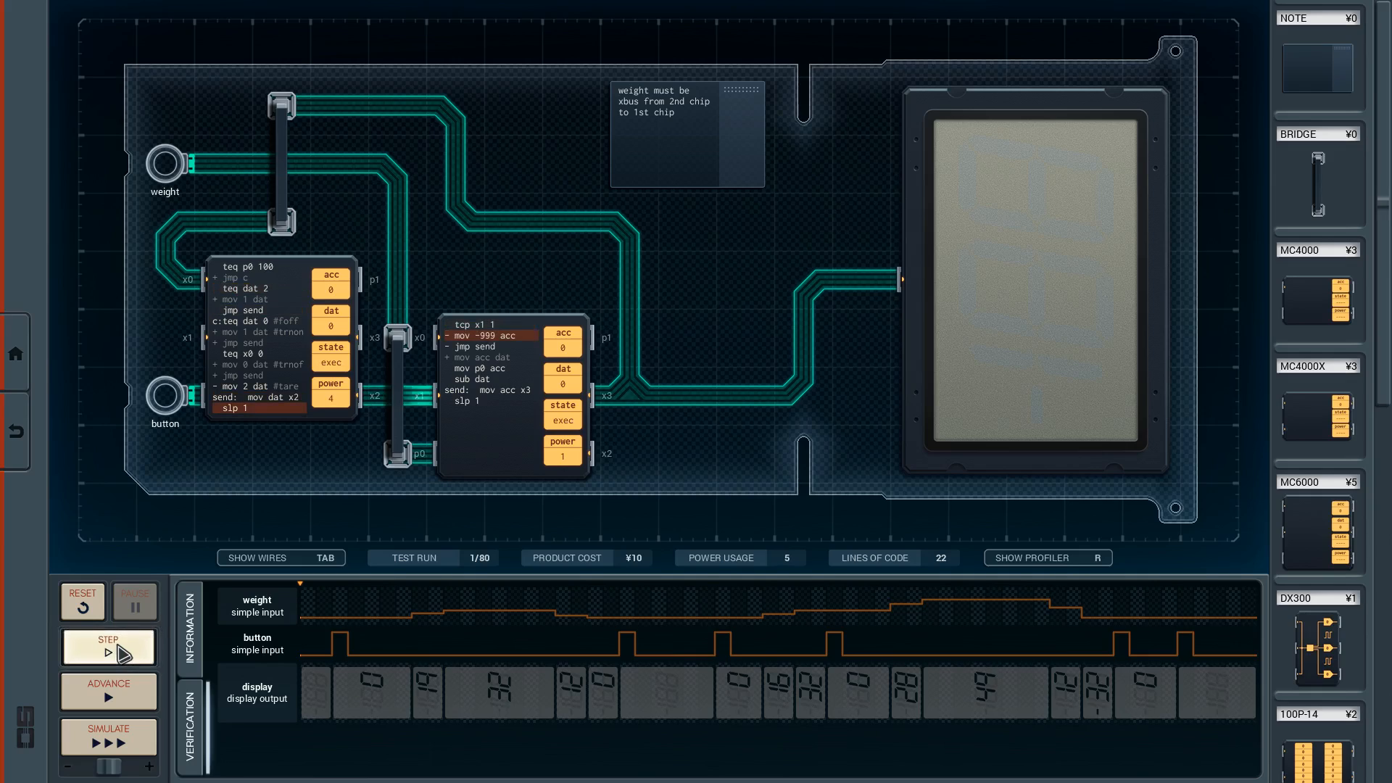
{"action": "left_click", "coordinate": [107, 647]}
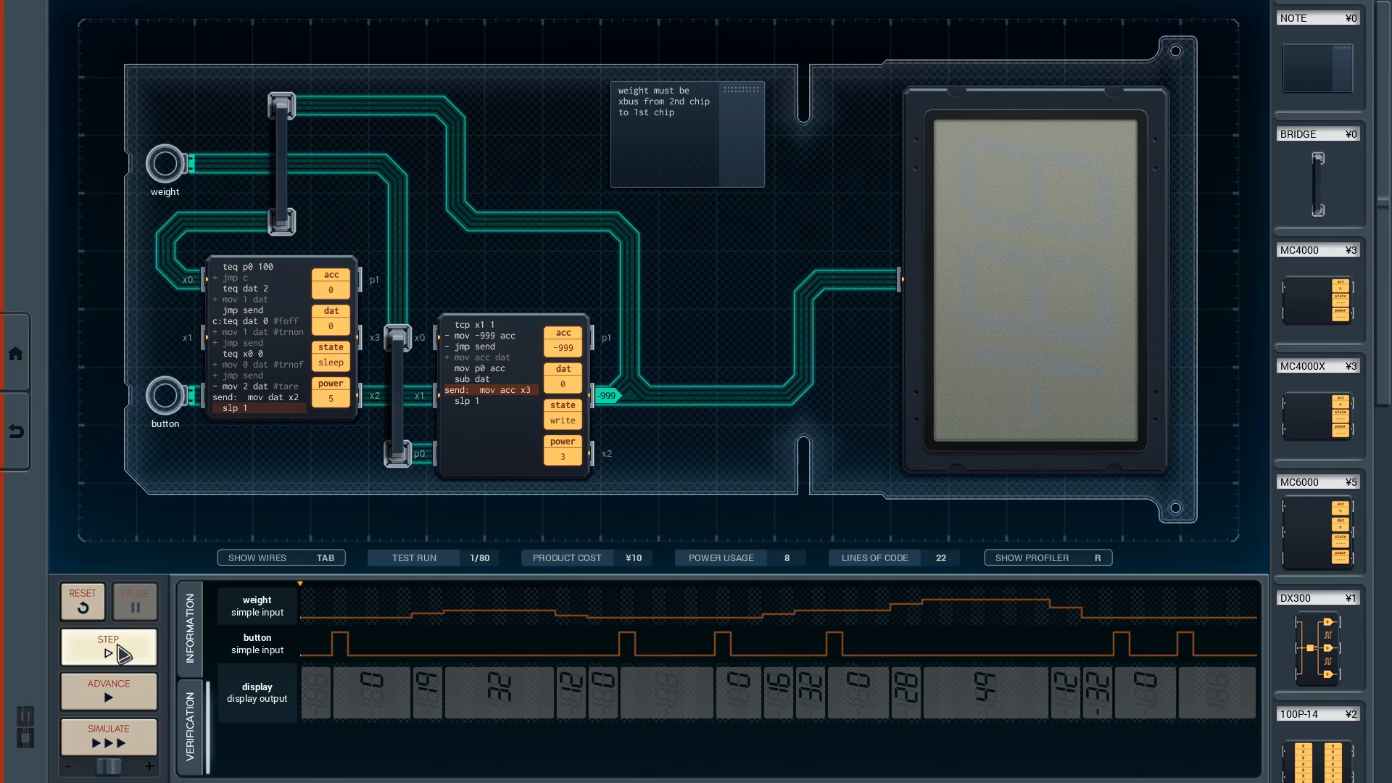
{"action": "left_click", "coordinate": [107, 647]}
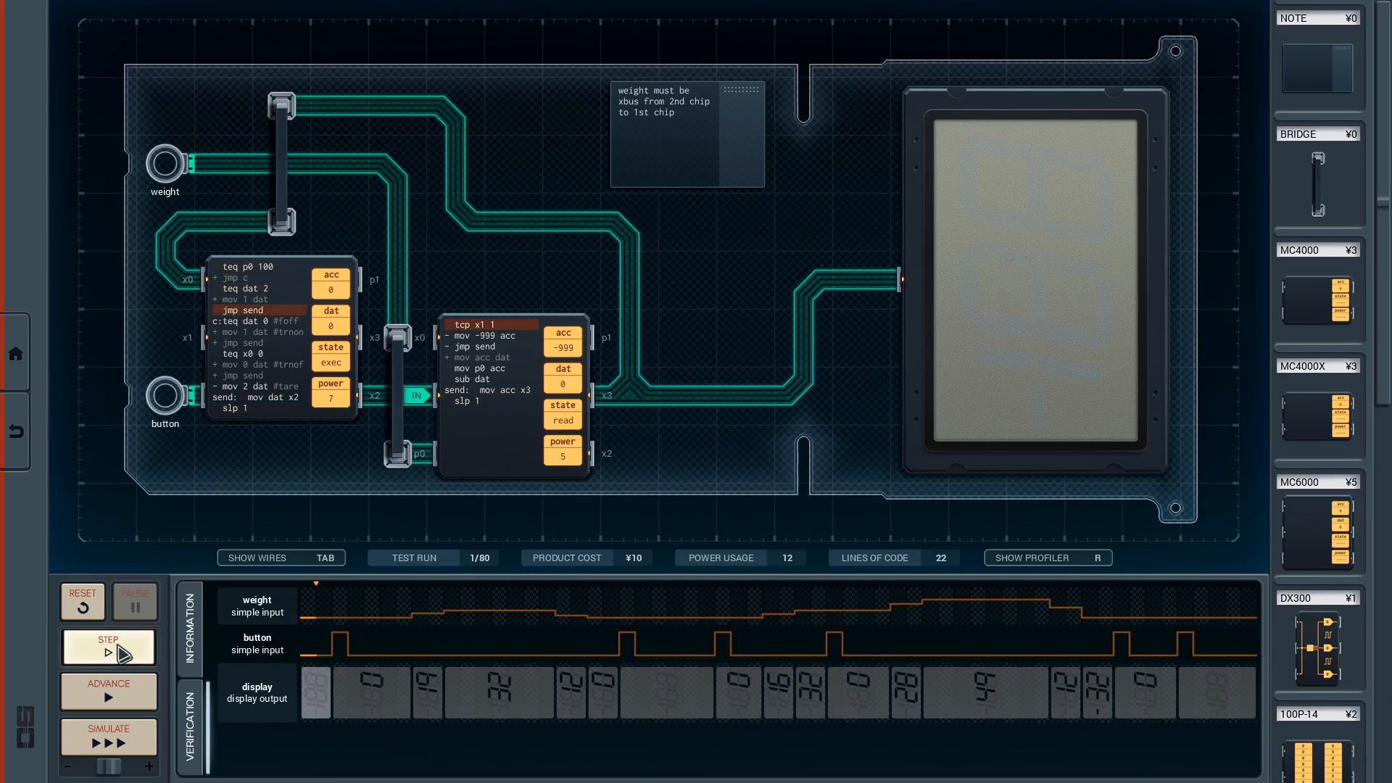
{"action": "left_click", "coordinate": [109, 647]}
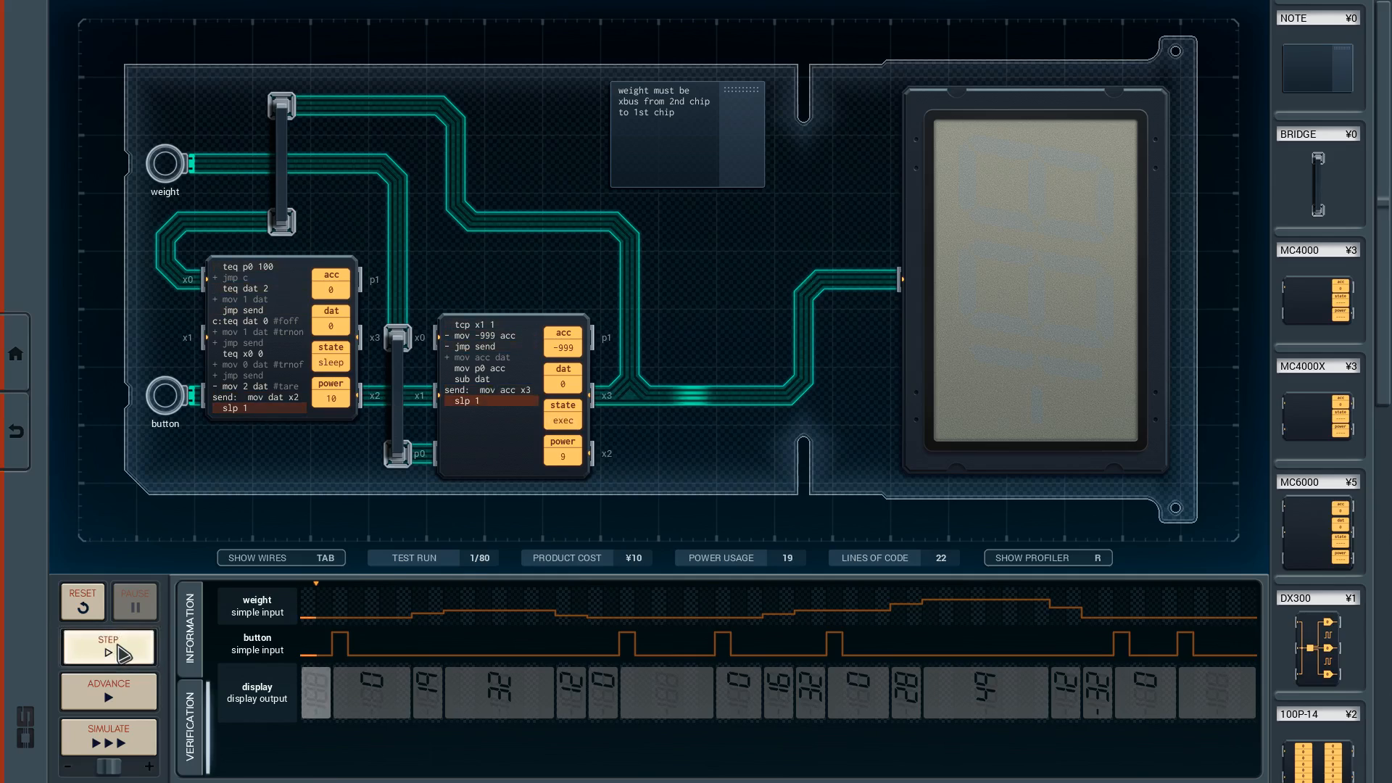
{"action": "left_click", "coordinate": [109, 646]}
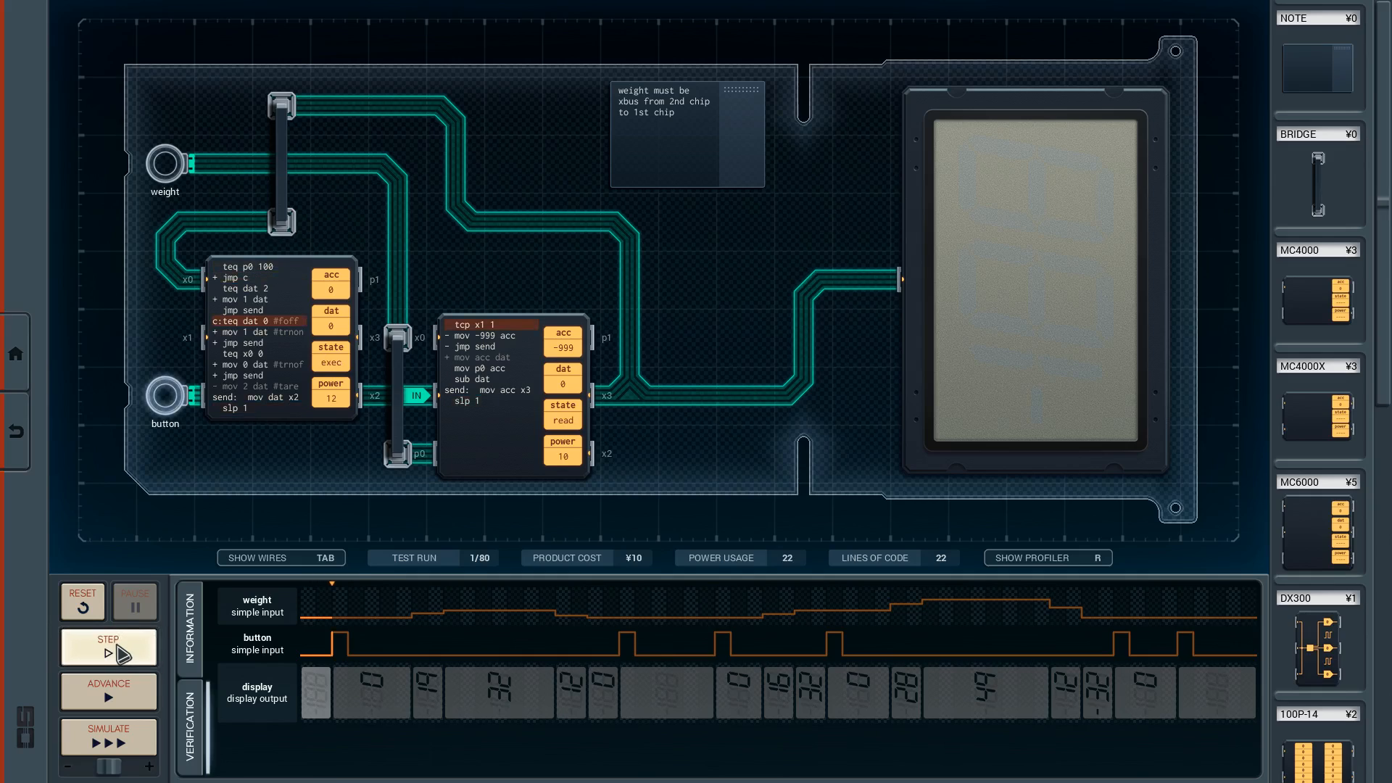
{"action": "left_click", "coordinate": [109, 646]}
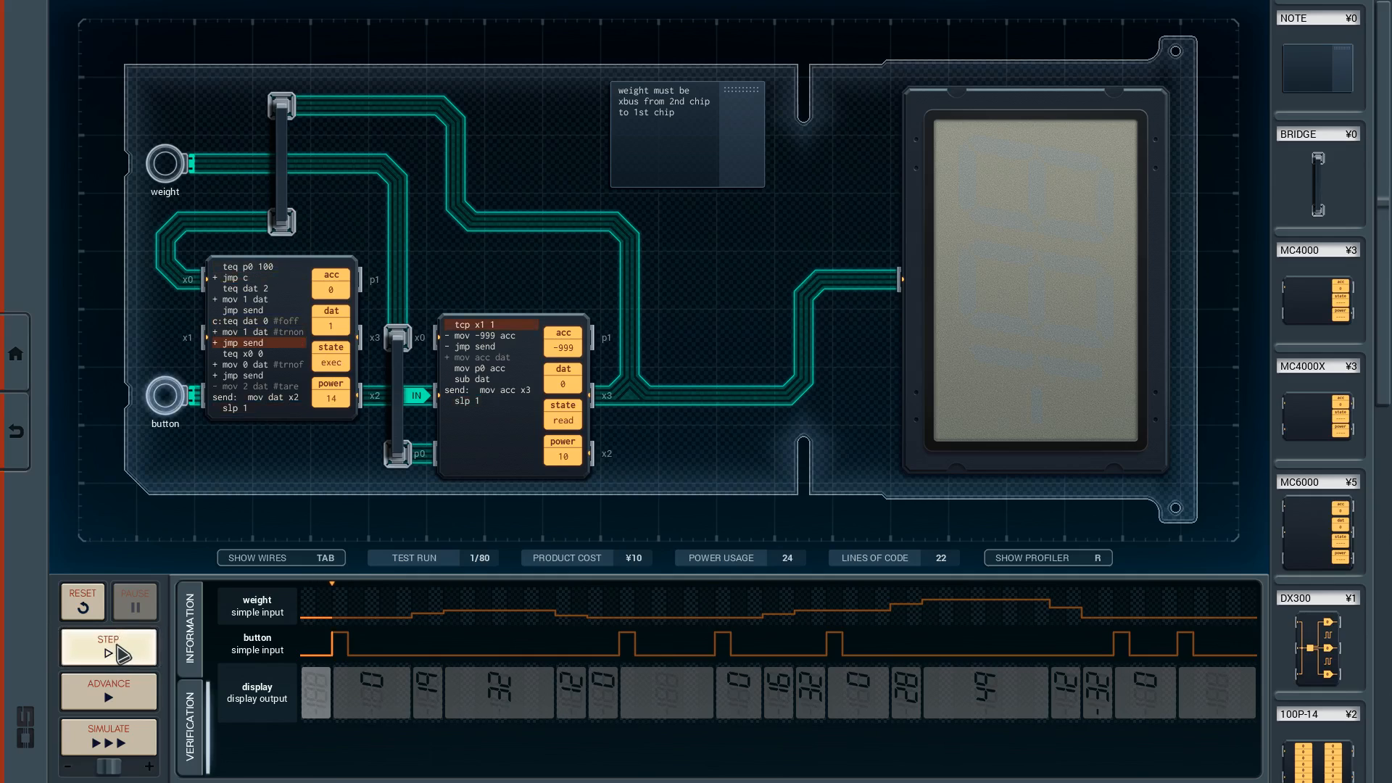
{"action": "left_click", "coordinate": [107, 647]}
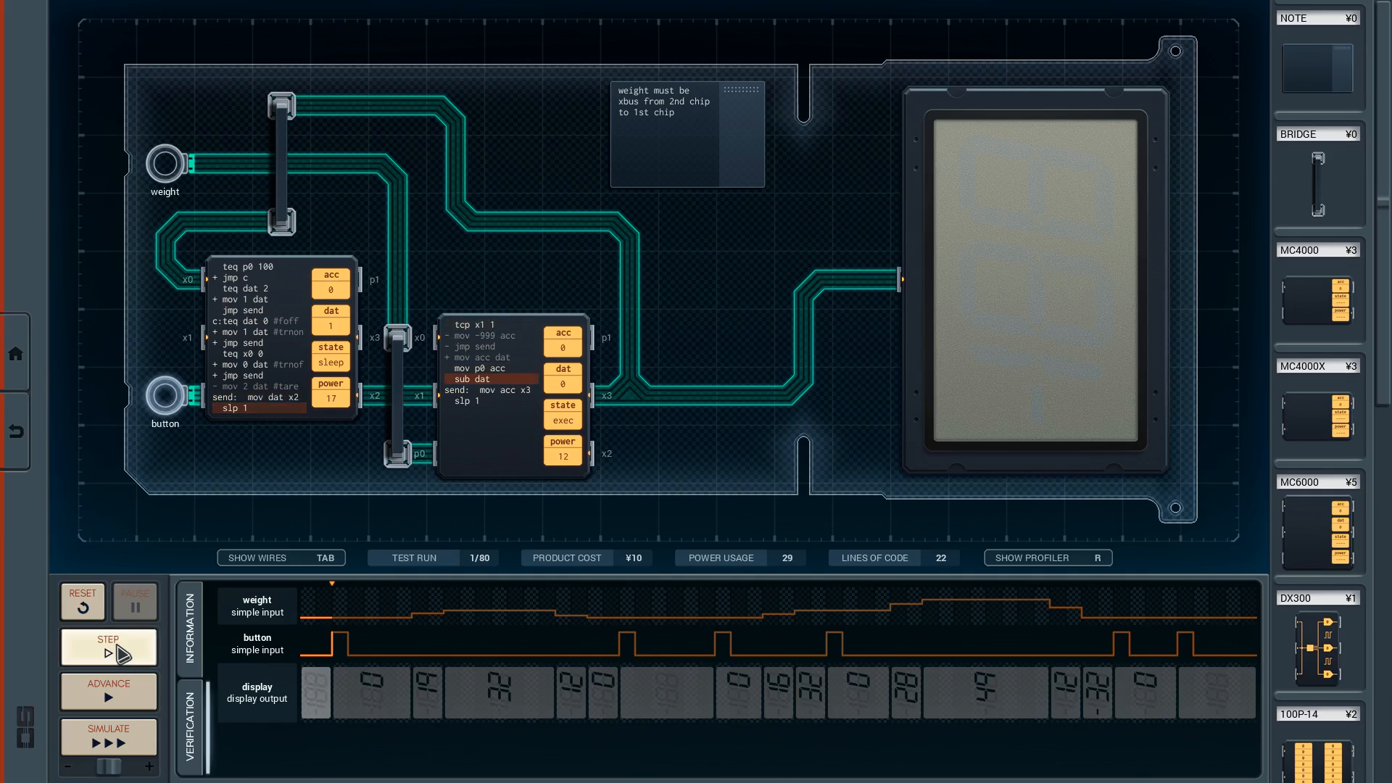
{"action": "left_click", "coordinate": [108, 647]}
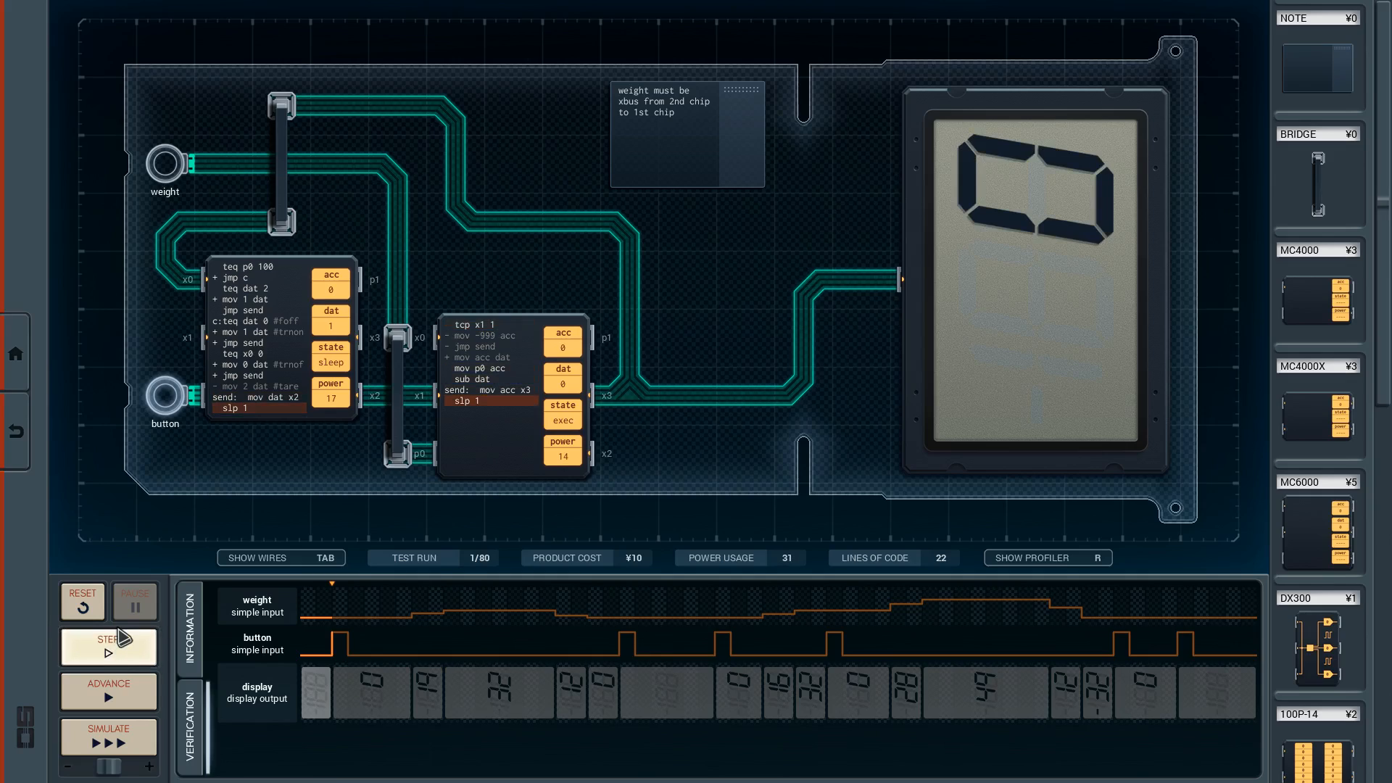
{"action": "left_click", "coordinate": [109, 647]}
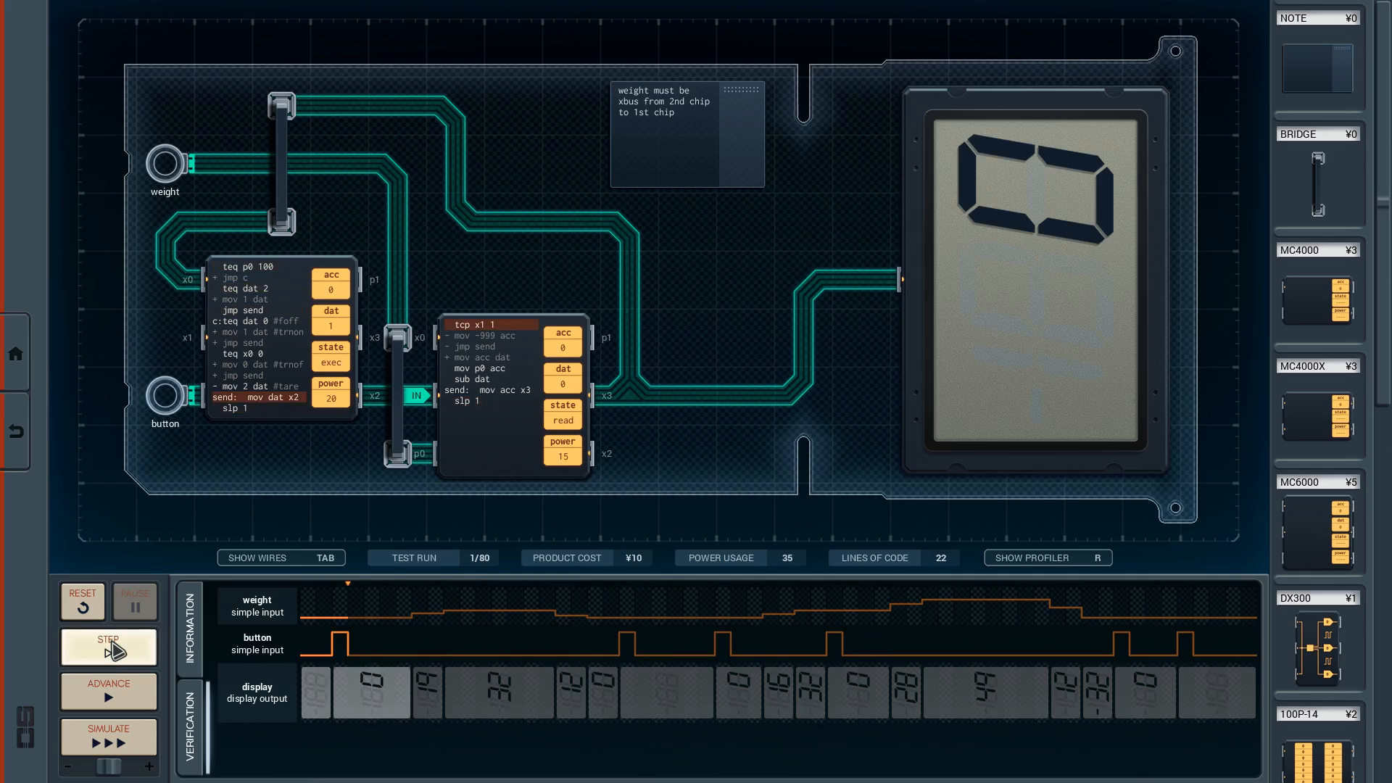
{"action": "left_click", "coordinate": [109, 647]}
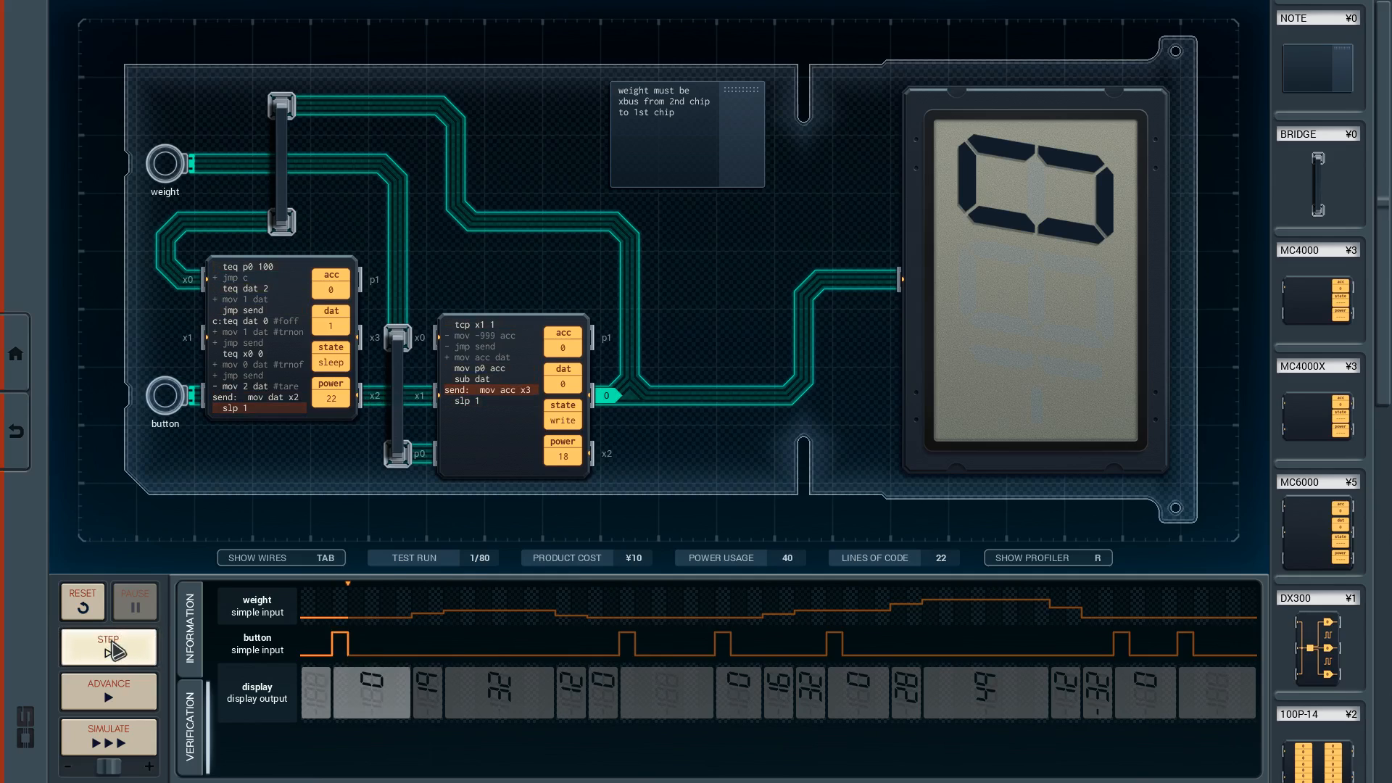
{"action": "left_click", "coordinate": [109, 647]}
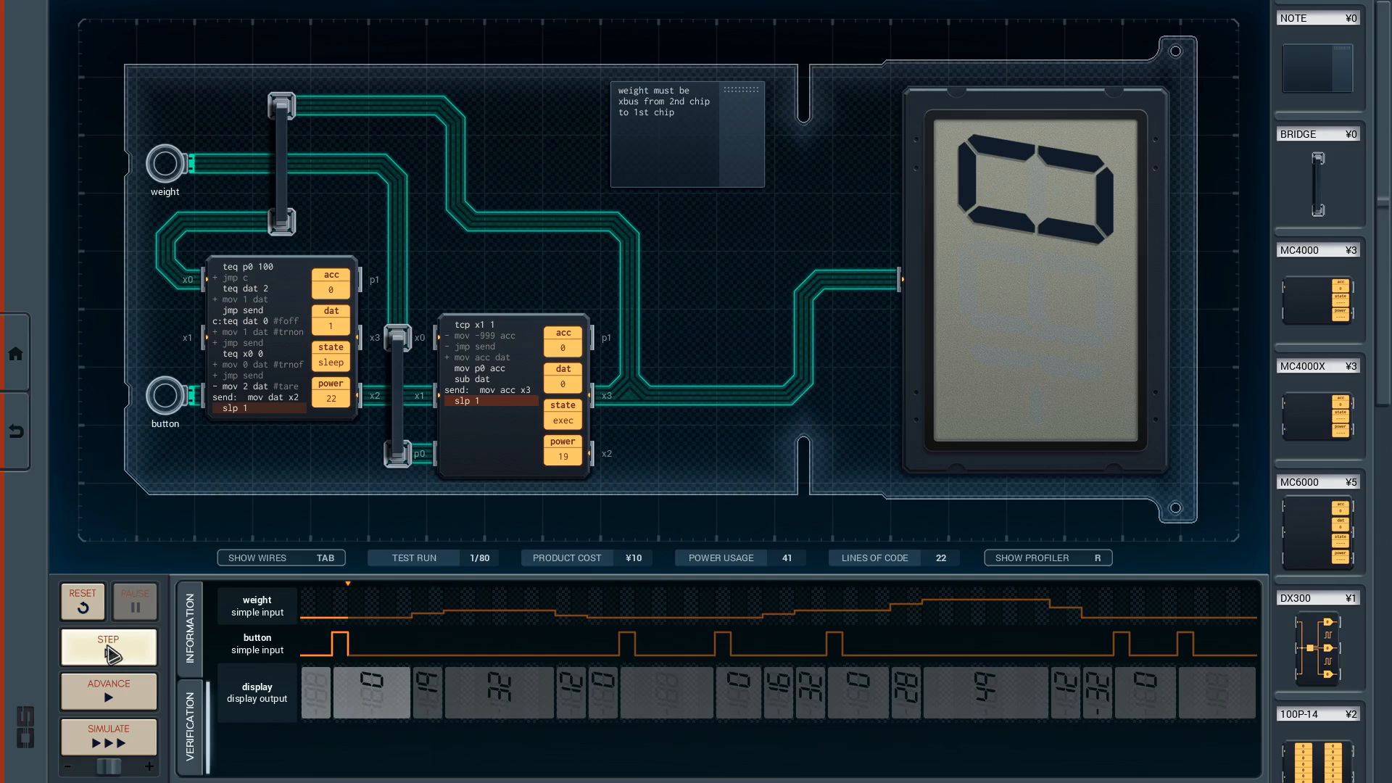
{"action": "left_click", "coordinate": [107, 647]}
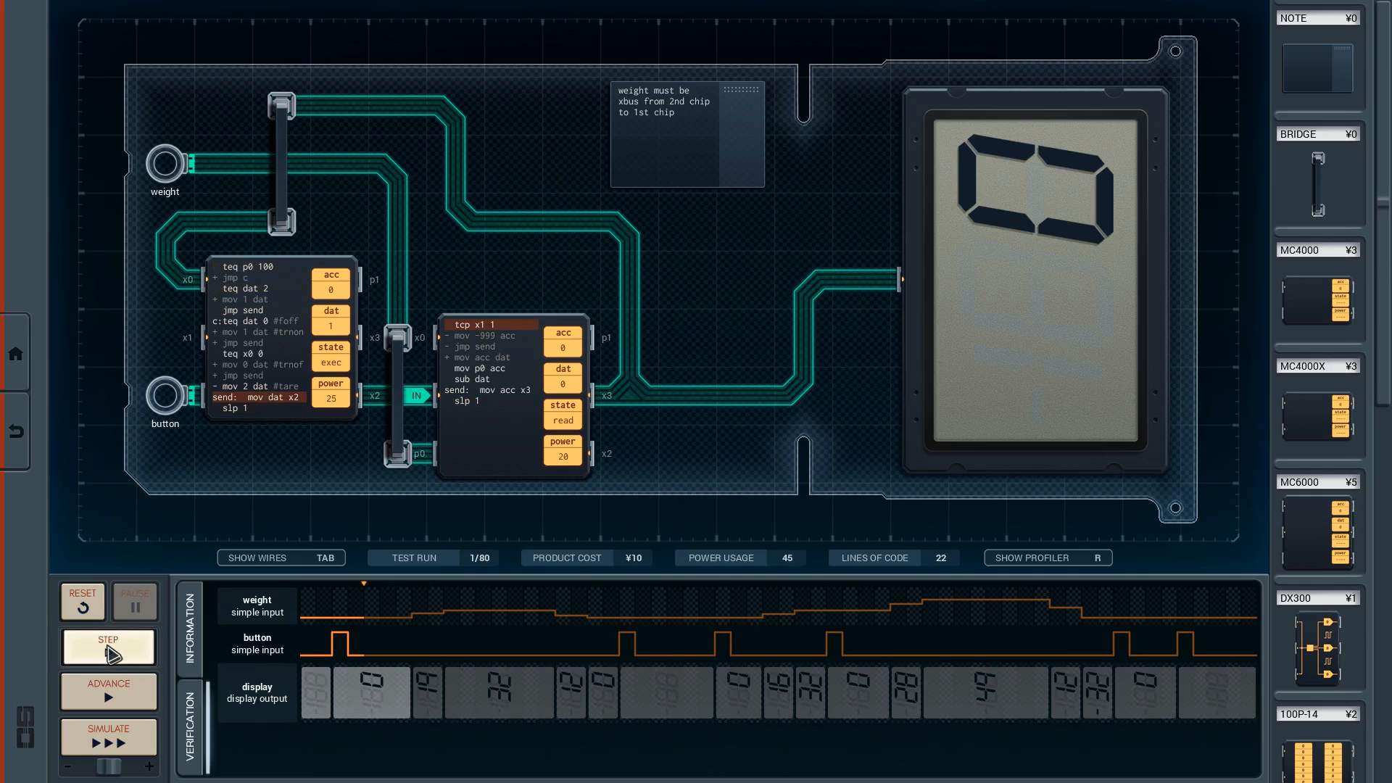
Step: Let the simulation run continuously with Simulate
{"action": "left_click", "coordinate": [107, 739]}
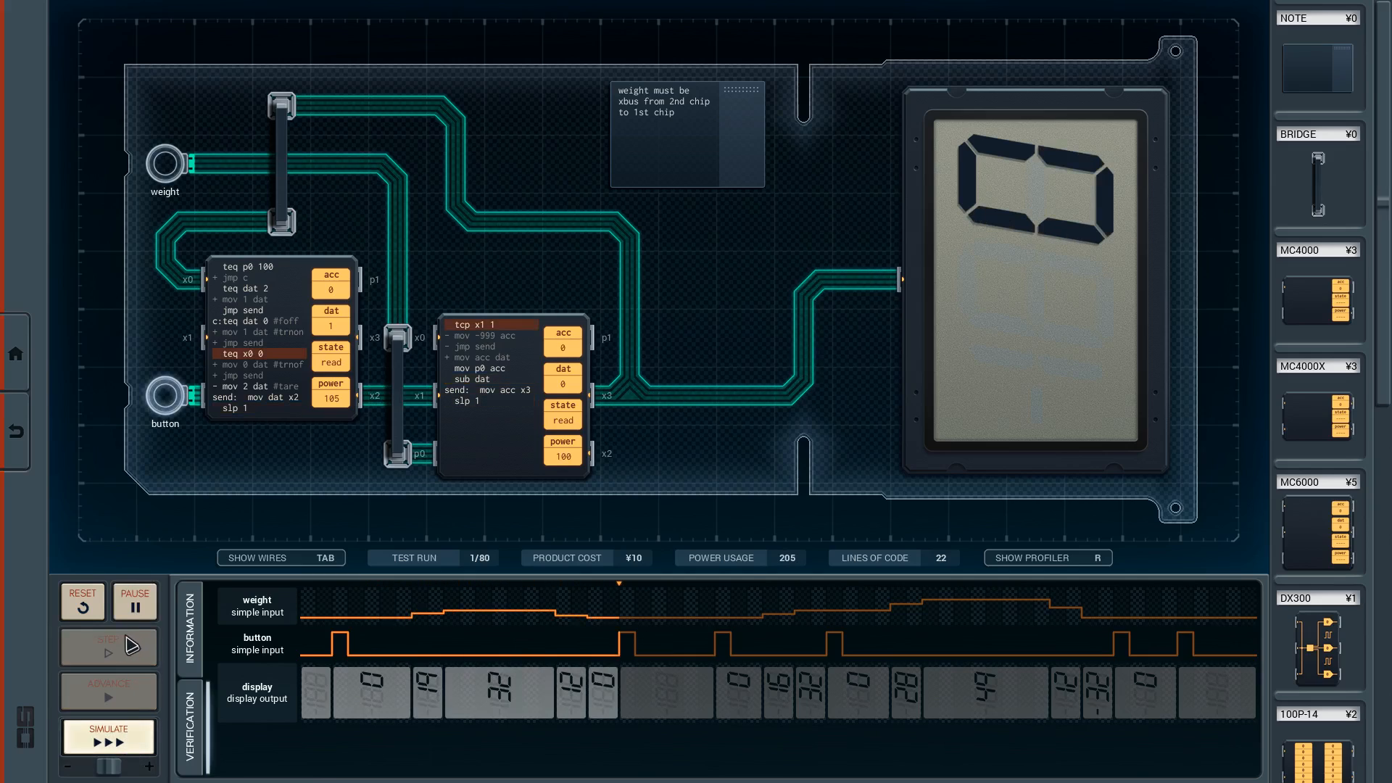
Step: Pause the stalled run with both chips blocked on reads and reset it to the start
{"action": "left_click", "coordinate": [132, 646]}
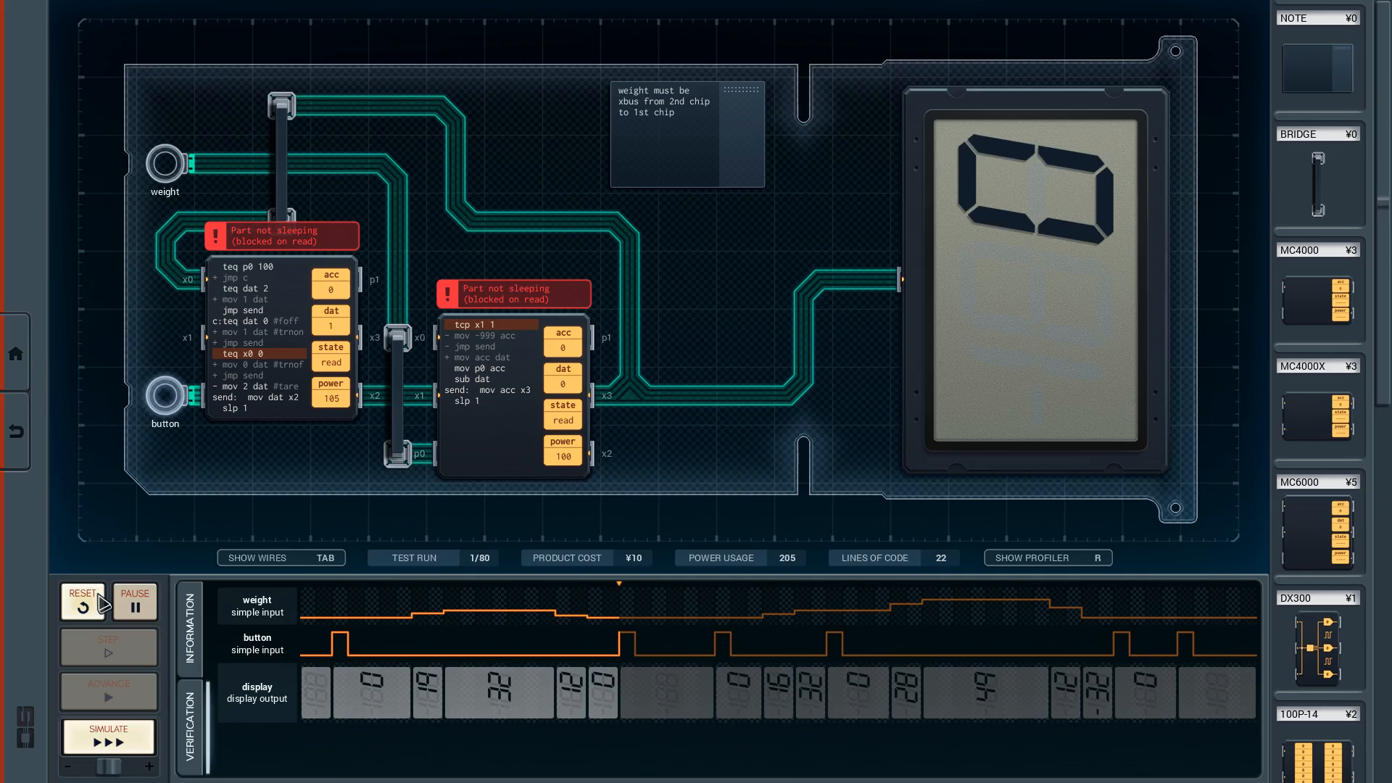
{"action": "mouse_move", "coordinate": [89, 602]}
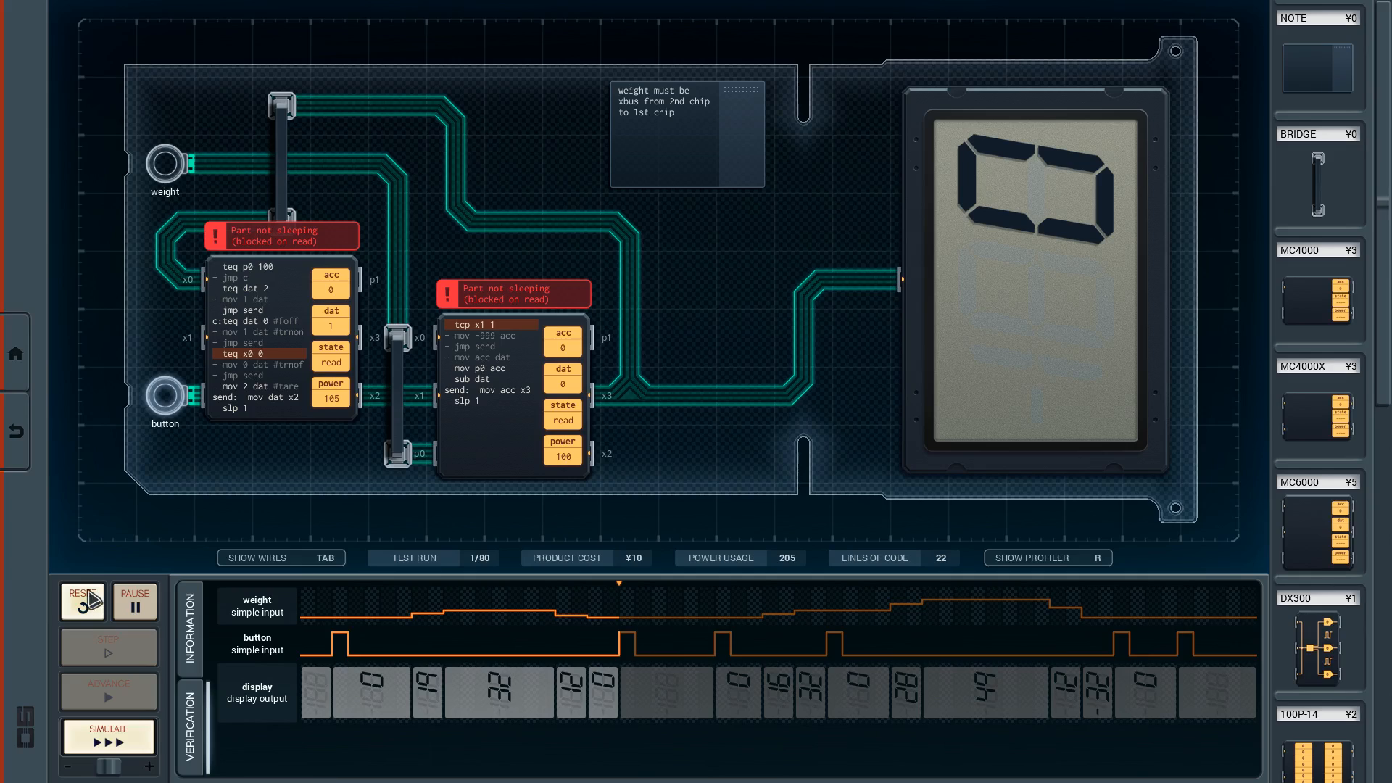
{"action": "left_click", "coordinate": [81, 600]}
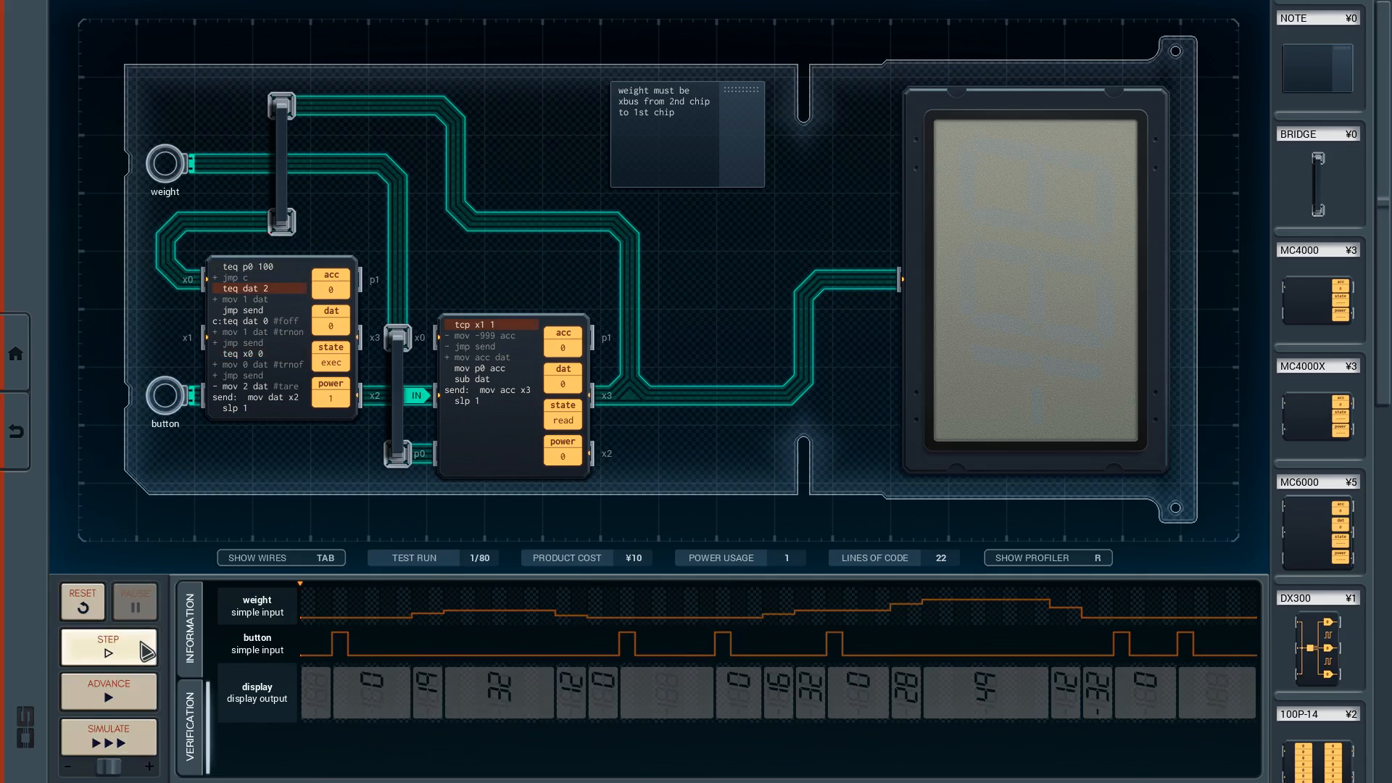
Step: Single-step both MC6000 programs until the display shows 19
{"action": "left_click", "coordinate": [108, 647]}
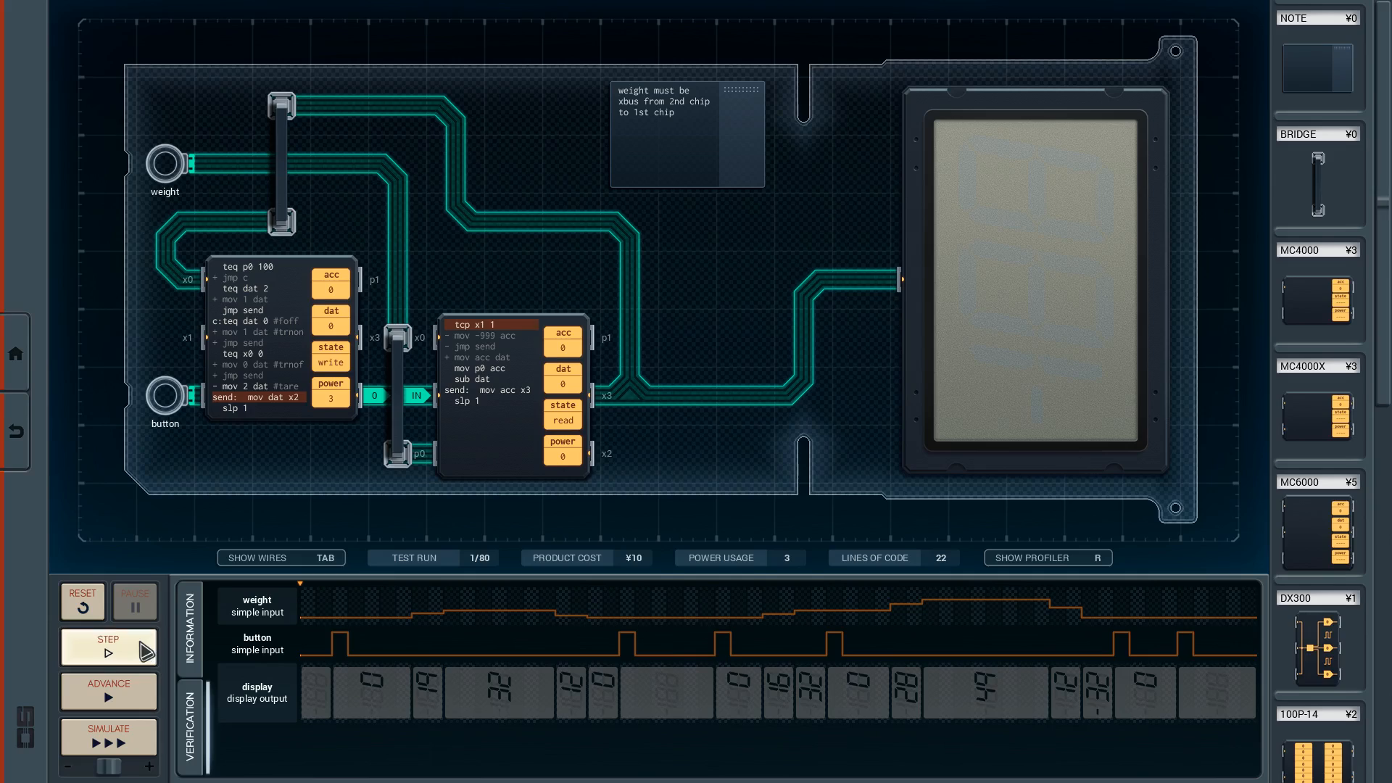
{"action": "left_click", "coordinate": [106, 647]}
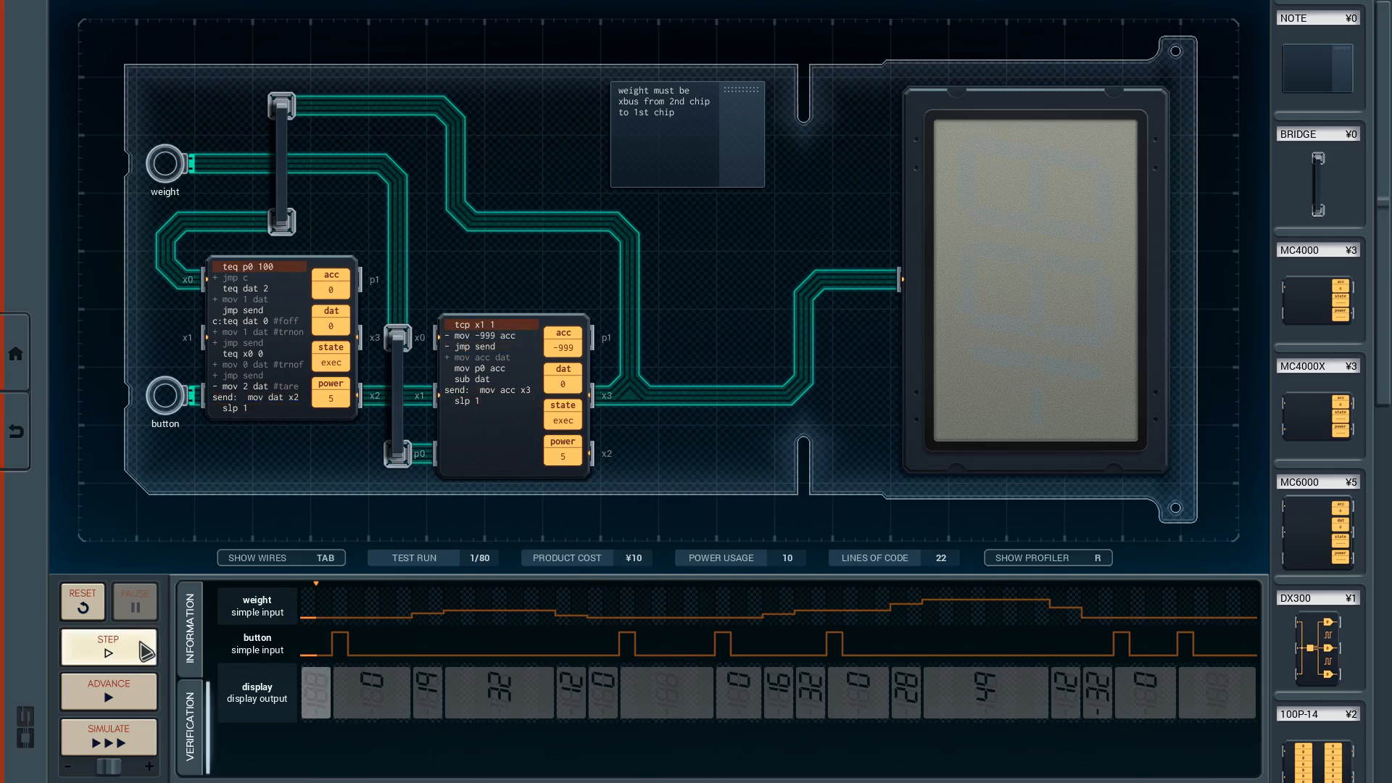
{"action": "left_click", "coordinate": [109, 647]}
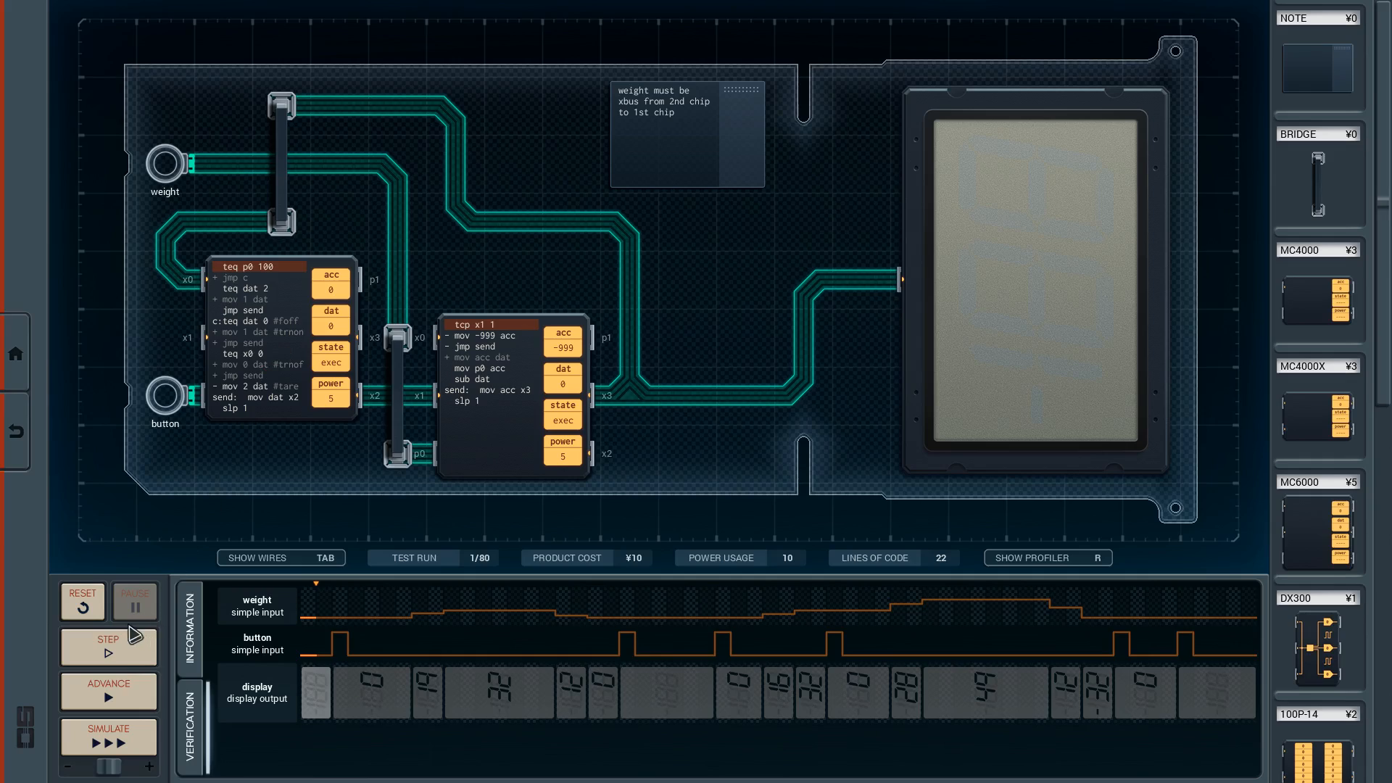
{"action": "left_click", "coordinate": [106, 647]}
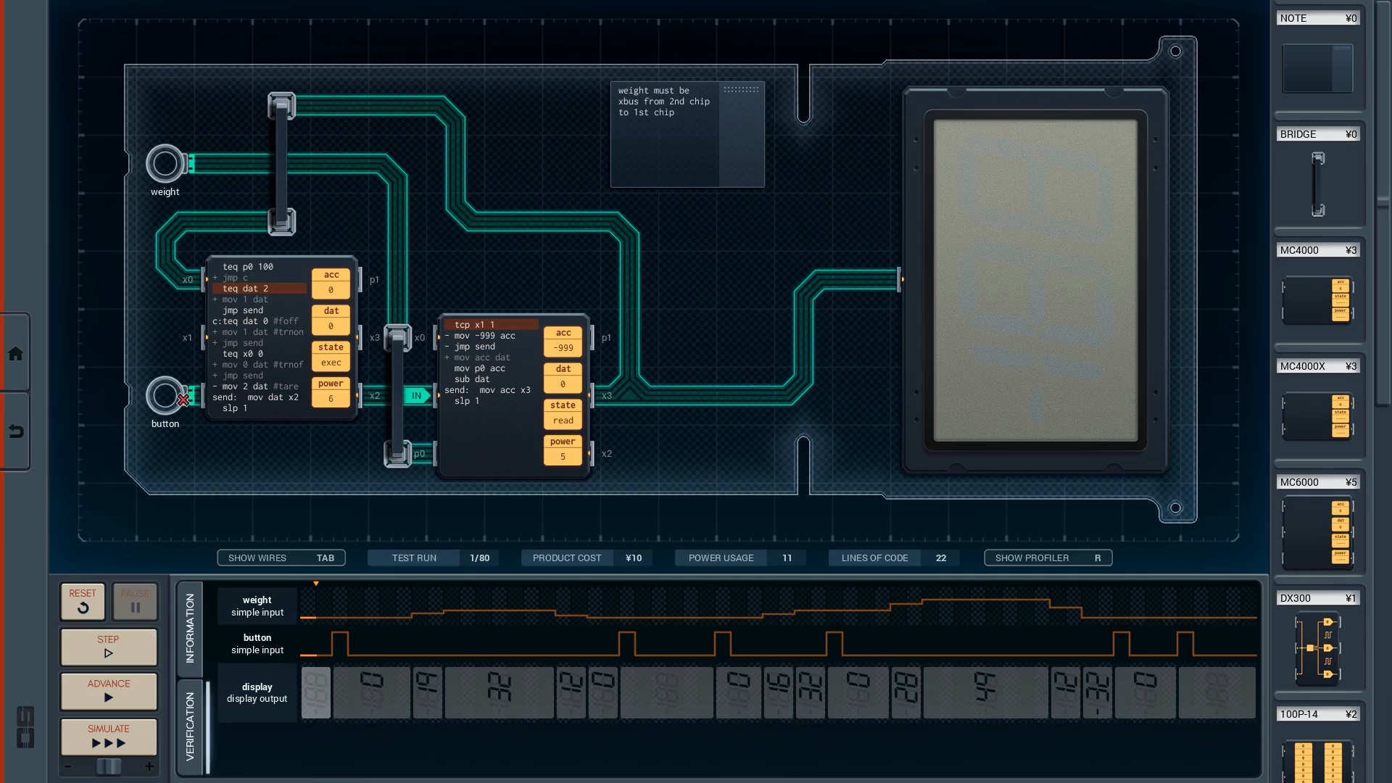
{"action": "left_click", "coordinate": [105, 647]}
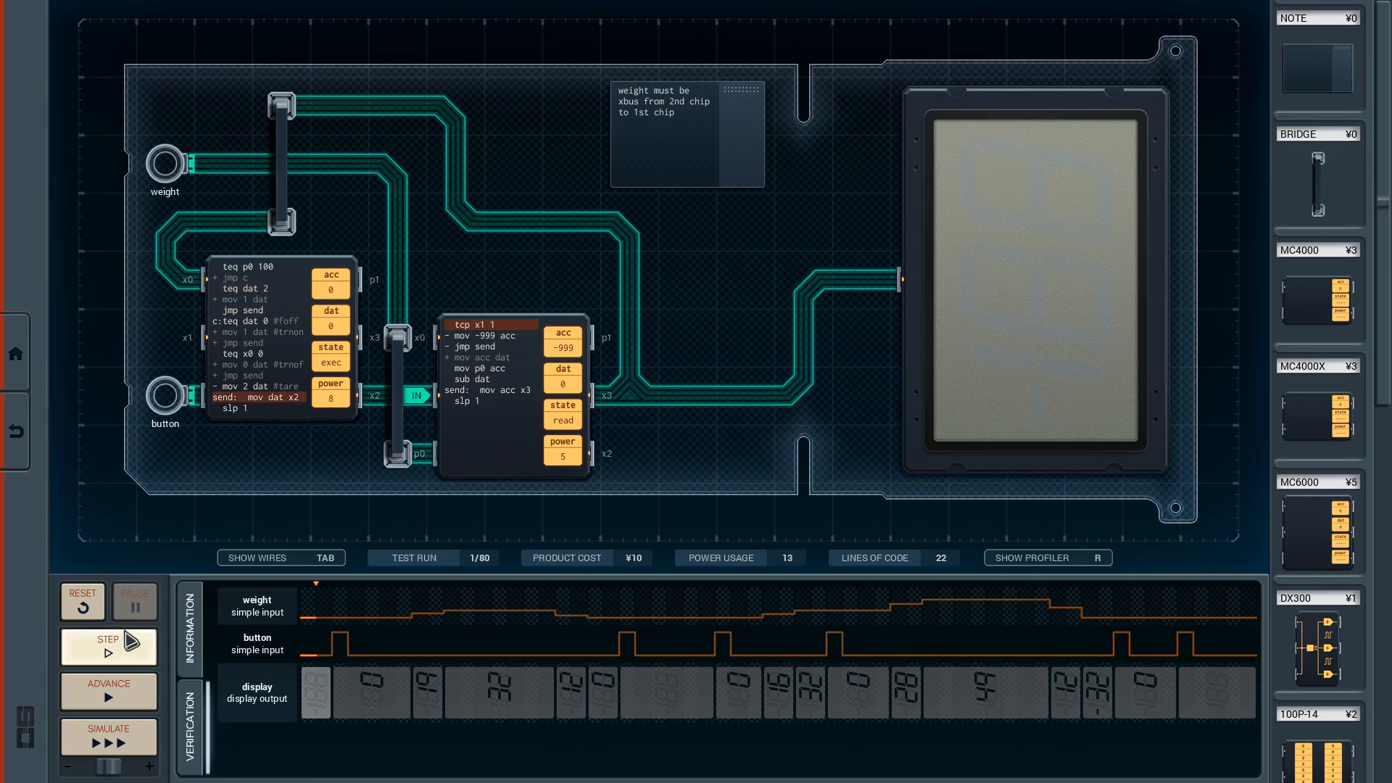
{"action": "left_click", "coordinate": [106, 647]}
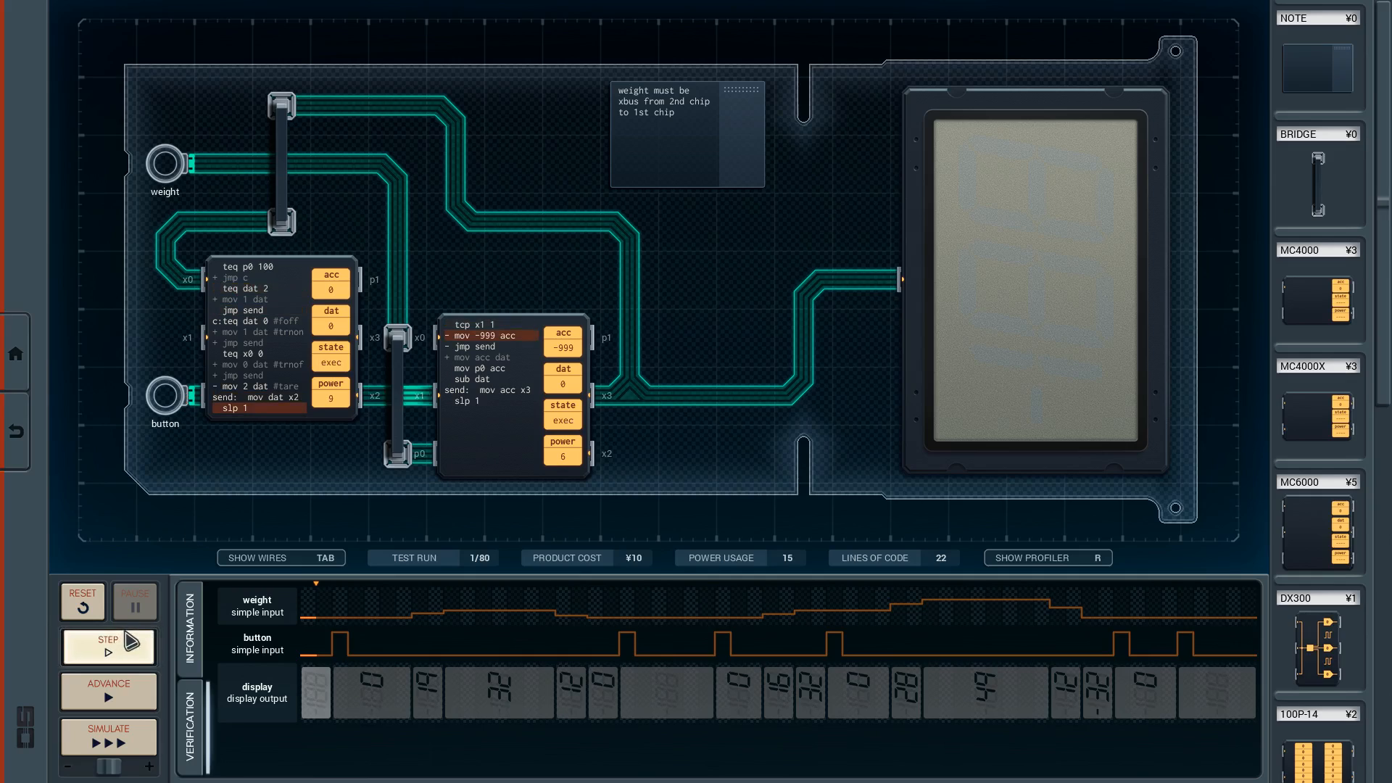
{"action": "left_click", "coordinate": [106, 646]}
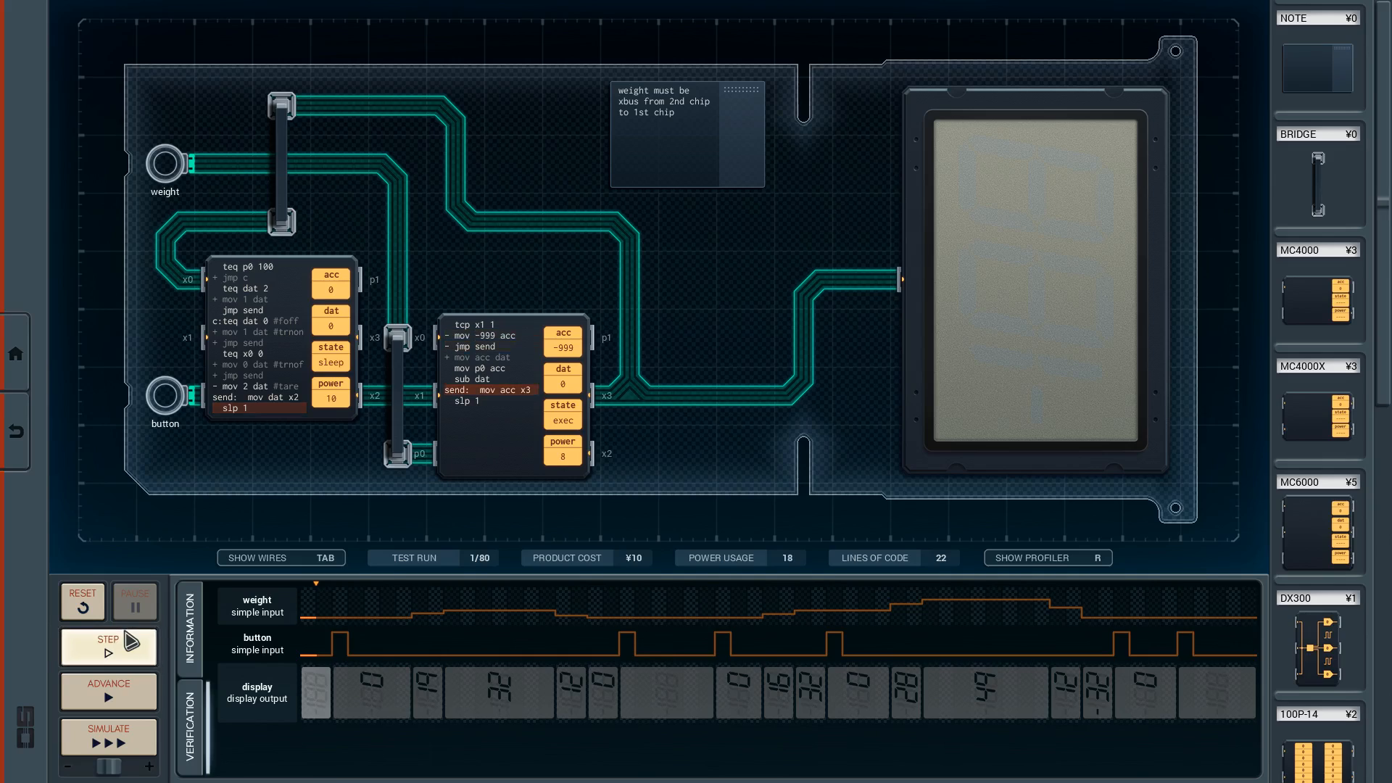
{"action": "left_click", "coordinate": [107, 647]}
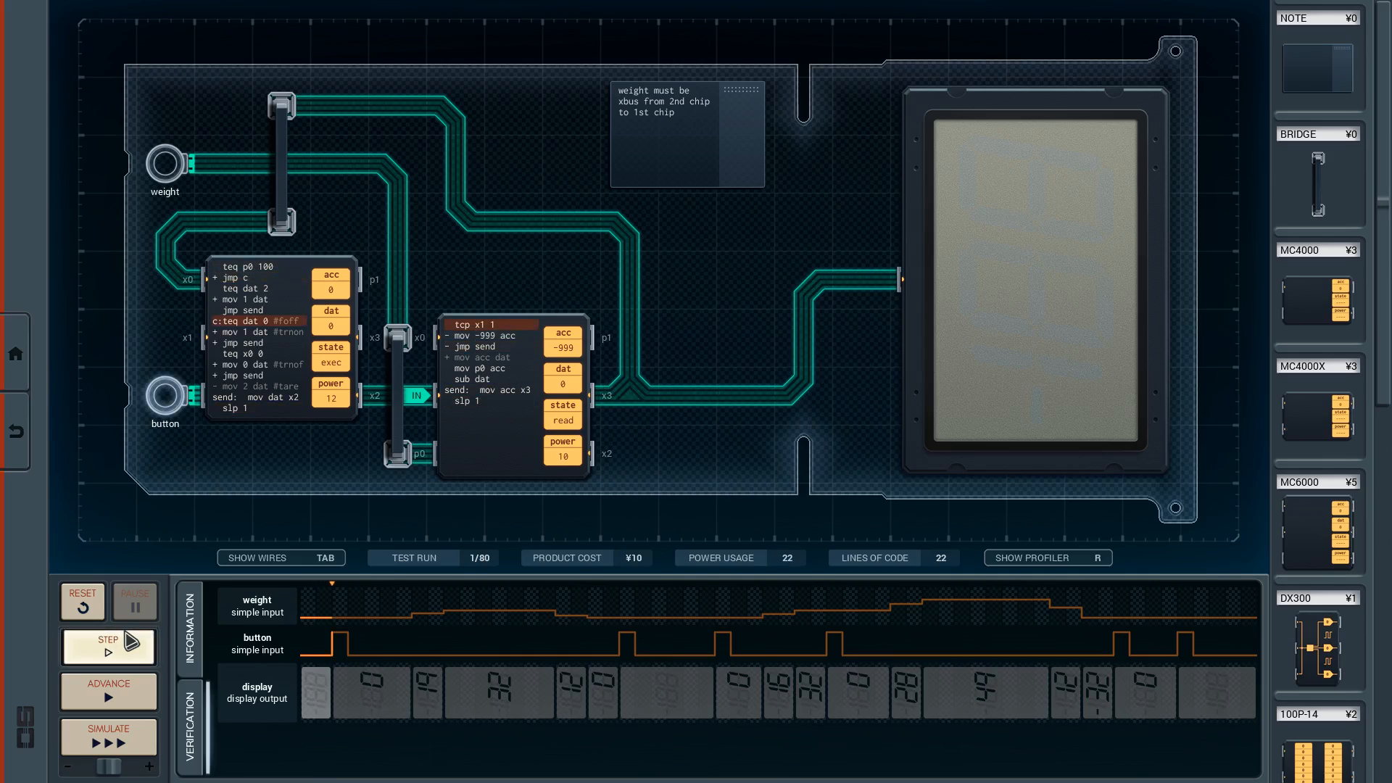
{"action": "left_click", "coordinate": [107, 647]}
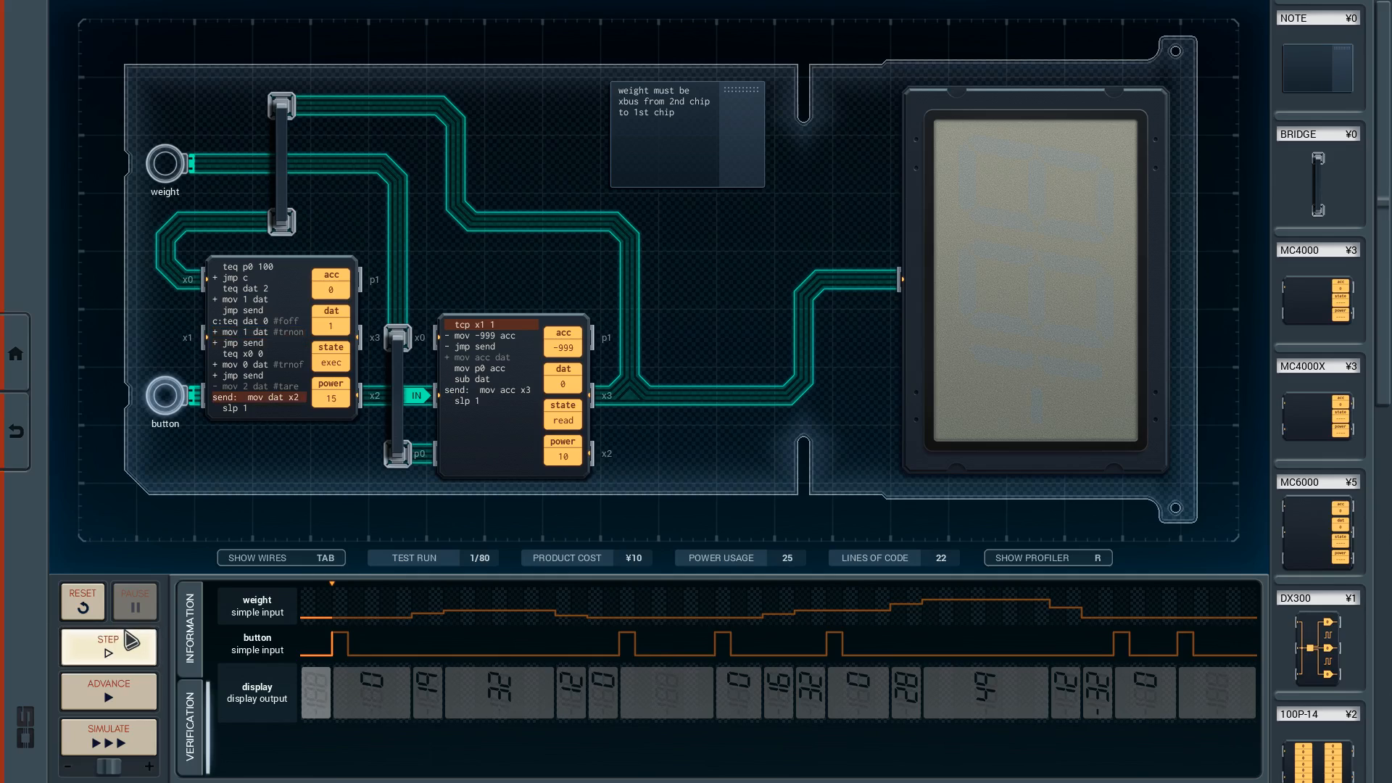
{"action": "left_click", "coordinate": [108, 647]}
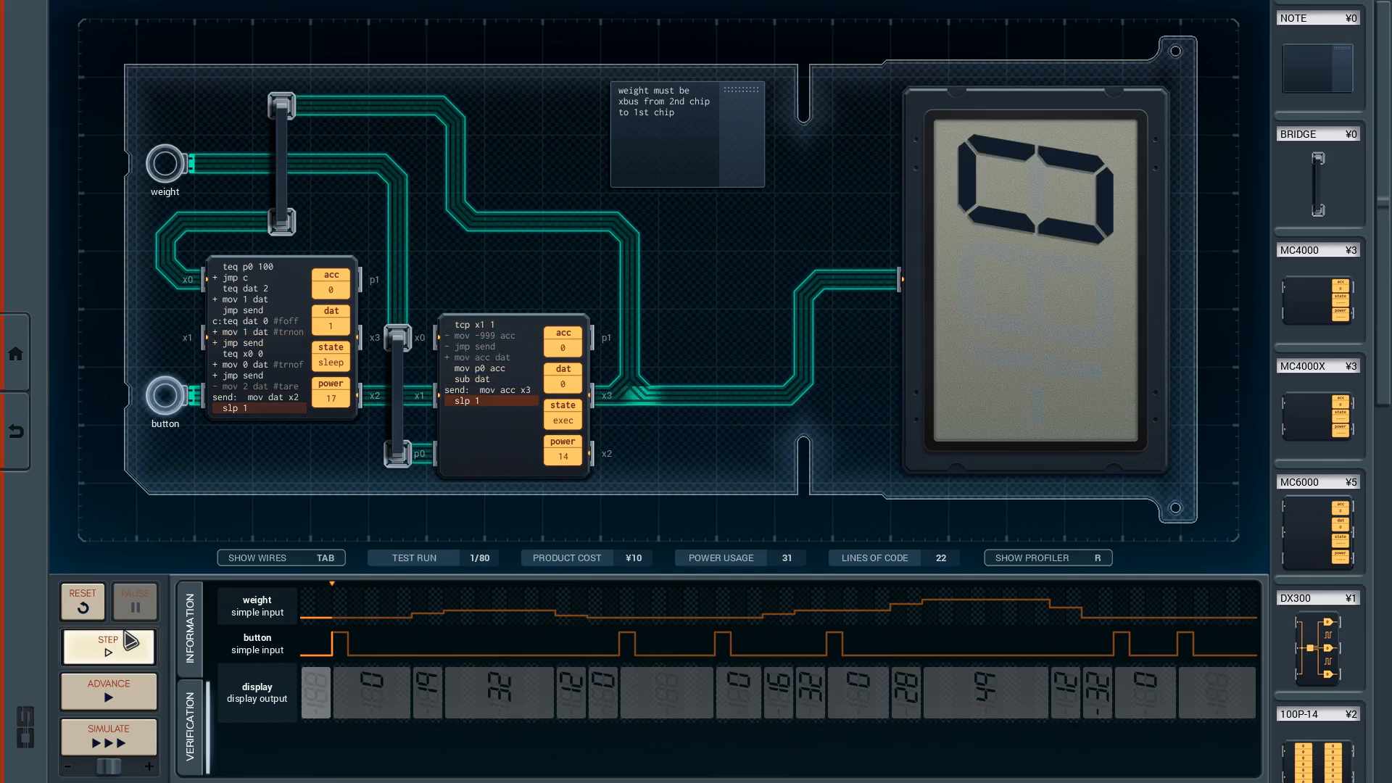
{"action": "left_click", "coordinate": [106, 645]}
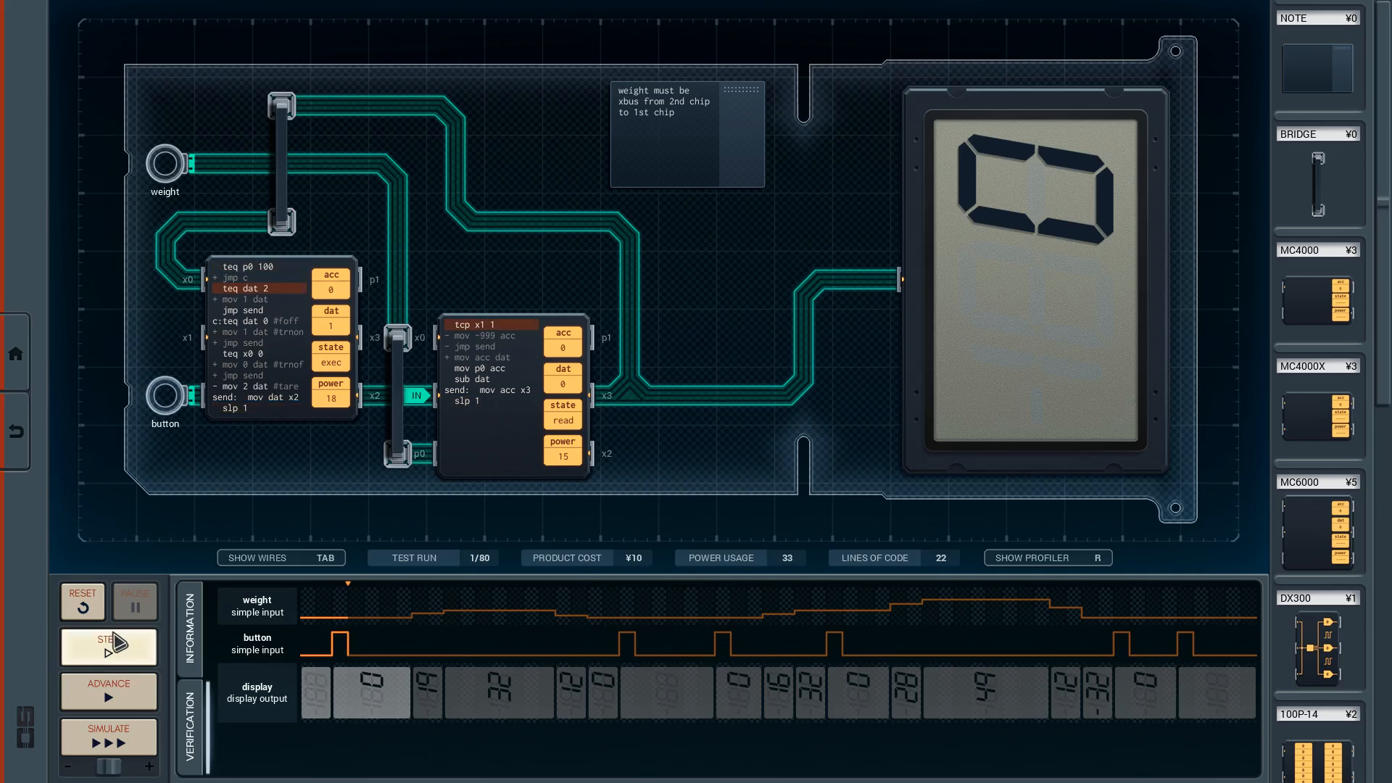
{"action": "left_click", "coordinate": [109, 646]}
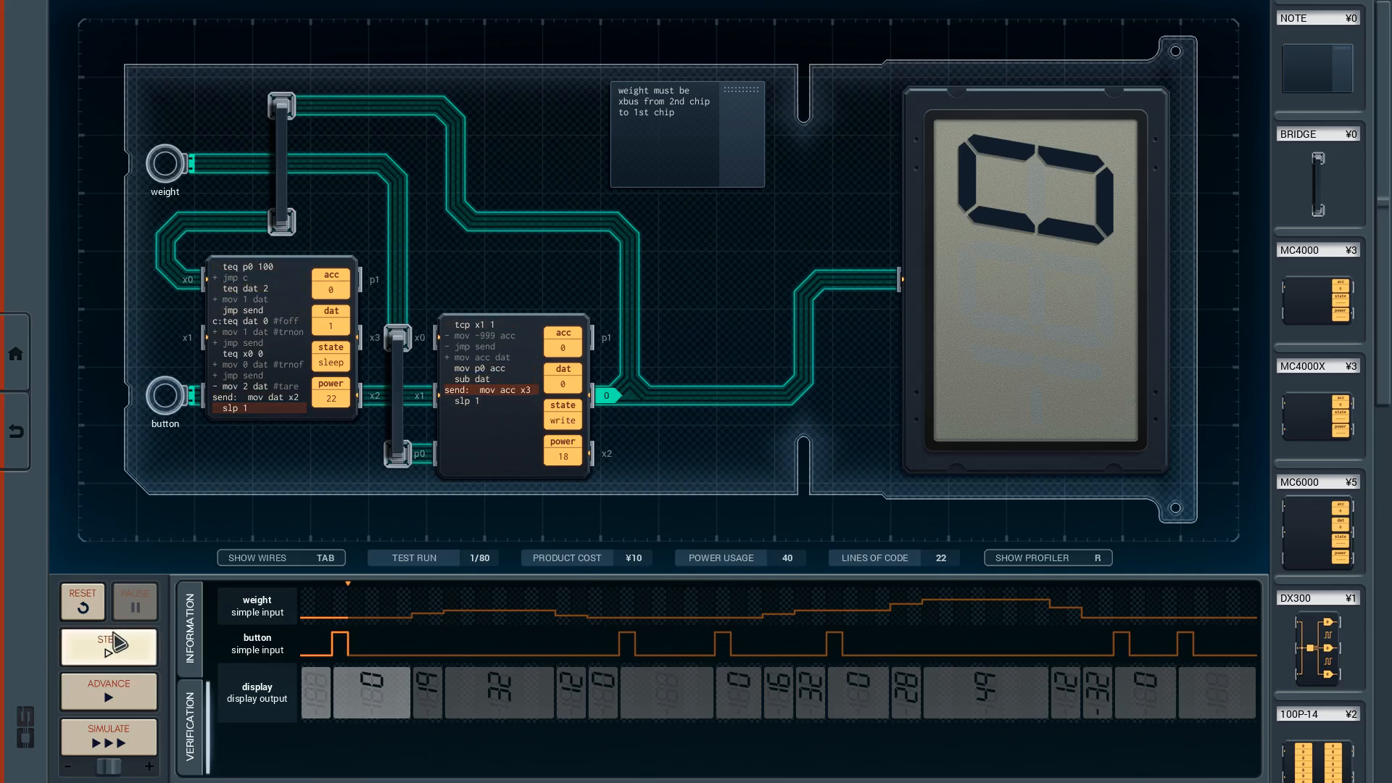
{"action": "left_click", "coordinate": [108, 647]}
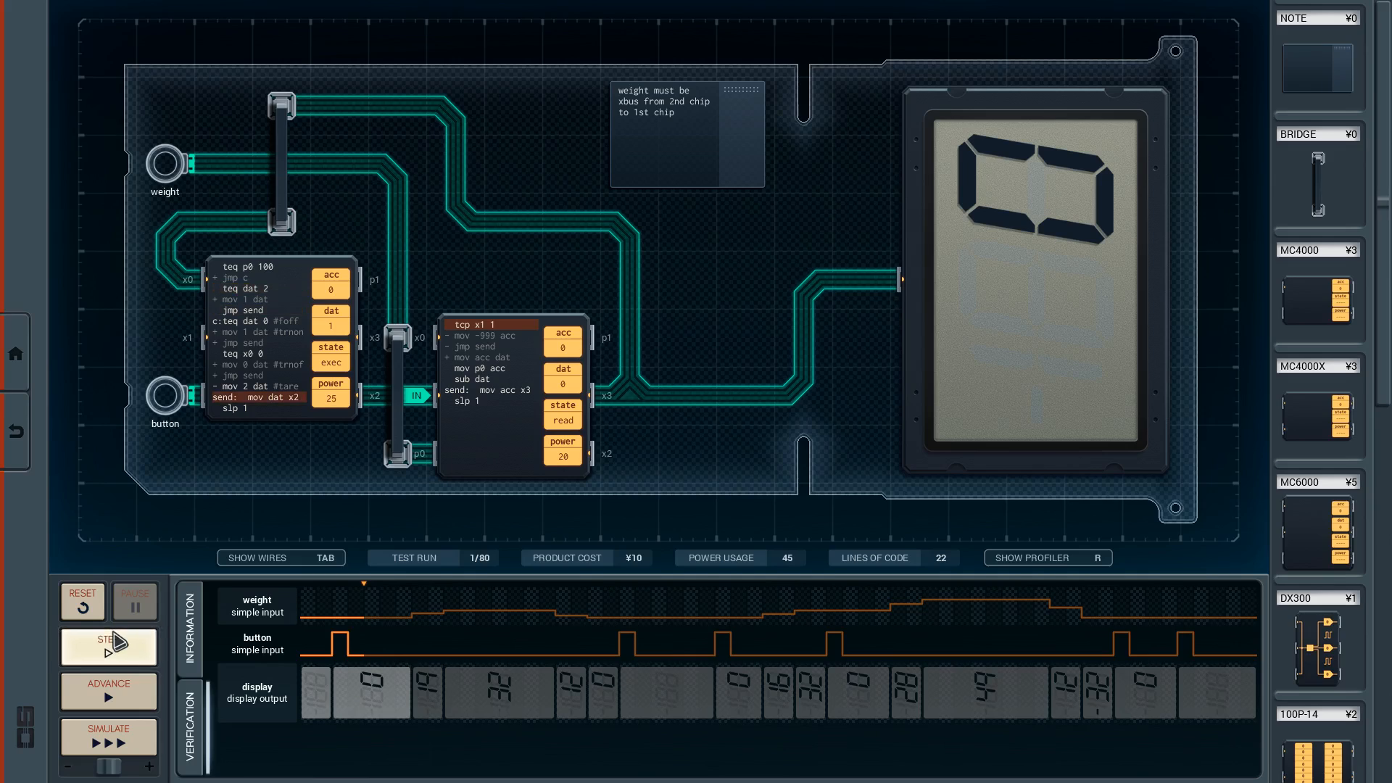
{"action": "left_click", "coordinate": [107, 647]}
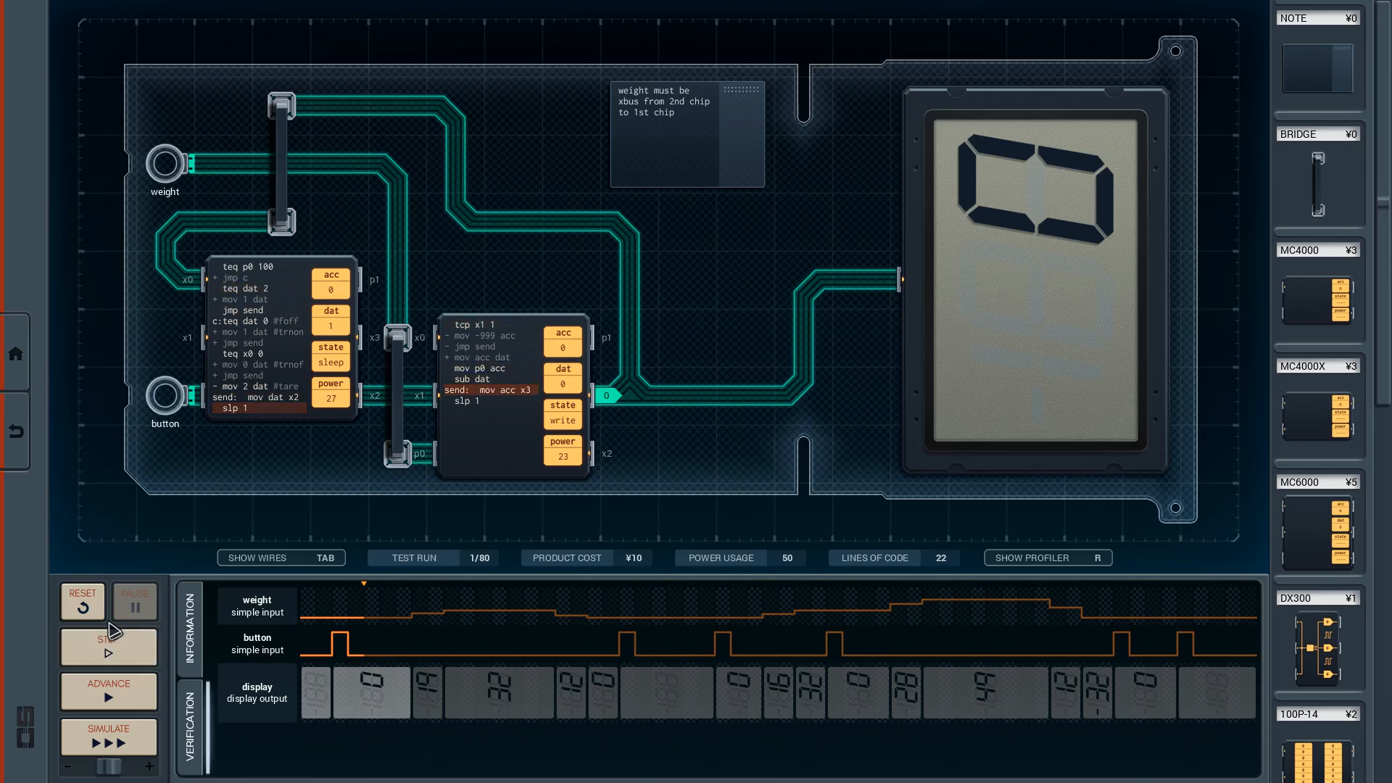
{"action": "left_click", "coordinate": [107, 647]}
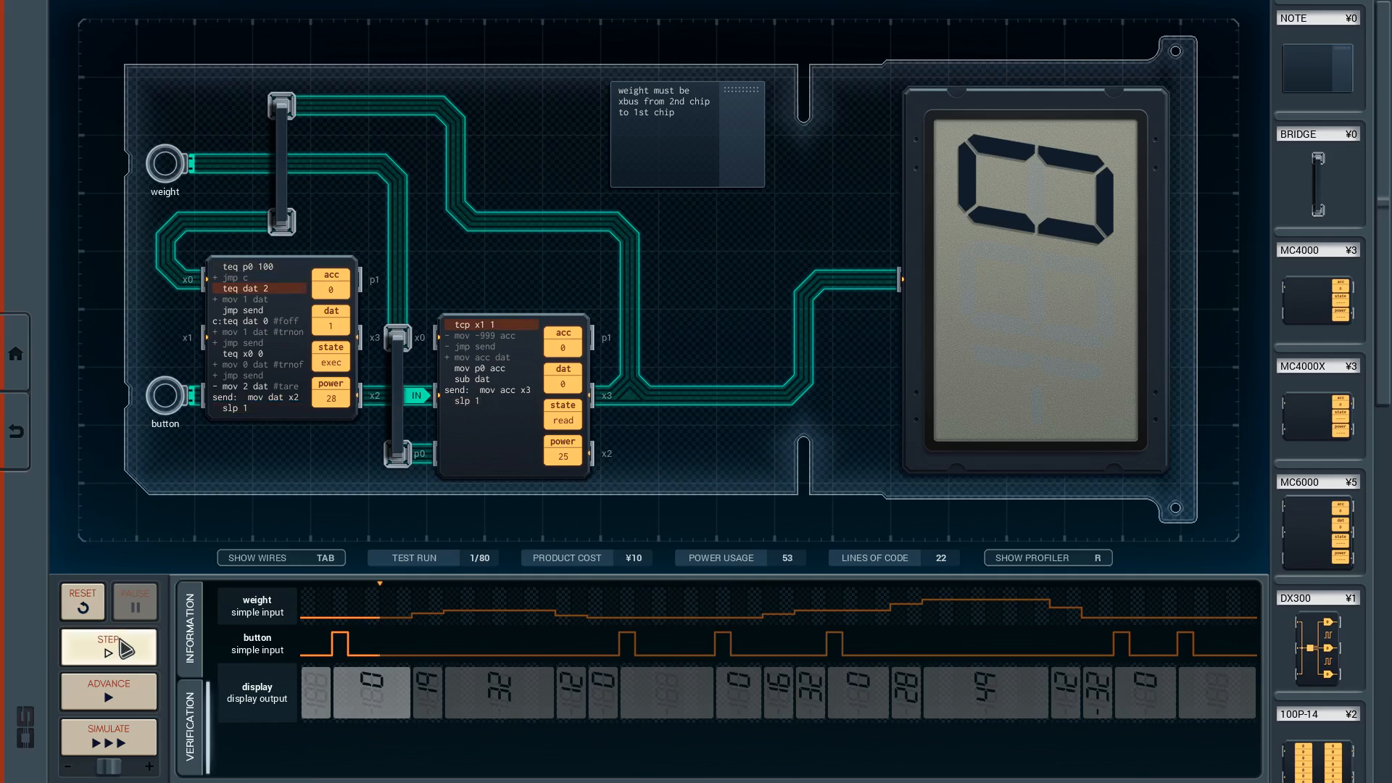
{"action": "left_click", "coordinate": [109, 646]}
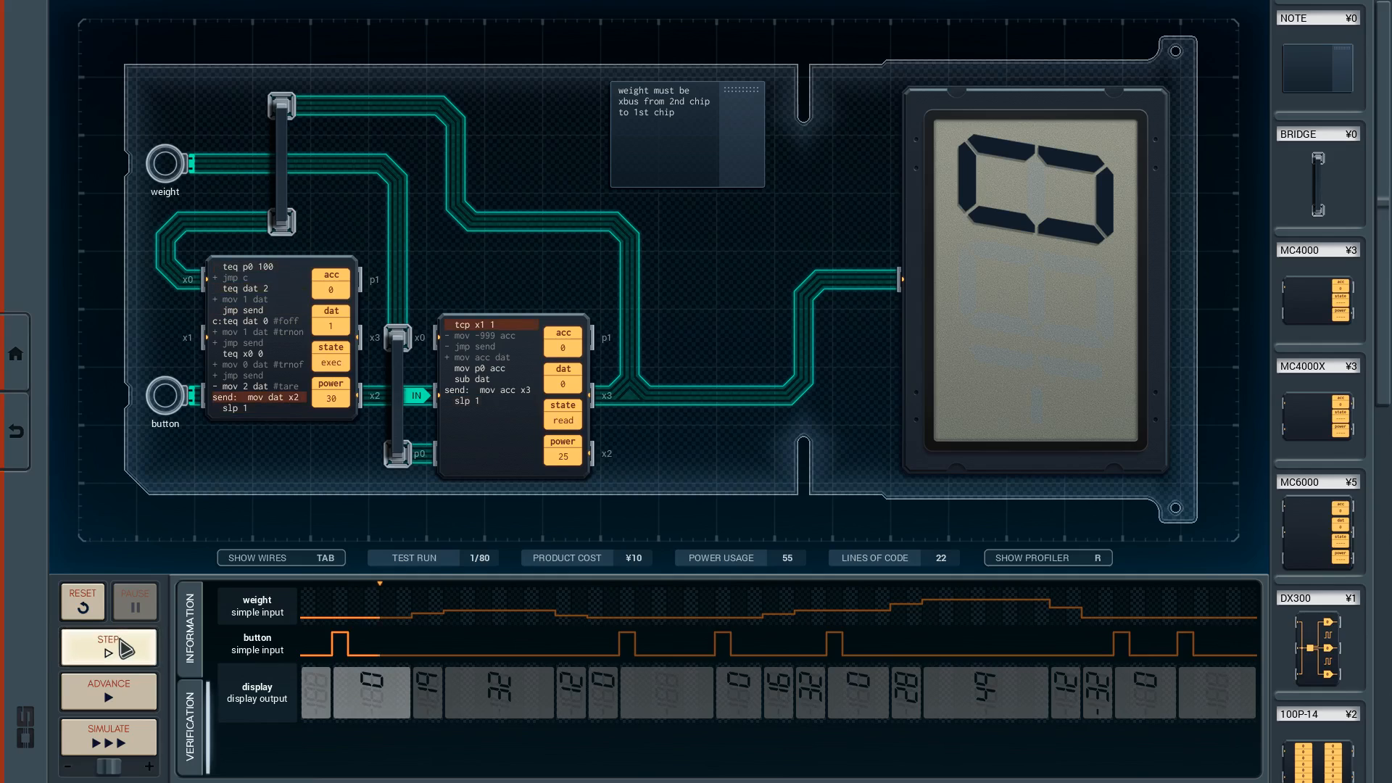
Step: Keep stepping until the display shows 32, then reset the simulation for code edits
{"action": "left_click", "coordinate": [108, 647]}
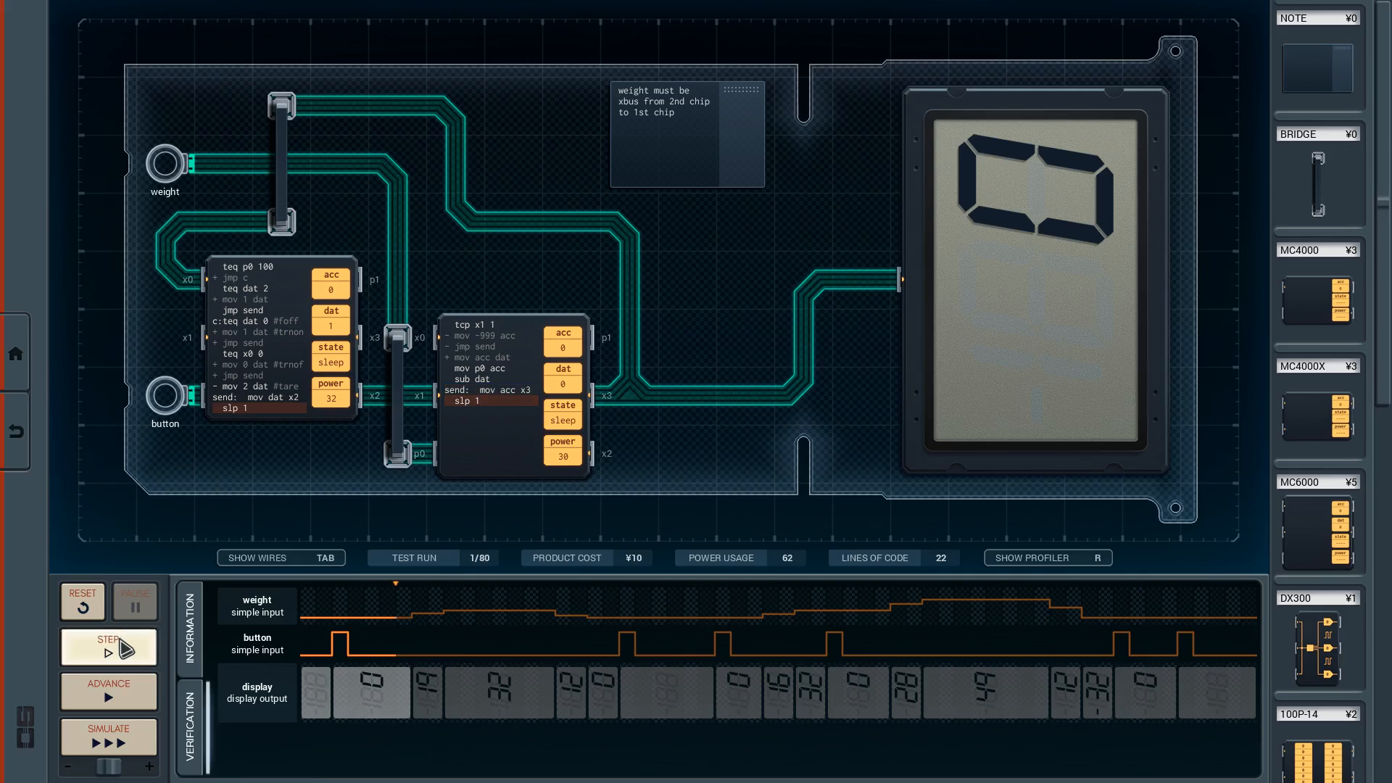
{"action": "left_click", "coordinate": [108, 645]}
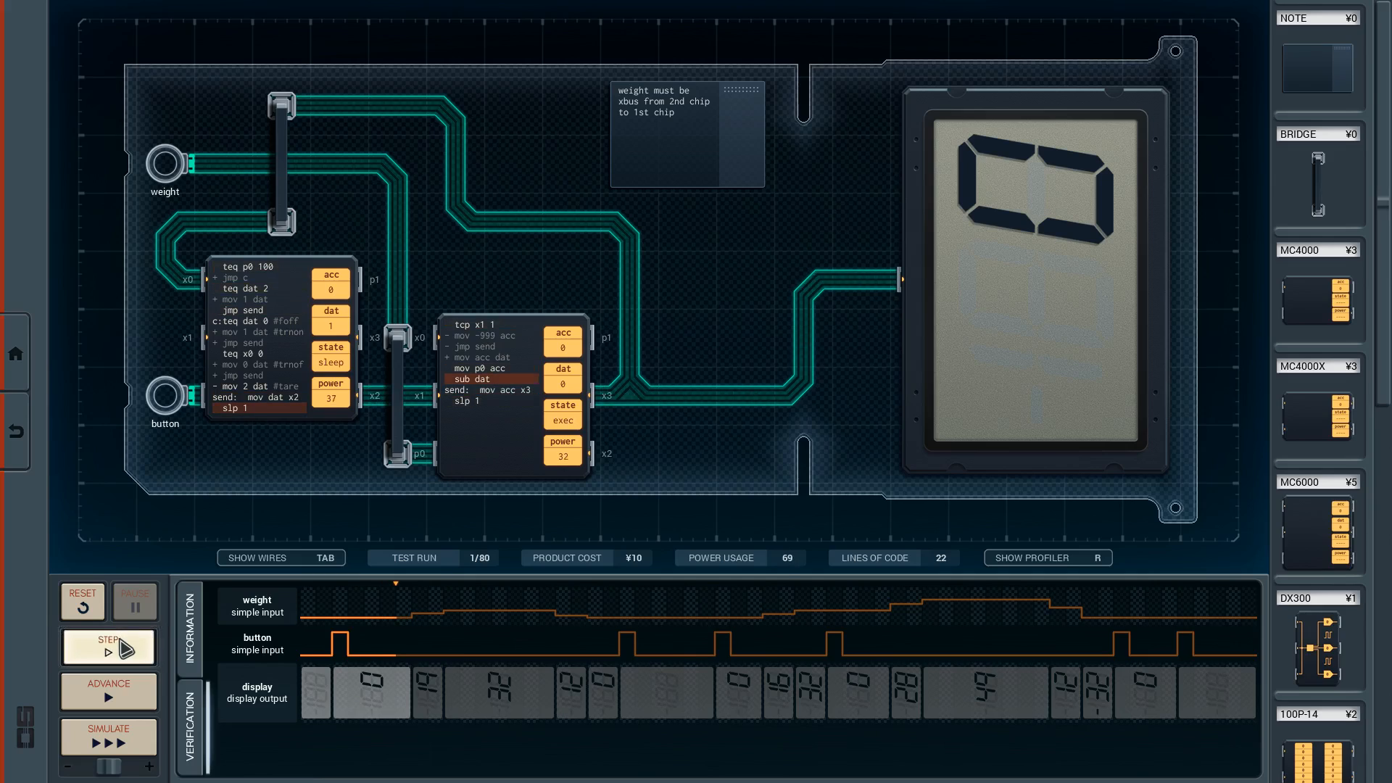
{"action": "left_click", "coordinate": [107, 647]}
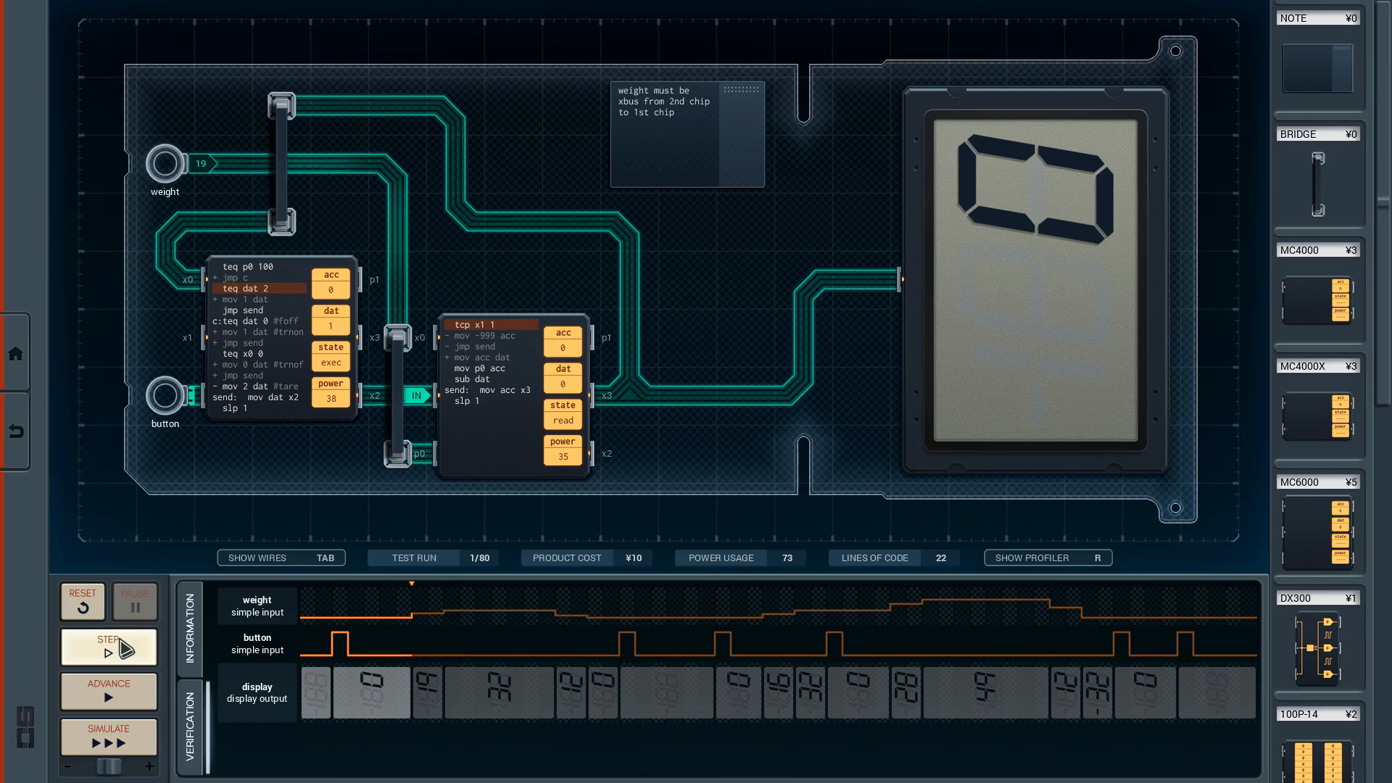
{"action": "left_click", "coordinate": [107, 647]}
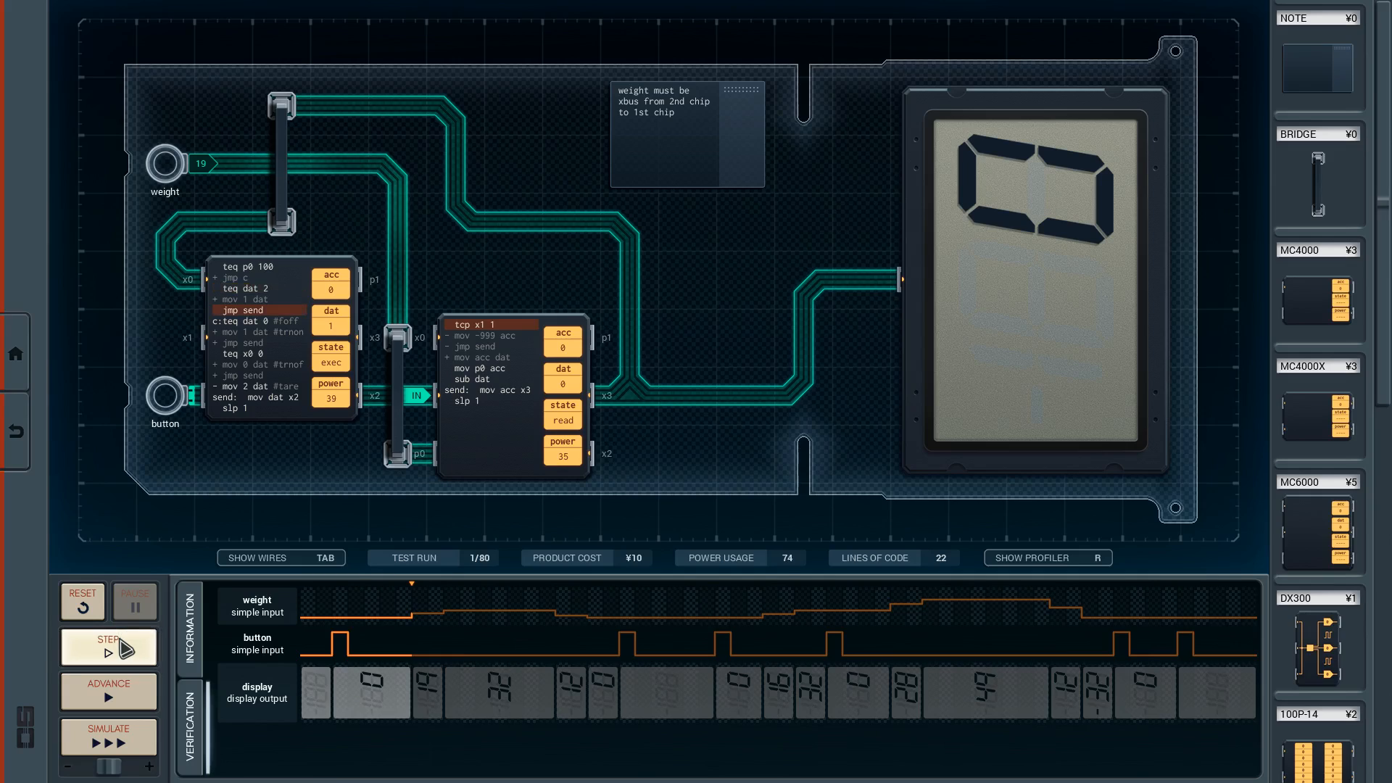
{"action": "left_click", "coordinate": [109, 647]}
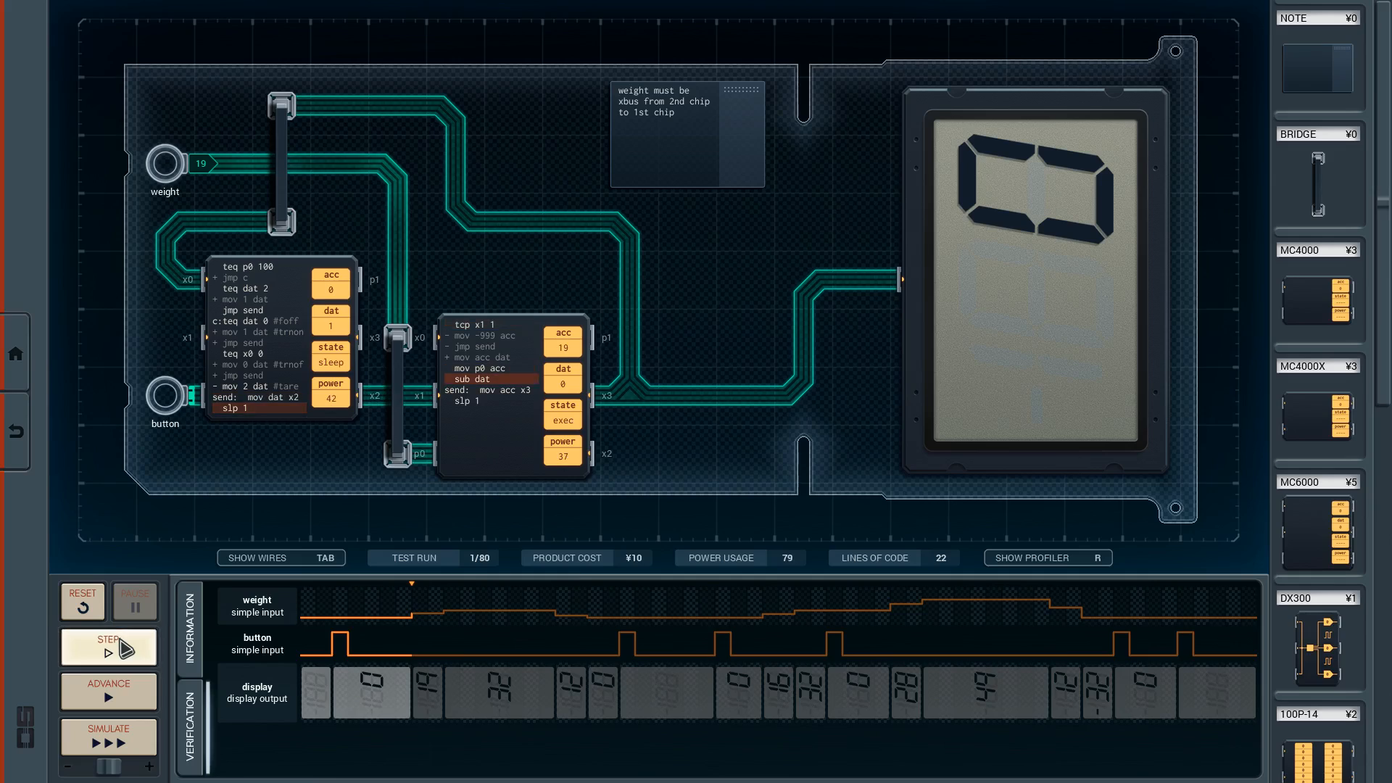
{"action": "left_click", "coordinate": [108, 647]}
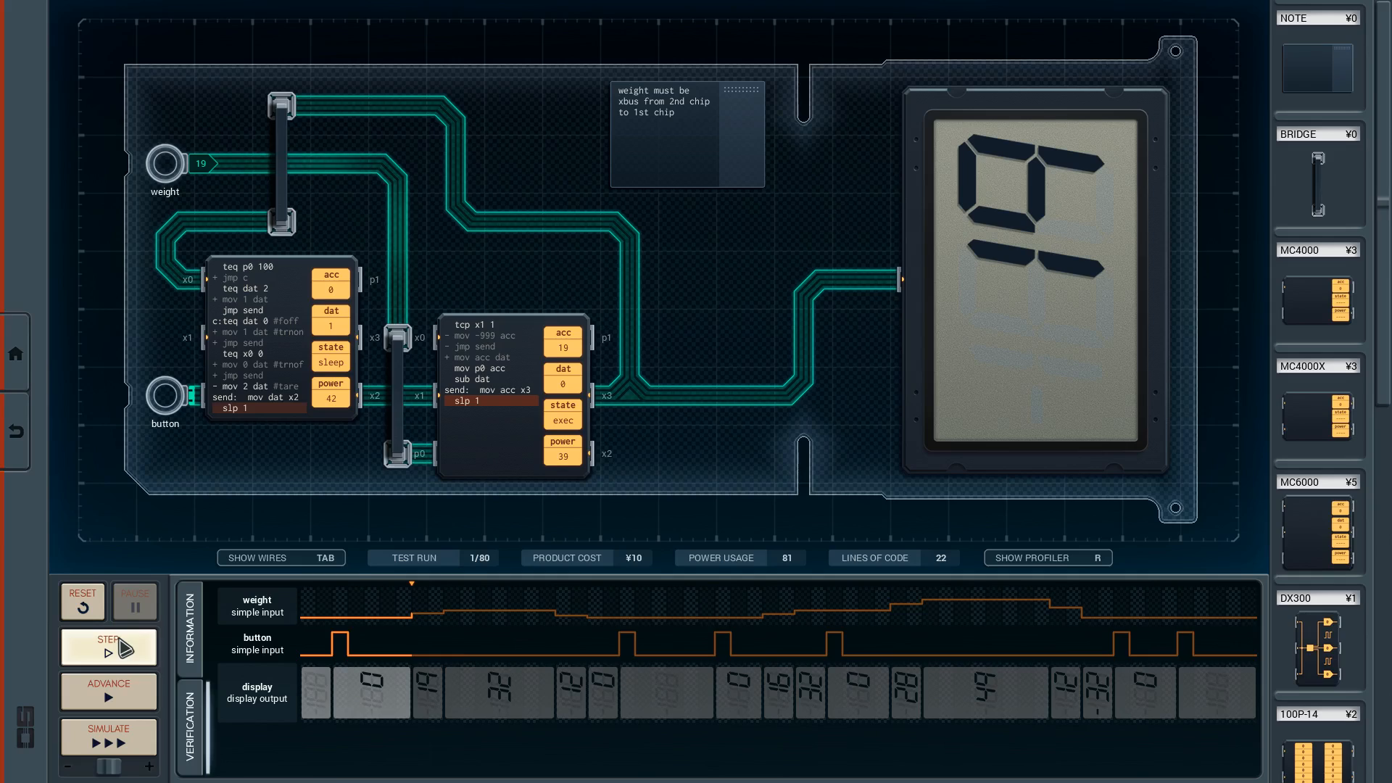
{"action": "left_click", "coordinate": [109, 647]}
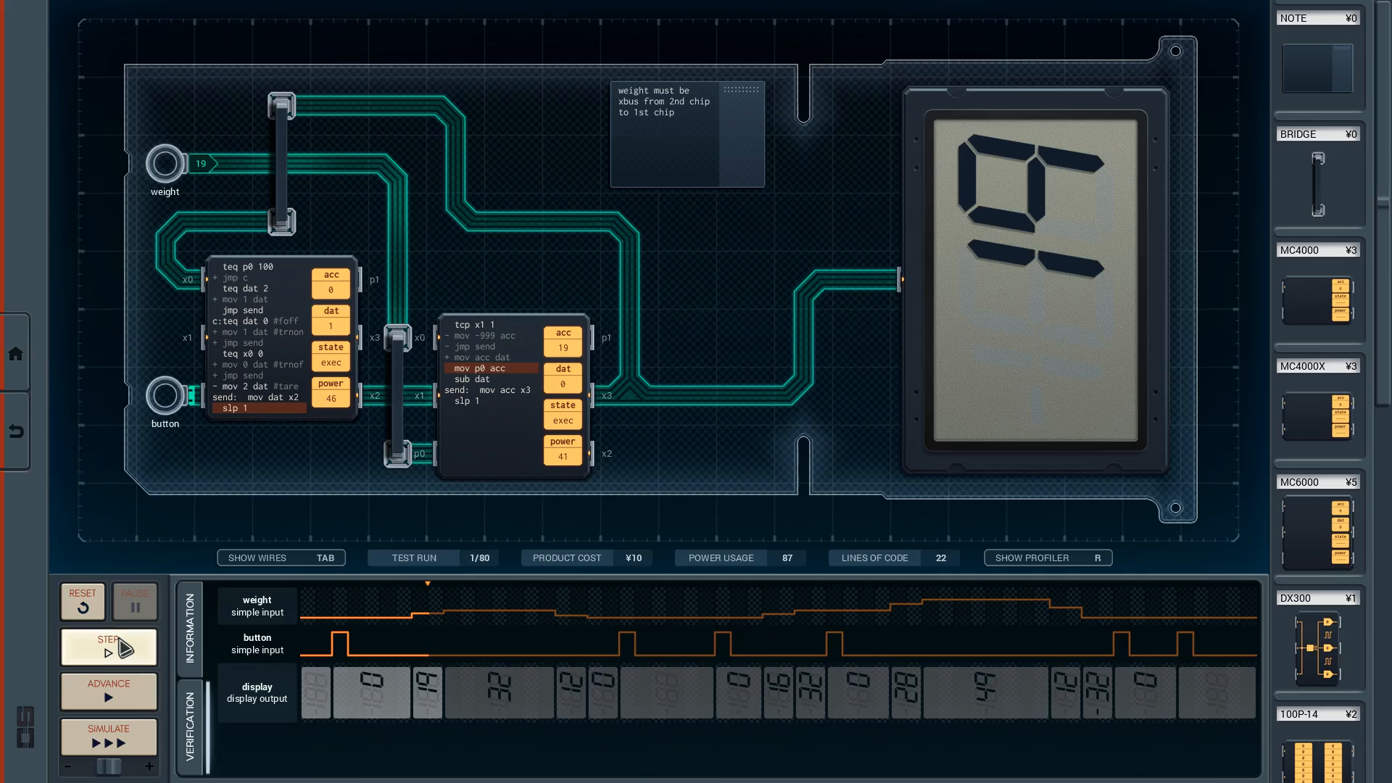
{"action": "left_click", "coordinate": [109, 647]}
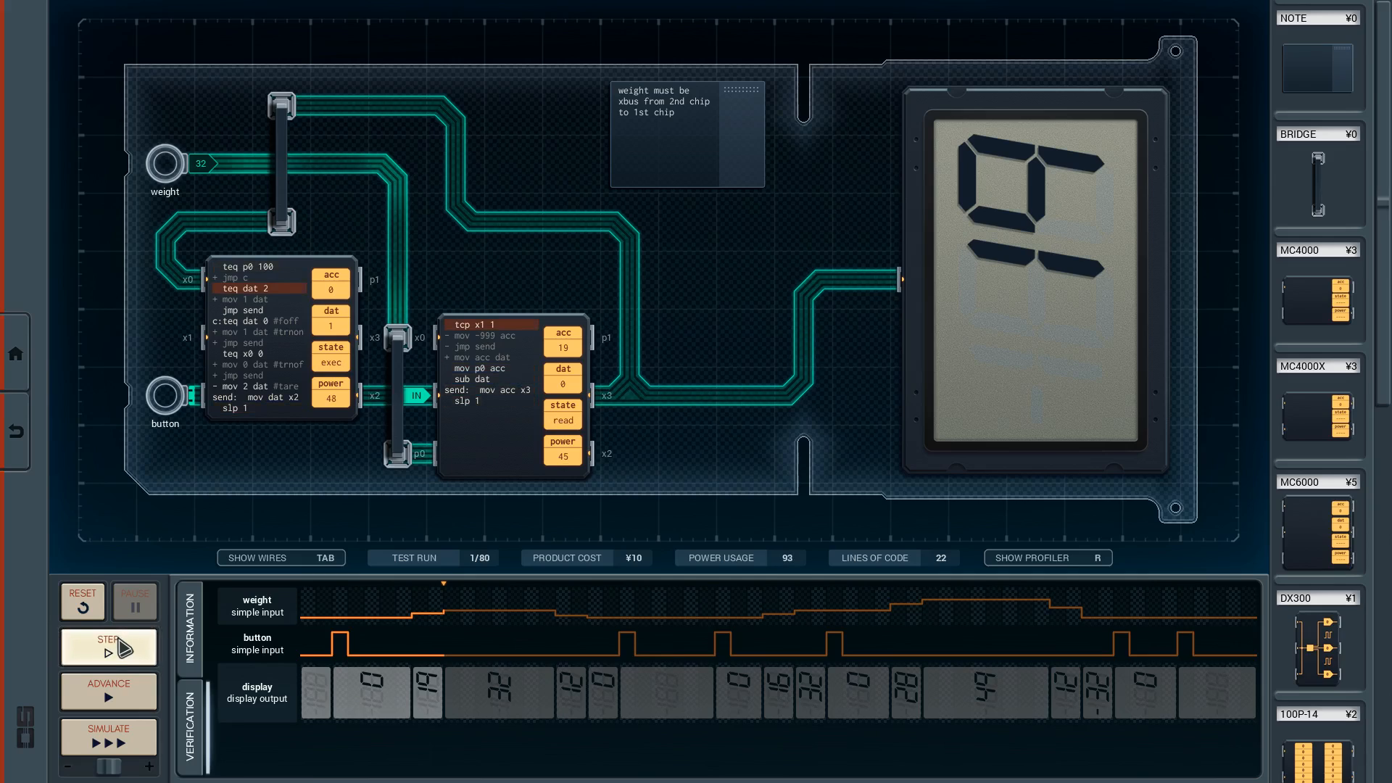
{"action": "left_click", "coordinate": [109, 647]}
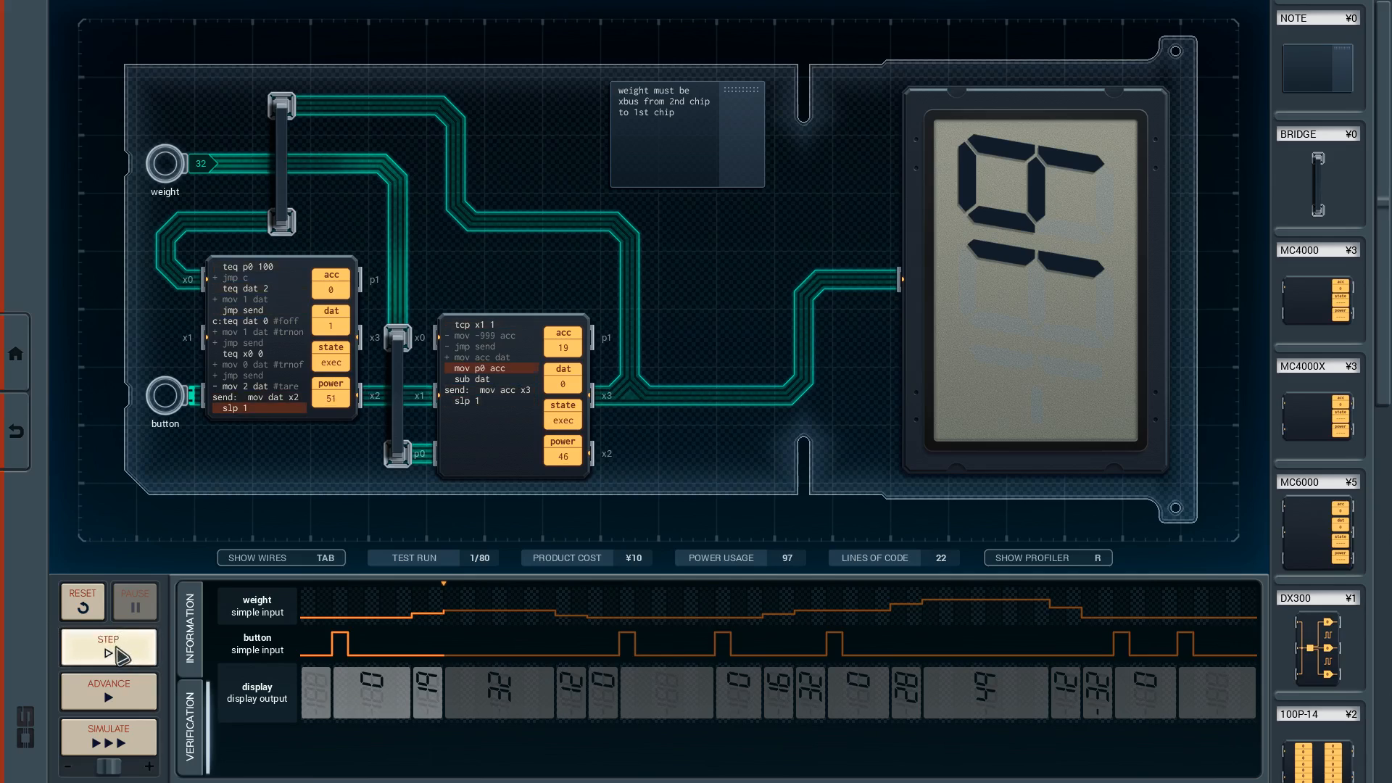
{"action": "left_click", "coordinate": [106, 647]}
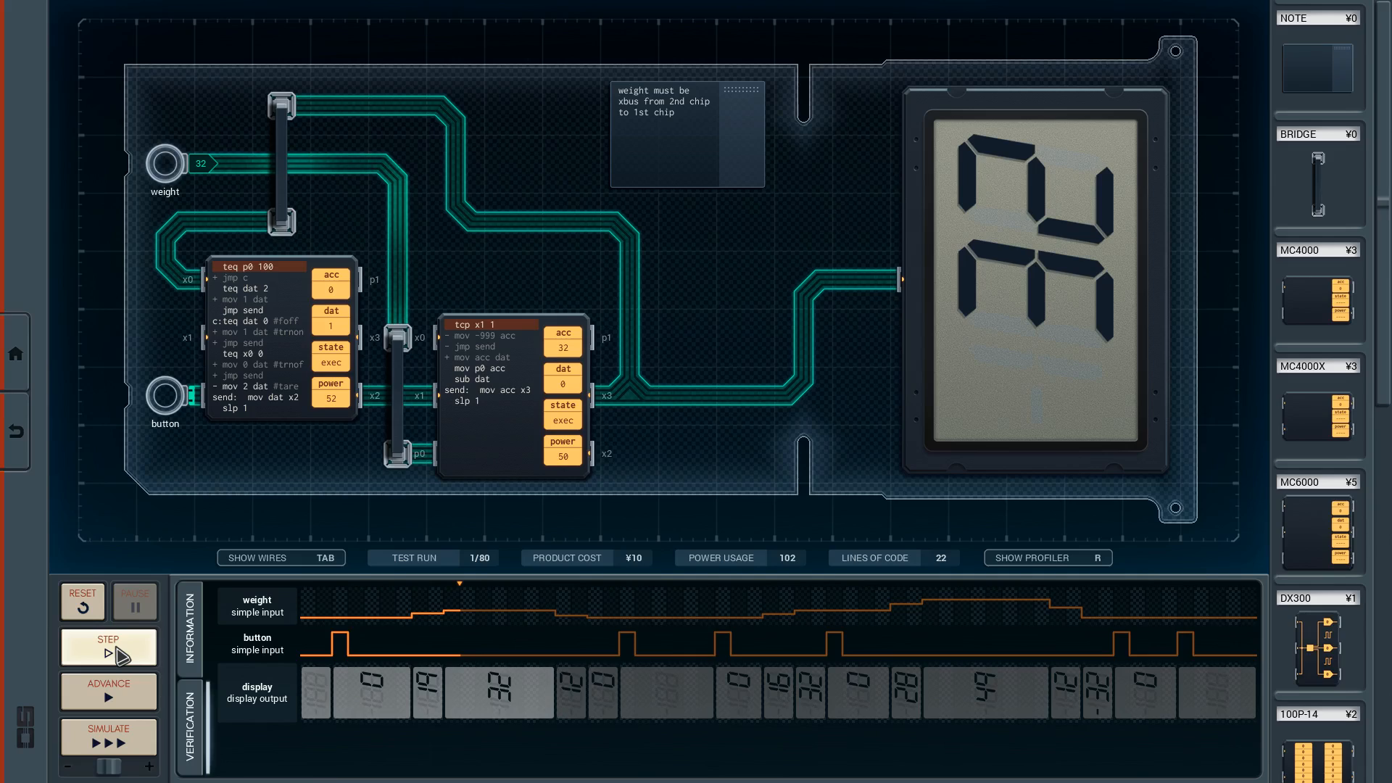
{"action": "left_click", "coordinate": [109, 646]}
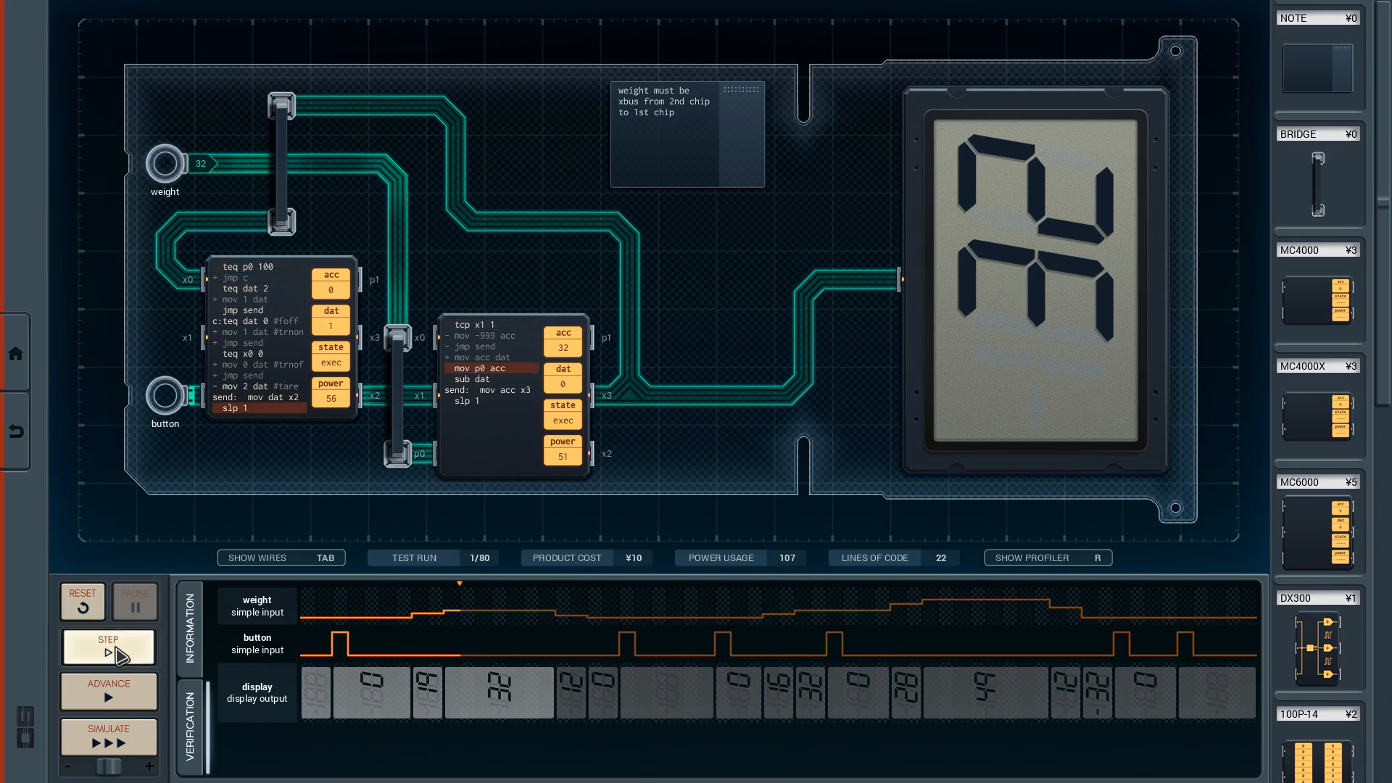
{"action": "left_click", "coordinate": [106, 646]}
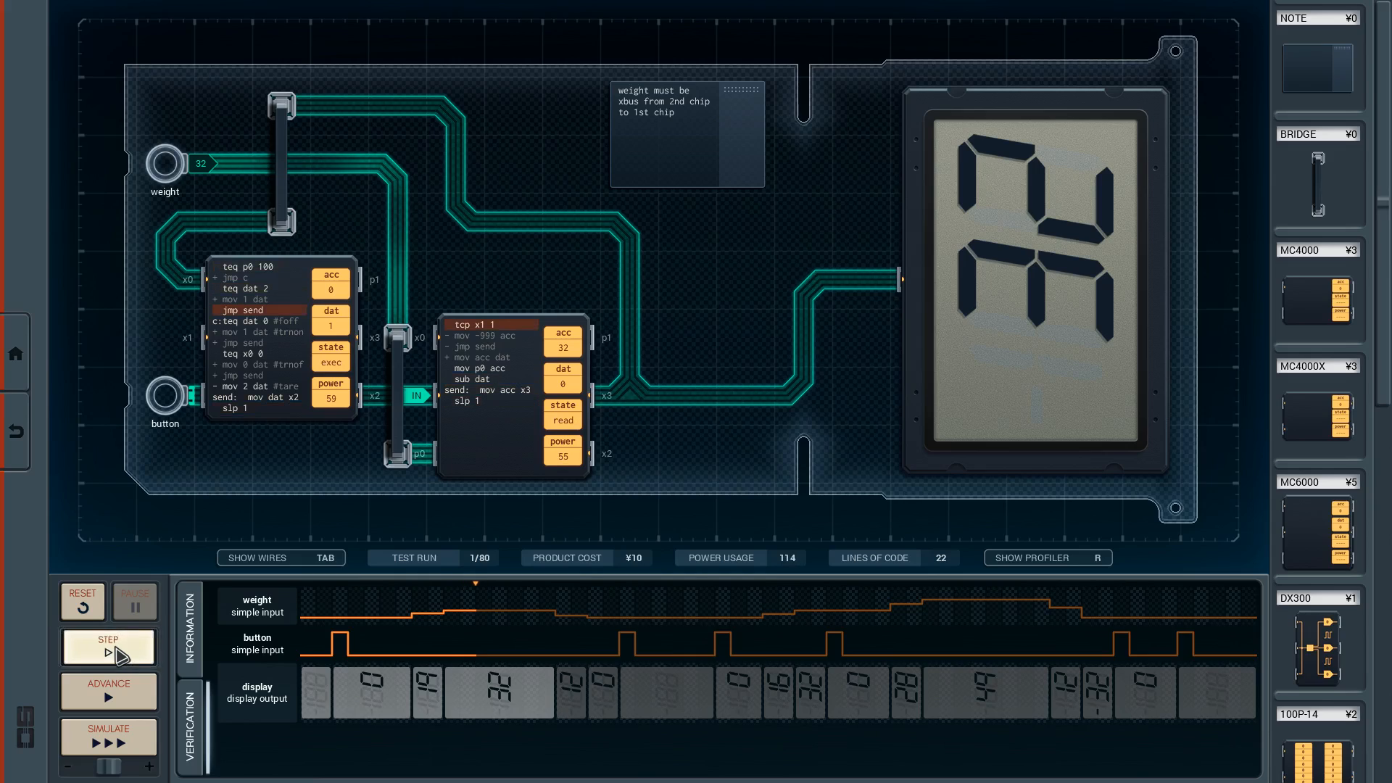
{"action": "left_click", "coordinate": [107, 647]}
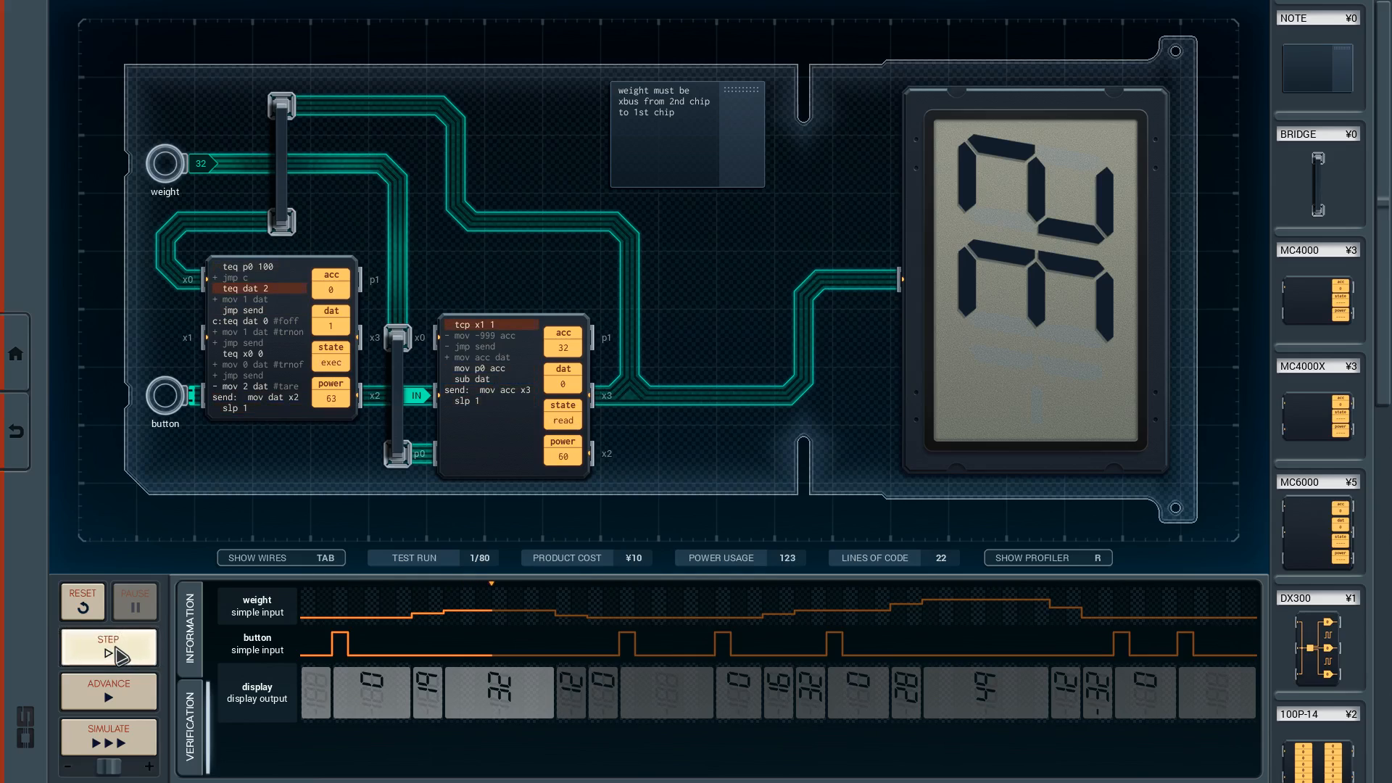
{"action": "left_click", "coordinate": [109, 647]}
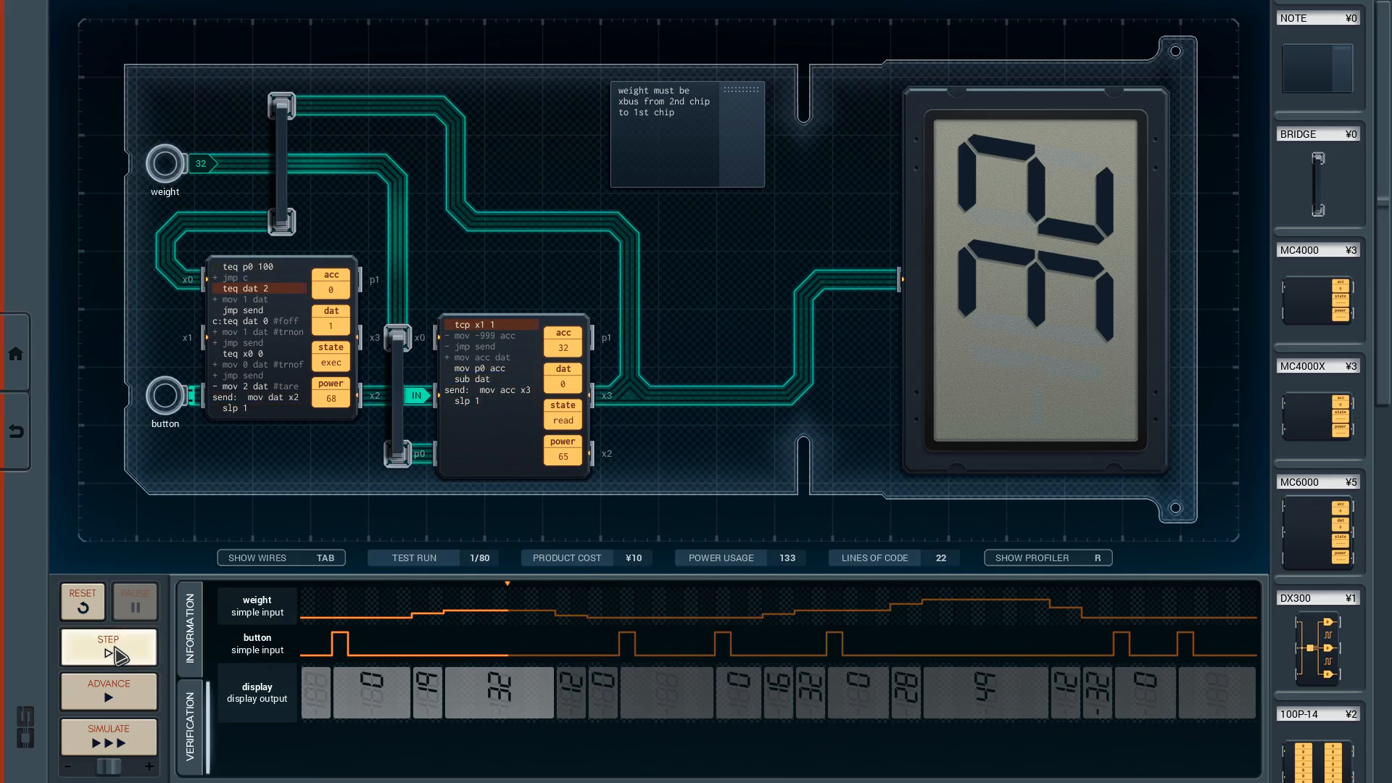
{"action": "left_click", "coordinate": [81, 600]}
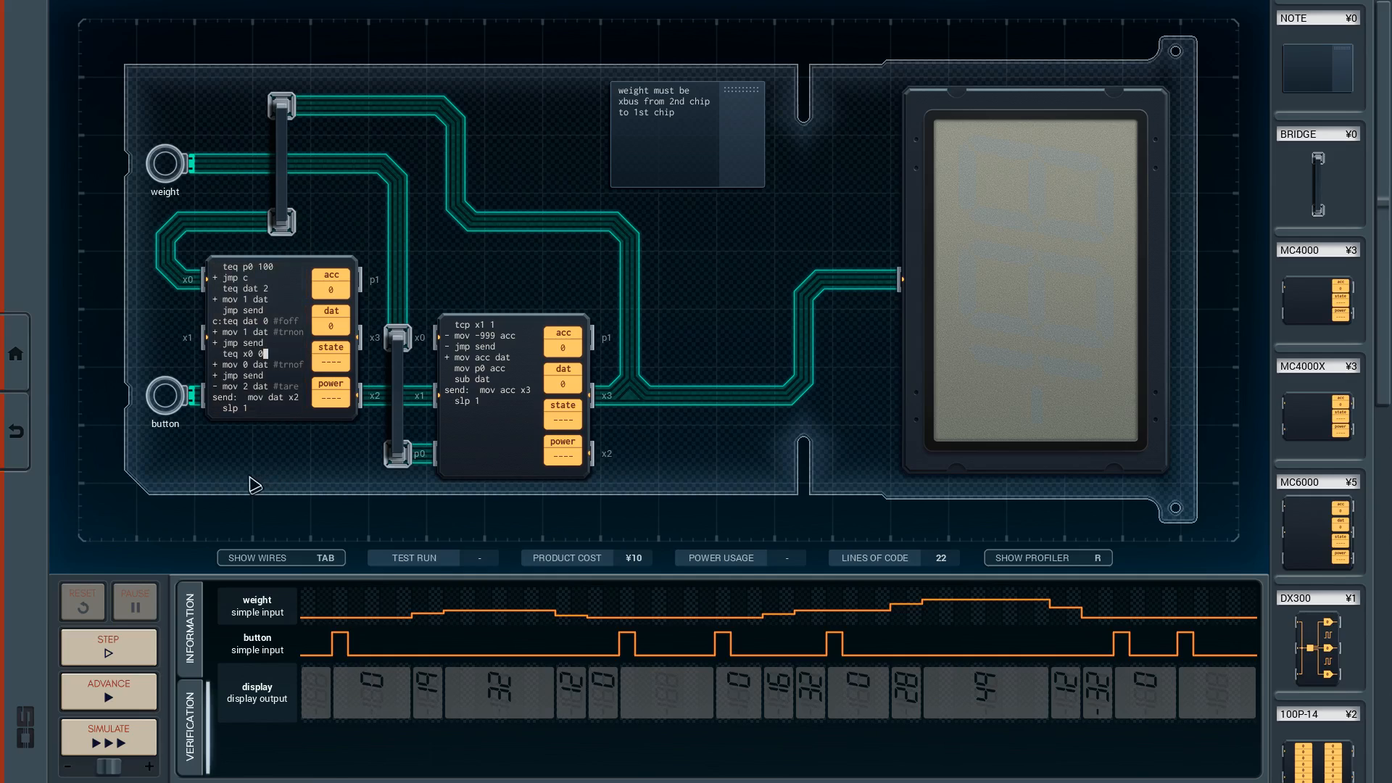
{"action": "mouse_move", "coordinate": [237, 477]}
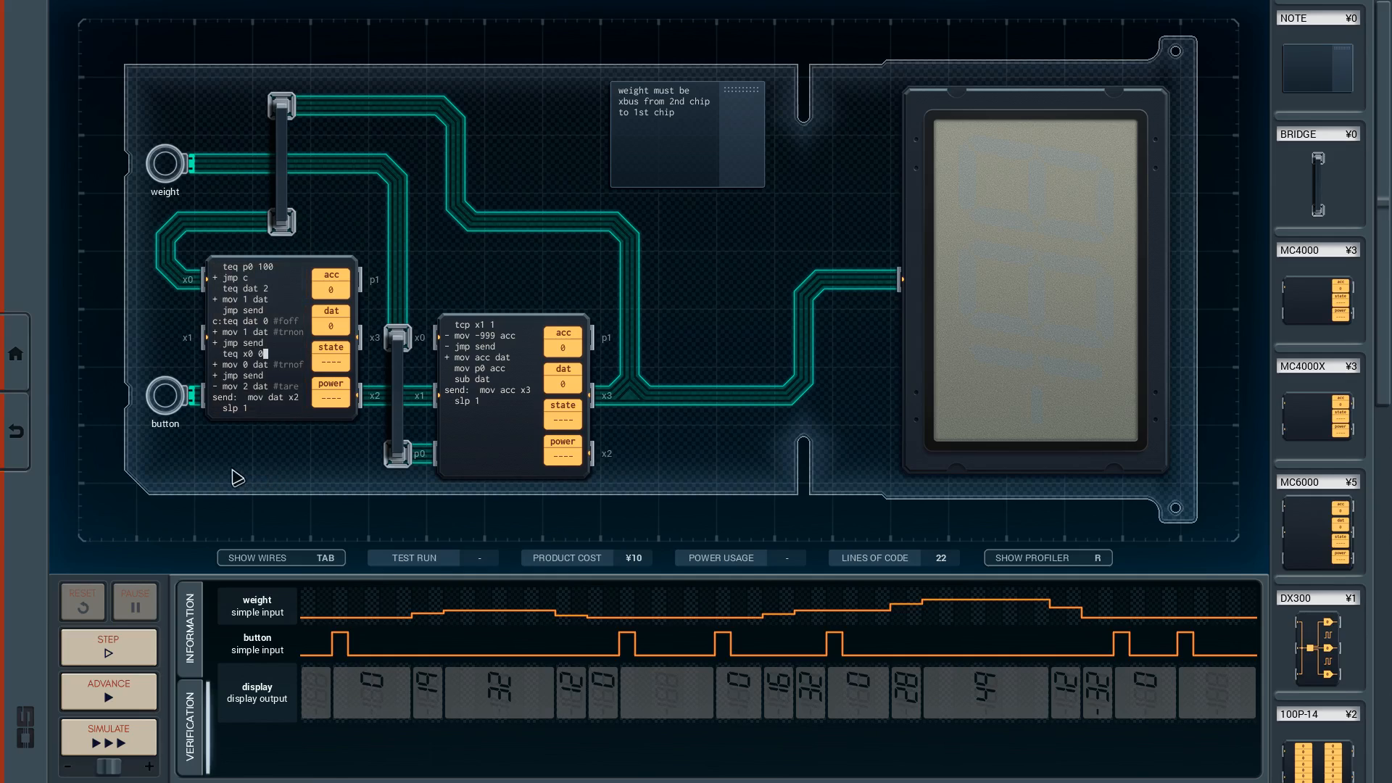
{"action": "mouse_move", "coordinate": [209, 466]}
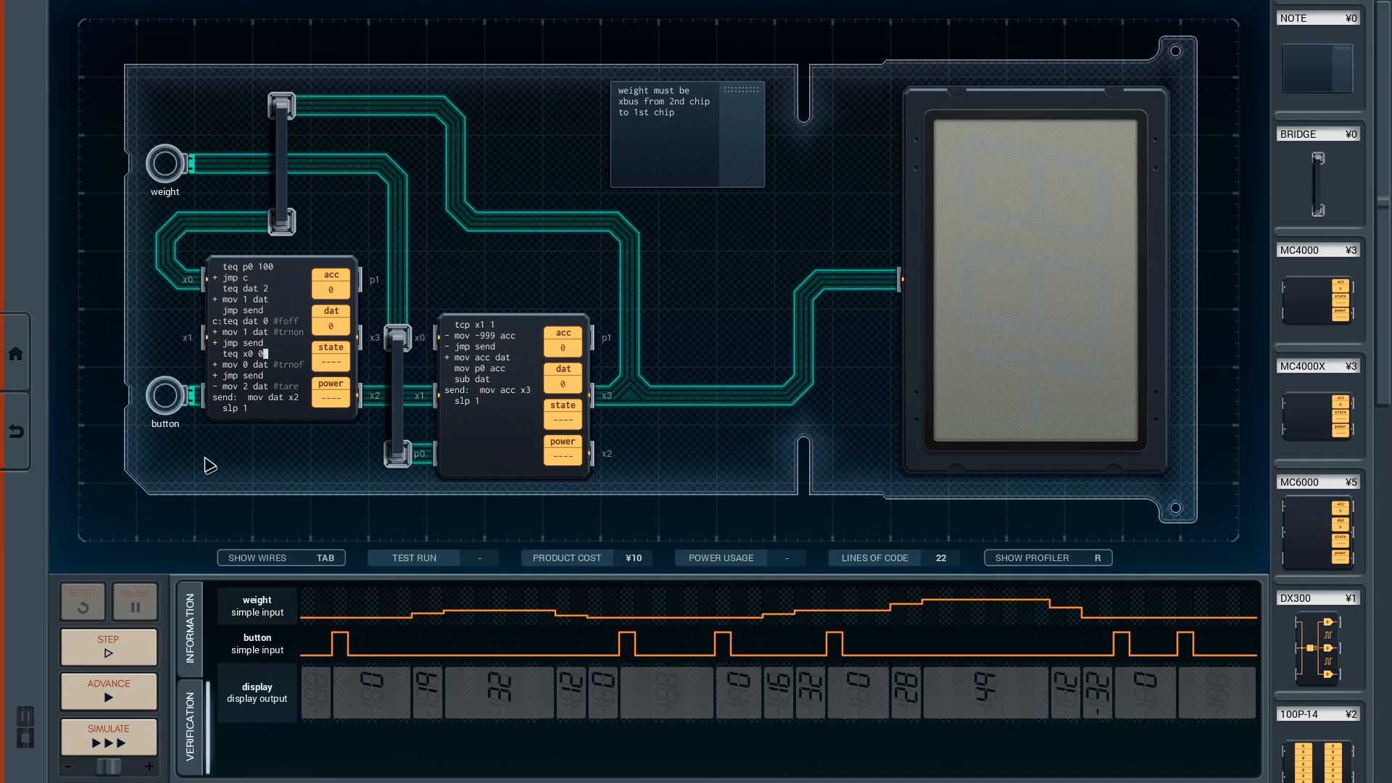
Step: Change the first chip's 'teq x0 0' line to test 'teq p1 0' instead
{"action": "left_click", "coordinate": [250, 353]}
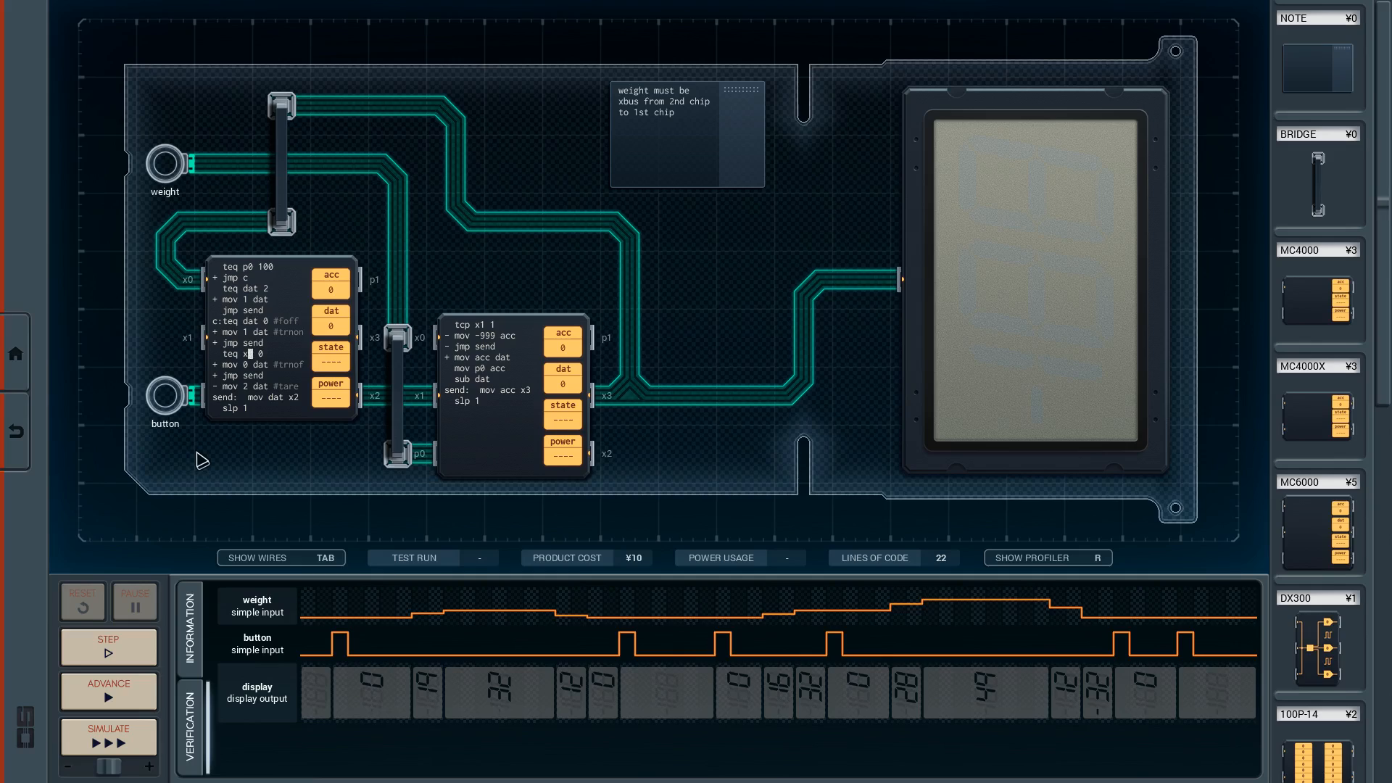
{"action": "mouse_move", "coordinate": [624, 358]}
{"action": "type", "text": "x0"}
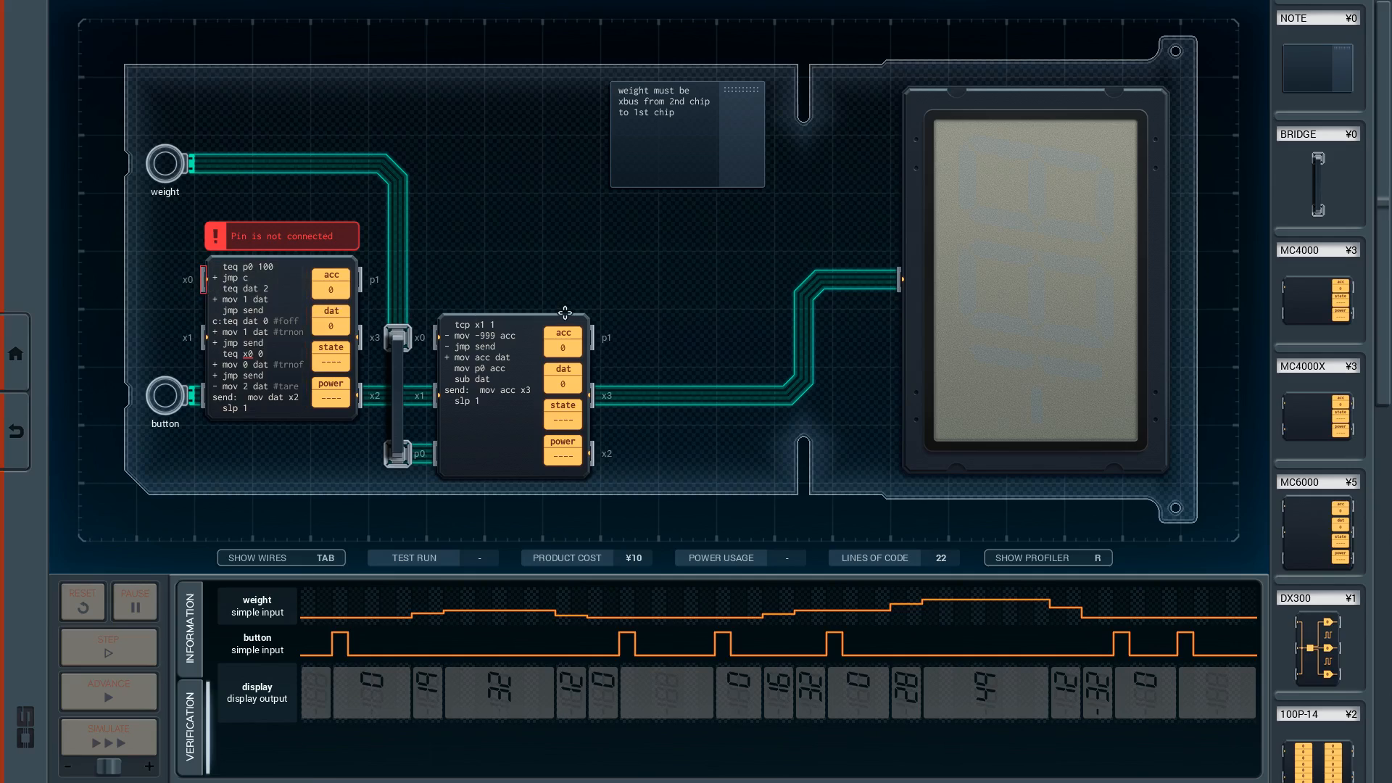
{"action": "mouse_move", "coordinate": [428, 296]}
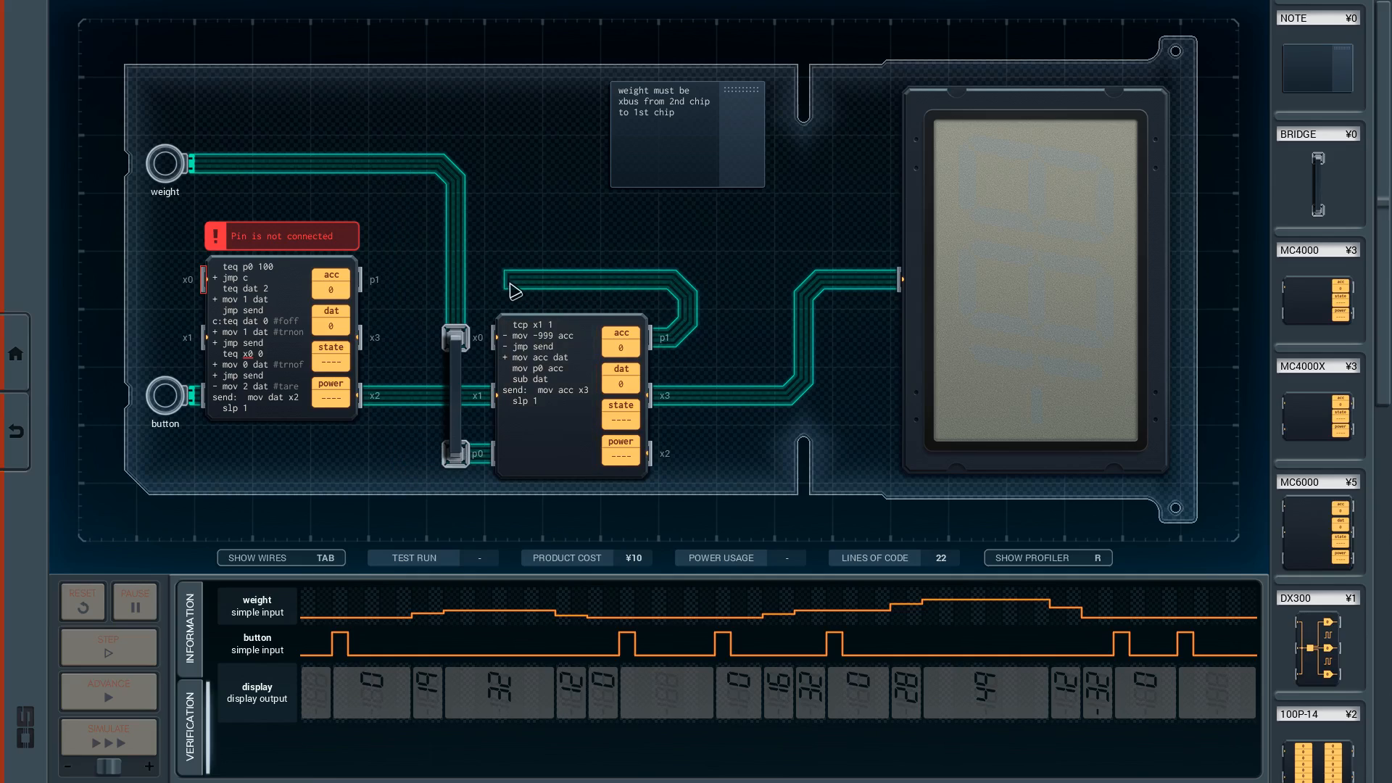
{"action": "mouse_move", "coordinate": [556, 287]}
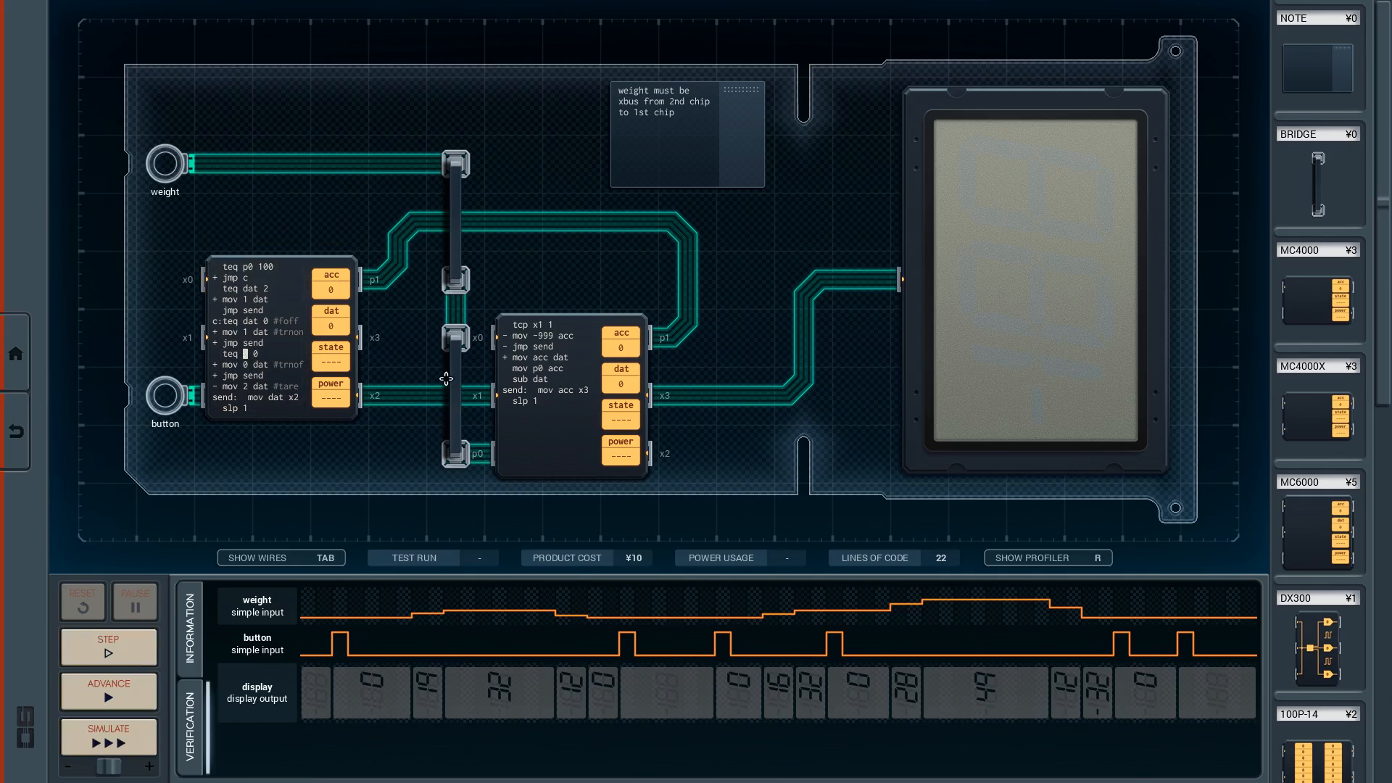
{"action": "type", "text": "p1"}
{"action": "left_click", "coordinate": [550, 396]}
{"action": "type", "text": "mov acc p1"}
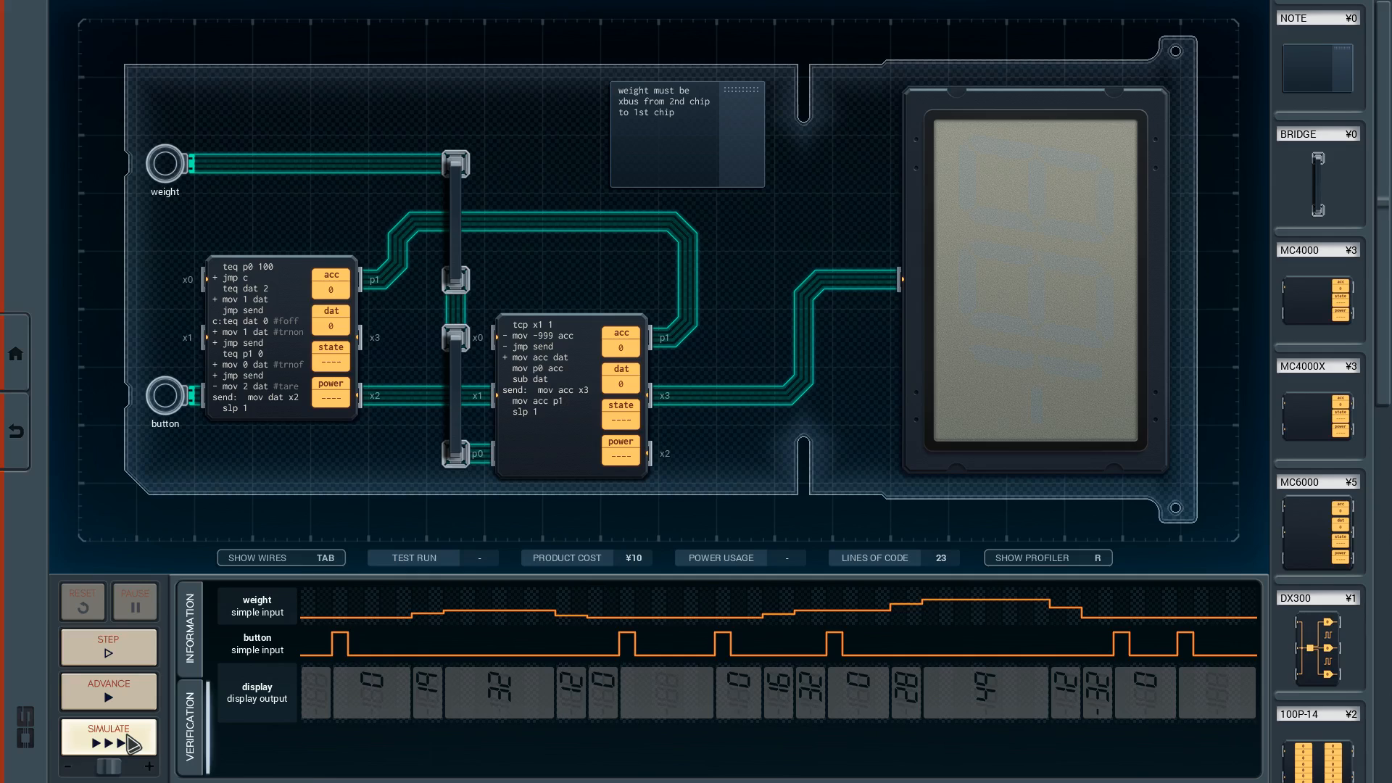
Step: Run the revised circuit, reset after the failed verification, and rerun to the -32 reading
{"action": "left_click", "coordinate": [107, 738]}
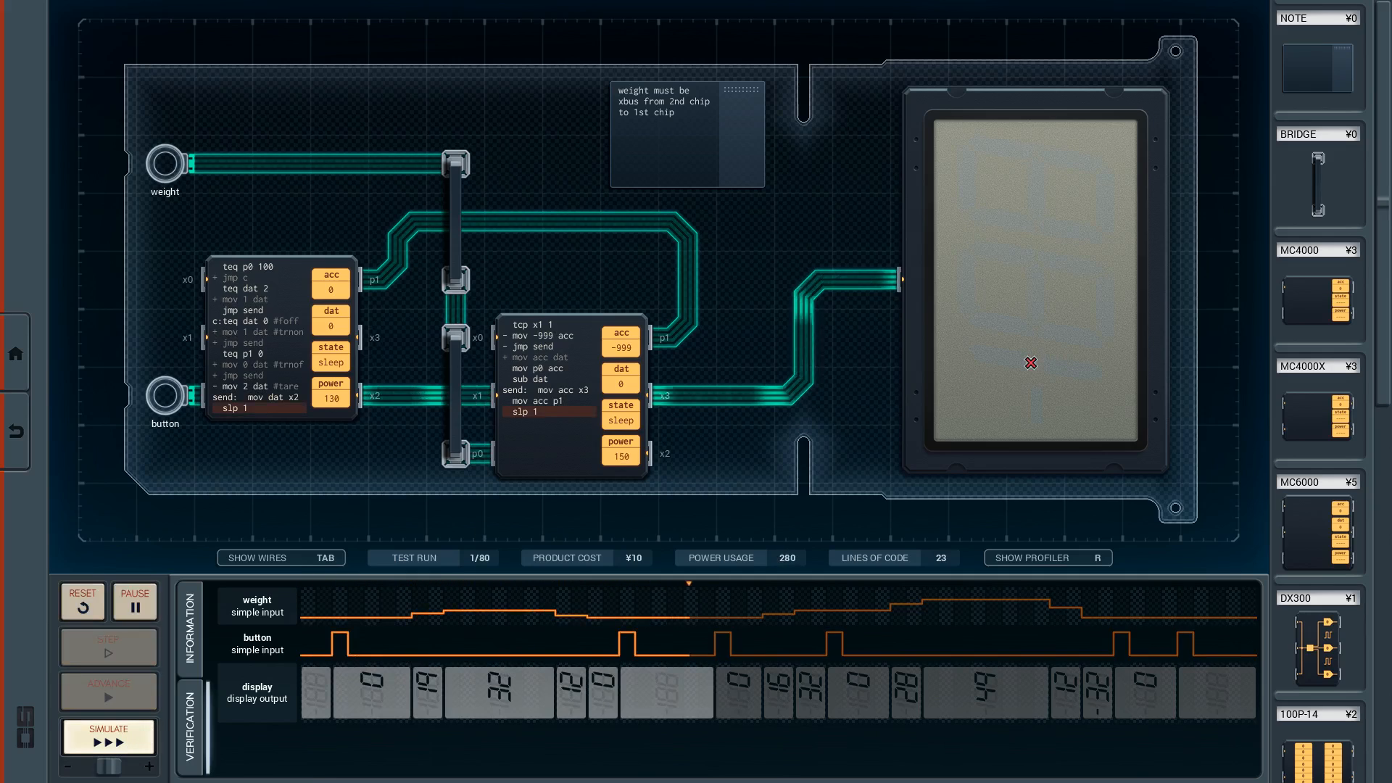
{"action": "left_click", "coordinate": [106, 737]}
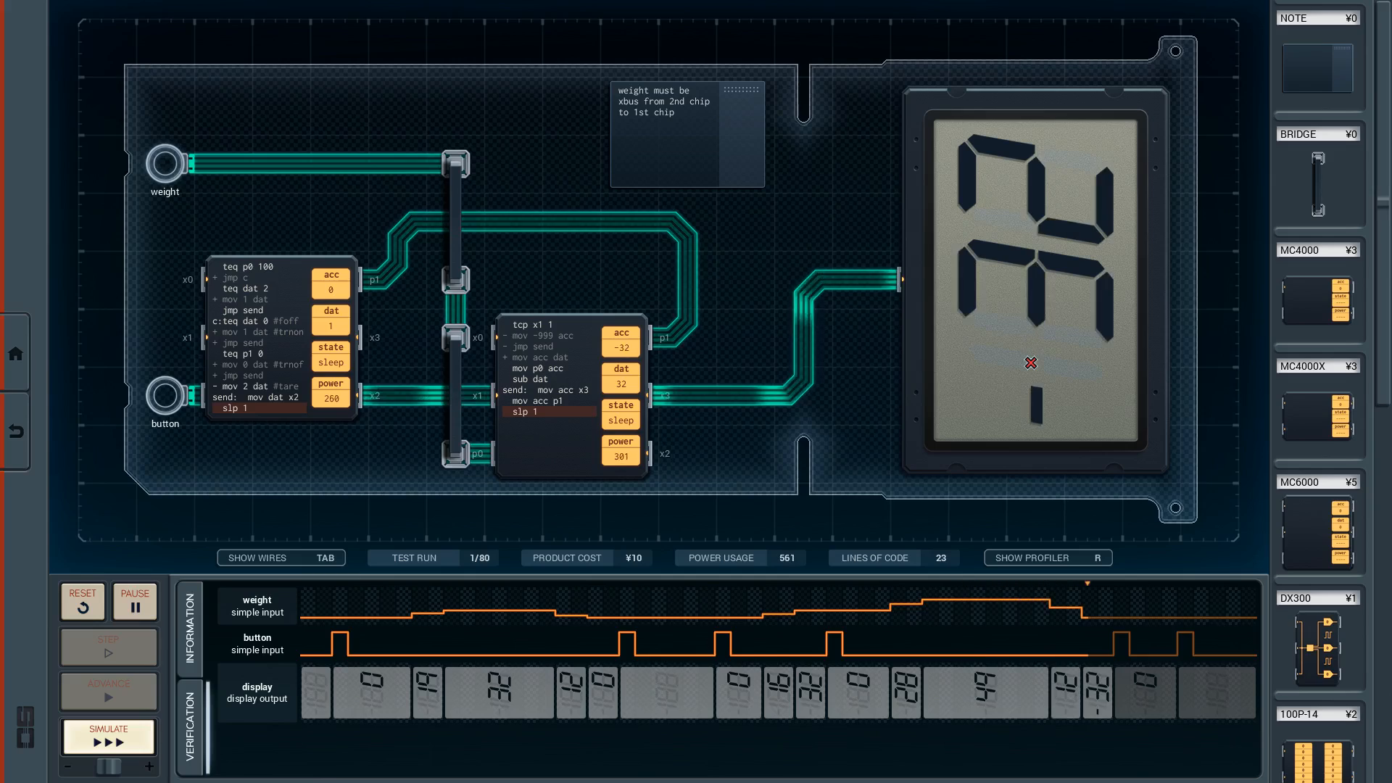
{"action": "left_click", "coordinate": [108, 737]}
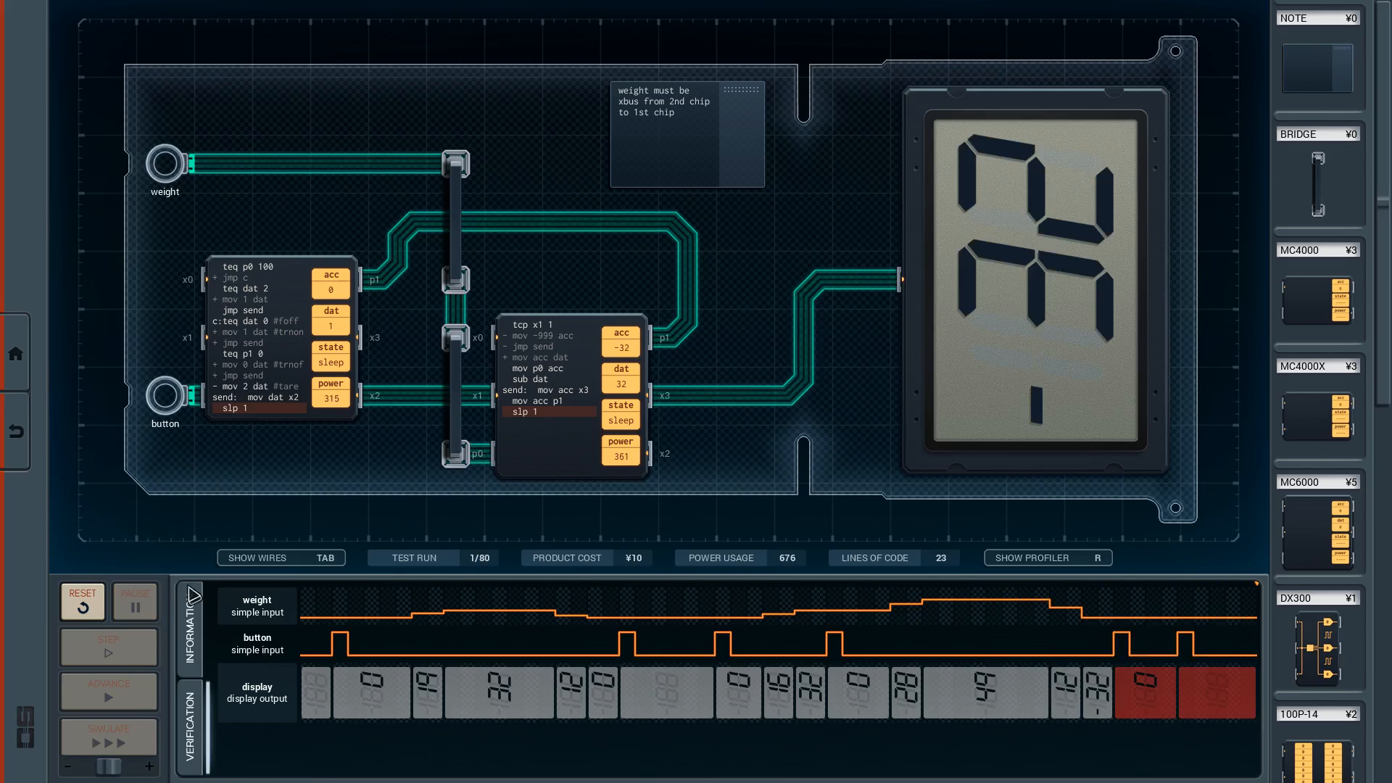
{"action": "left_click", "coordinate": [81, 602]}
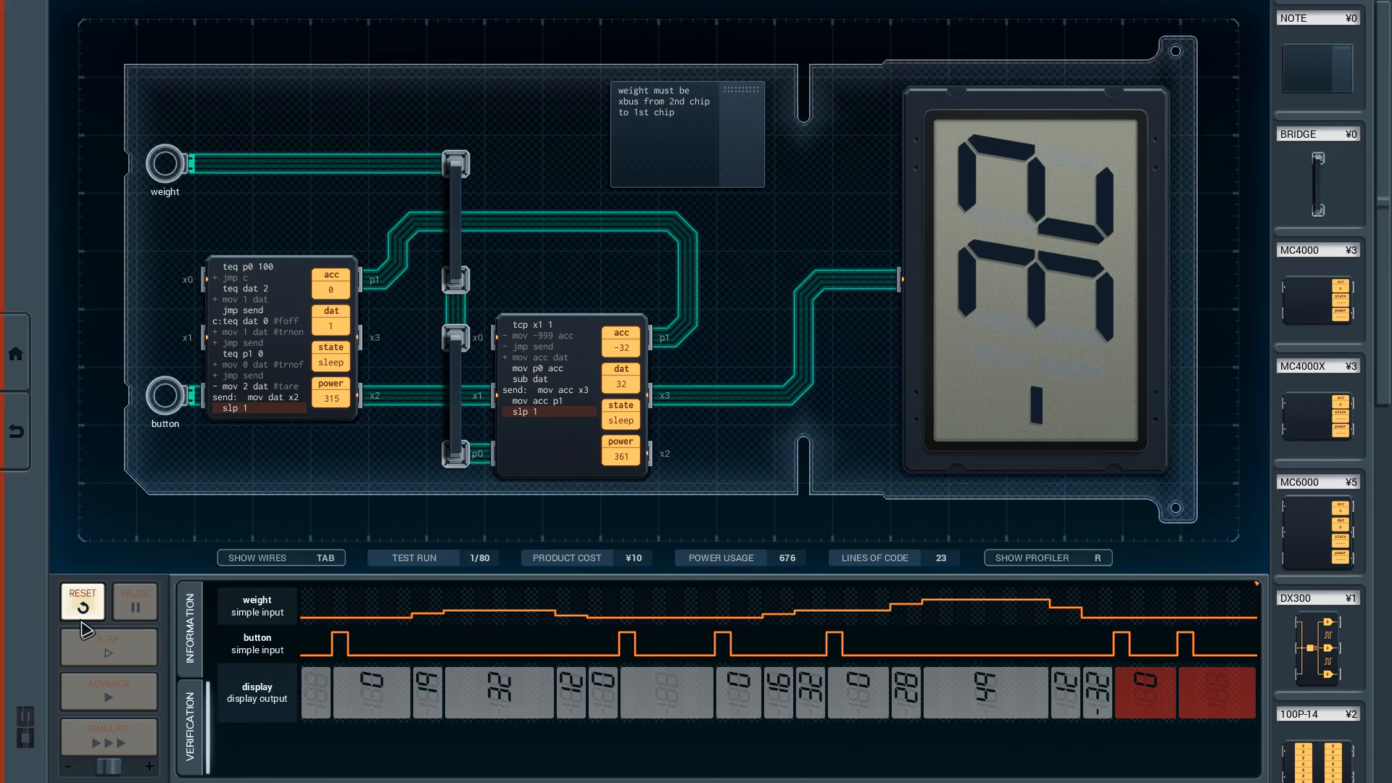
{"action": "mouse_move", "coordinate": [1115, 615]}
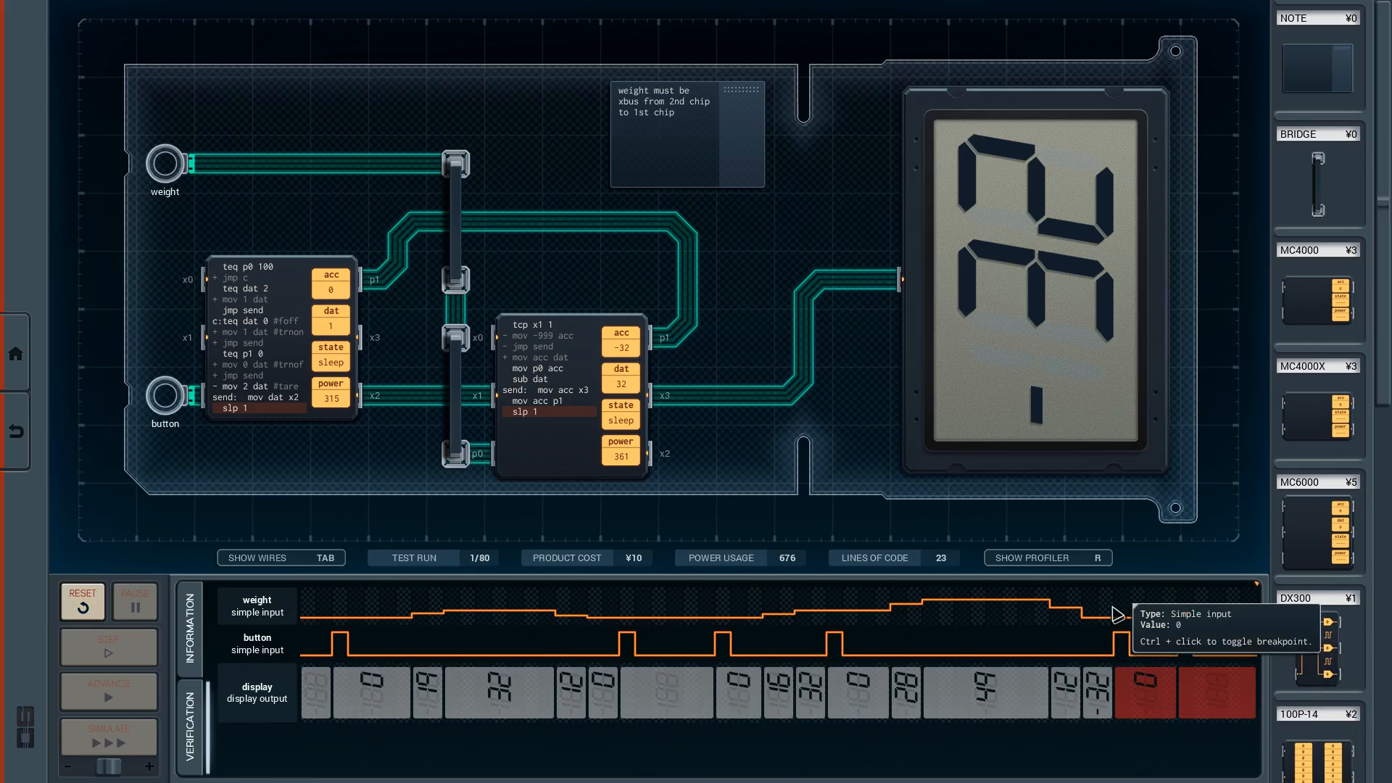
{"action": "mouse_move", "coordinate": [152, 746]}
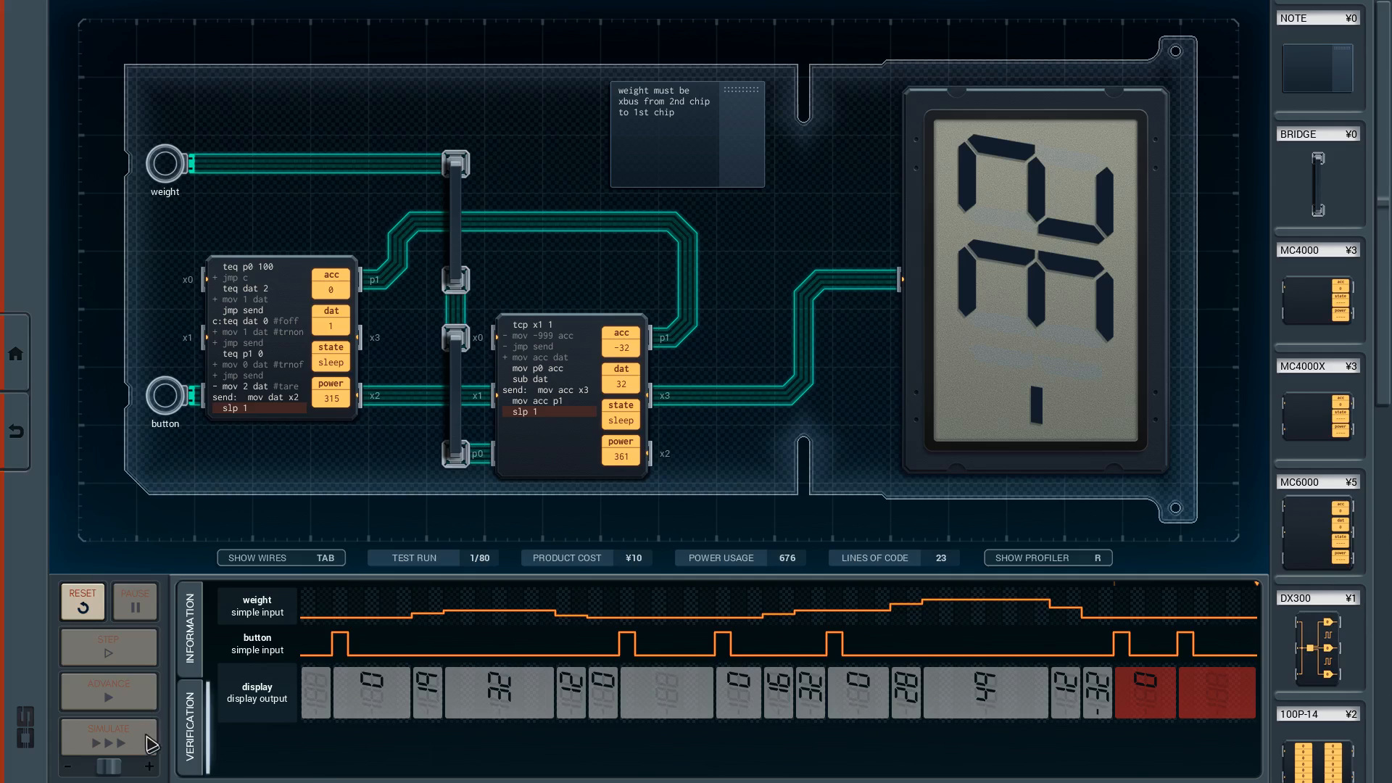
{"action": "left_click", "coordinate": [107, 739]}
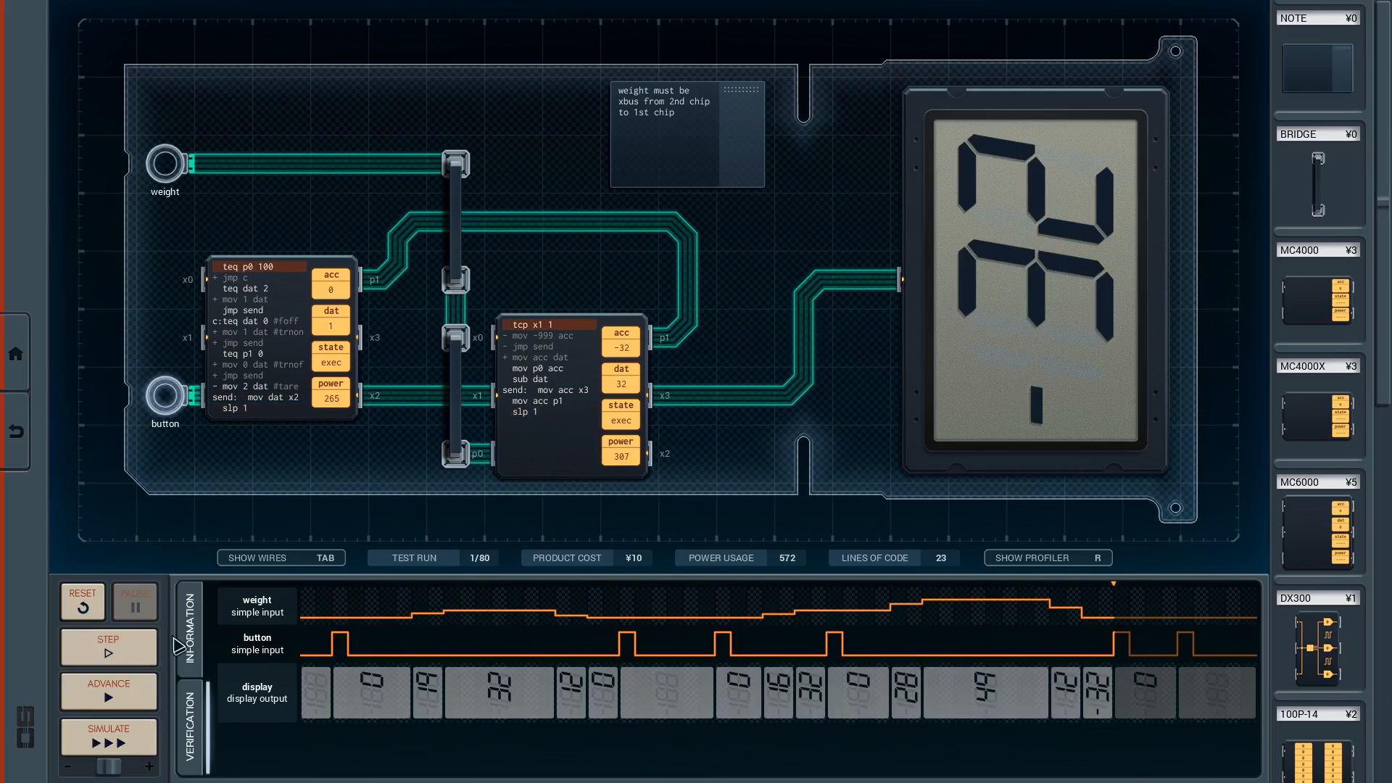
Step: Step past the -32 reading through both chips until the display clears, then reset the run
{"action": "left_click", "coordinate": [108, 647]}
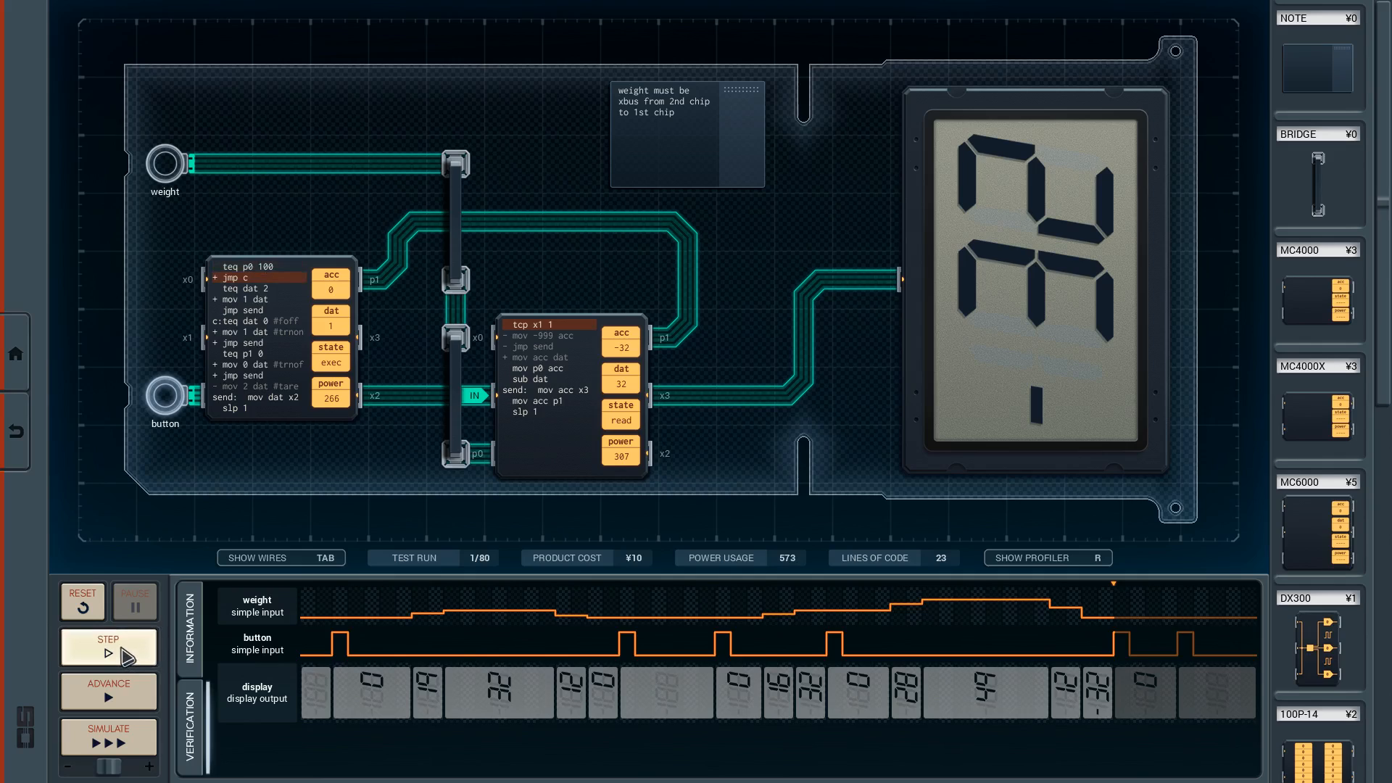
{"action": "left_click", "coordinate": [106, 645]}
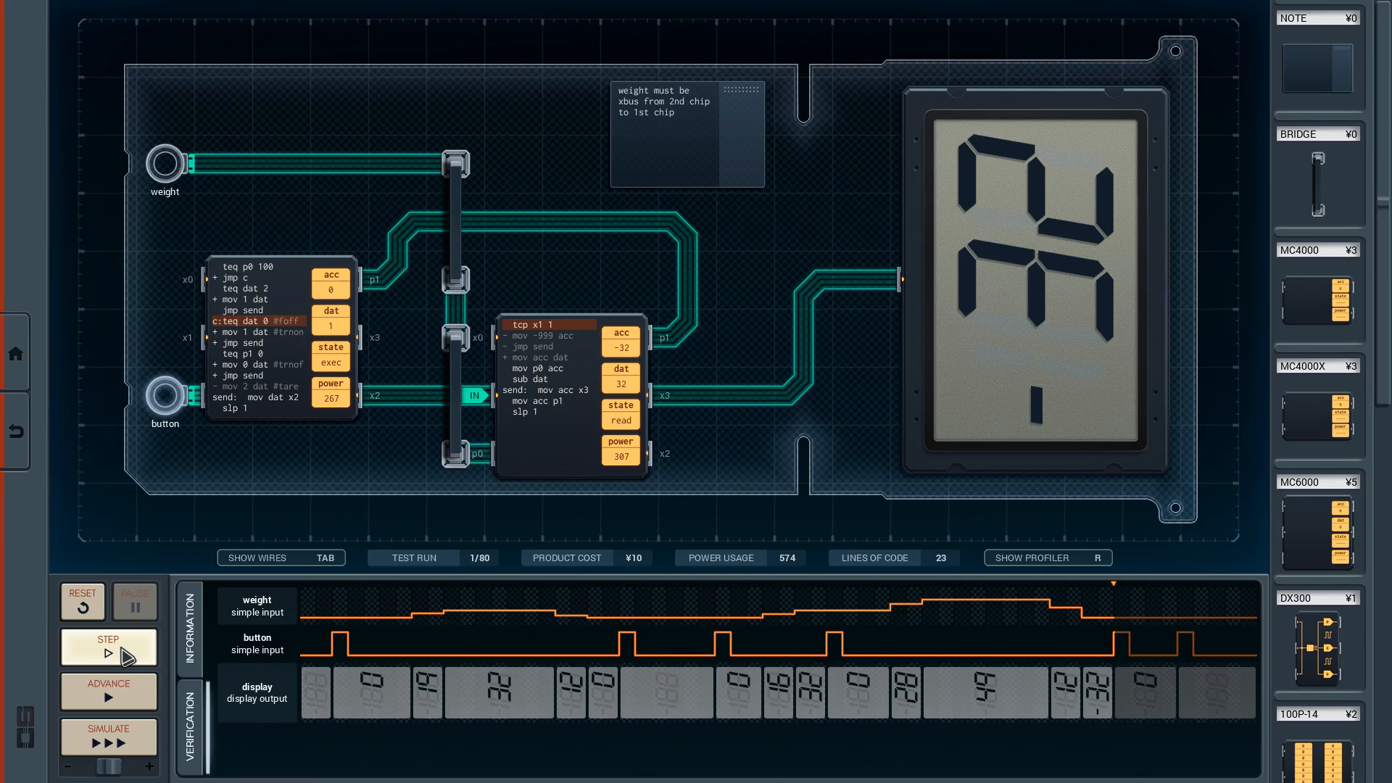
{"action": "left_click", "coordinate": [108, 647]}
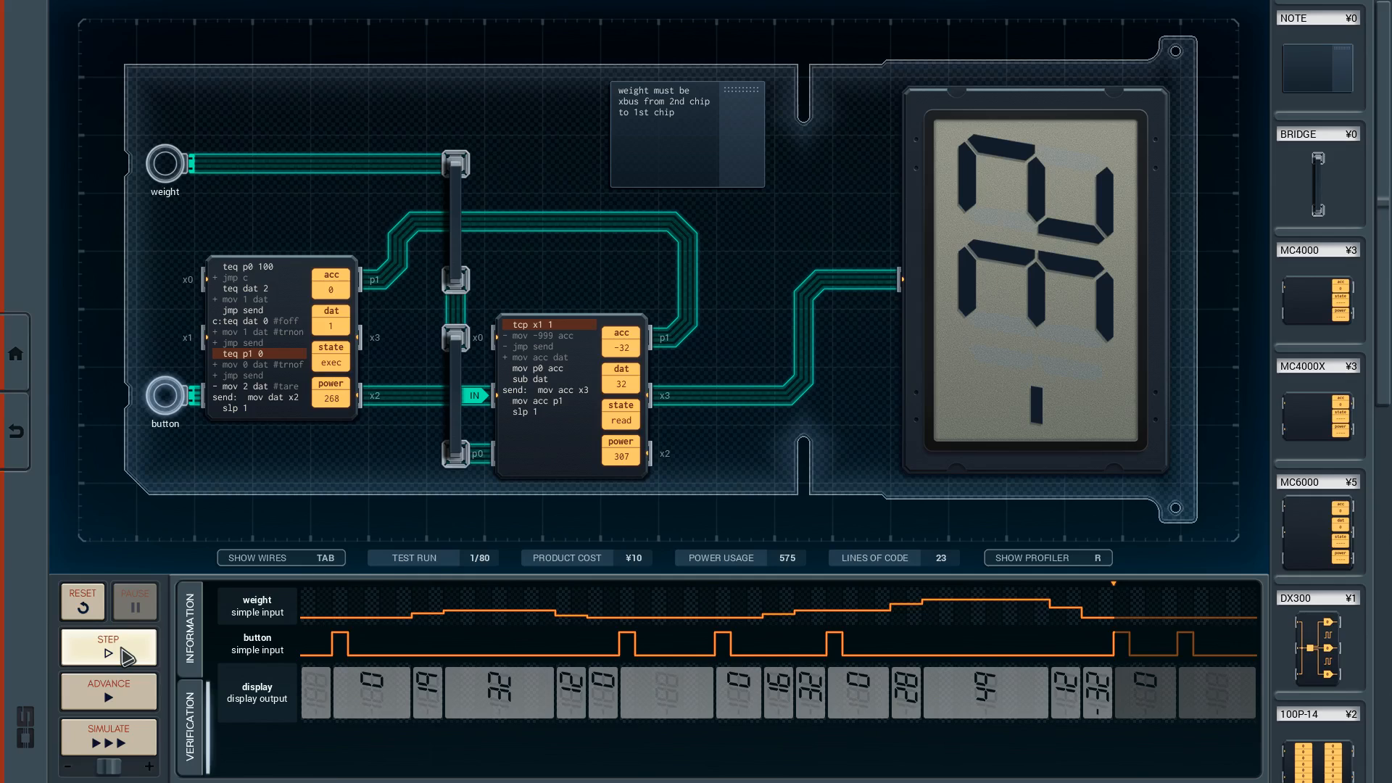
{"action": "mouse_move", "coordinate": [380, 281]}
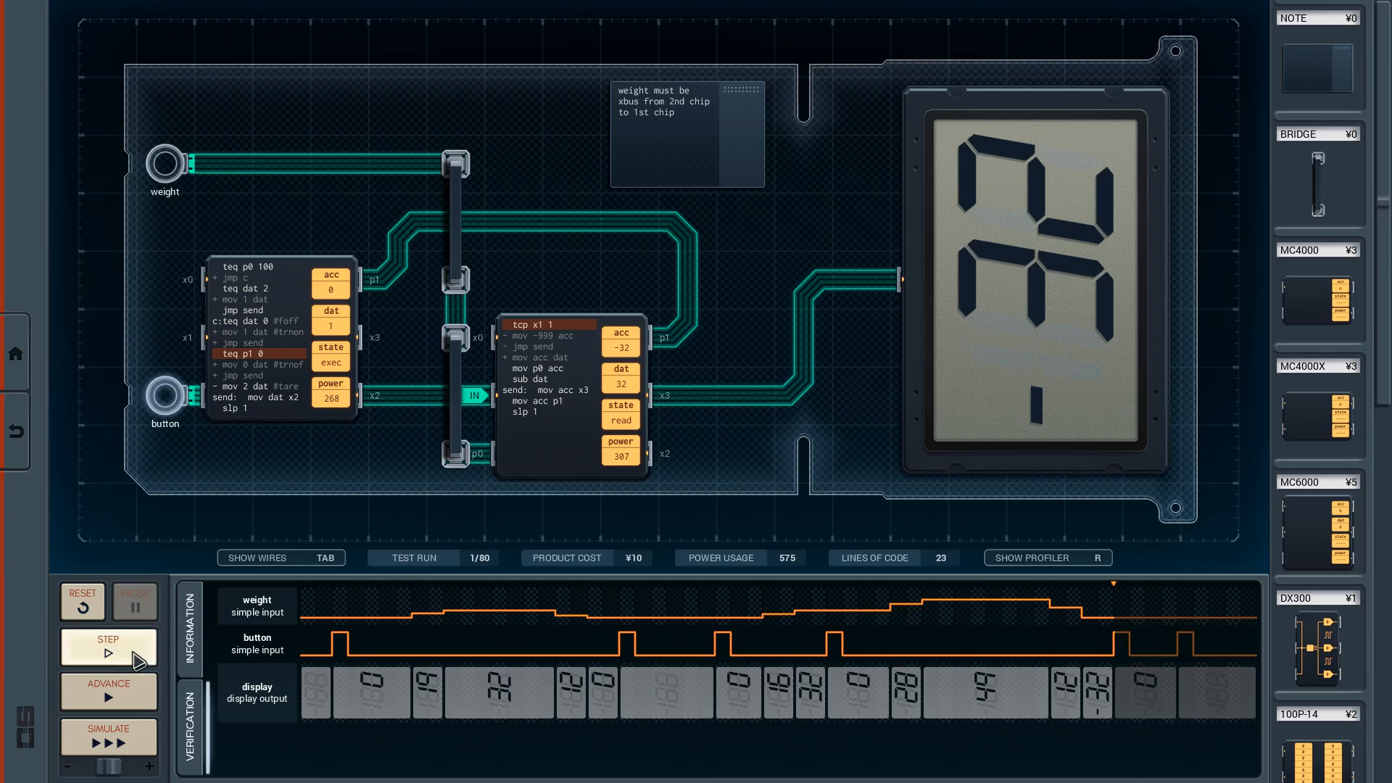
{"action": "left_click", "coordinate": [109, 647]}
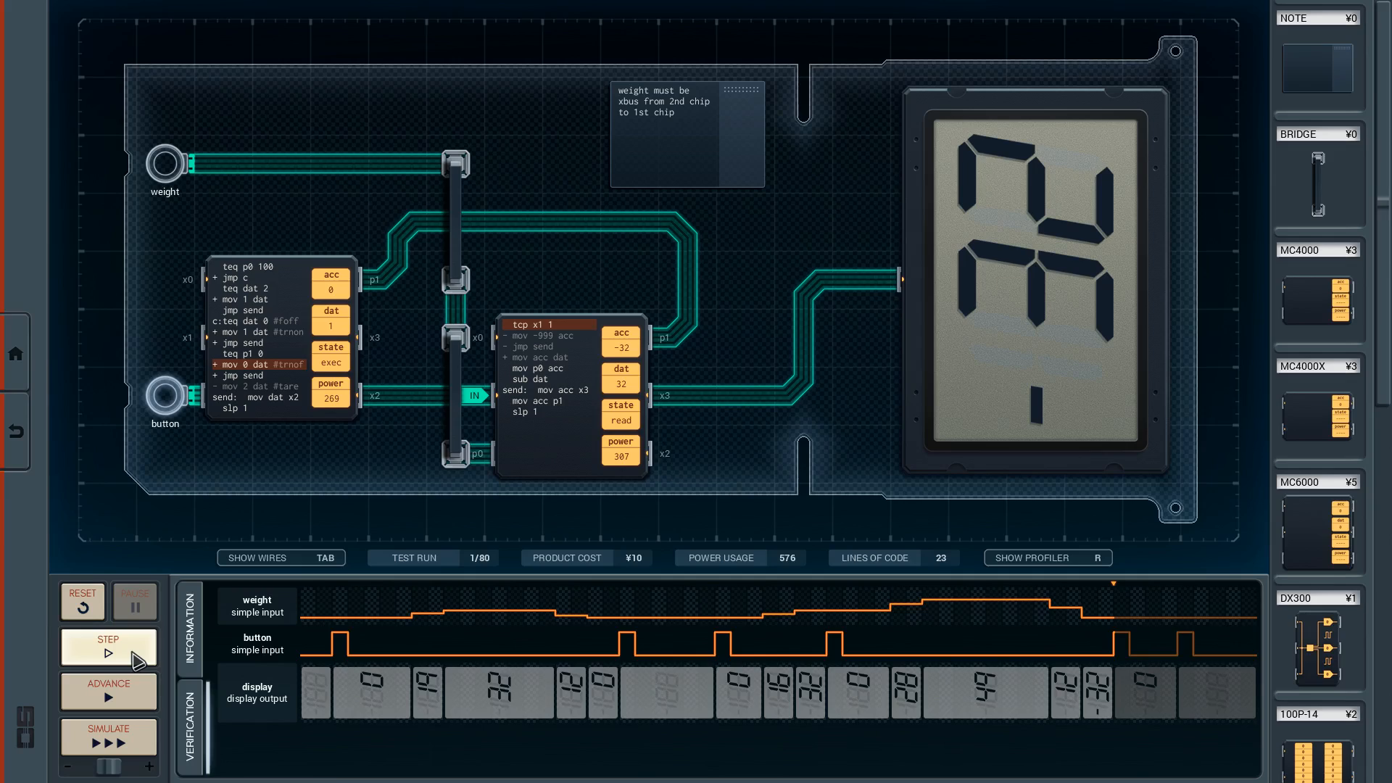
{"action": "left_click", "coordinate": [107, 647]}
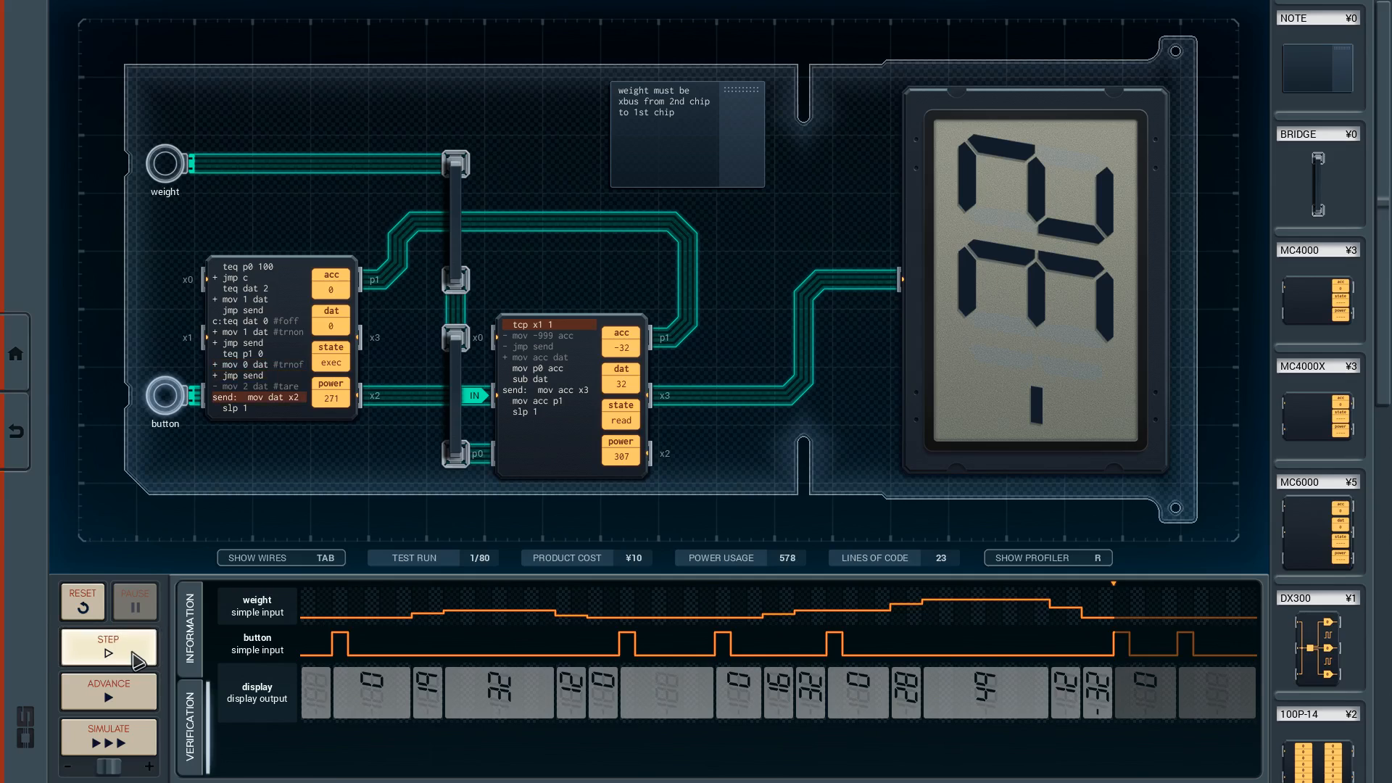
{"action": "left_click", "coordinate": [107, 647]}
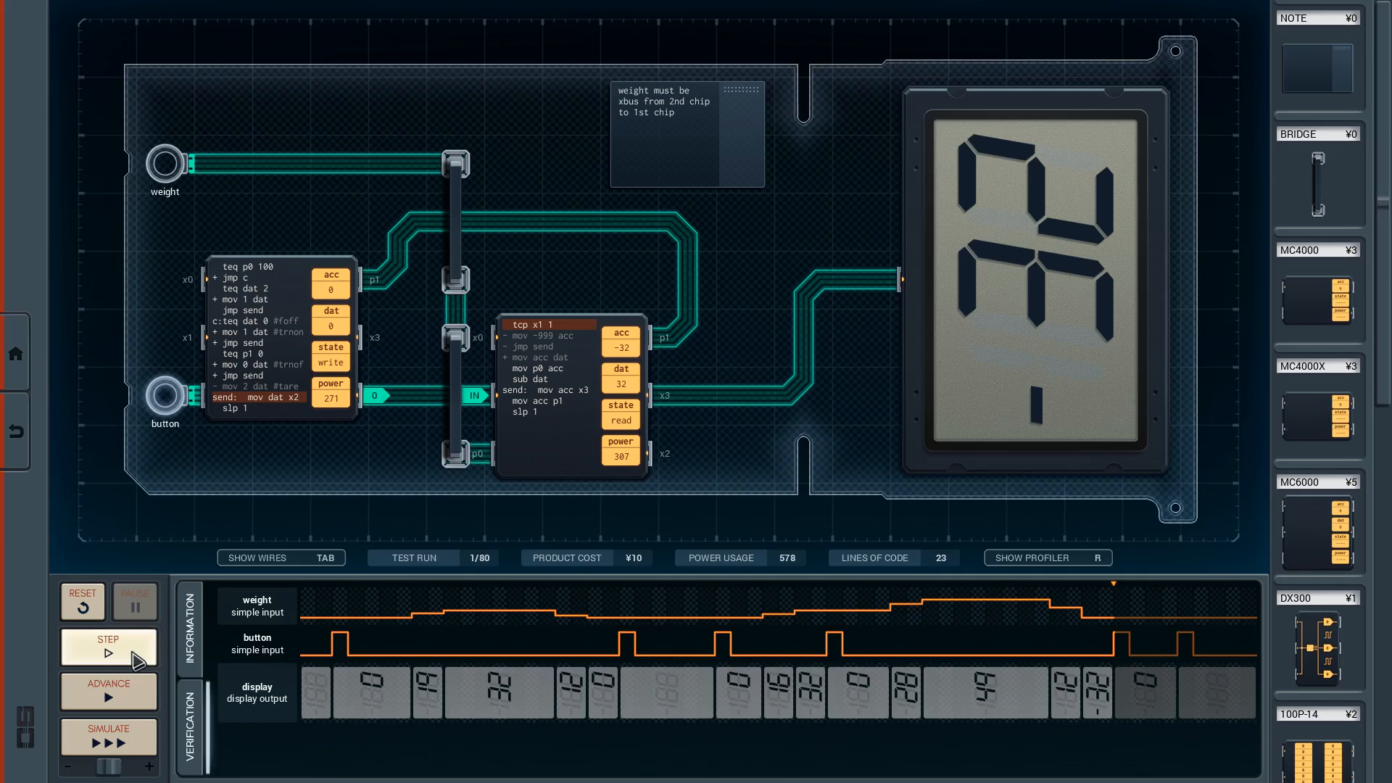
{"action": "left_click", "coordinate": [107, 647]}
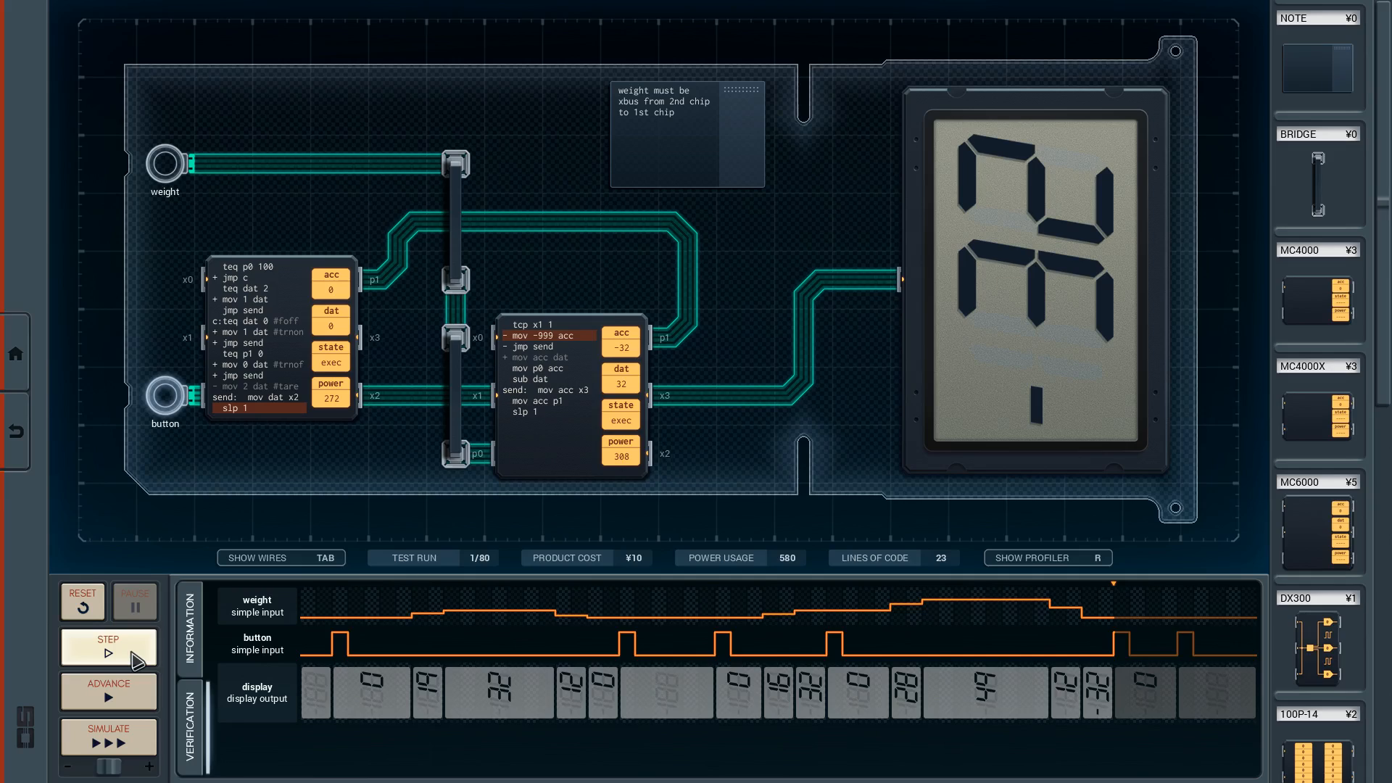
{"action": "left_click", "coordinate": [108, 647]}
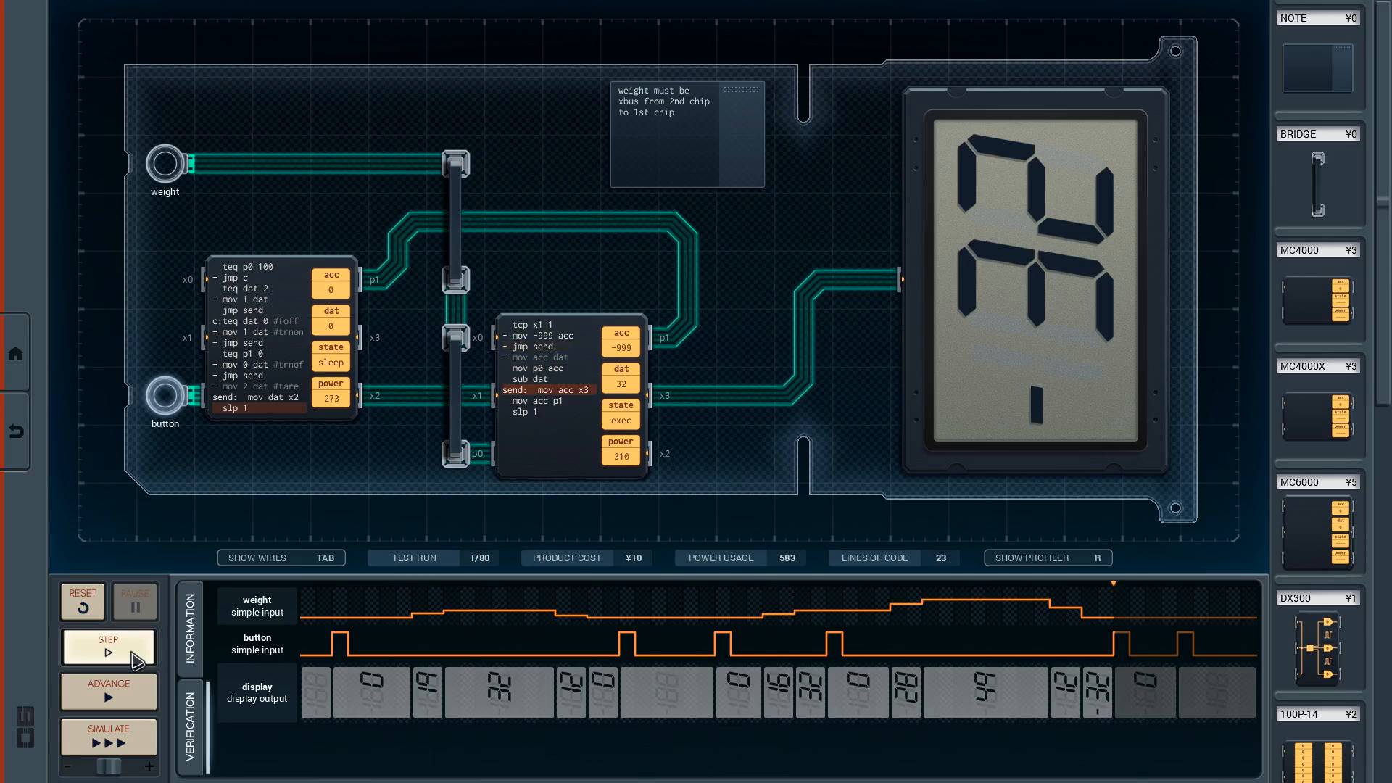
{"action": "left_click", "coordinate": [106, 647]}
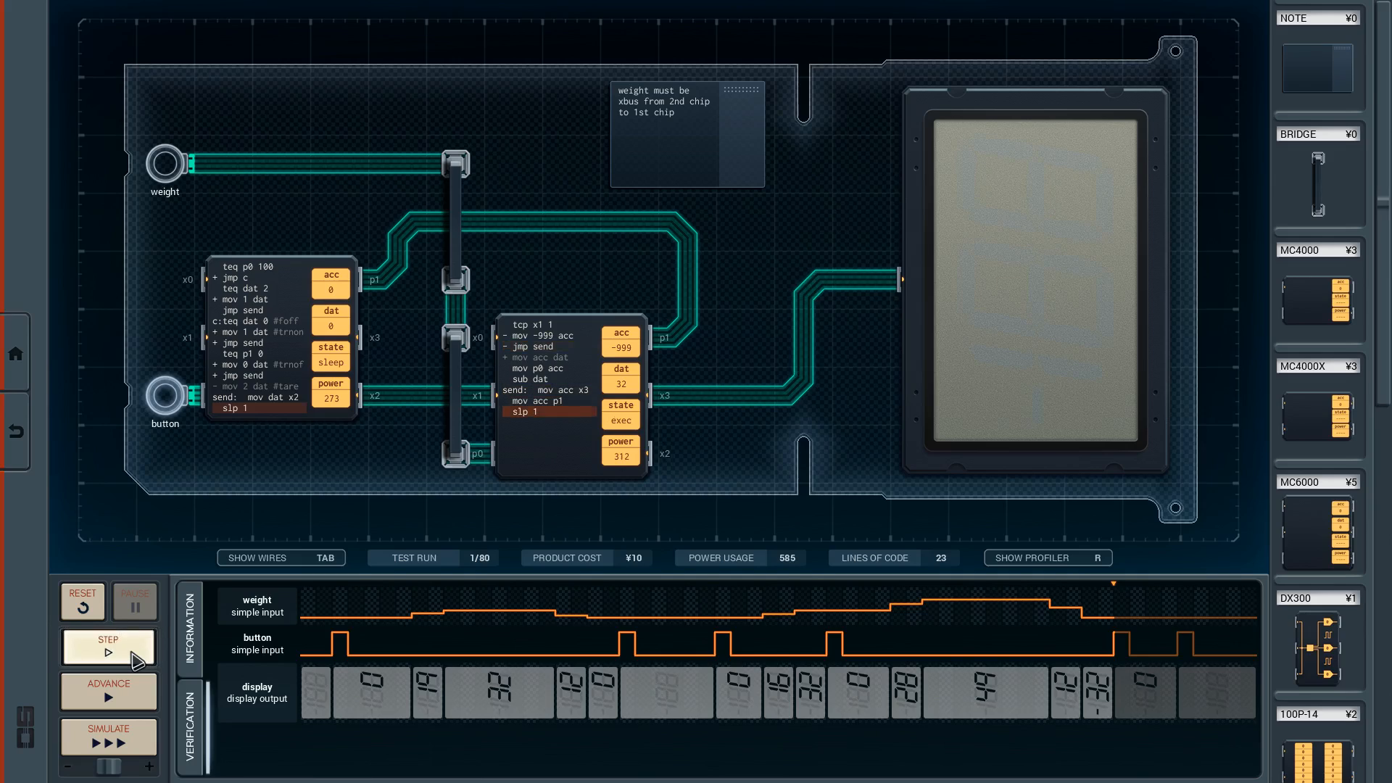
{"action": "left_click", "coordinate": [81, 600]}
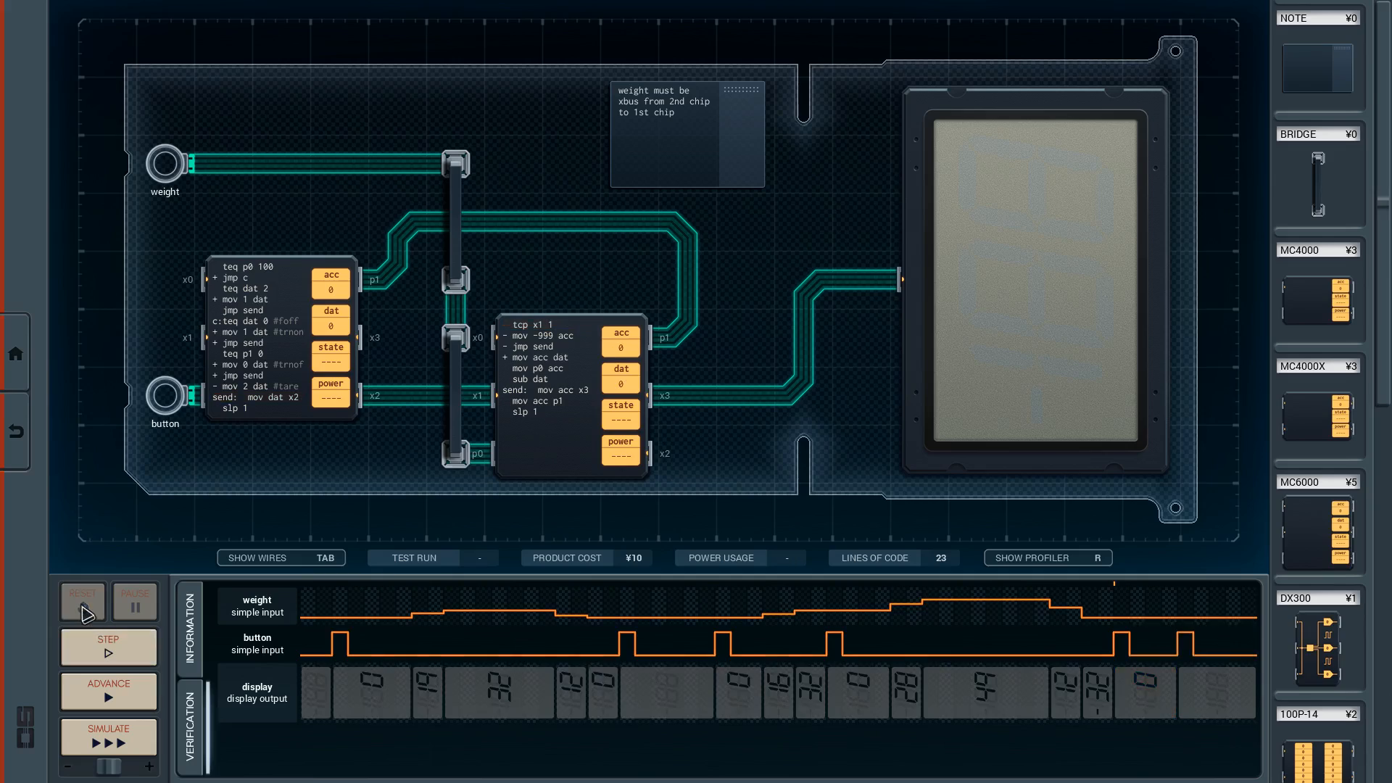
{"action": "left_click", "coordinate": [106, 645]}
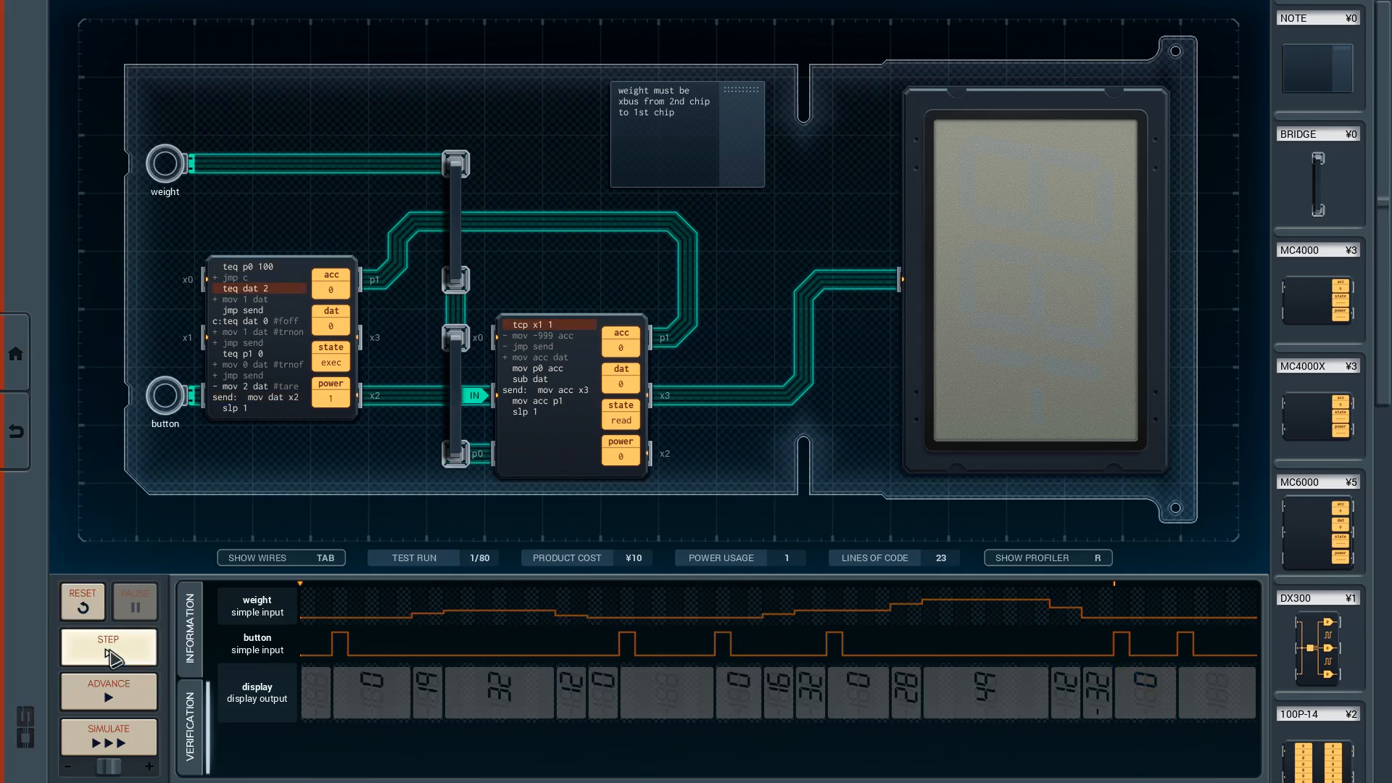
{"action": "left_click", "coordinate": [108, 647]}
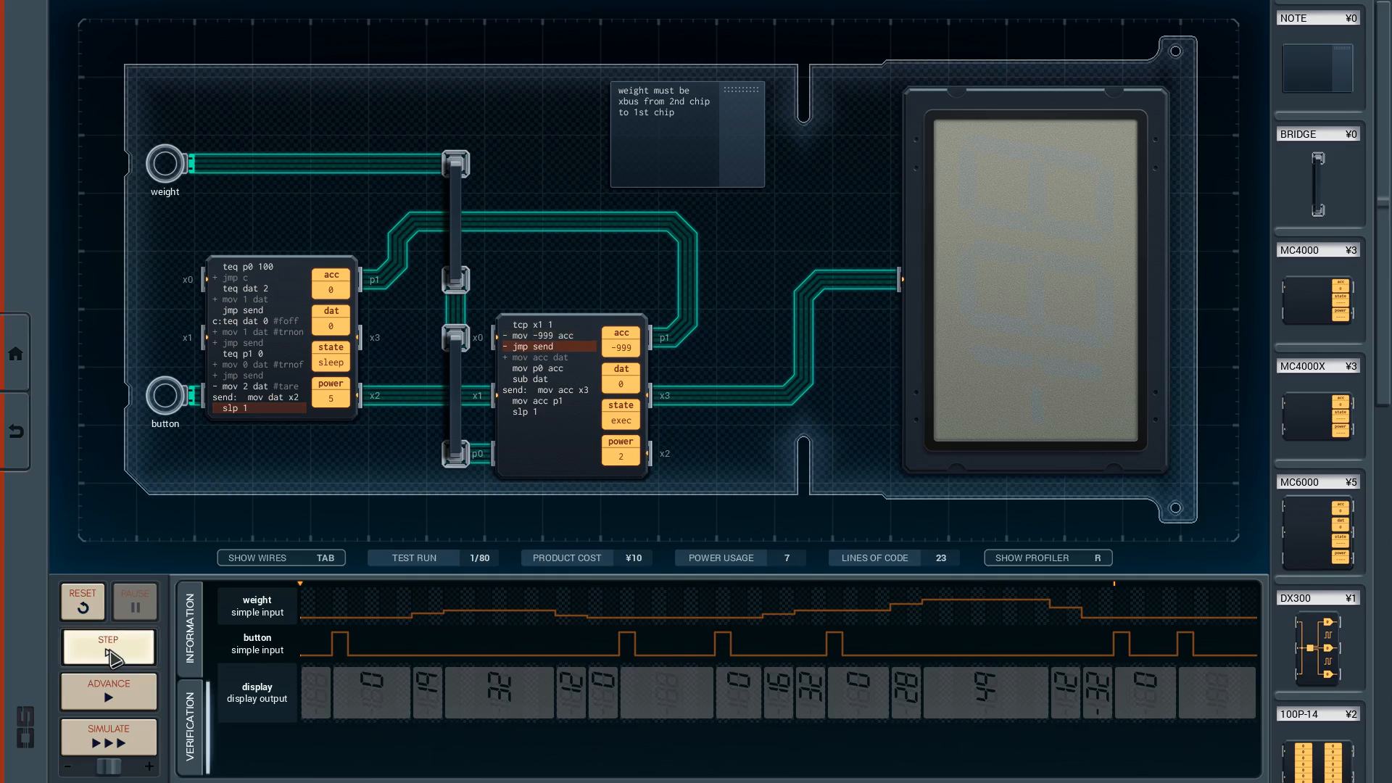
{"action": "left_click", "coordinate": [107, 647]}
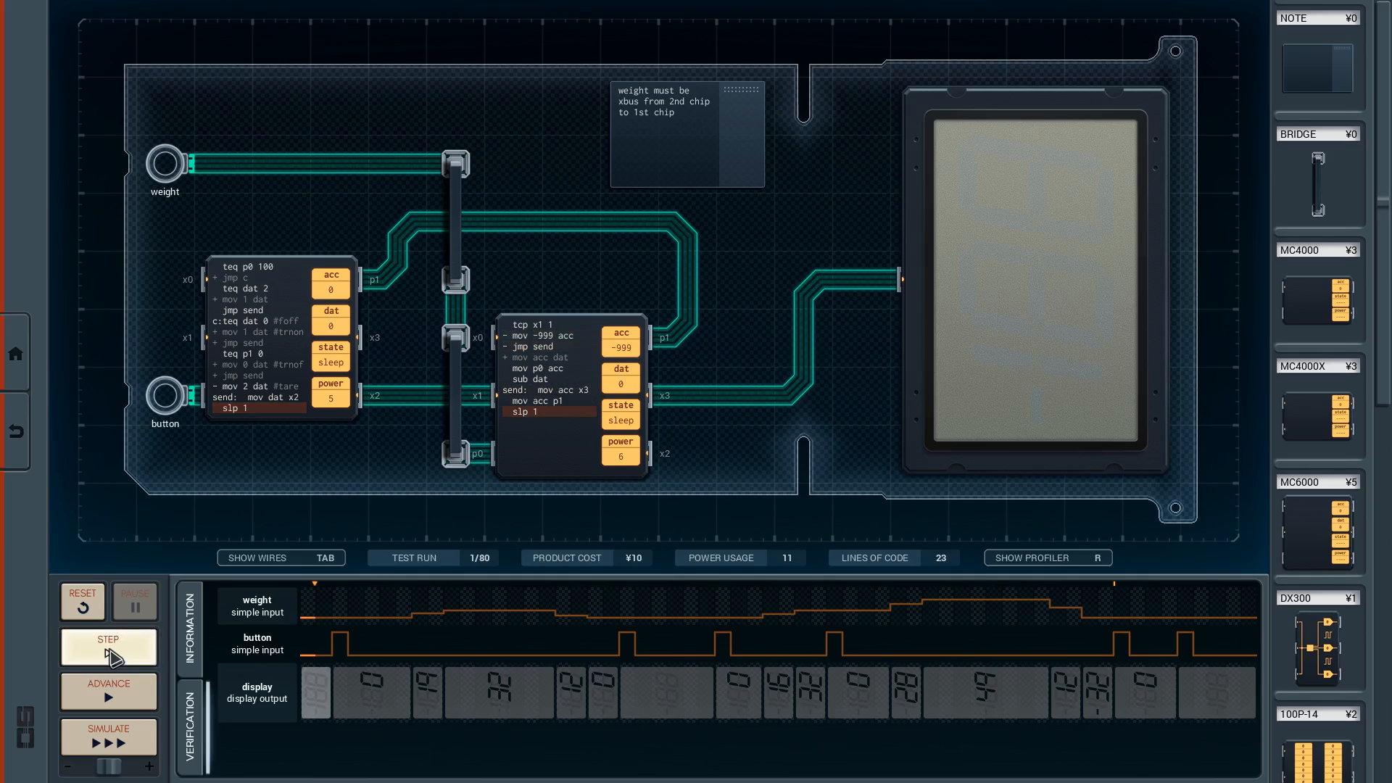
{"action": "left_click", "coordinate": [107, 647]}
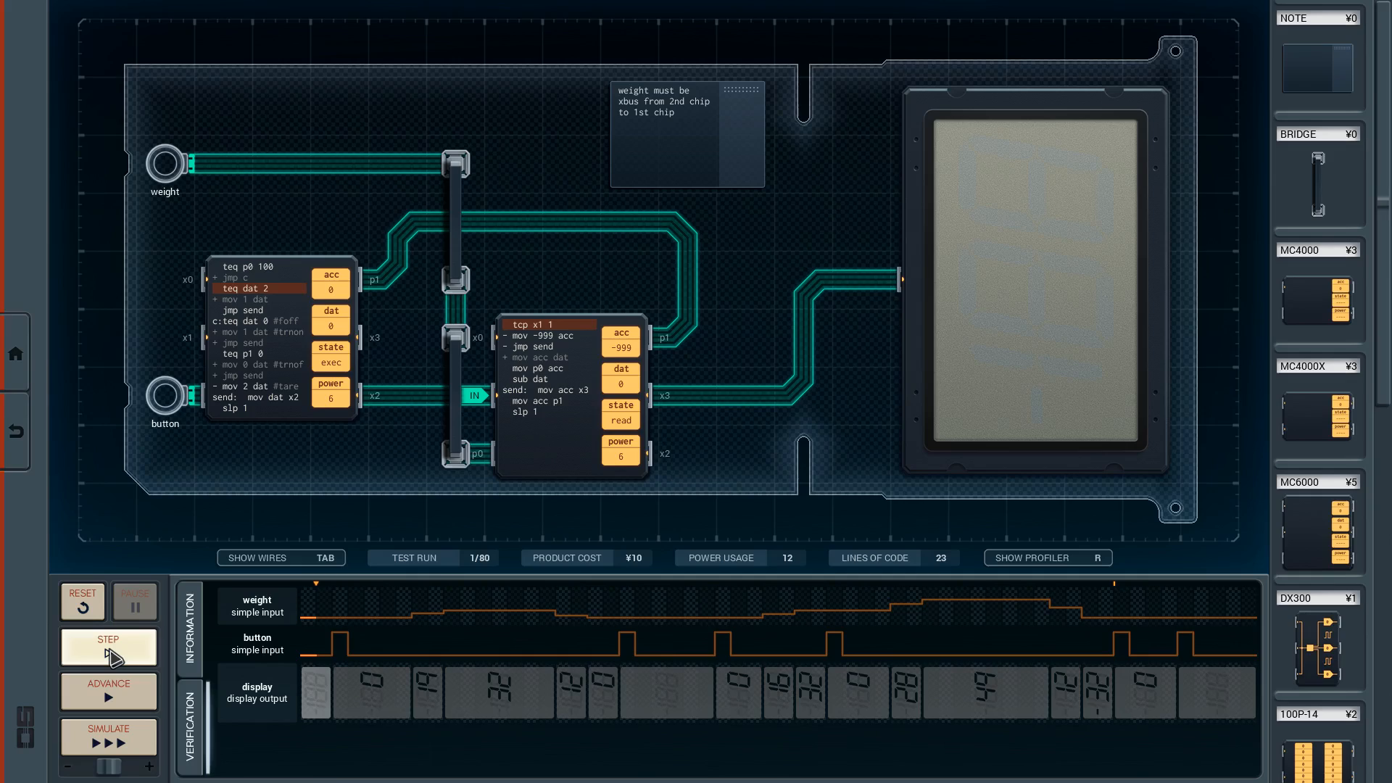
{"action": "left_click", "coordinate": [107, 647]}
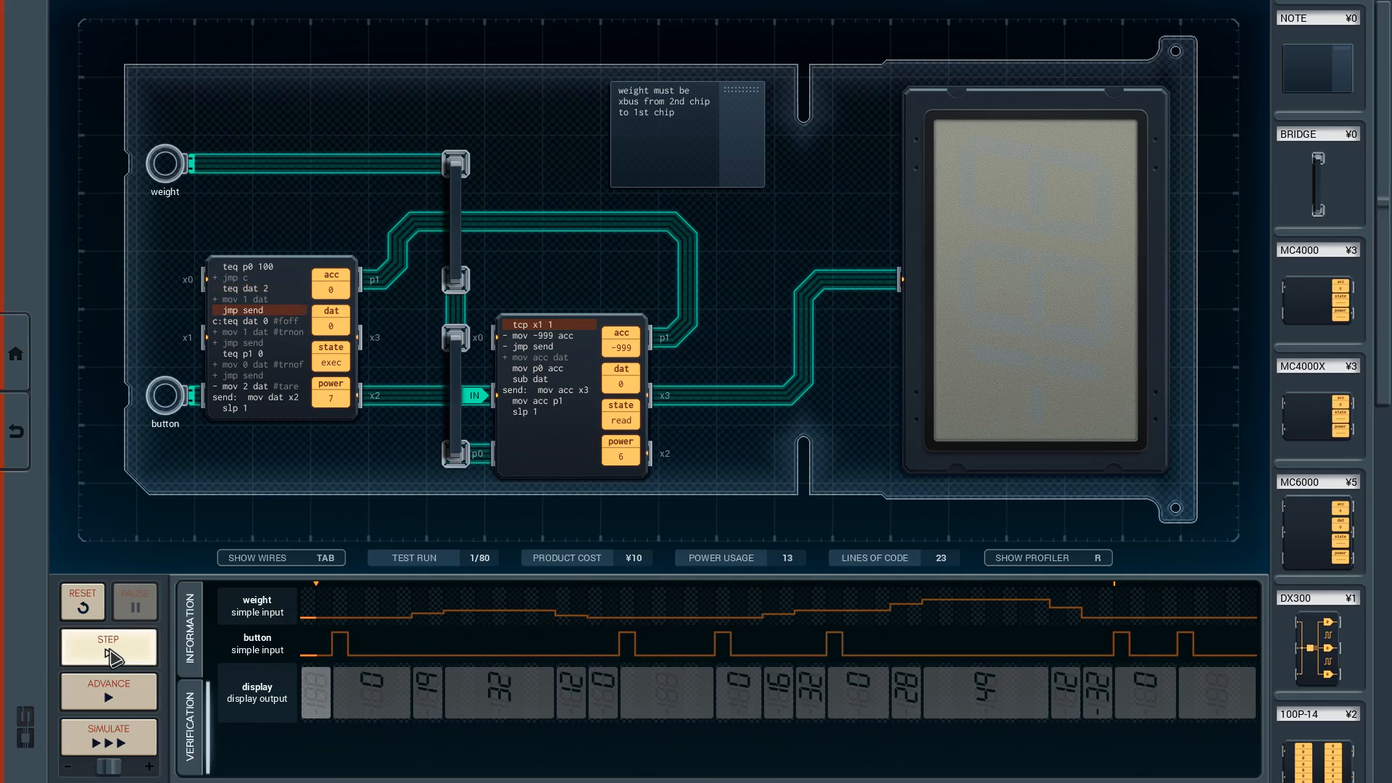
{"action": "left_click", "coordinate": [107, 646]}
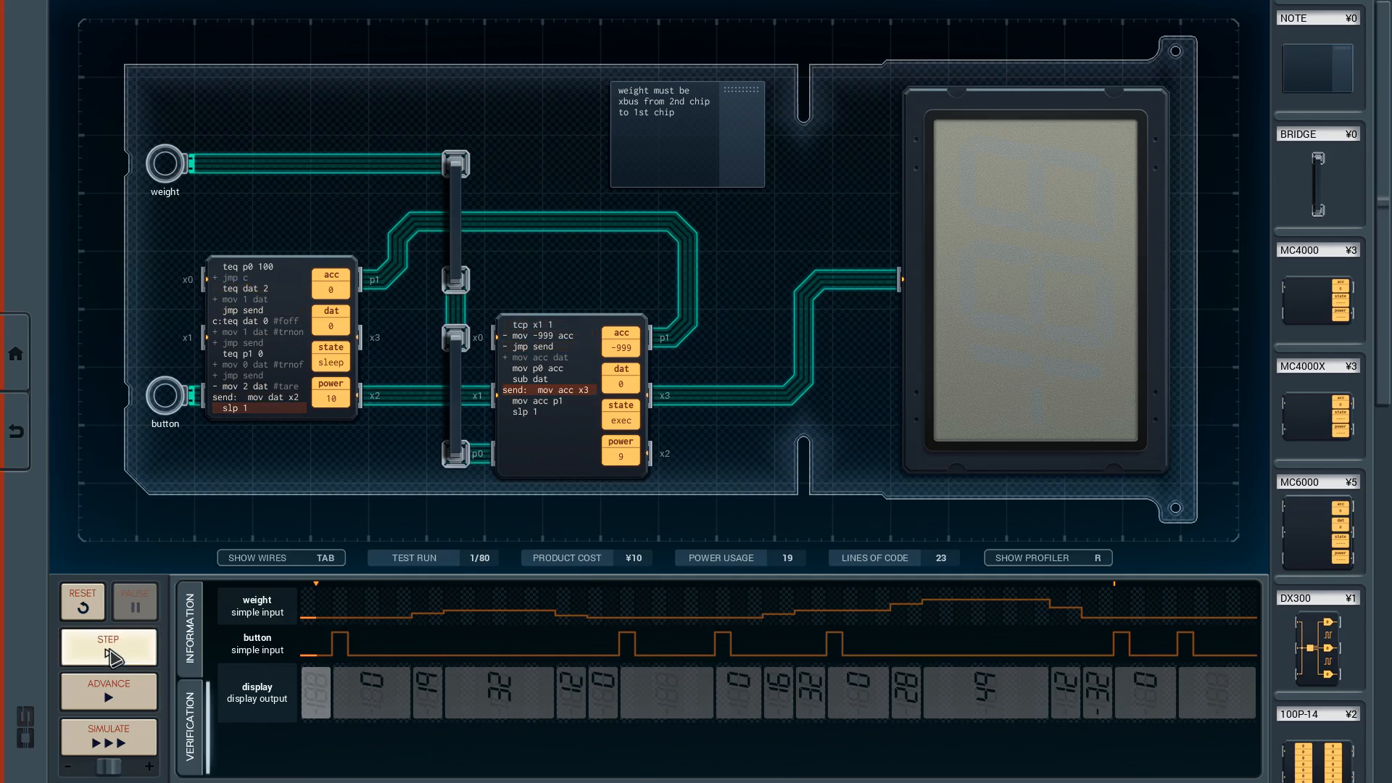
{"action": "left_click", "coordinate": [108, 647]}
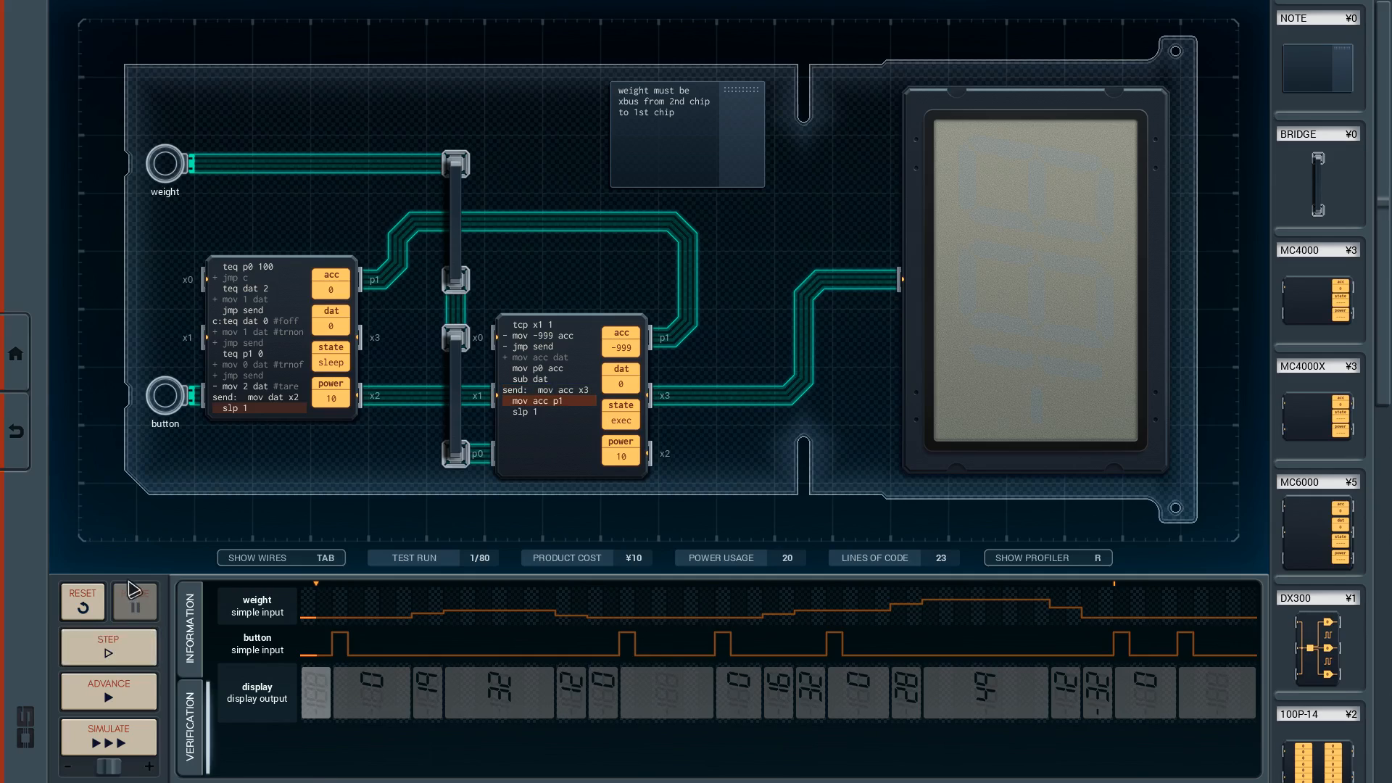
{"action": "left_click", "coordinate": [134, 600]}
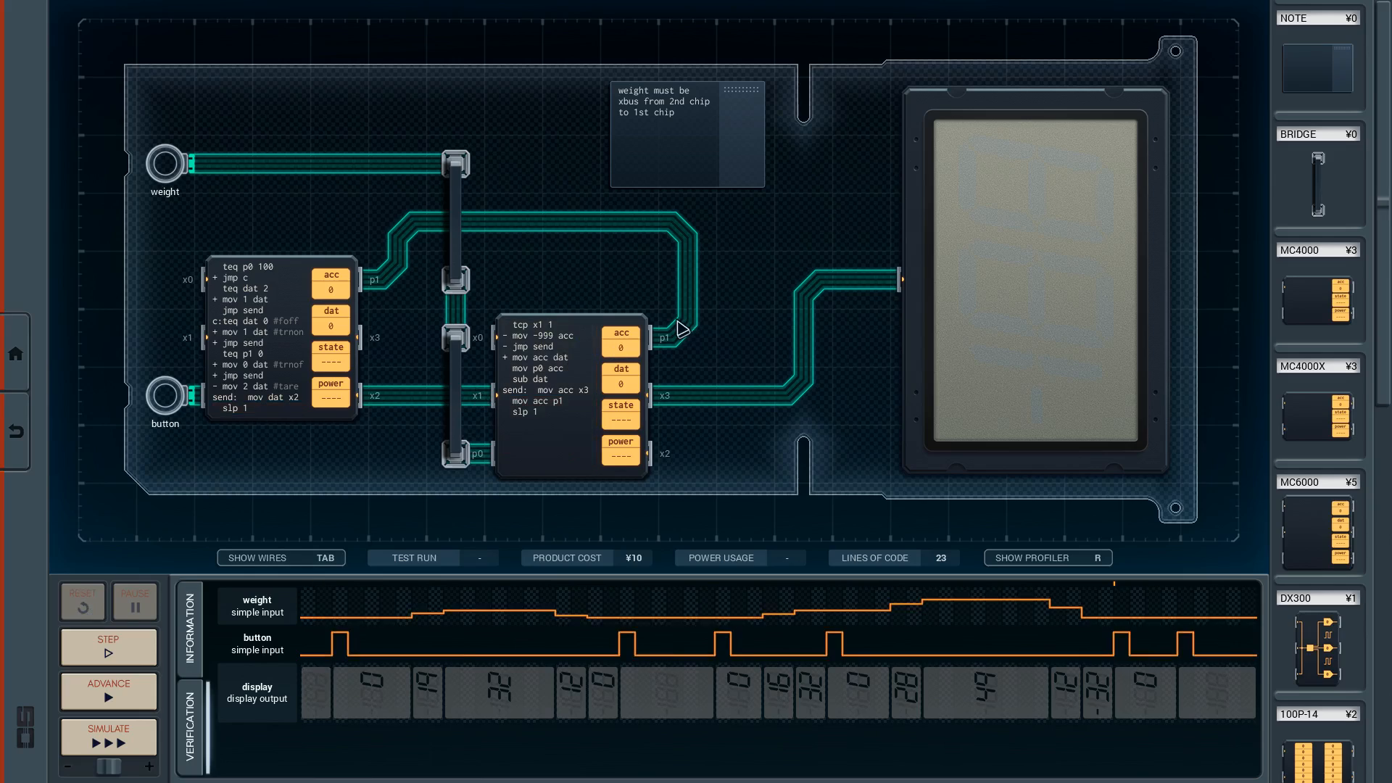
{"action": "mouse_move", "coordinate": [669, 358]}
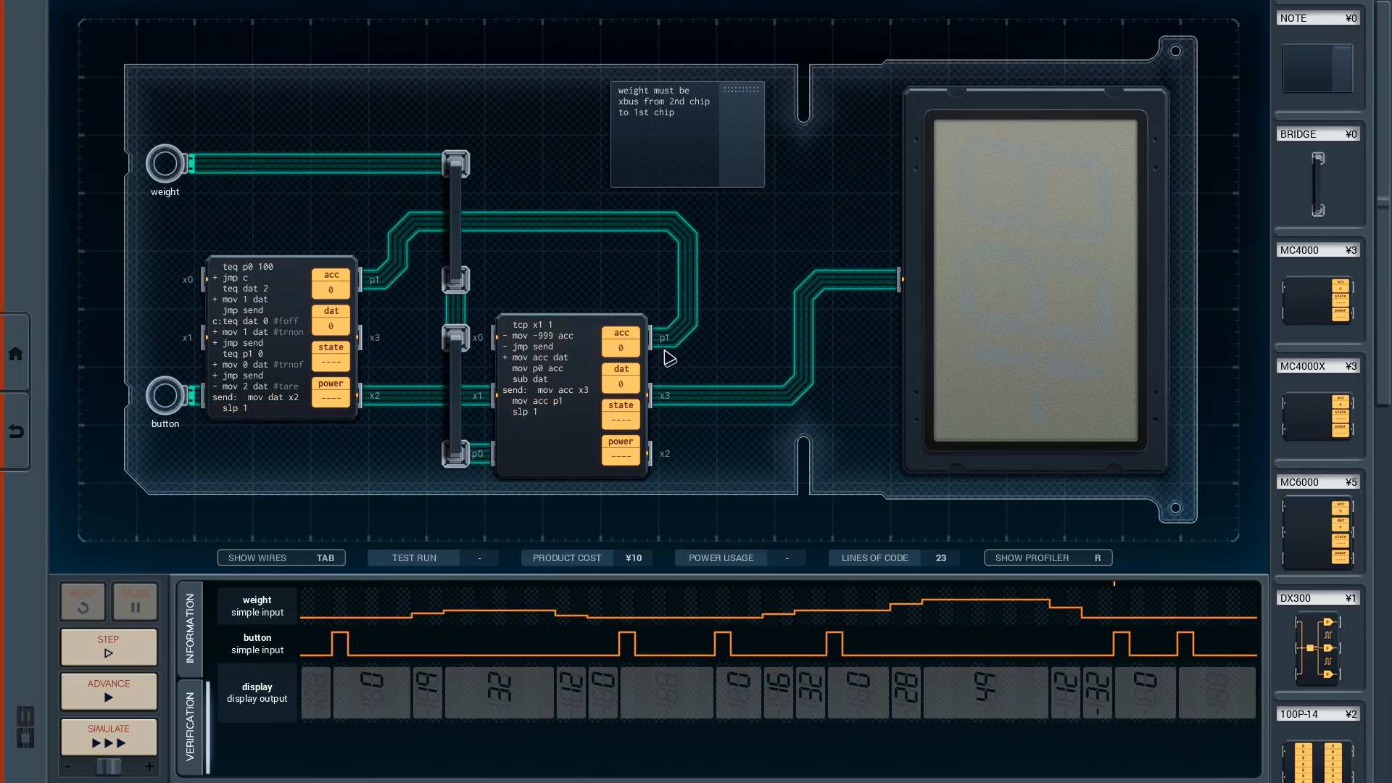
{"action": "mouse_move", "coordinate": [675, 373]}
{"action": "type", "text": "teq acc 0"}
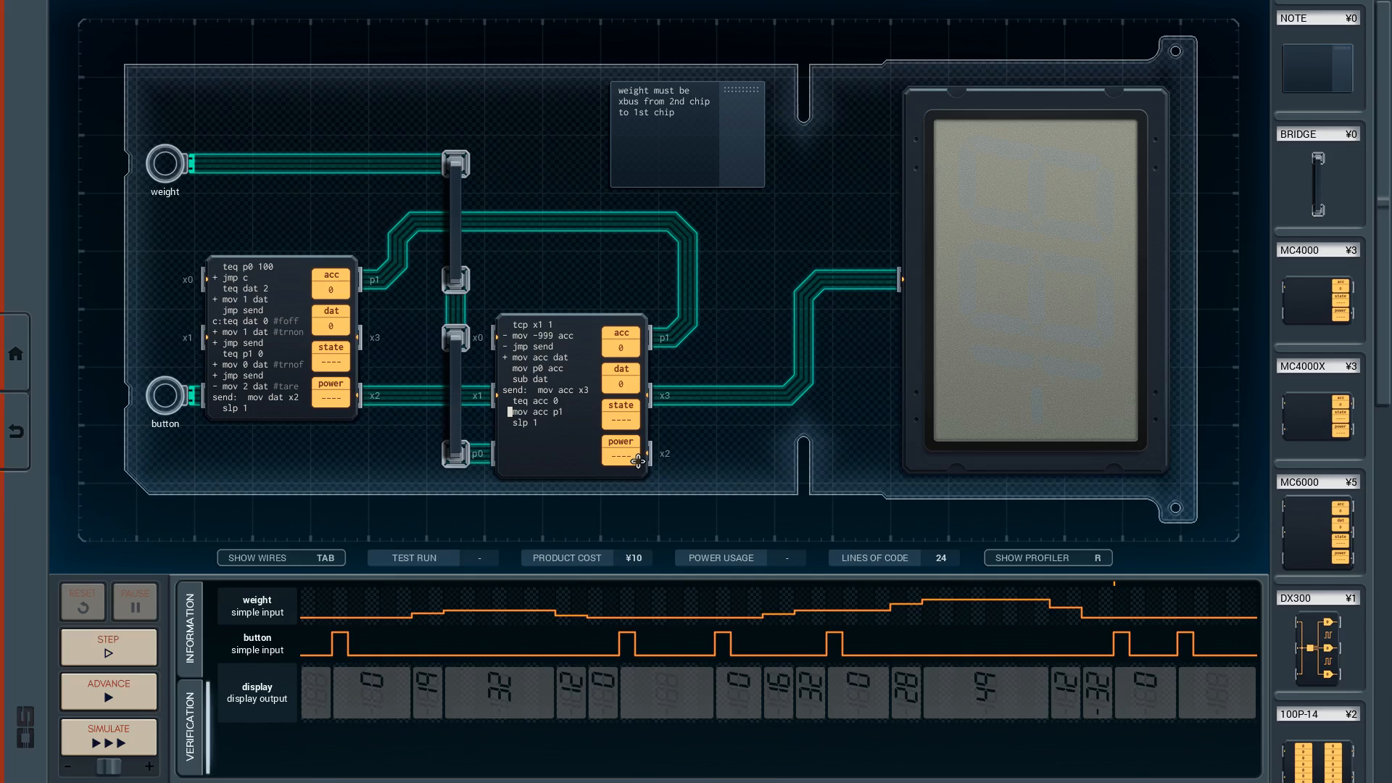
Step: Replace the second chip's output line with 'mov 1 p1' for nonzero results
{"action": "left_click", "coordinate": [536, 411]}
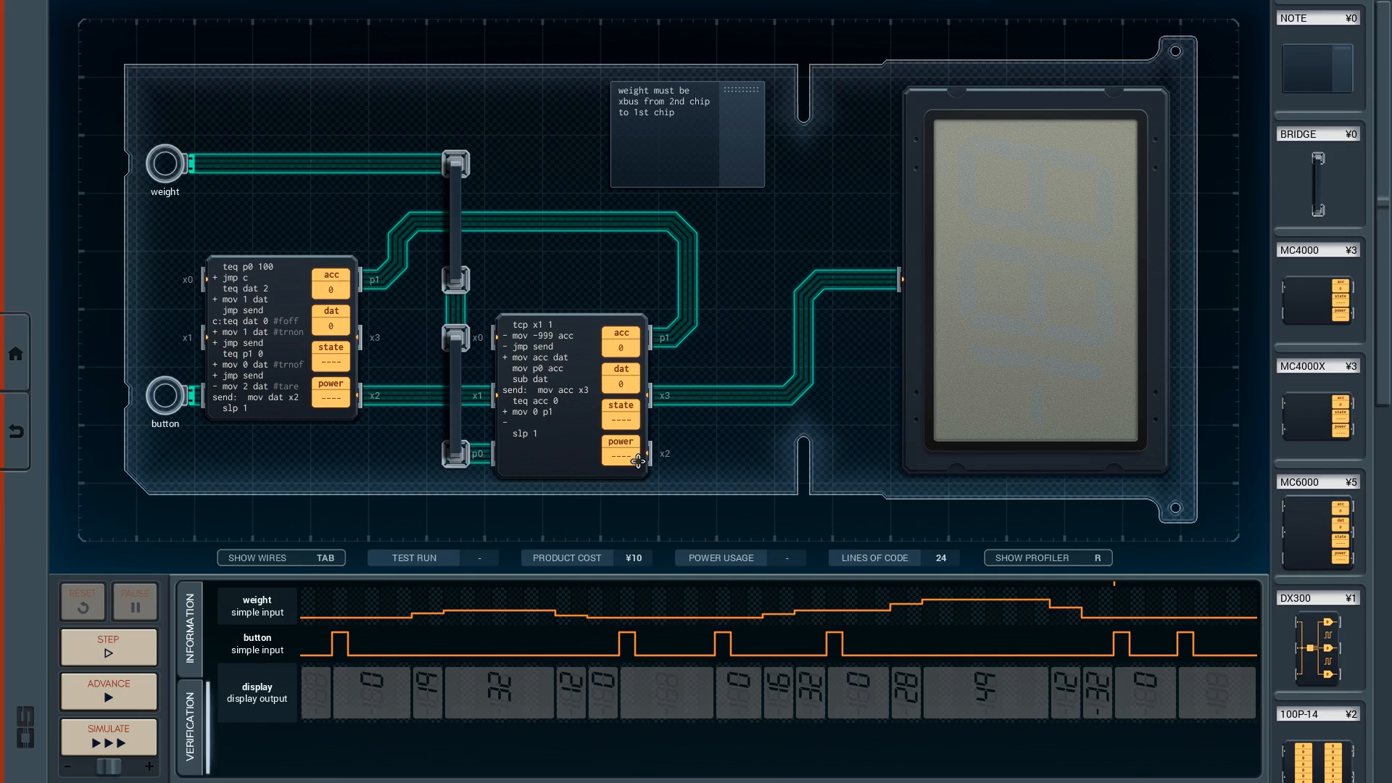
{"action": "type", "text": "mov 1 p1"}
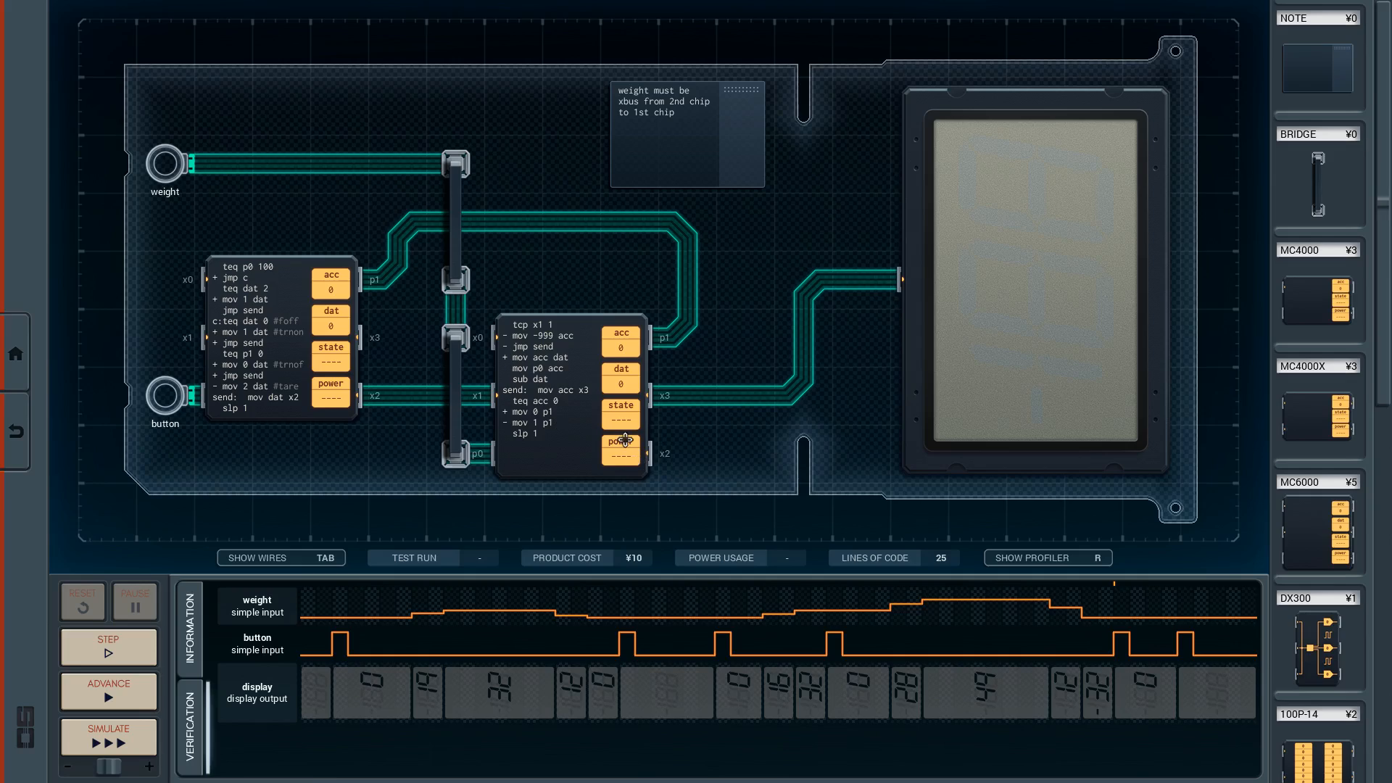
{"action": "mouse_move", "coordinate": [293, 427]}
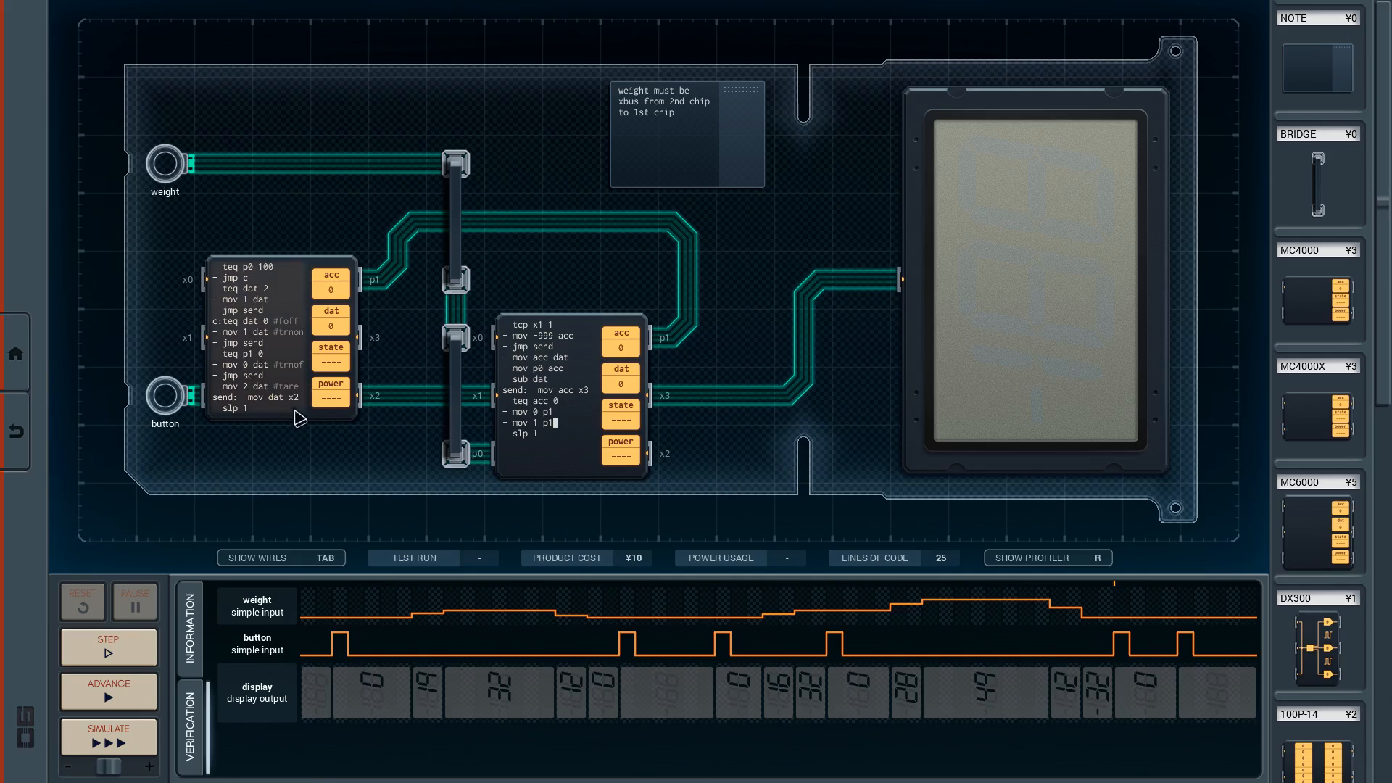
{"action": "mouse_move", "coordinate": [342, 631]}
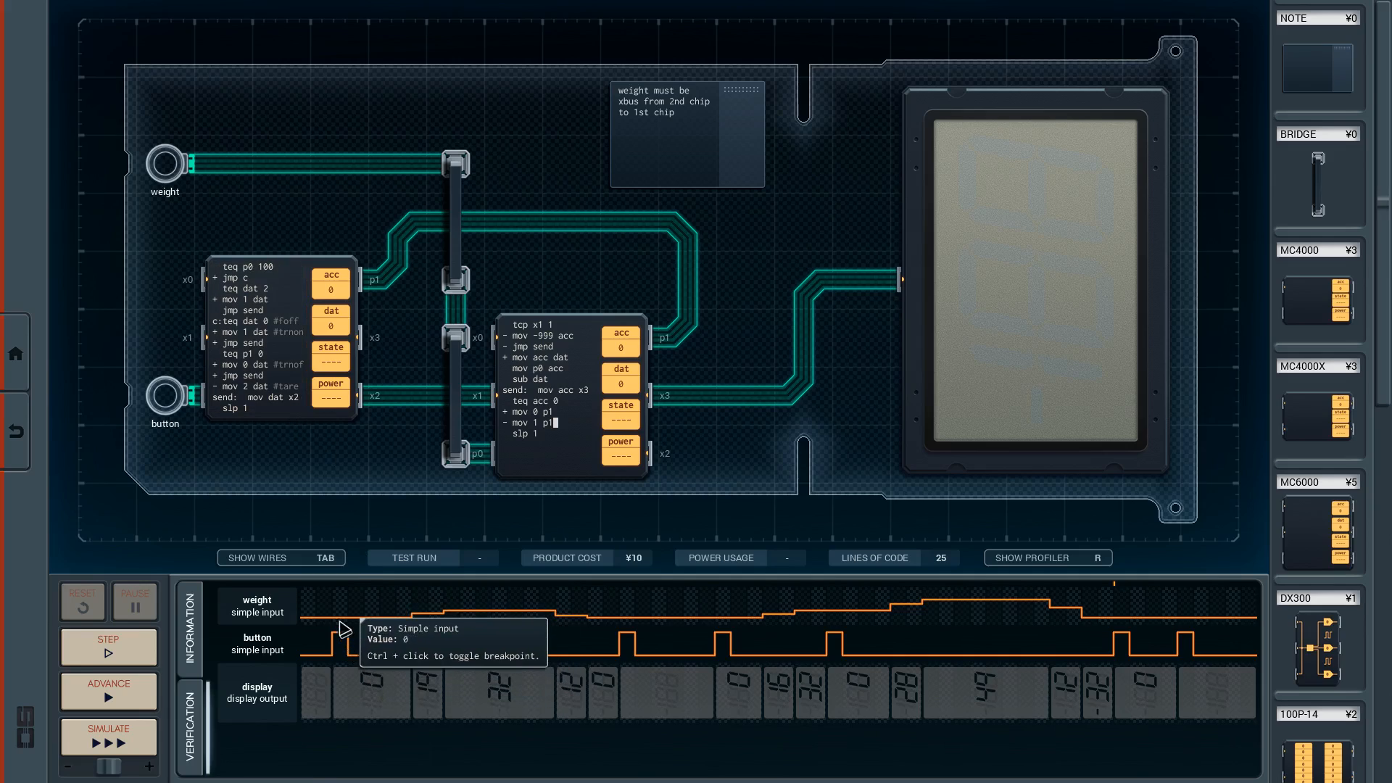
{"action": "mouse_move", "coordinate": [915, 604]}
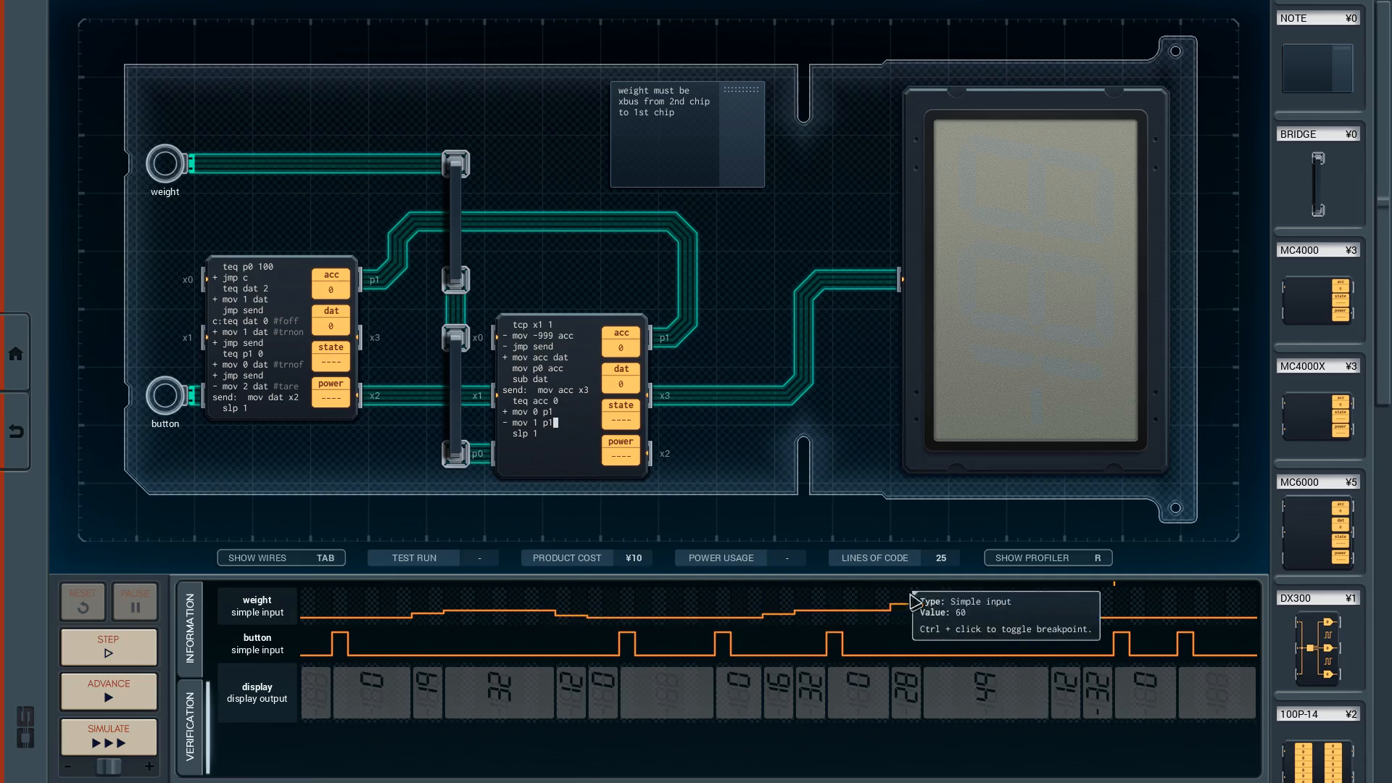
{"action": "mouse_move", "coordinate": [1190, 626]}
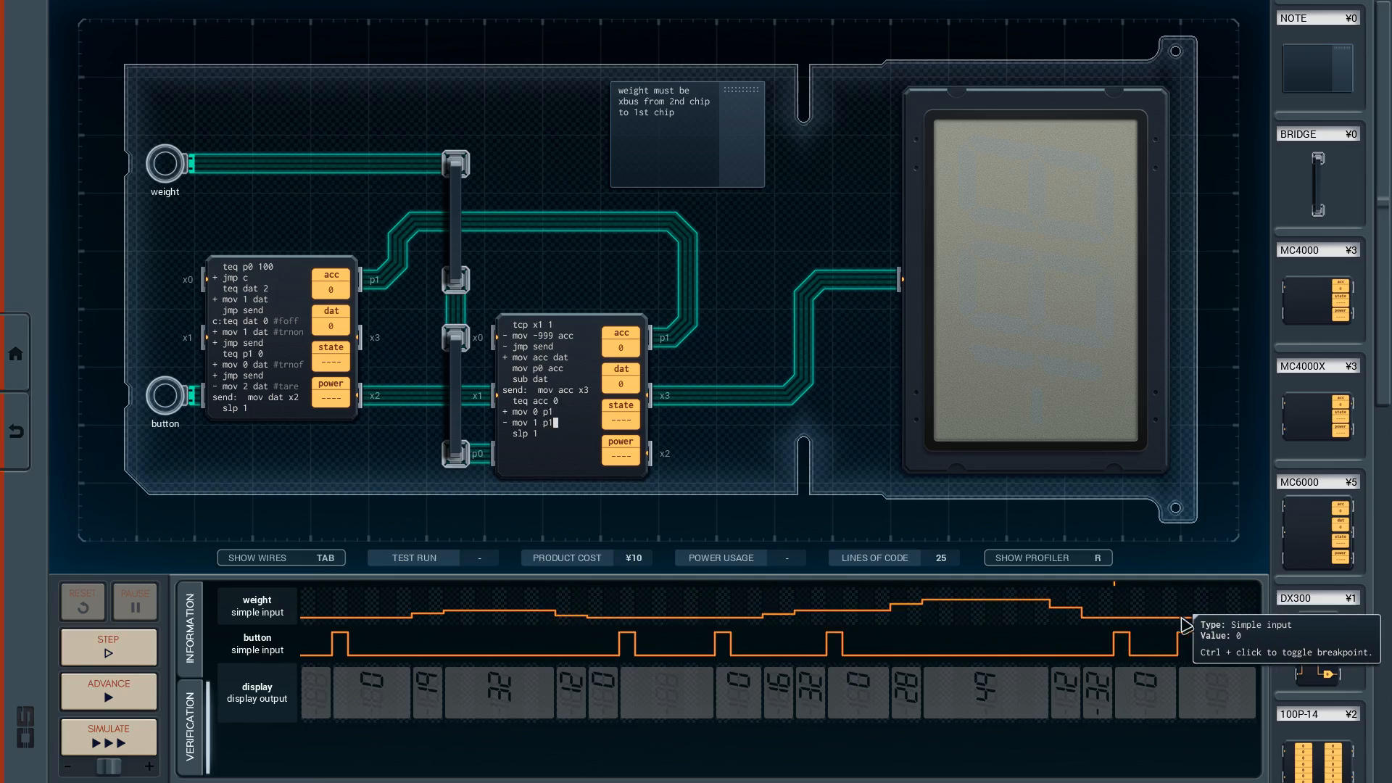
{"action": "mouse_move", "coordinate": [851, 769]}
{"action": "type", "text": "00"}
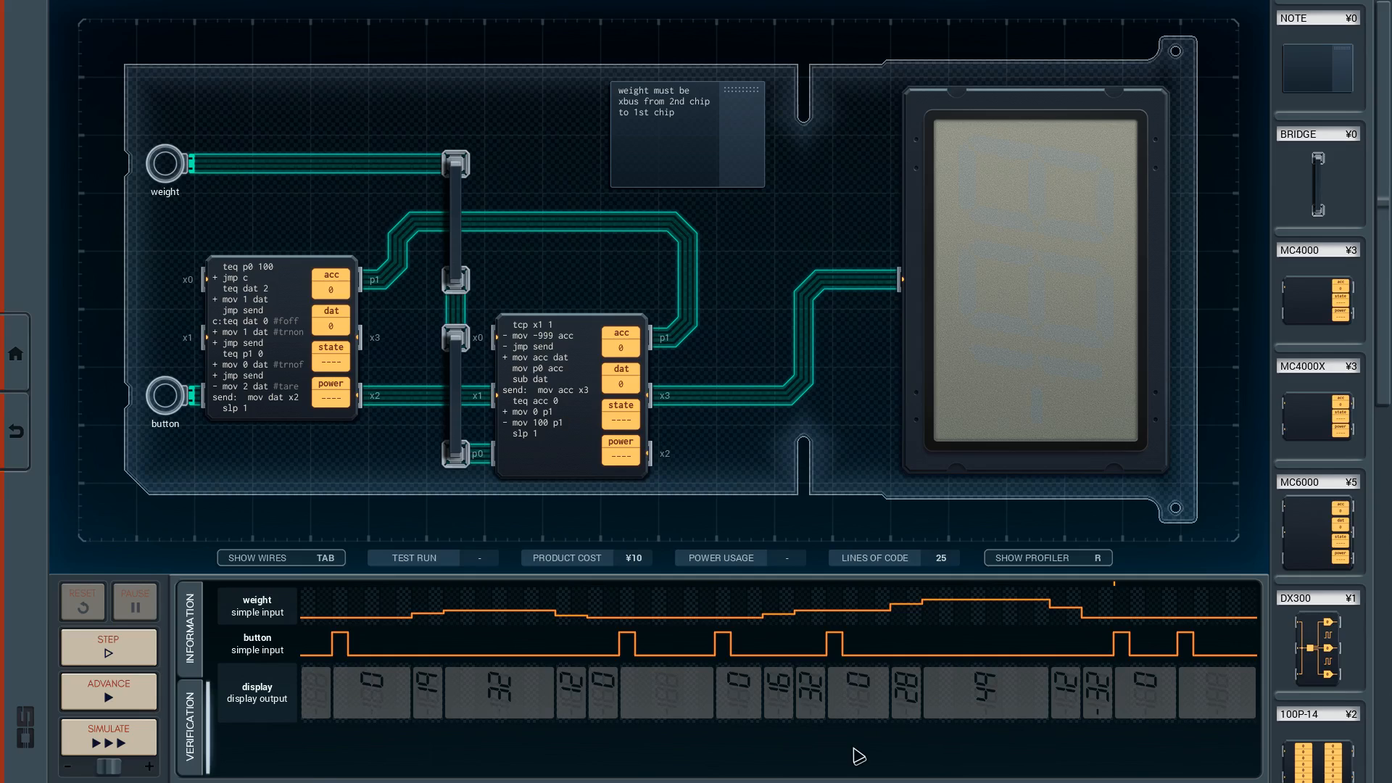
Step: Set the second chip's nonzero output line back to write 1 to p1
{"action": "left_click", "coordinate": [564, 422]}
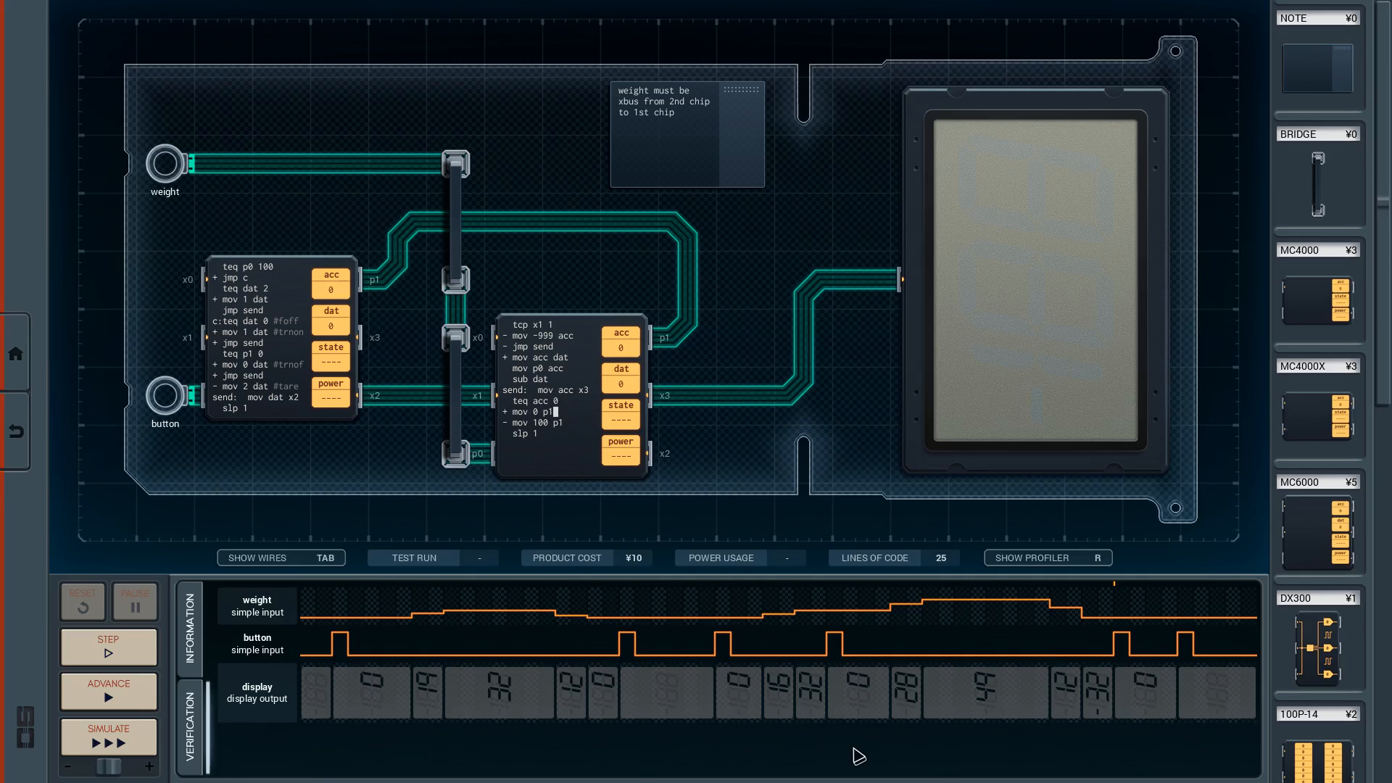
{"action": "type", "text": "1"}
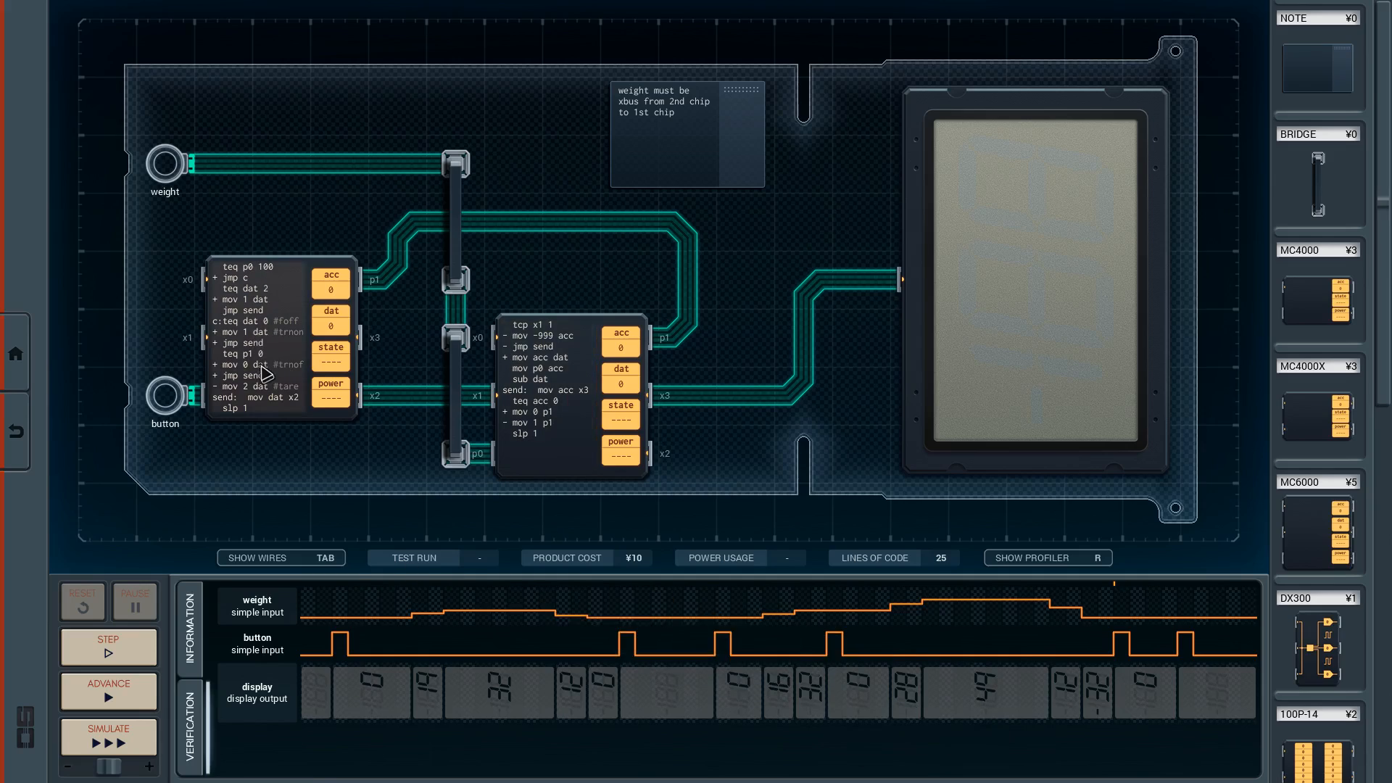
{"action": "mouse_move", "coordinate": [377, 402]}
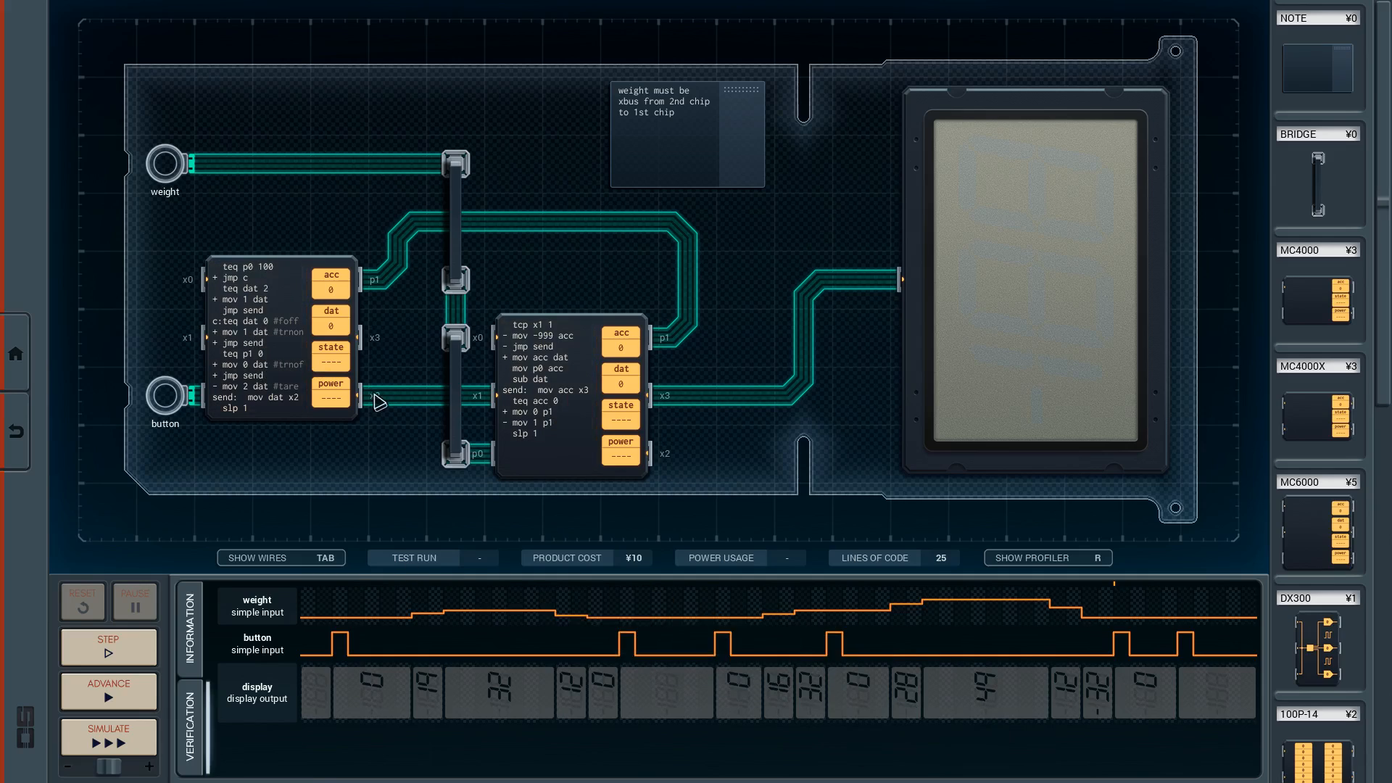
{"action": "mouse_move", "coordinate": [393, 471]}
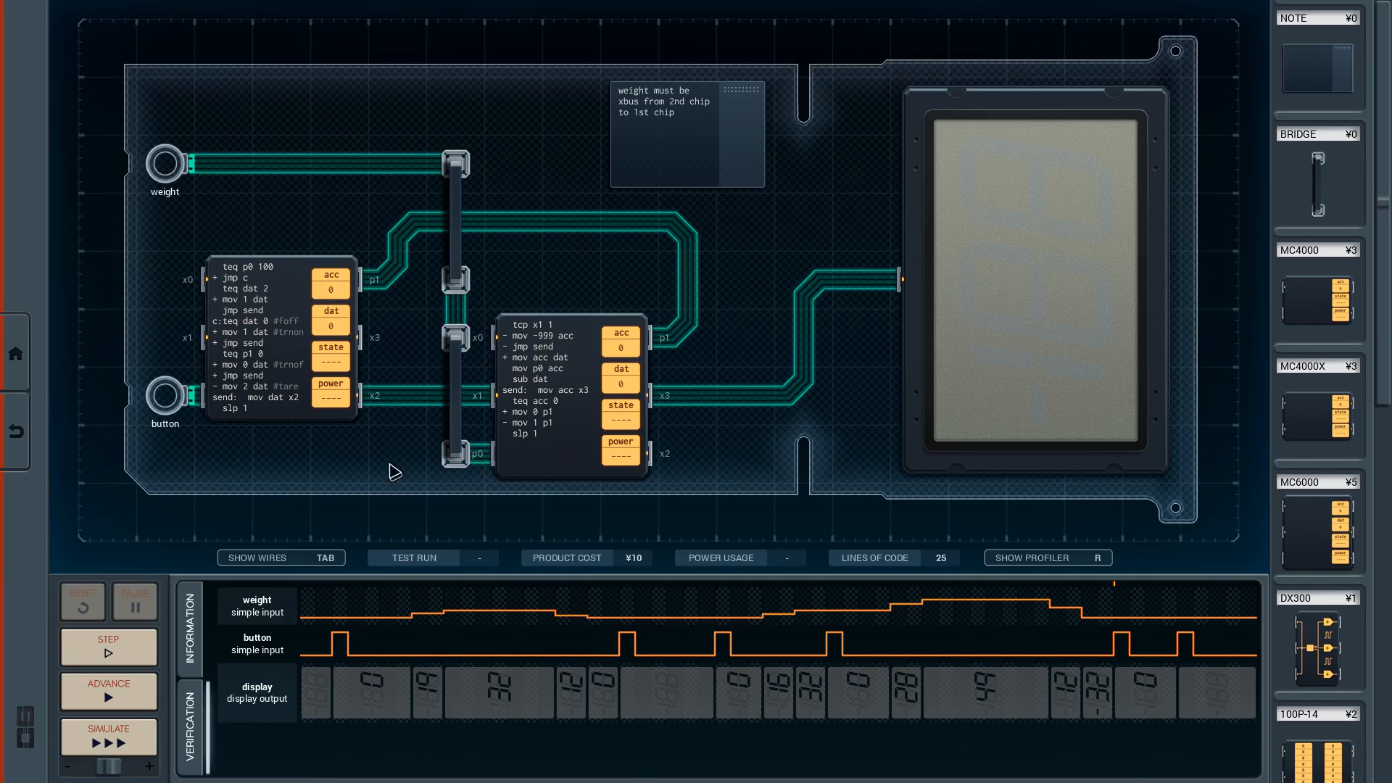
{"action": "mouse_move", "coordinate": [569, 431]}
{"action": "type", "text": "gt"}
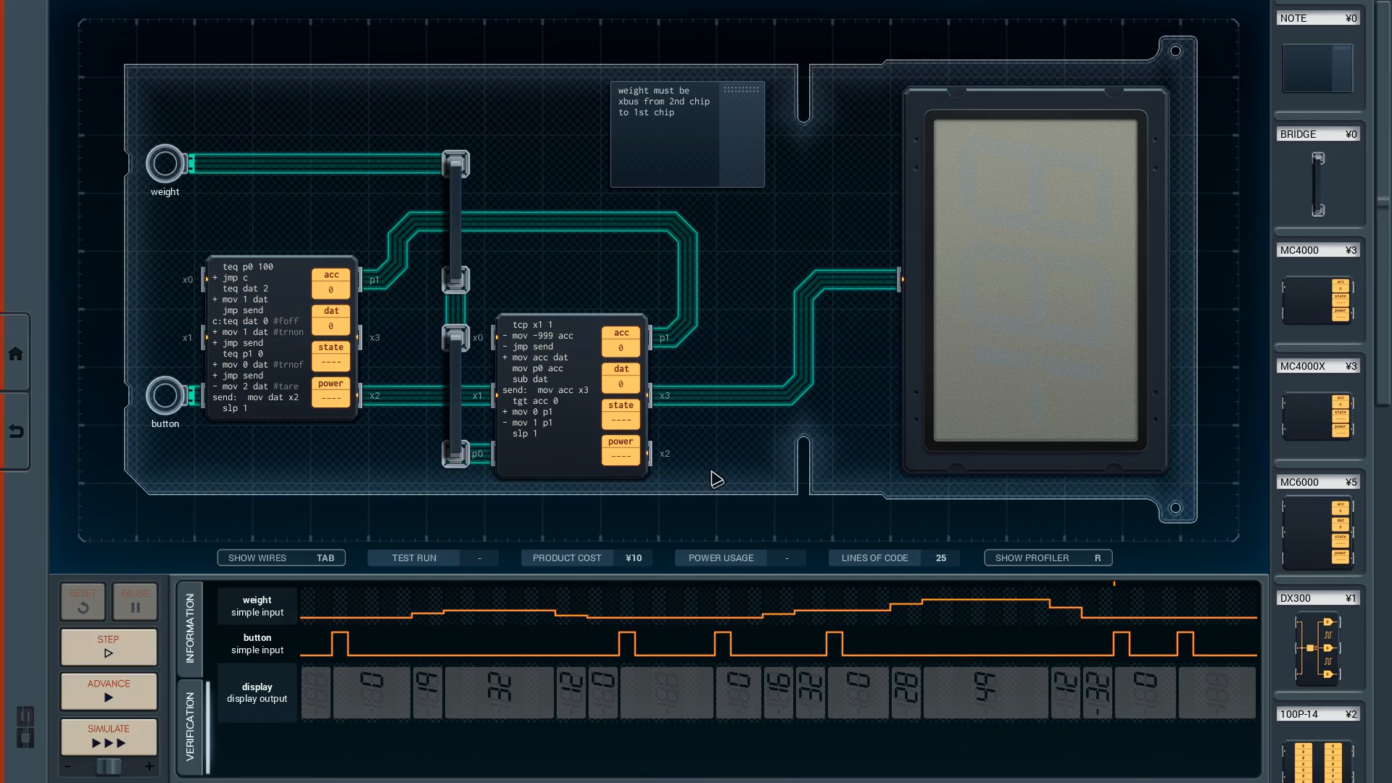
Step: Add 'tlt acc 0' and '+ mov 1 p1' so p1 gets 1 only for negative results
{"action": "left_click", "coordinate": [541, 401]}
{"action": "type", "text": "-1"}
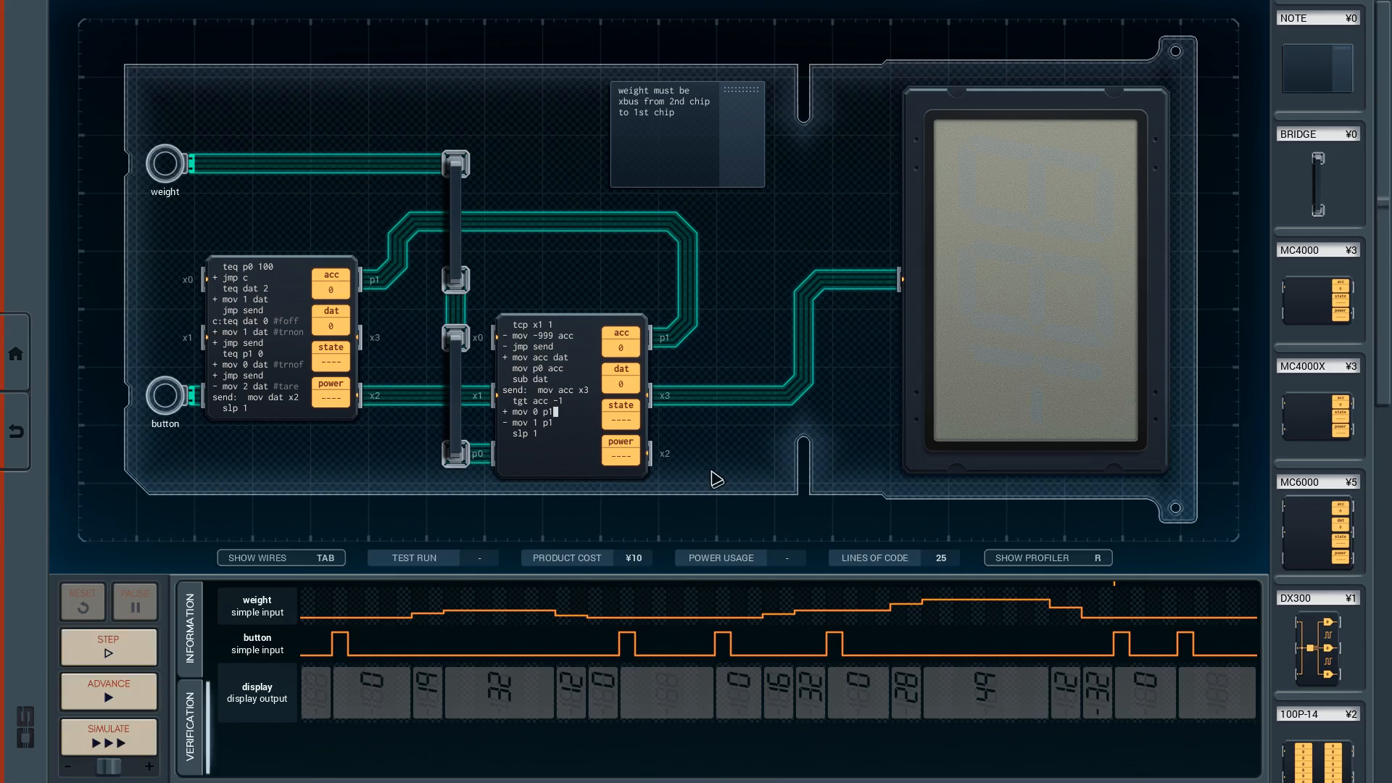
{"action": "left_click", "coordinate": [563, 402]}
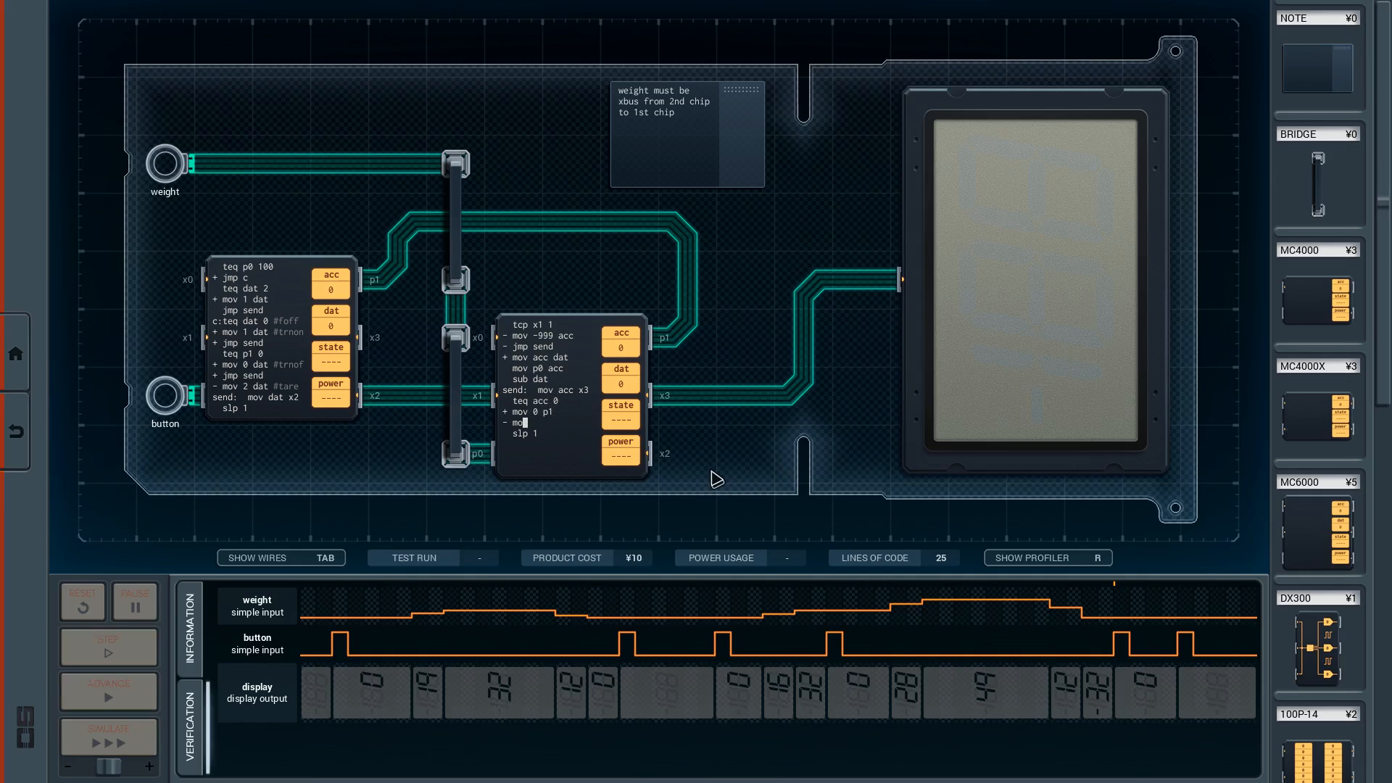
{"action": "type", "text": "t1"}
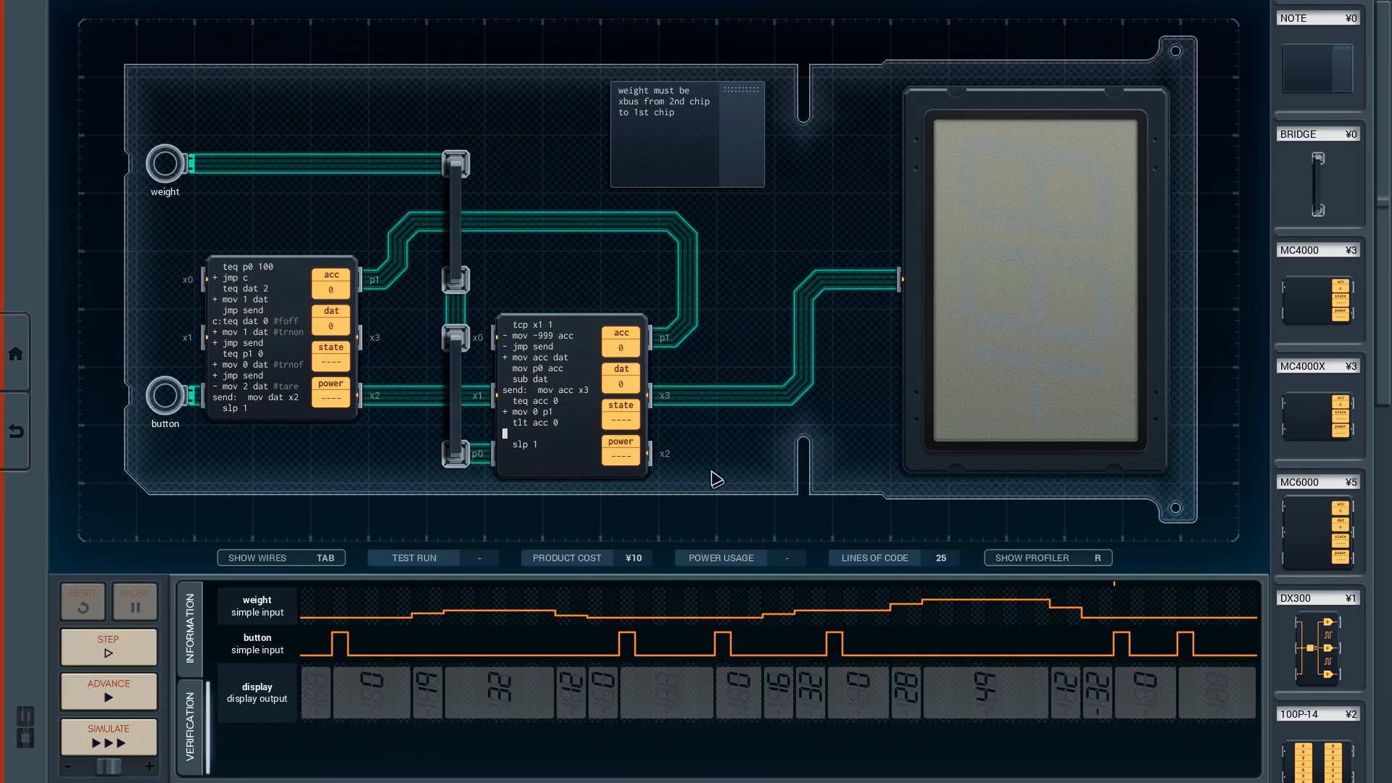
{"action": "type", "text": "mov 1 p1"}
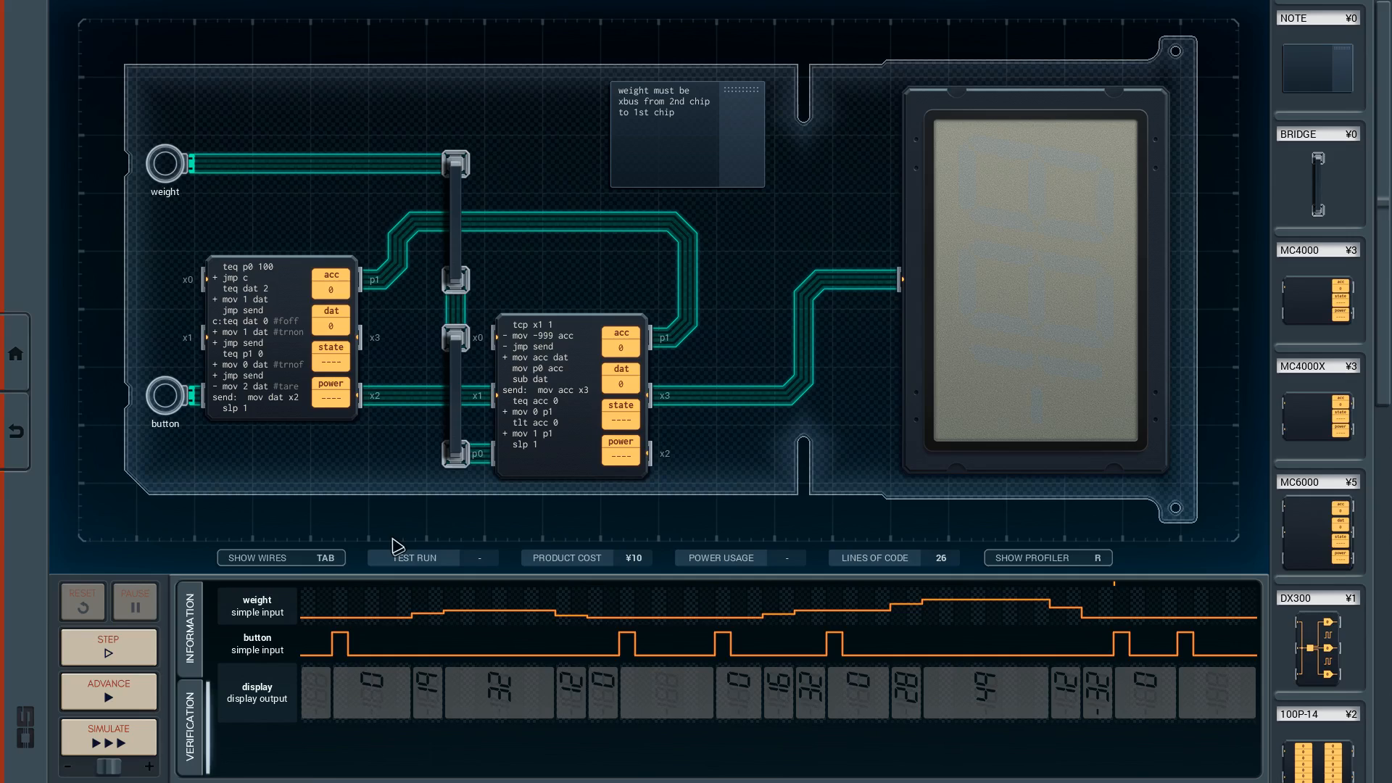
{"action": "mouse_move", "coordinate": [196, 270]}
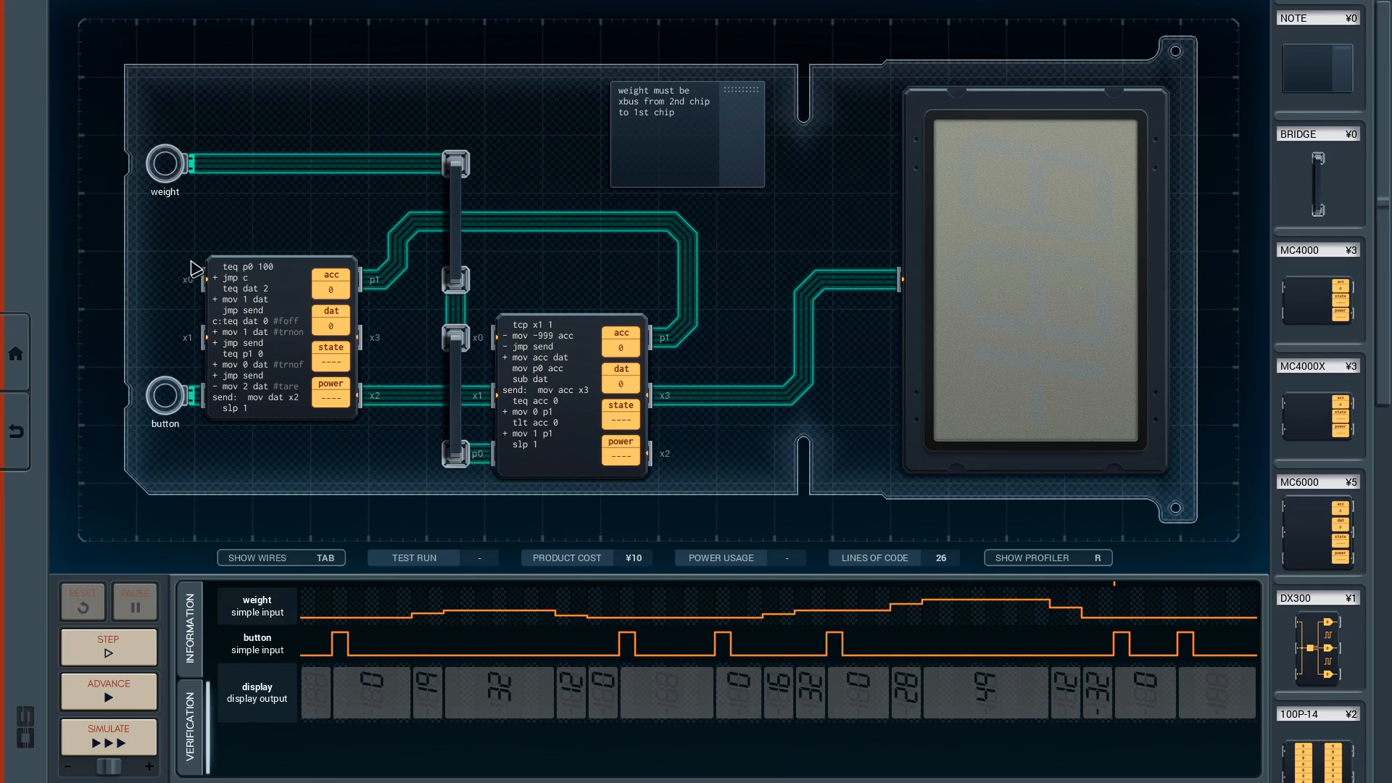
{"action": "mouse_move", "coordinate": [318, 409]}
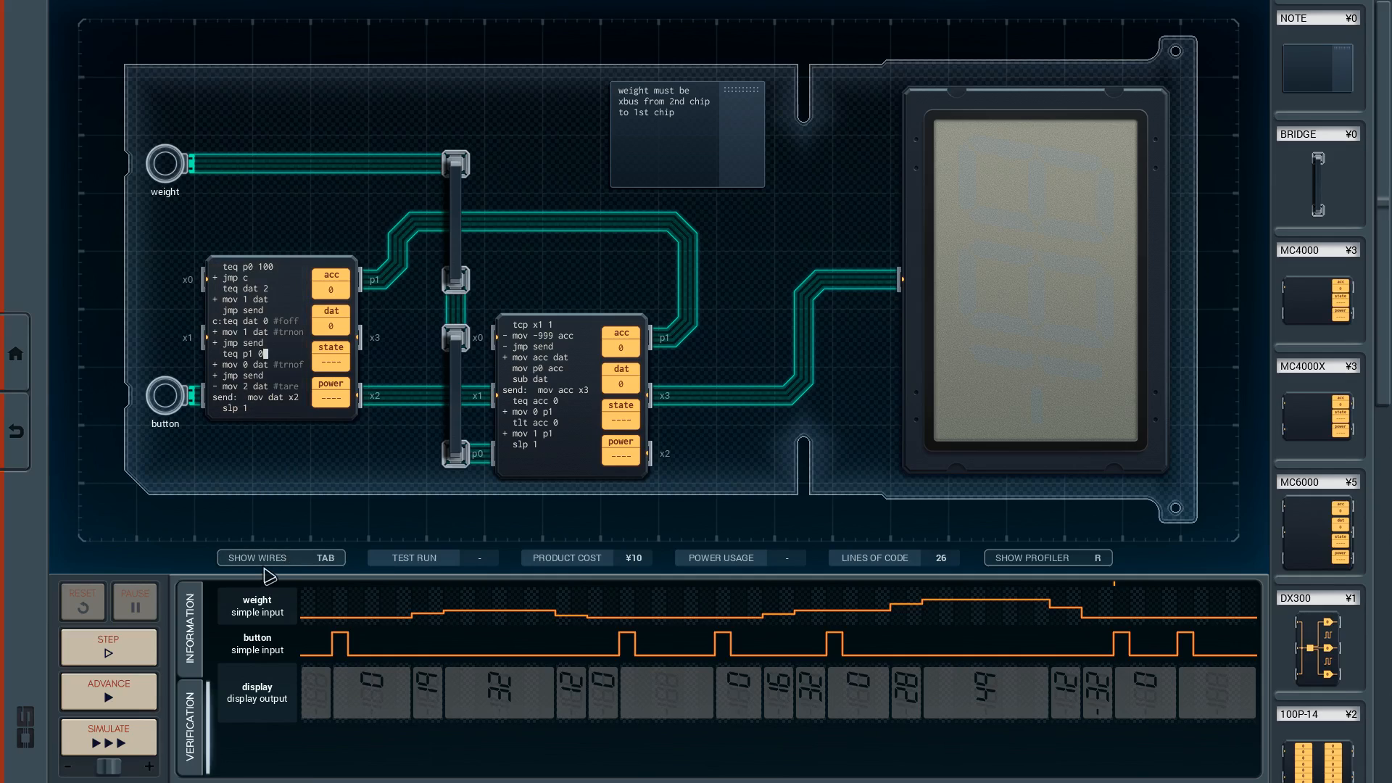
{"action": "left_click", "coordinate": [107, 738]}
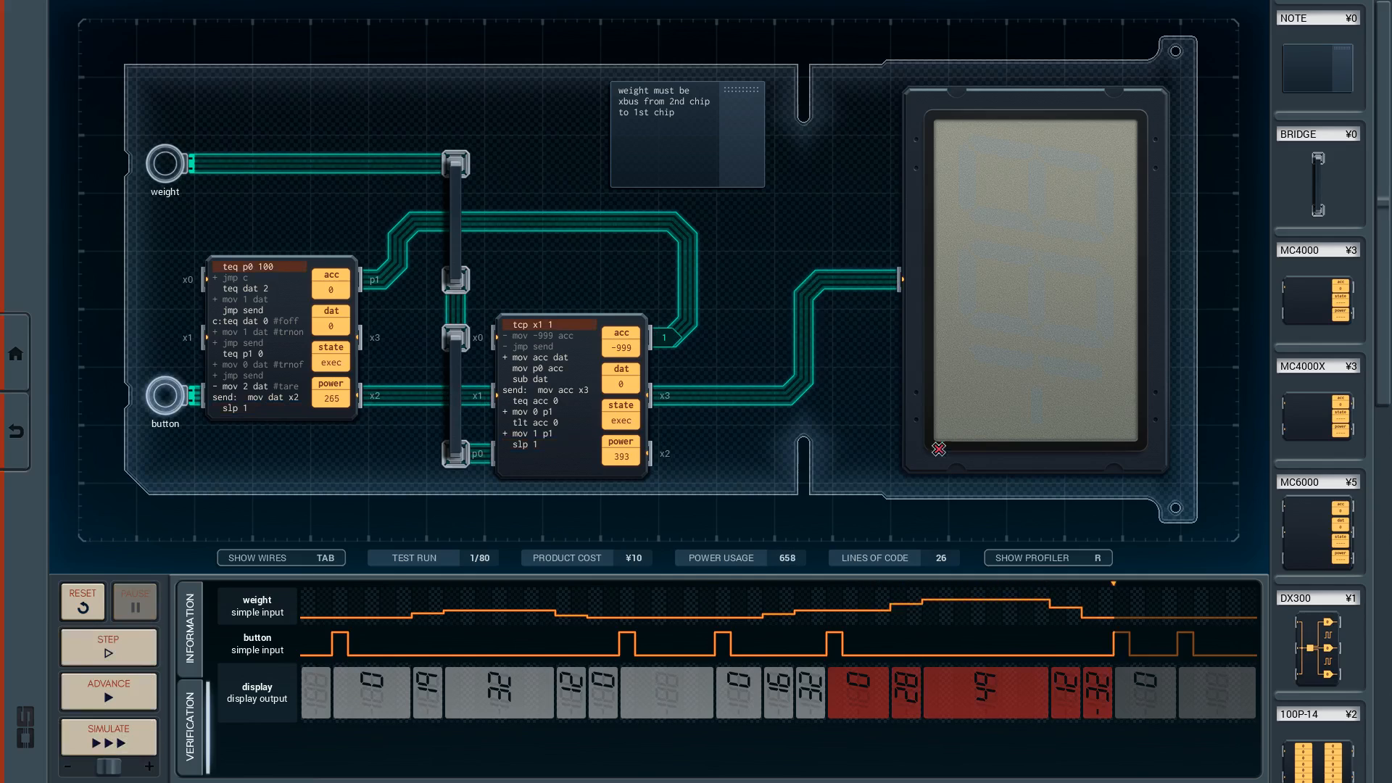
{"action": "mouse_move", "coordinate": [615, 652]}
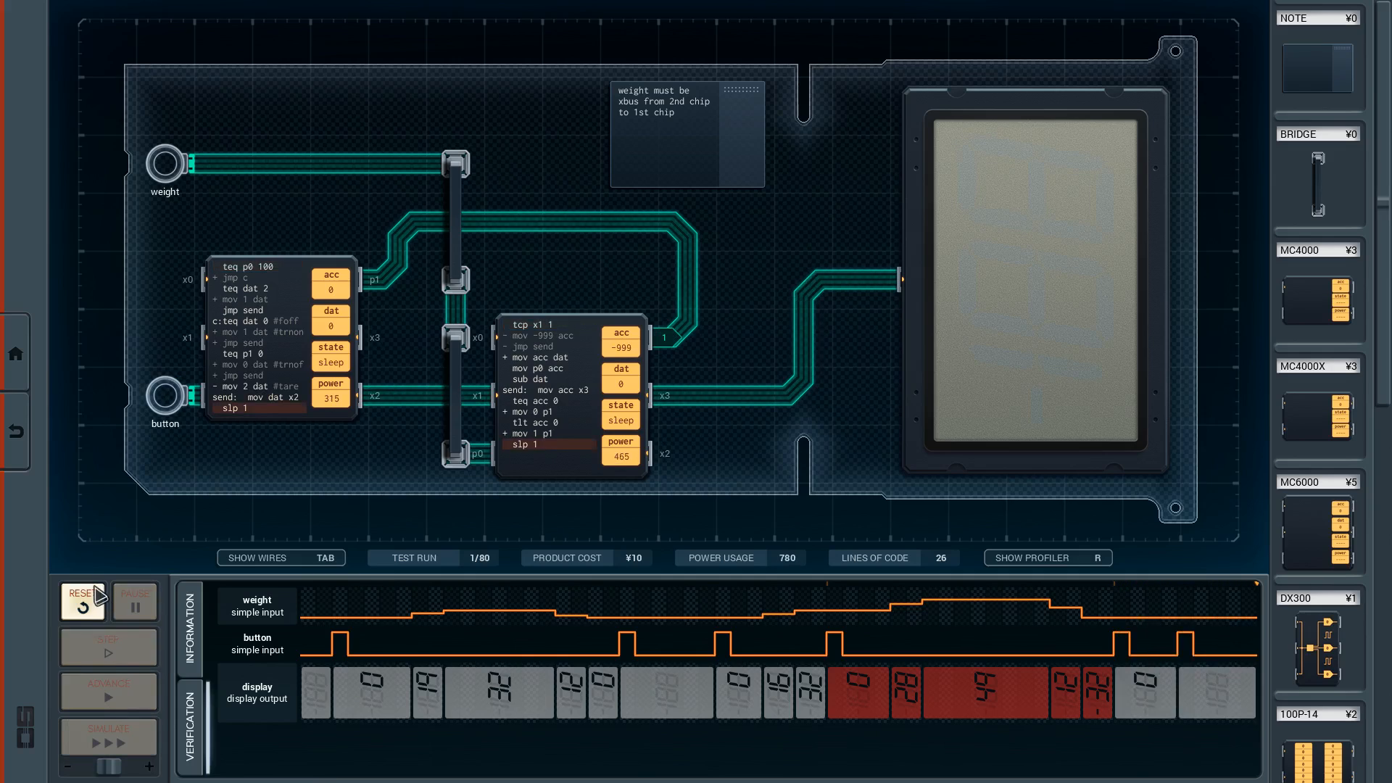
{"action": "left_click", "coordinate": [106, 737]}
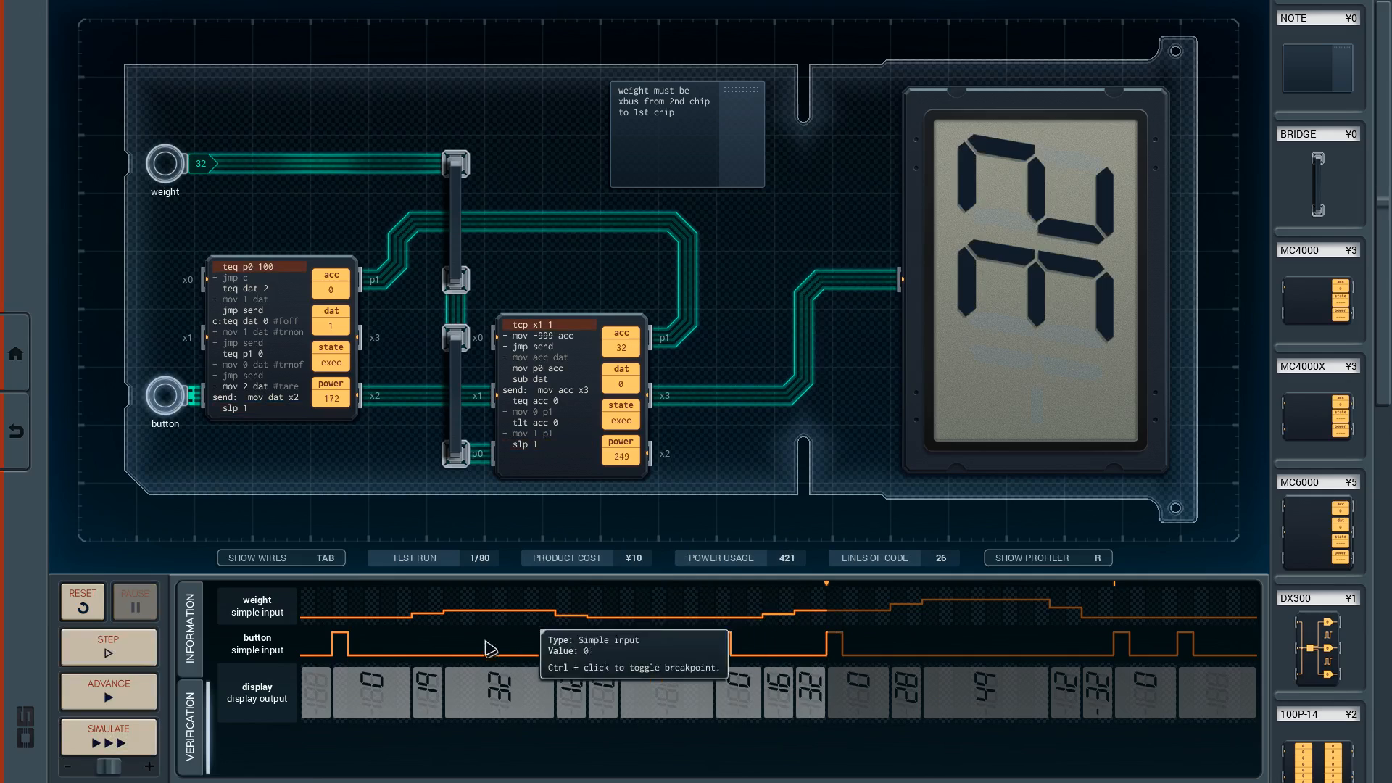
{"action": "left_click", "coordinate": [106, 645]}
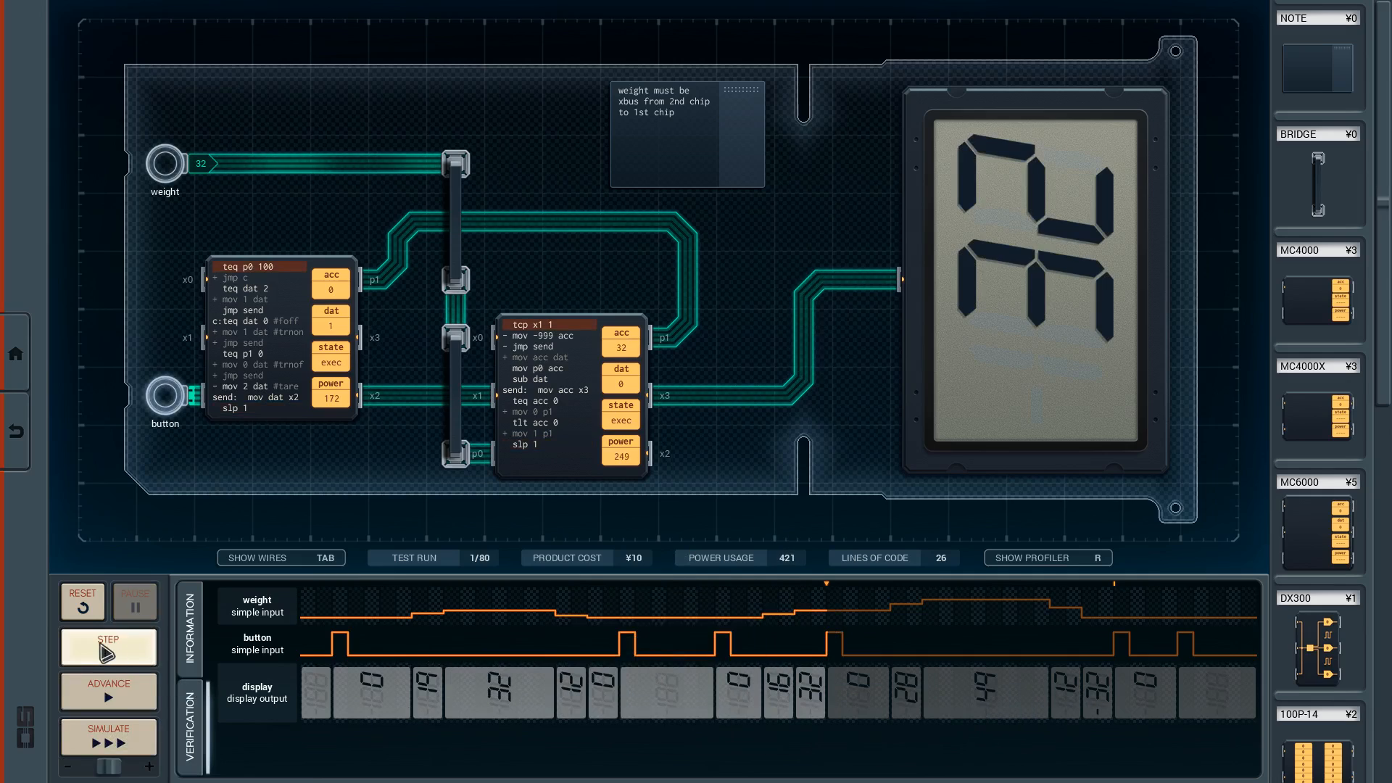
{"action": "left_click", "coordinate": [109, 645]}
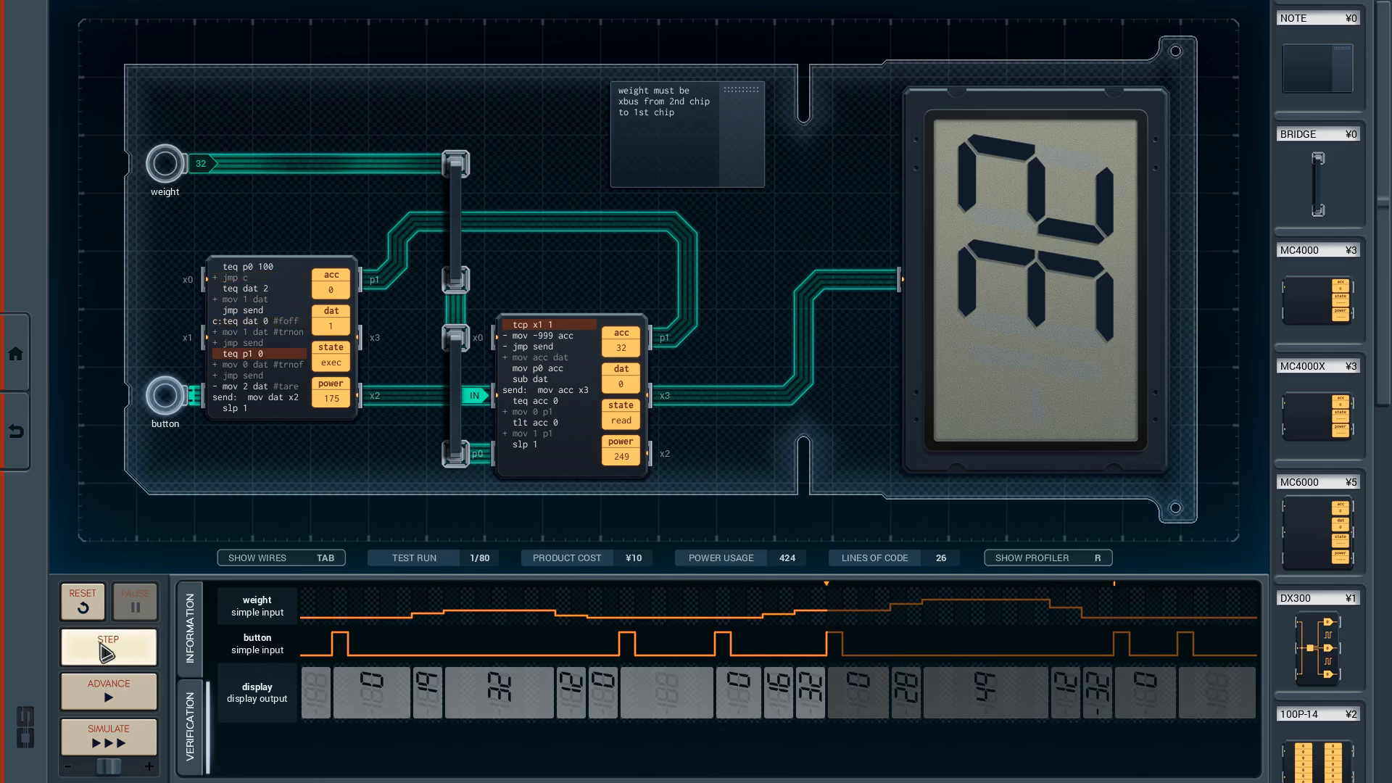
{"action": "left_click", "coordinate": [106, 647]}
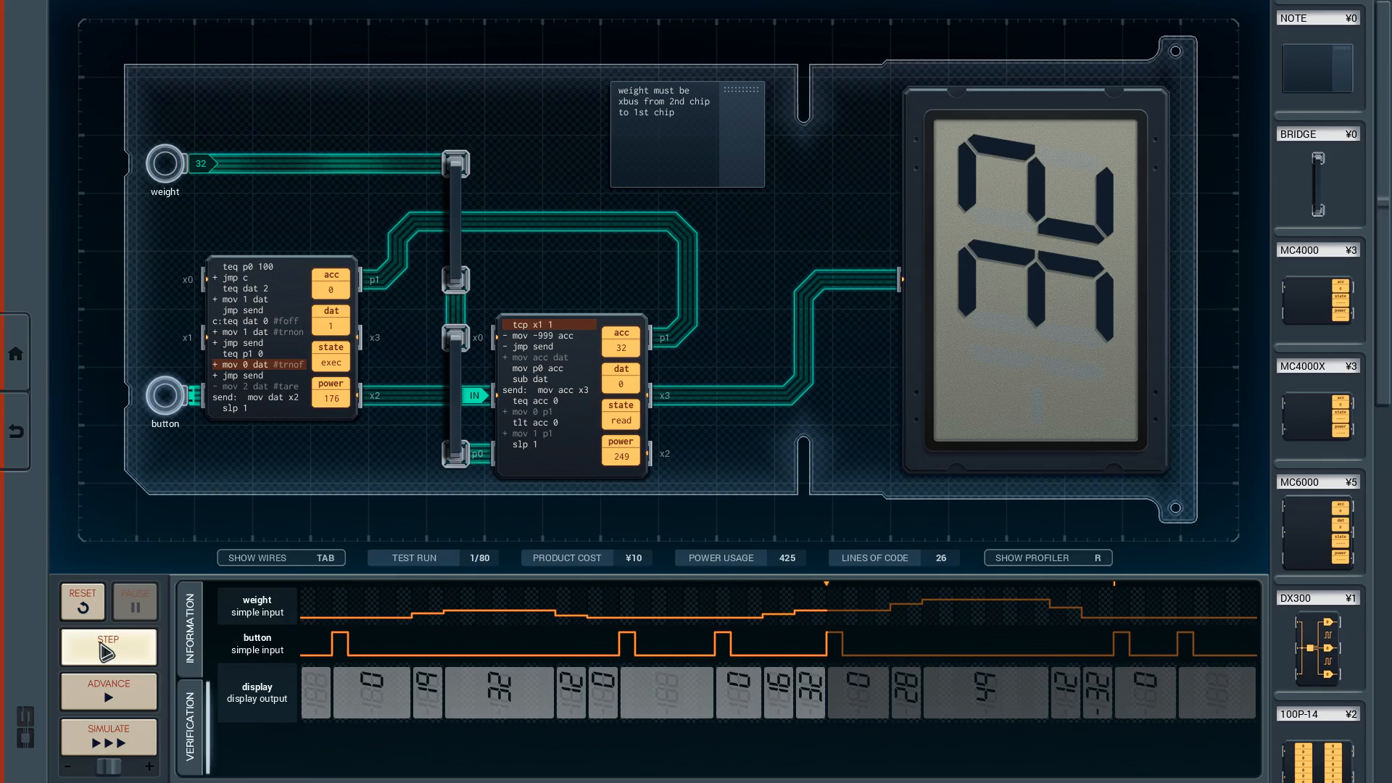
{"action": "left_click", "coordinate": [107, 647]}
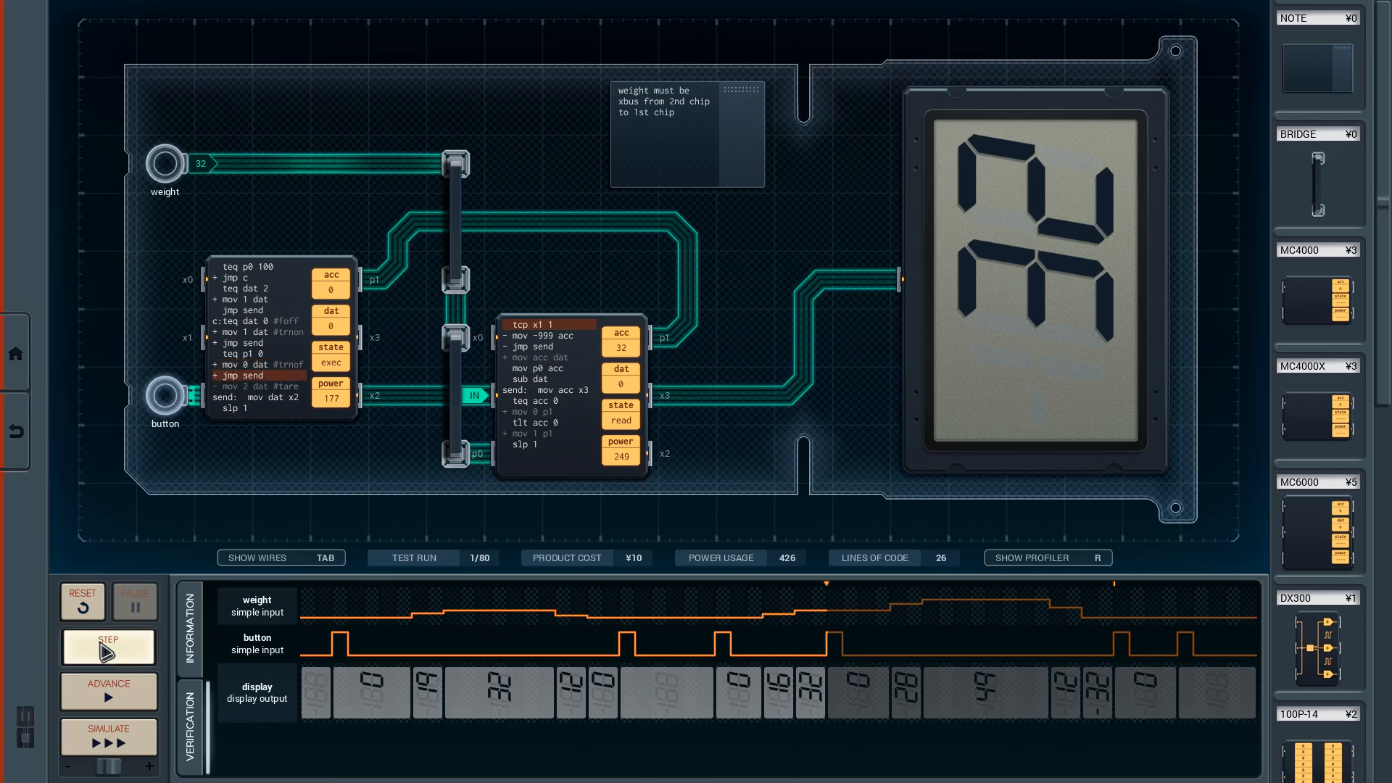
{"action": "left_click", "coordinate": [107, 644]}
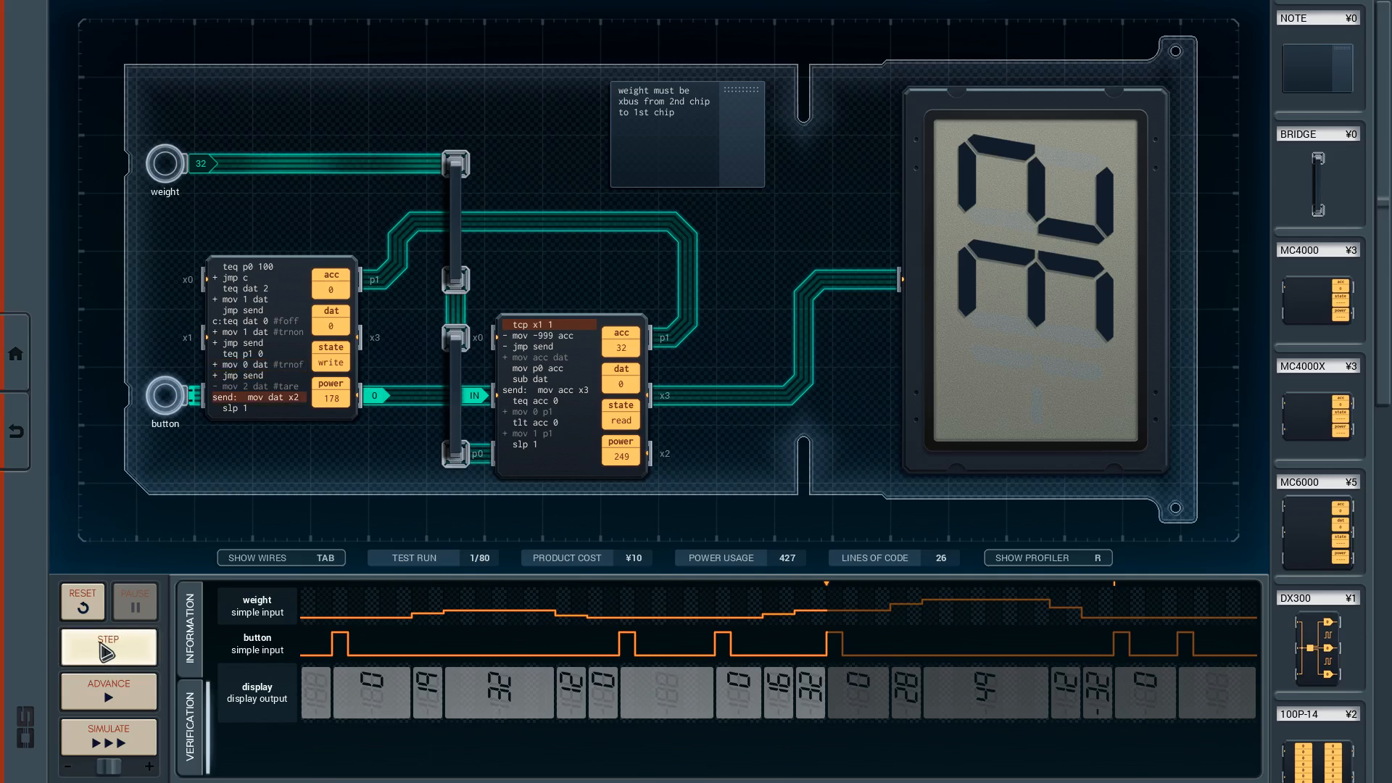
{"action": "left_click", "coordinate": [108, 645]}
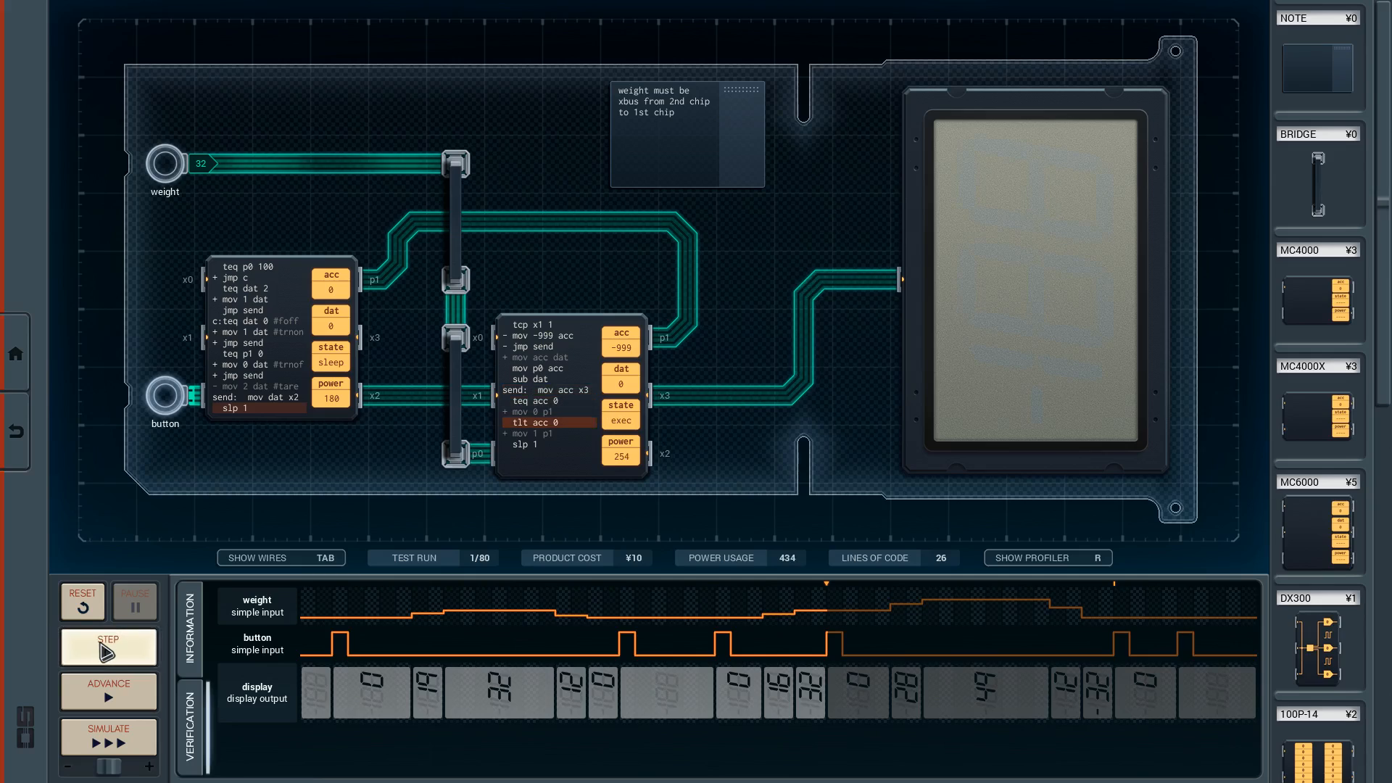
{"action": "left_click", "coordinate": [106, 647]}
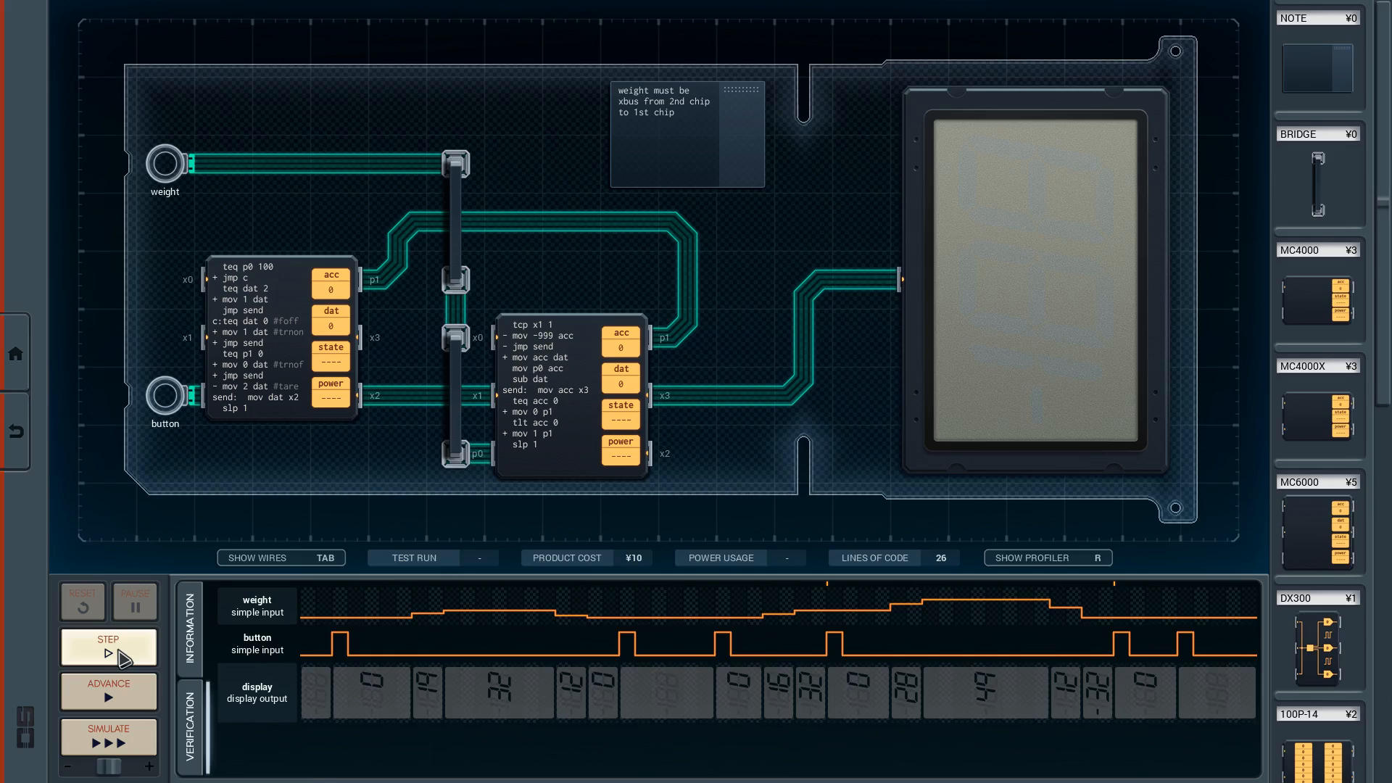
{"action": "left_click", "coordinate": [107, 647]}
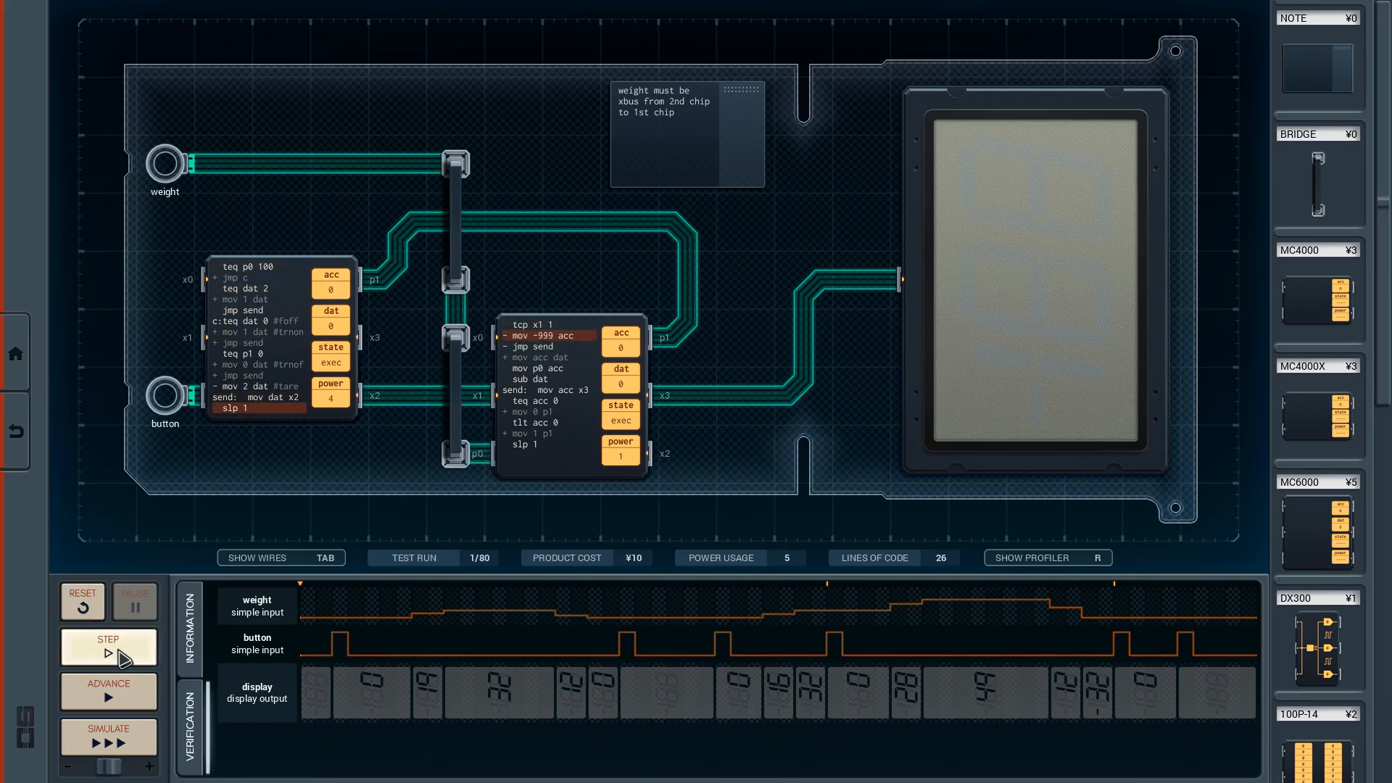
{"action": "left_click", "coordinate": [107, 647]}
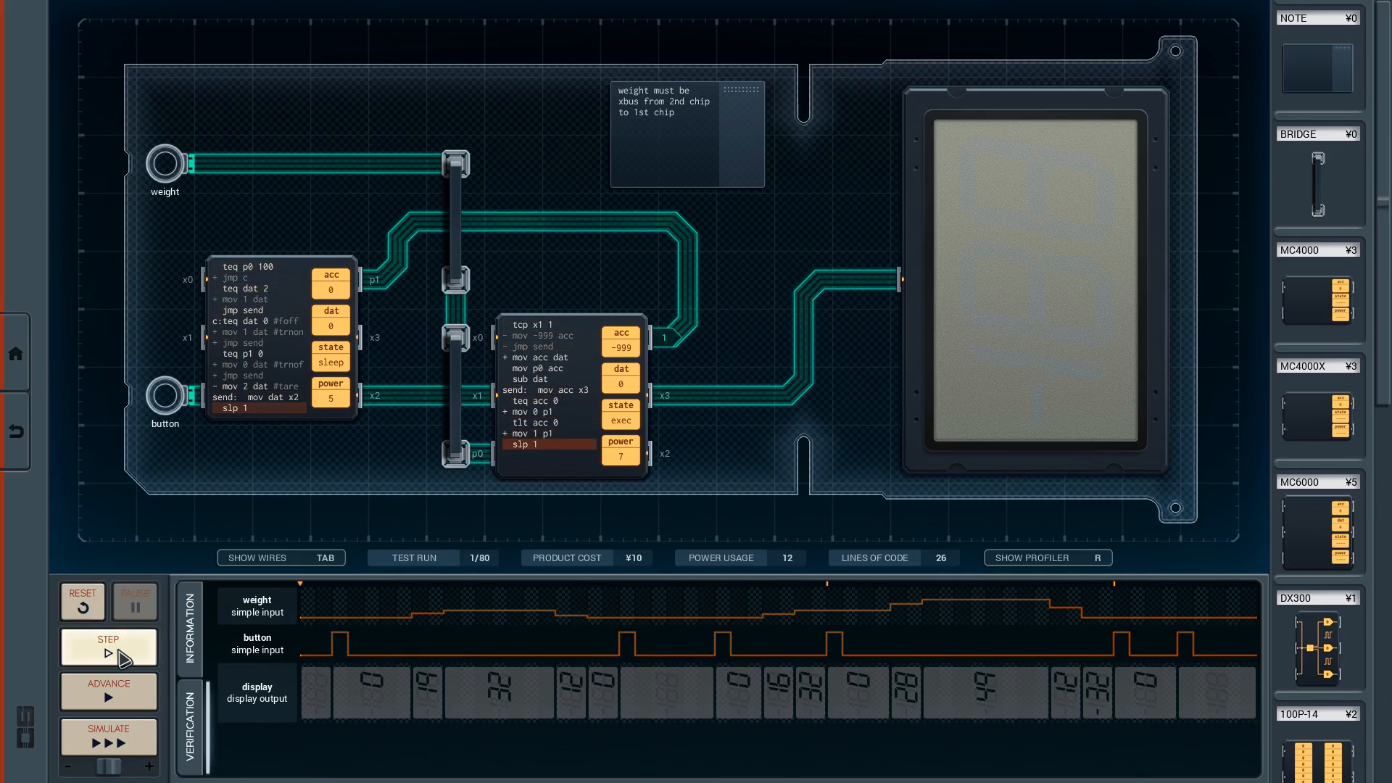
{"action": "left_click", "coordinate": [106, 646]}
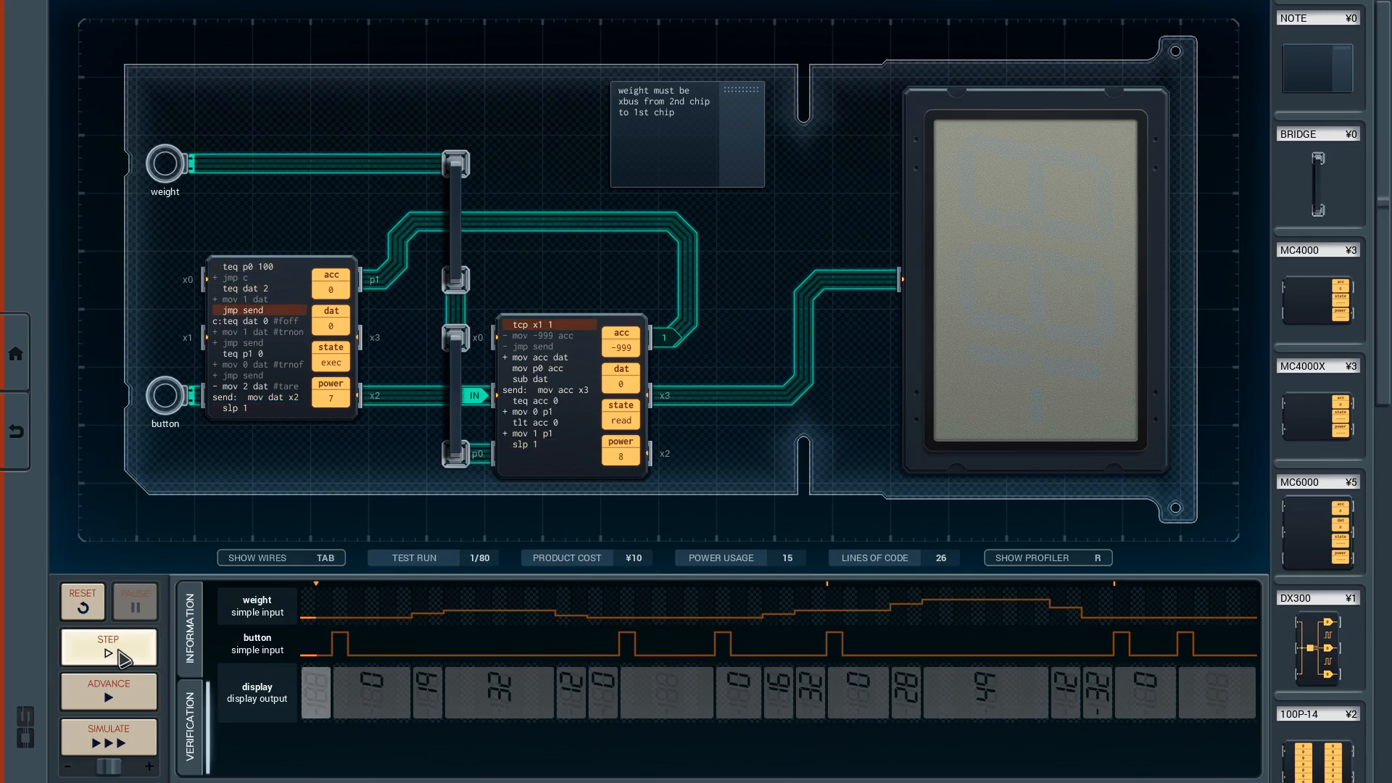
{"action": "left_click", "coordinate": [107, 647]}
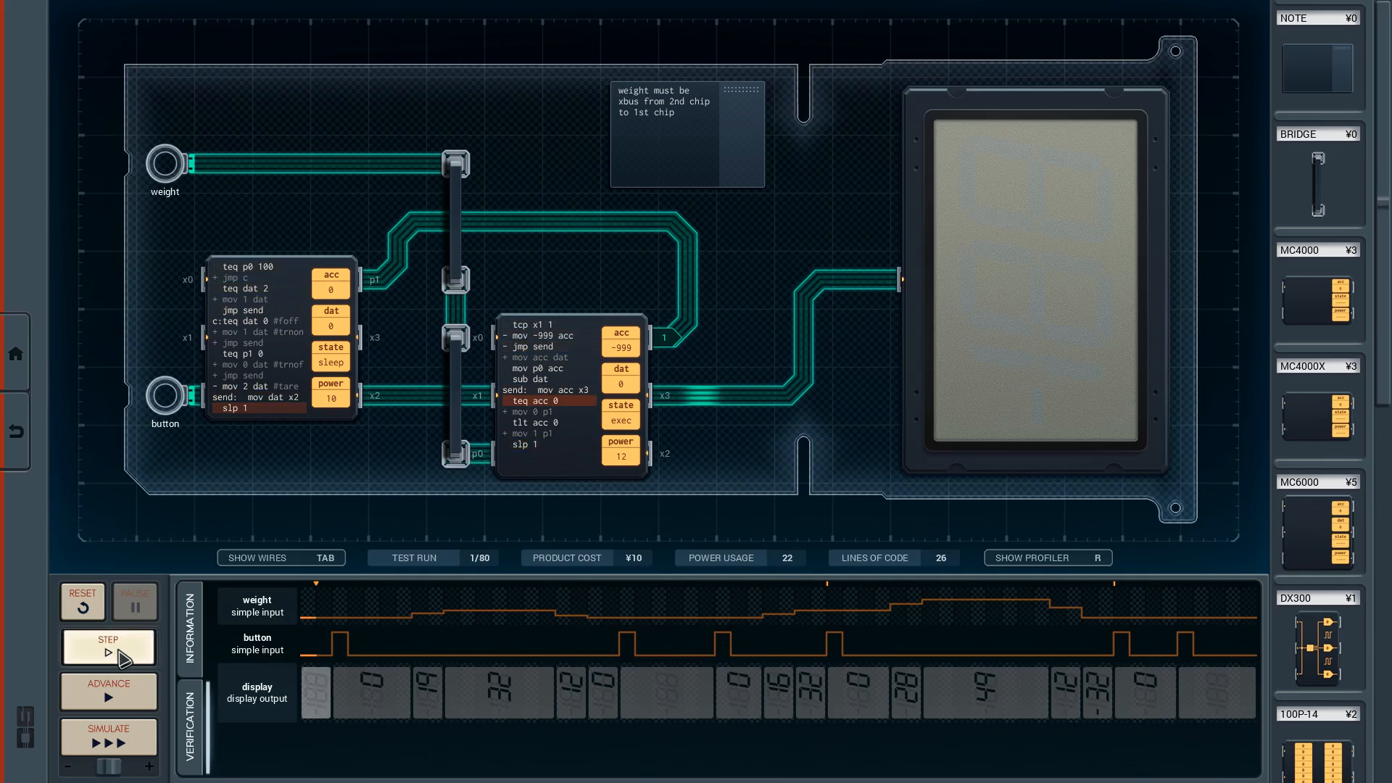
{"action": "left_click", "coordinate": [109, 647]}
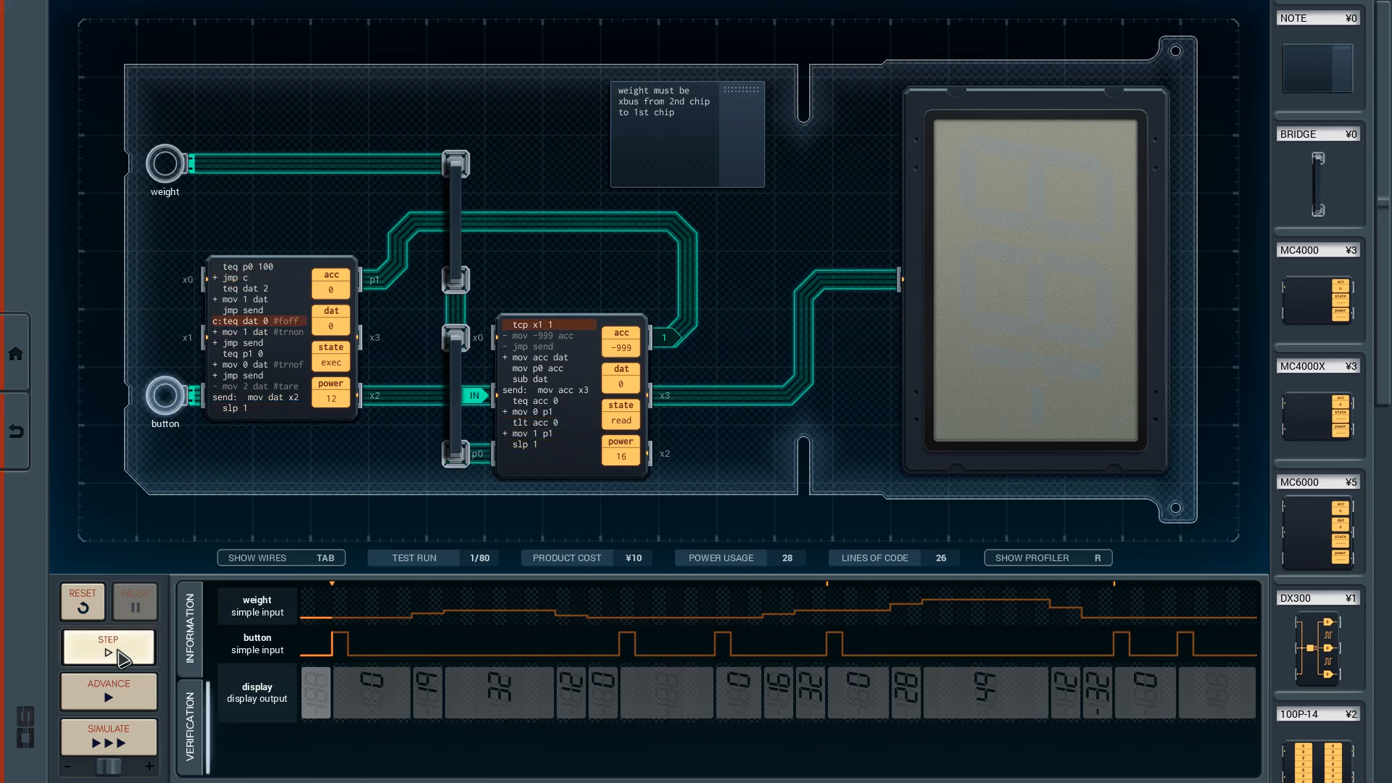
{"action": "left_click", "coordinate": [107, 647]}
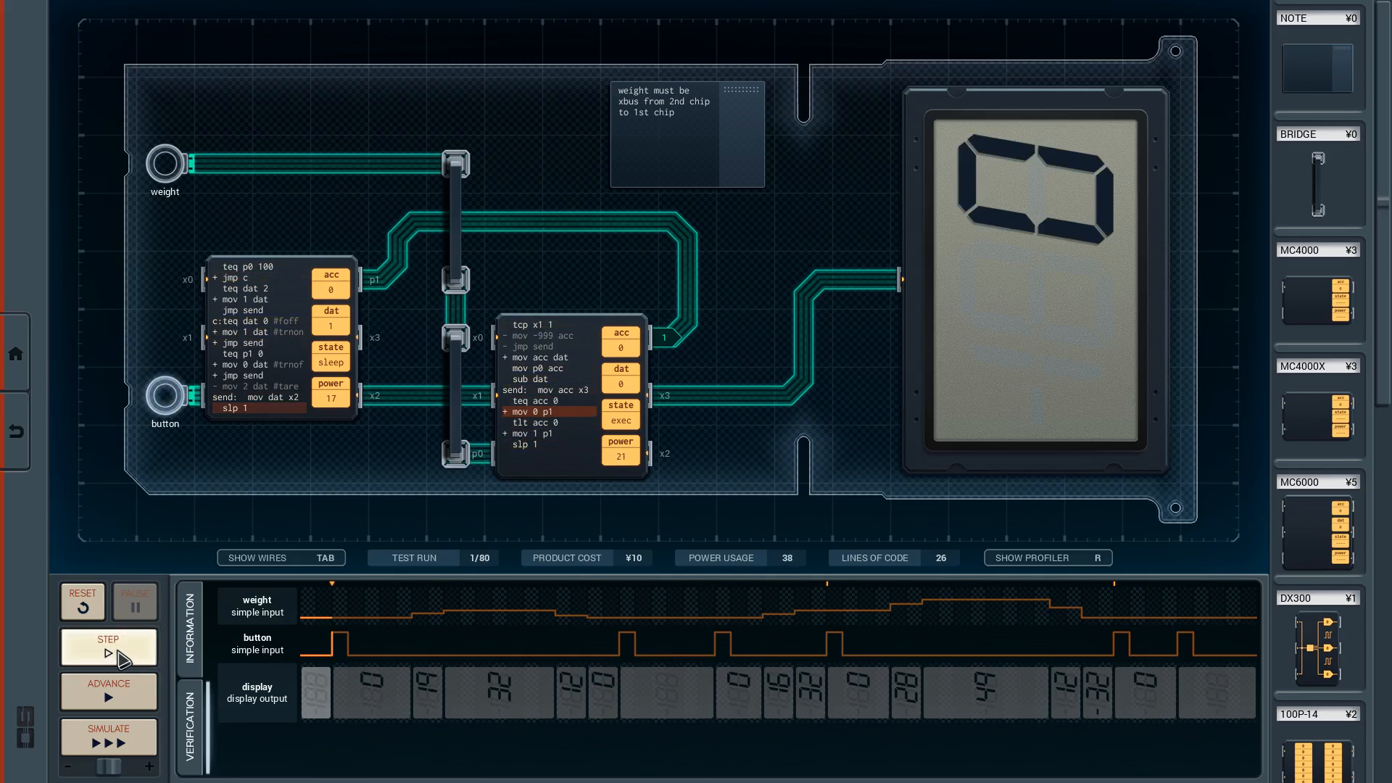
{"action": "left_click", "coordinate": [106, 647]}
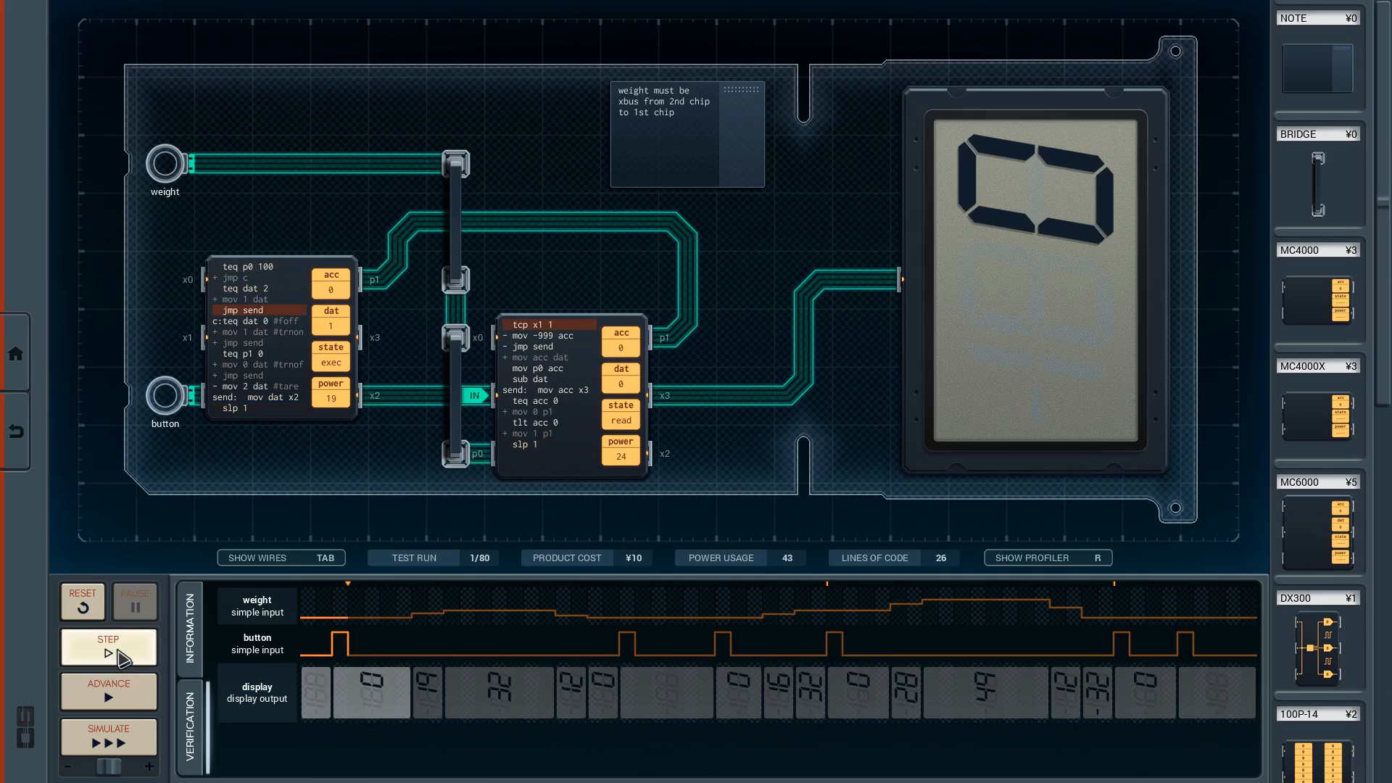
{"action": "left_click", "coordinate": [107, 644]}
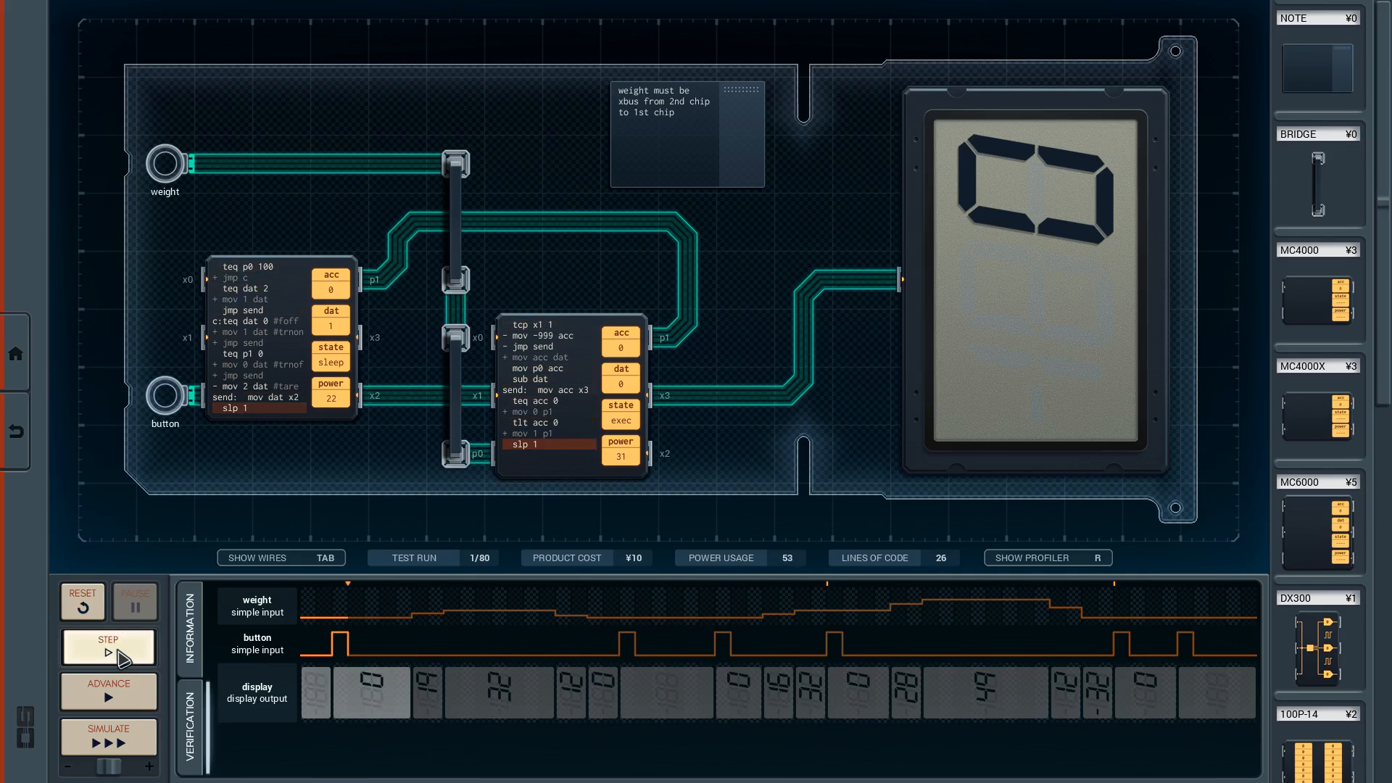
{"action": "left_click", "coordinate": [106, 646]}
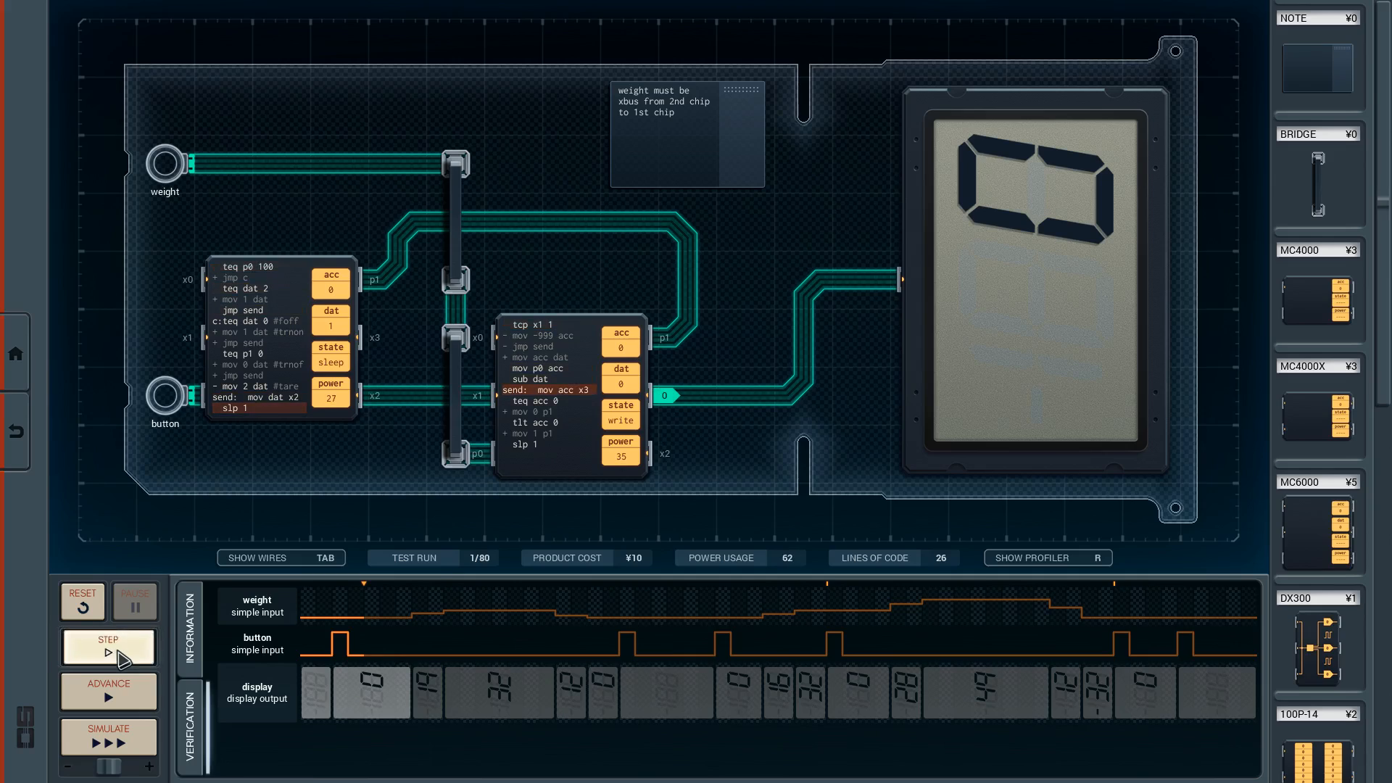
{"action": "mouse_move", "coordinate": [142, 748]}
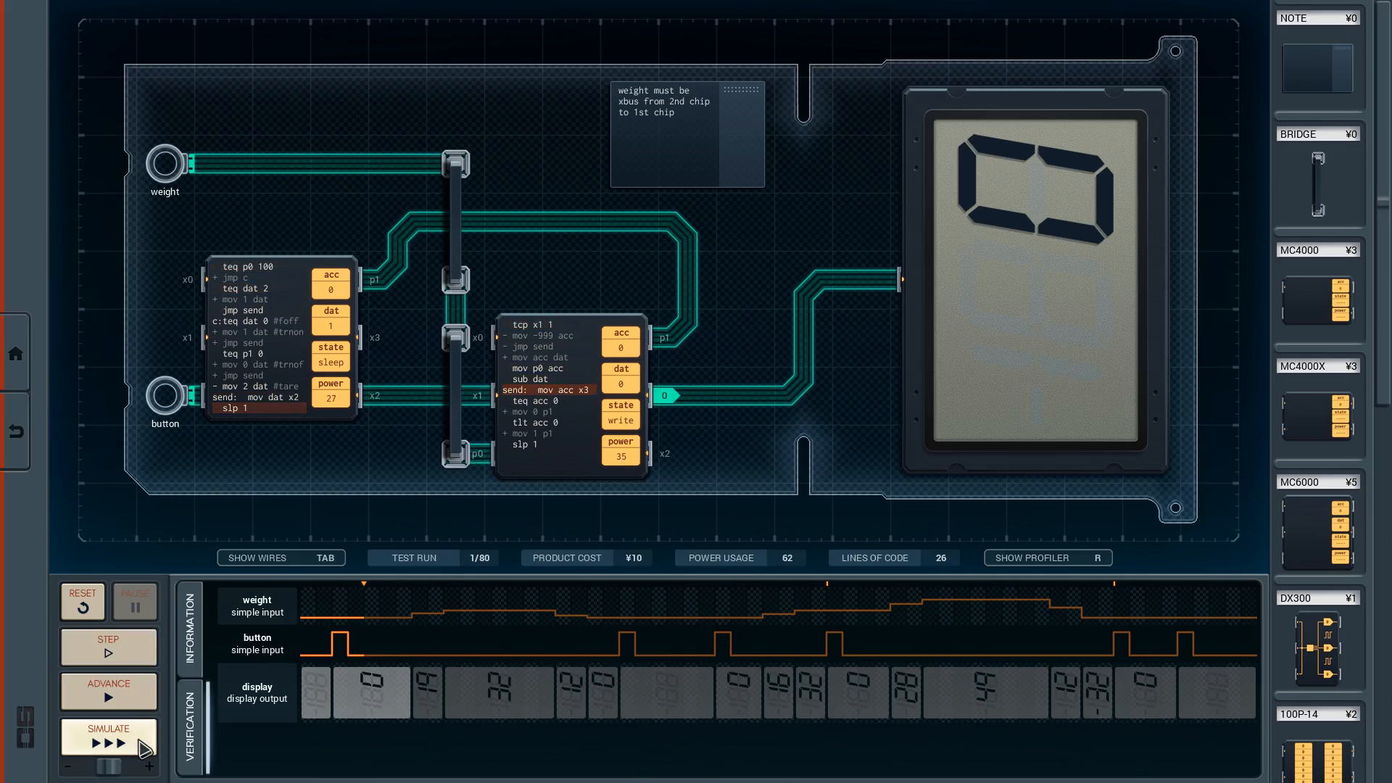
{"action": "left_click", "coordinate": [106, 737]}
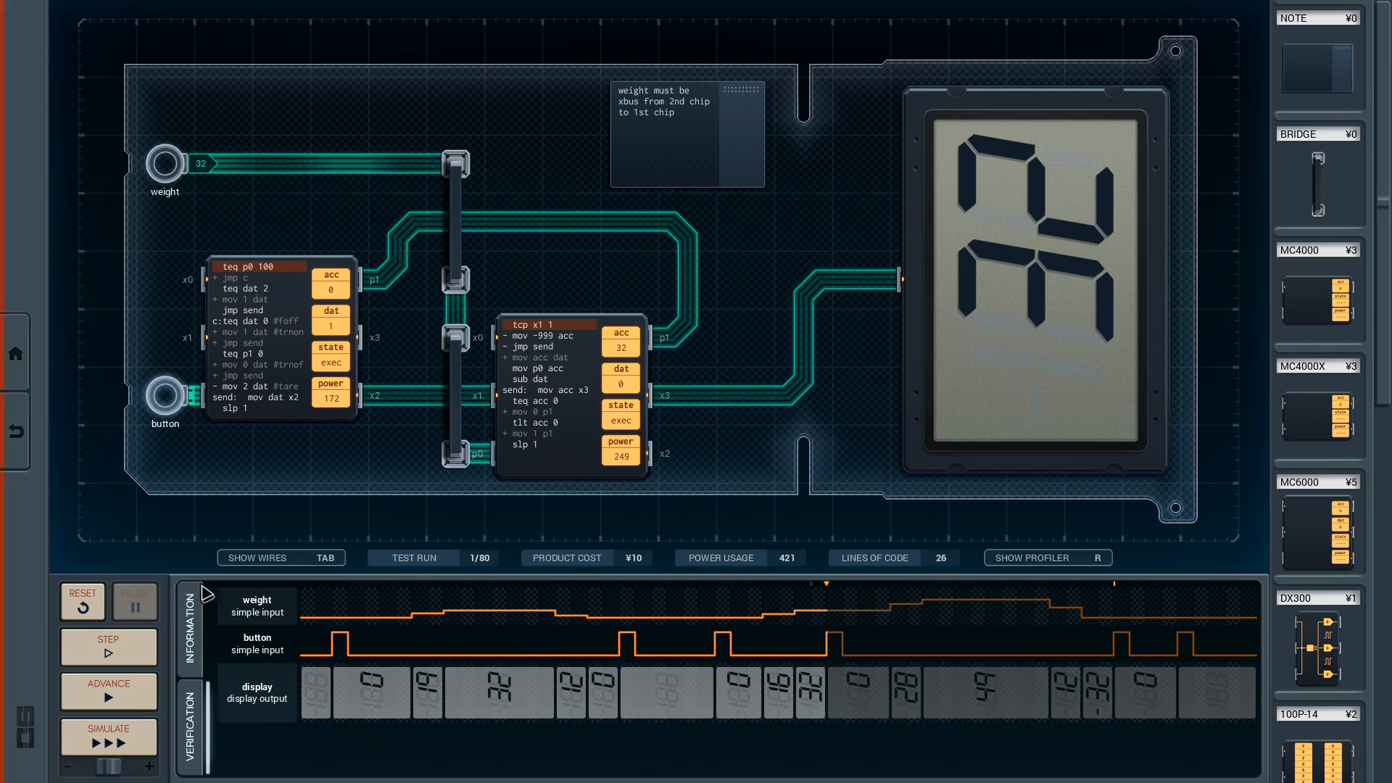
{"action": "left_click", "coordinate": [109, 737]}
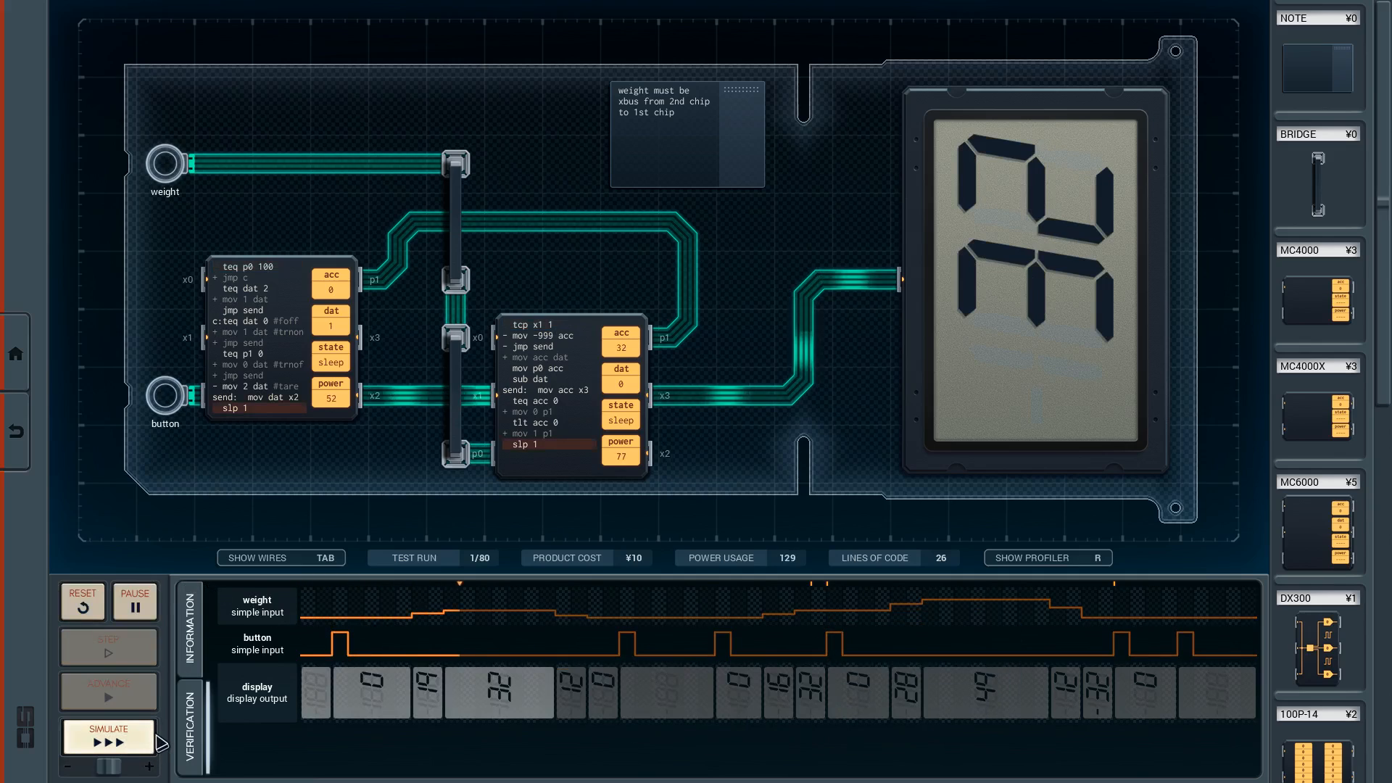
{"action": "left_click", "coordinate": [107, 738]}
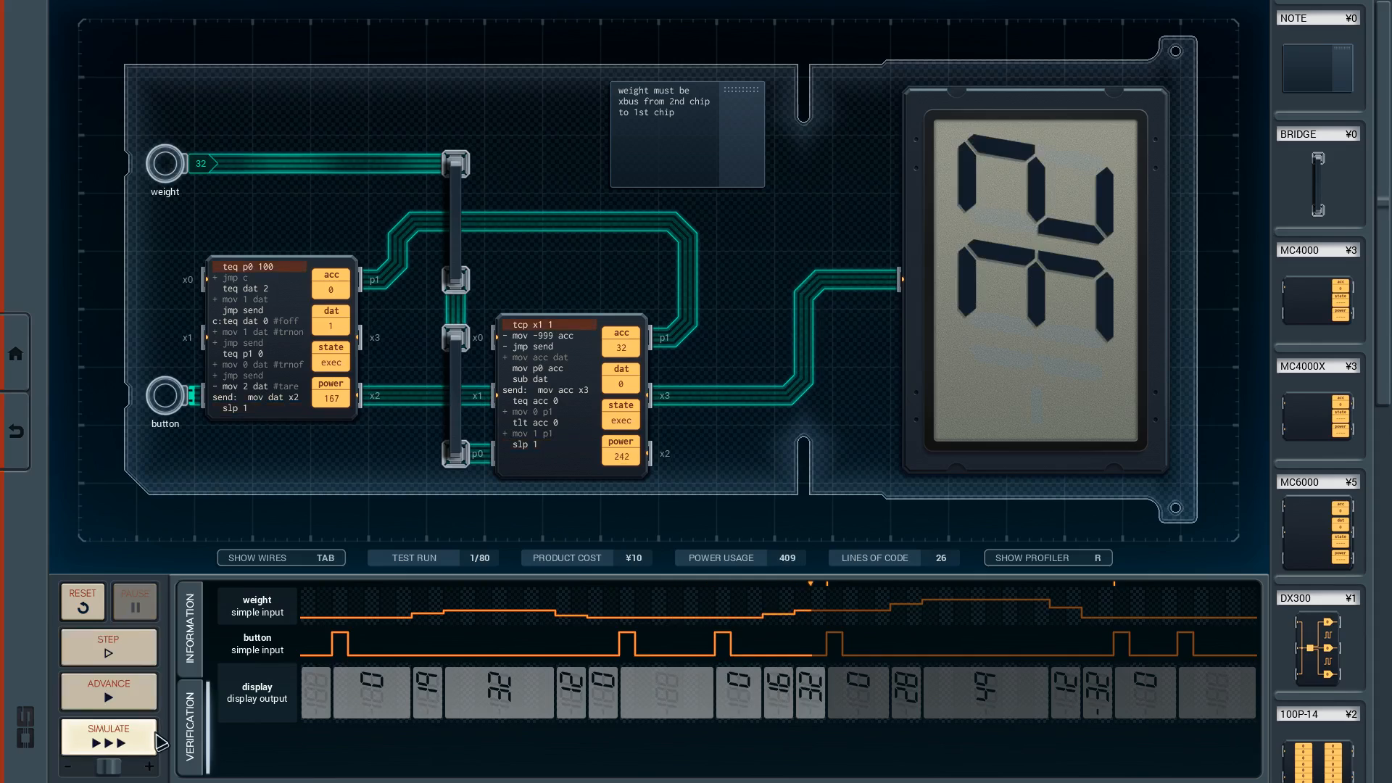
{"action": "left_click", "coordinate": [107, 646]}
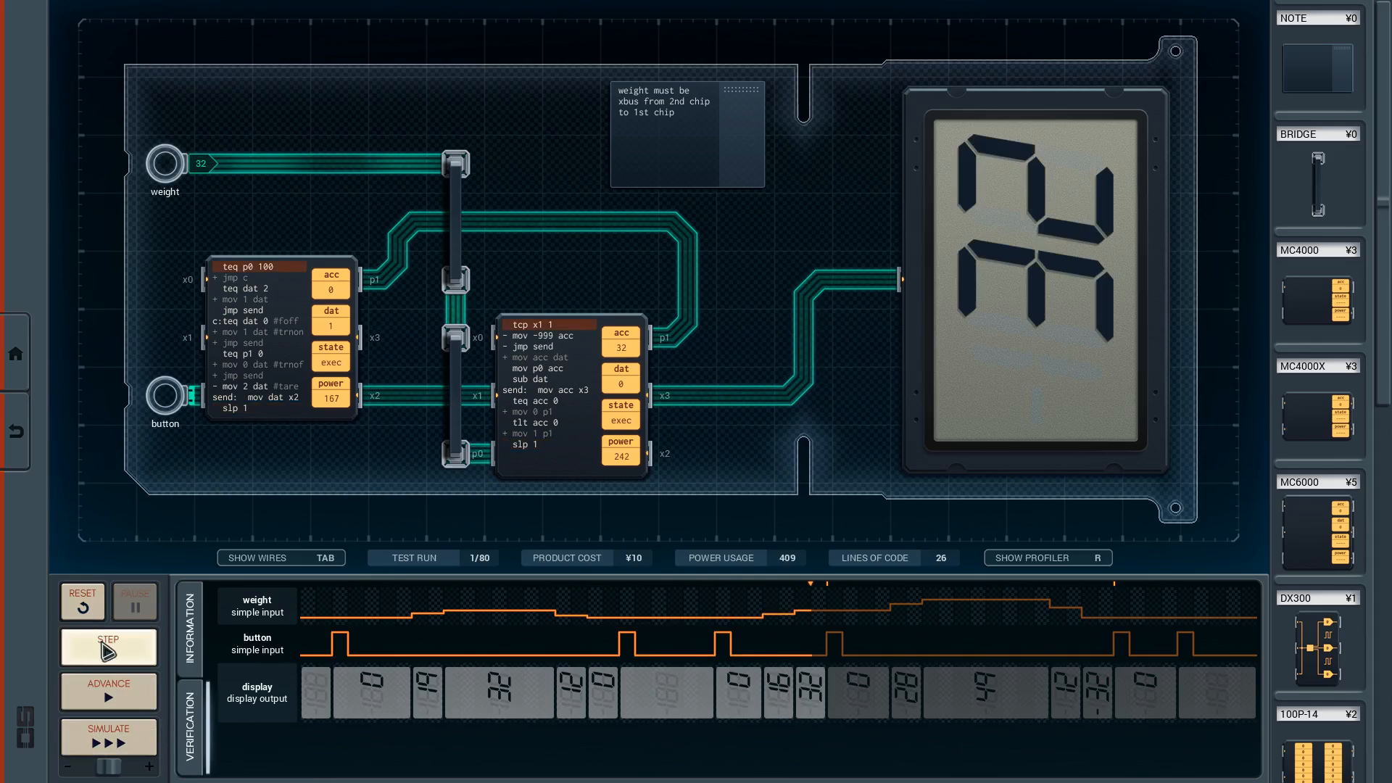
{"action": "left_click", "coordinate": [107, 646]}
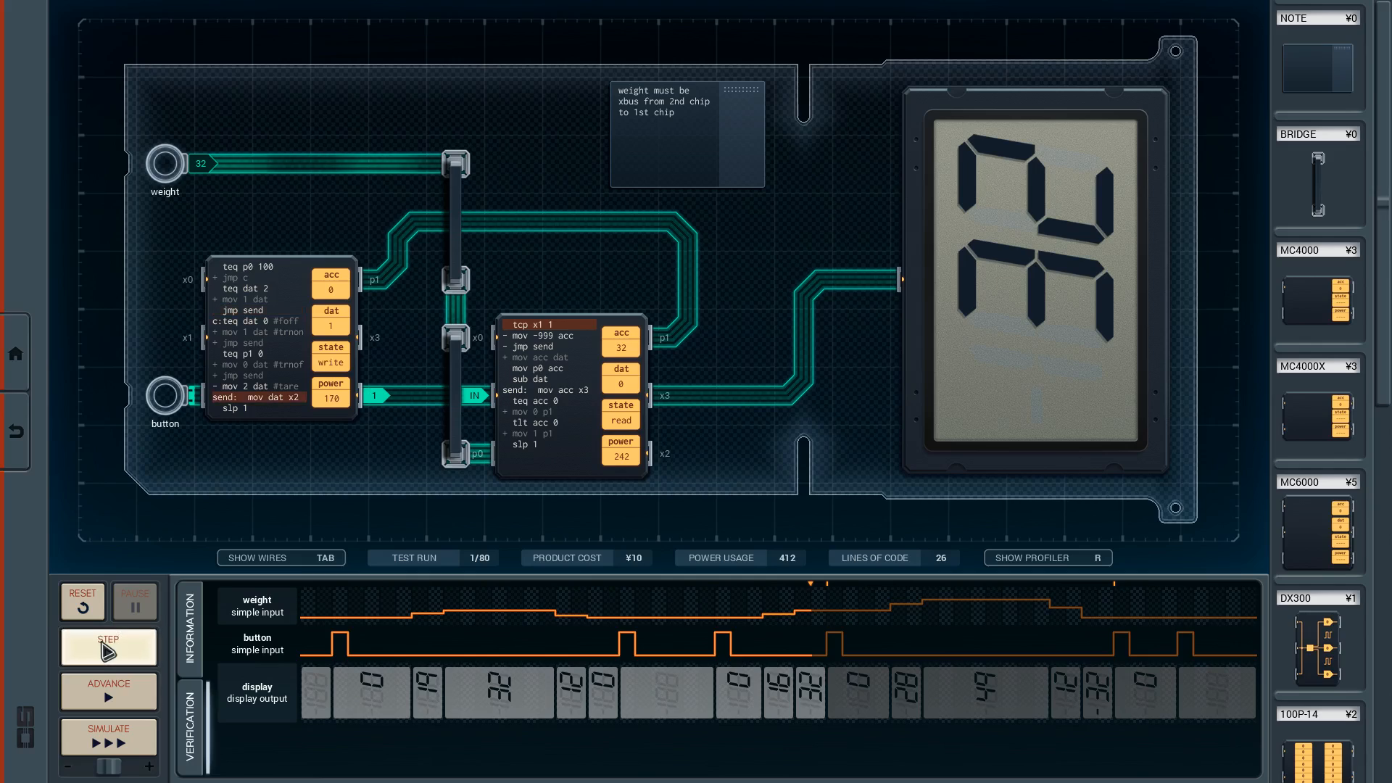
{"action": "left_click", "coordinate": [107, 647]}
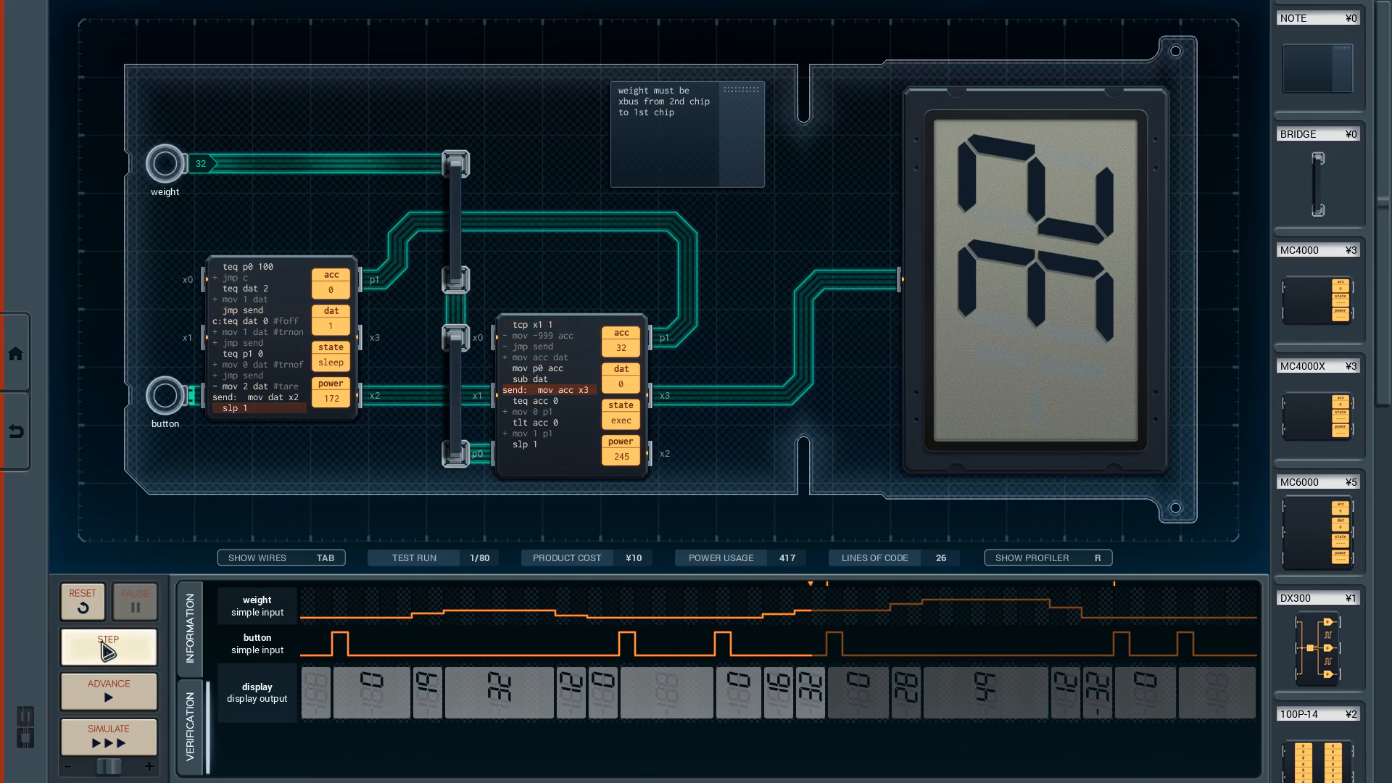
{"action": "left_click", "coordinate": [106, 647]}
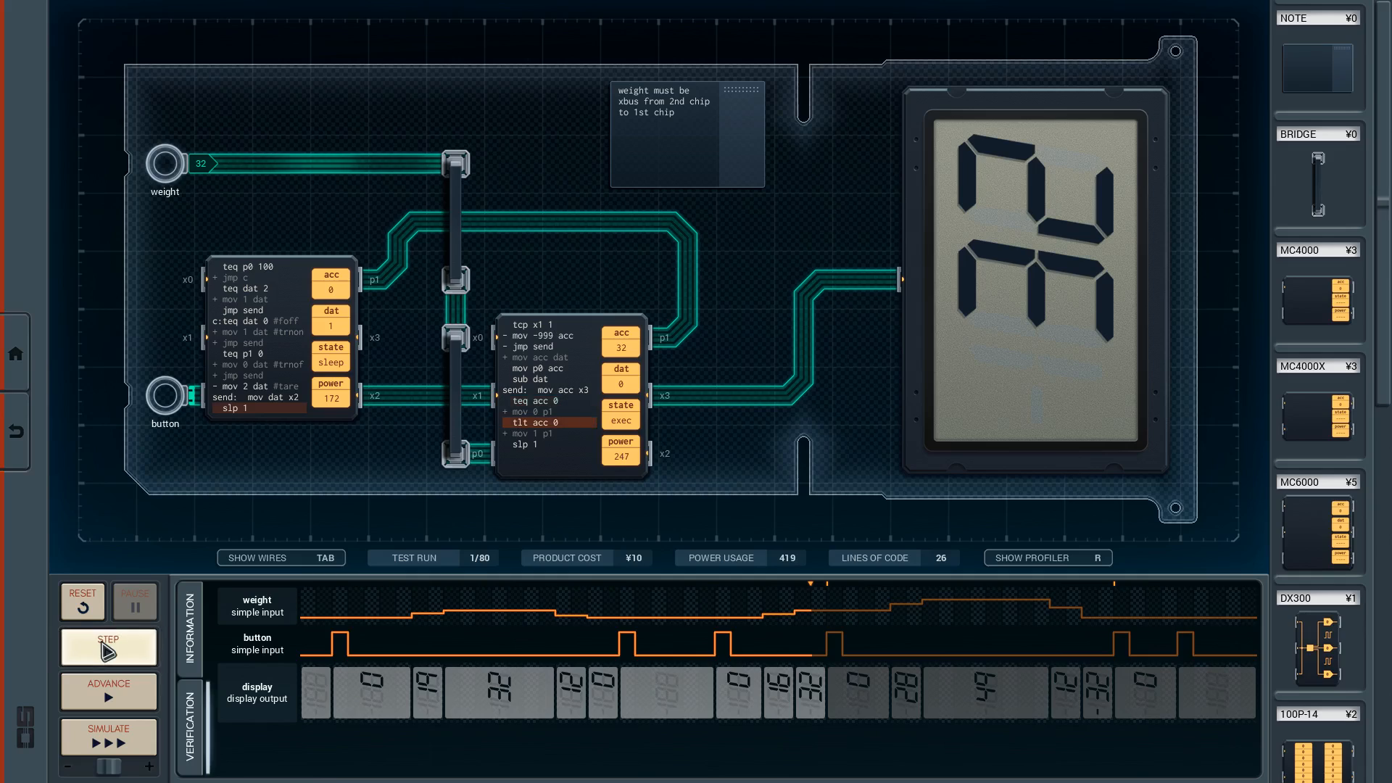
{"action": "left_click", "coordinate": [106, 647]}
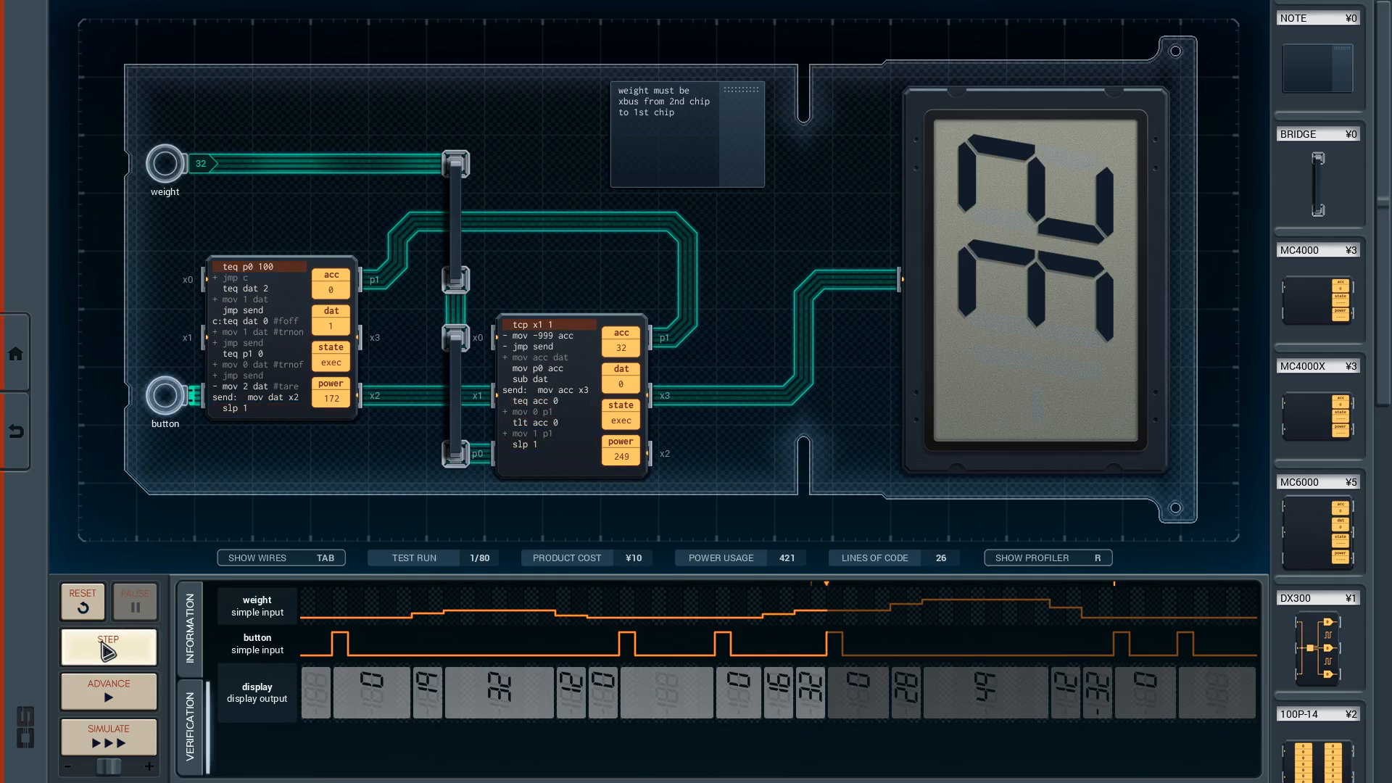
{"action": "left_click", "coordinate": [107, 647]}
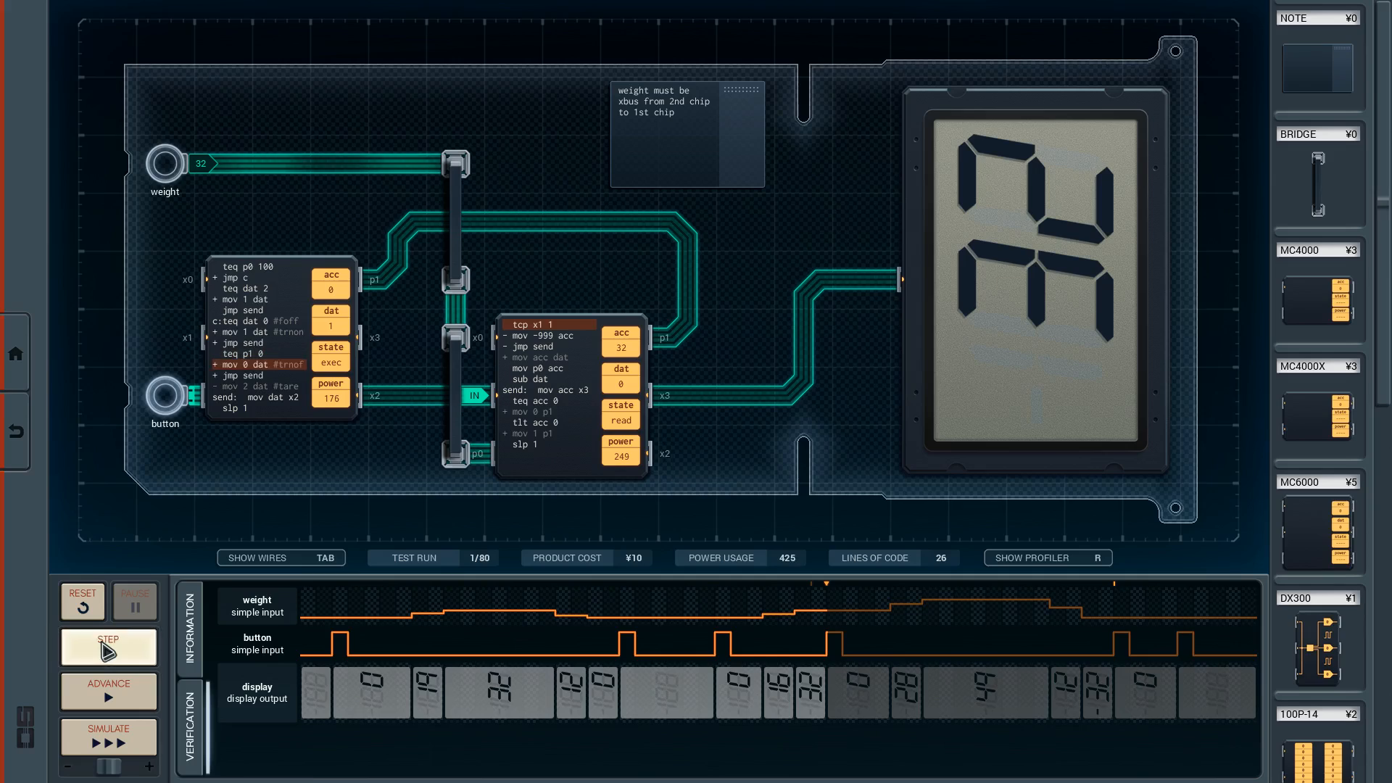
{"action": "left_click", "coordinate": [108, 647]}
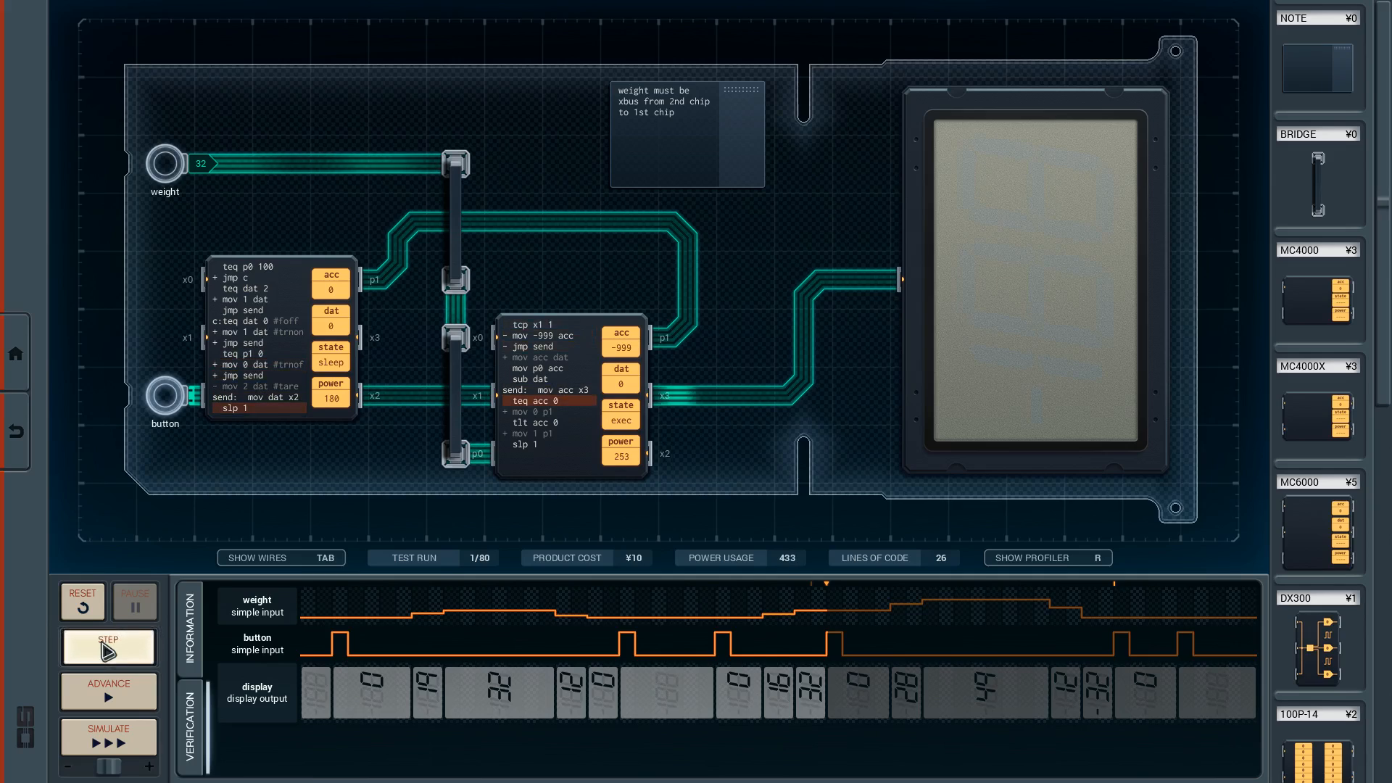
{"action": "left_click", "coordinate": [107, 647]}
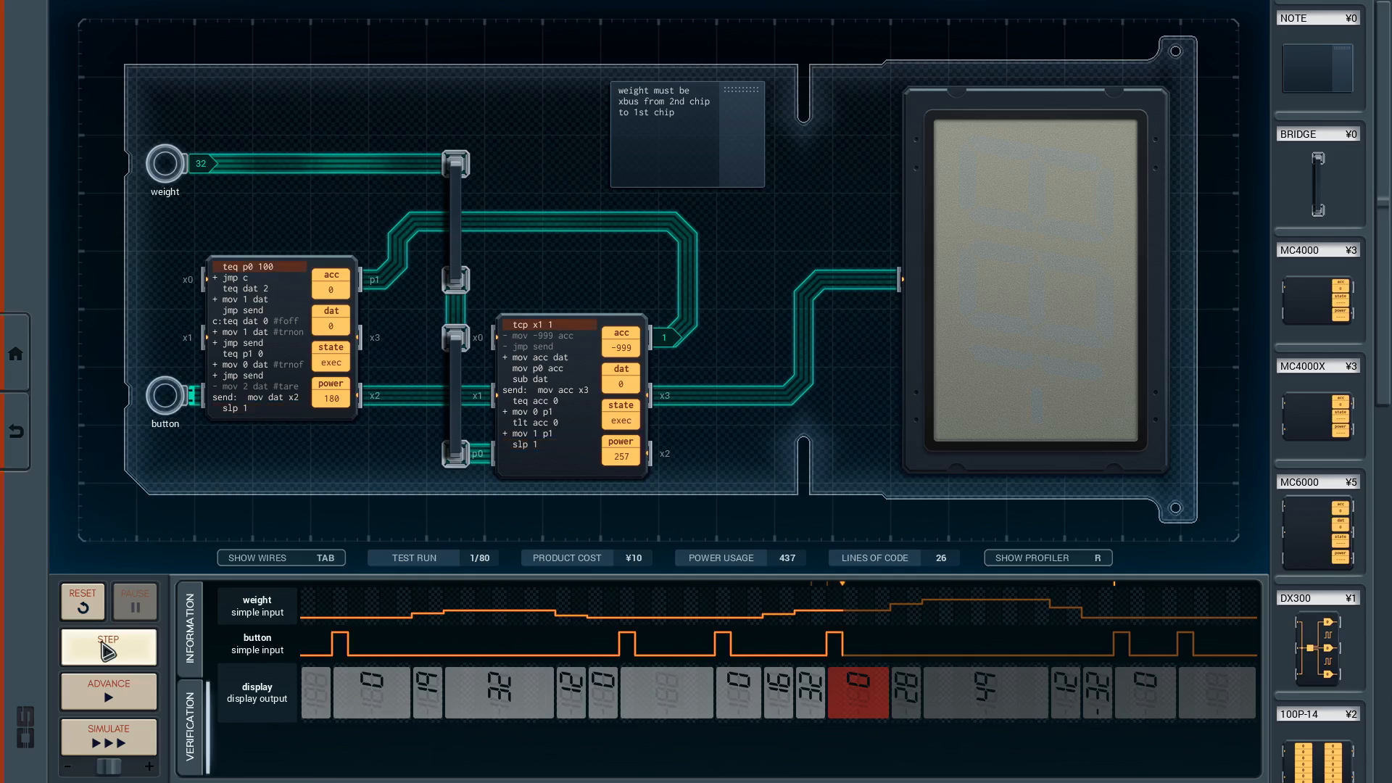
{"action": "left_click", "coordinate": [82, 600]}
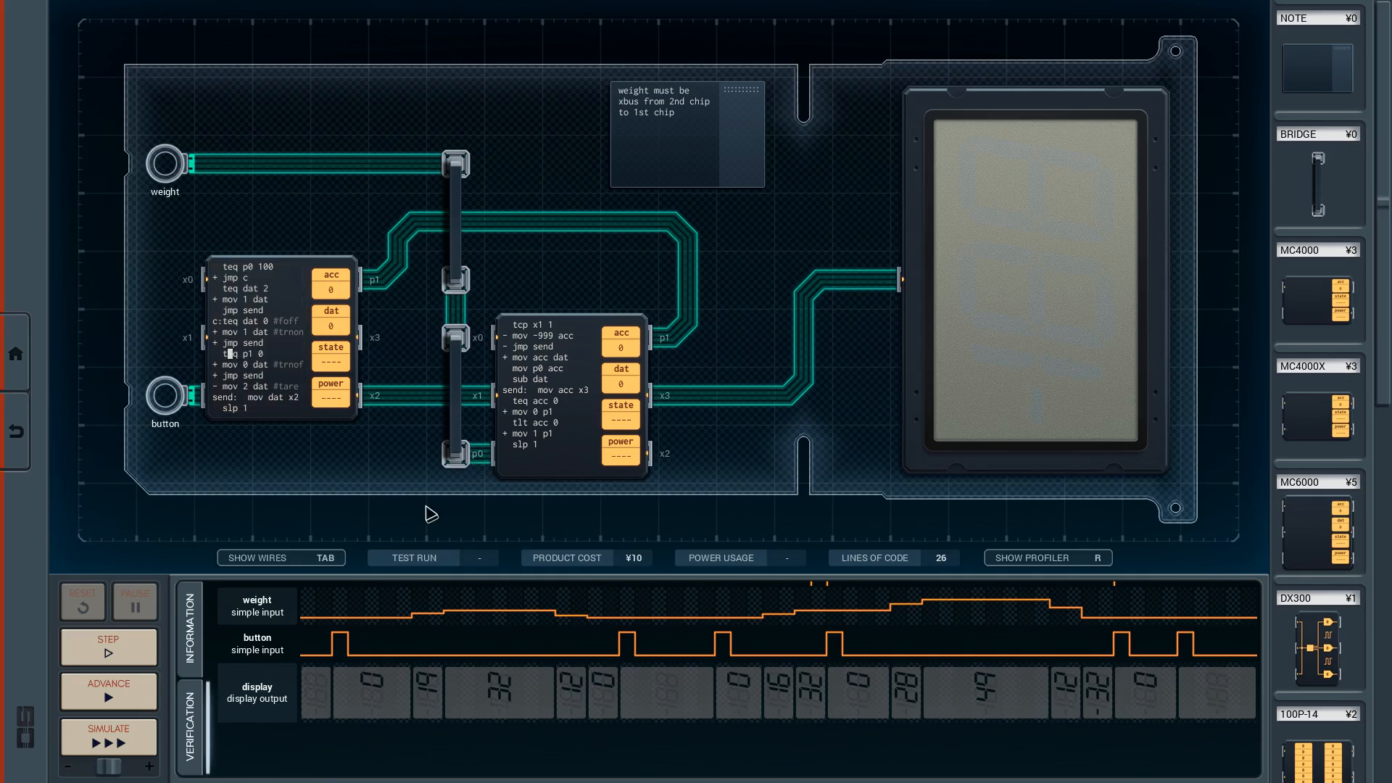
{"action": "mouse_move", "coordinate": [425, 502]}
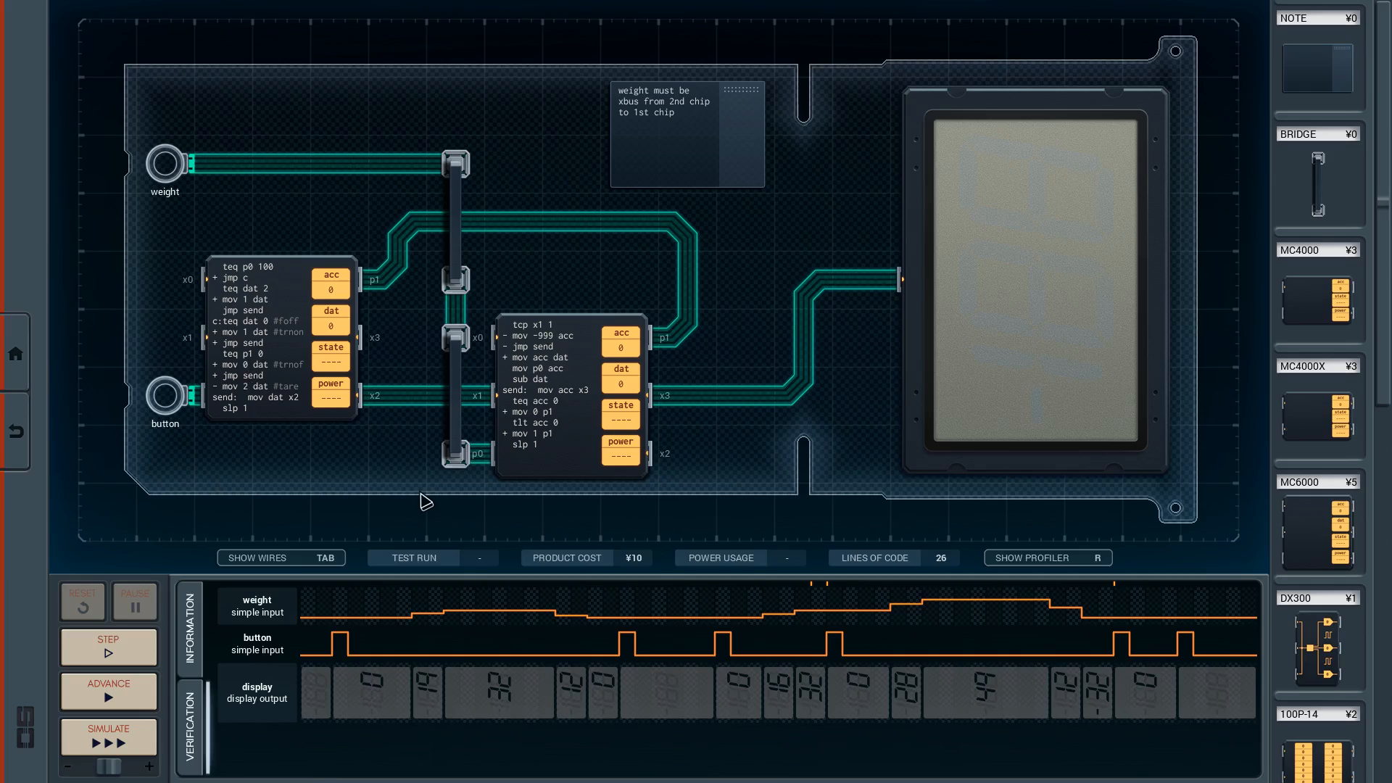
{"action": "mouse_move", "coordinate": [668, 377]}
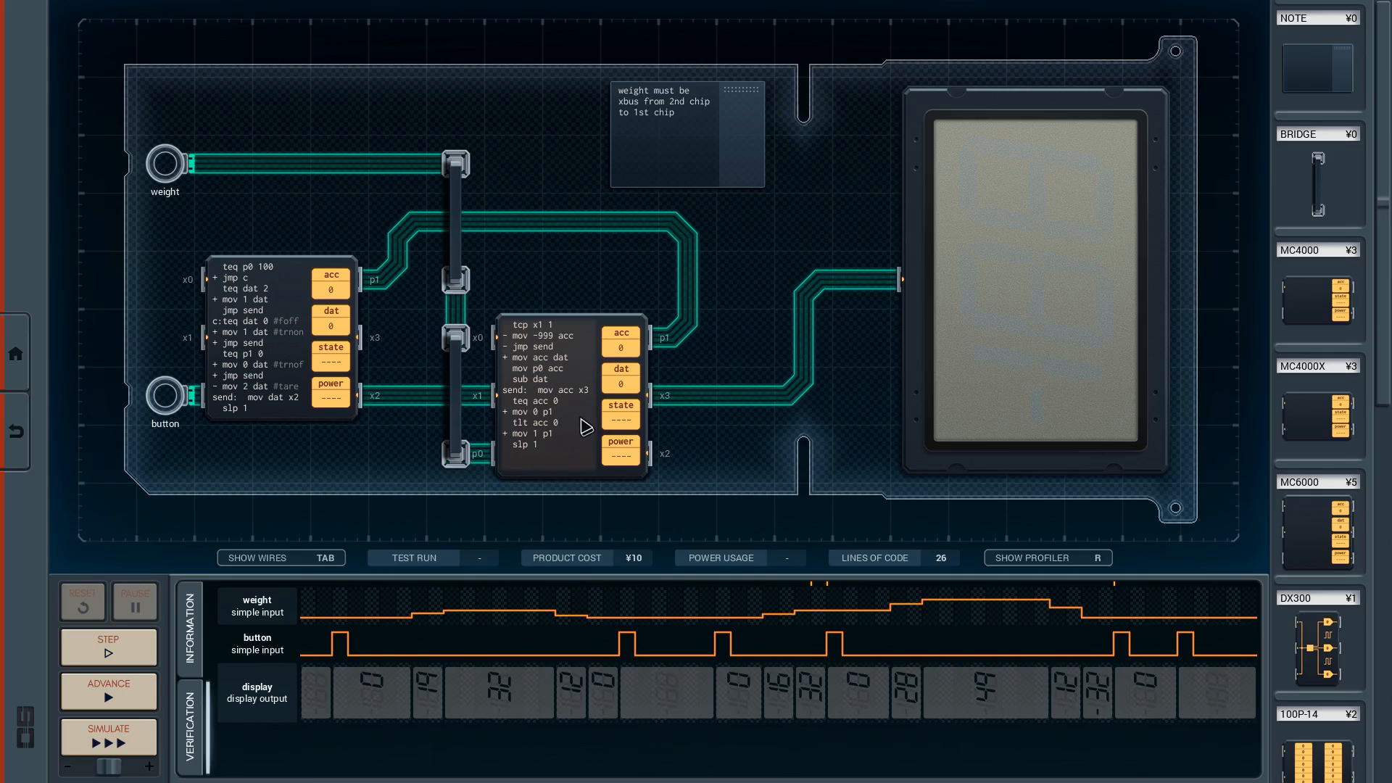
{"action": "mouse_move", "coordinate": [578, 428]}
{"action": "type", "text": "-"}
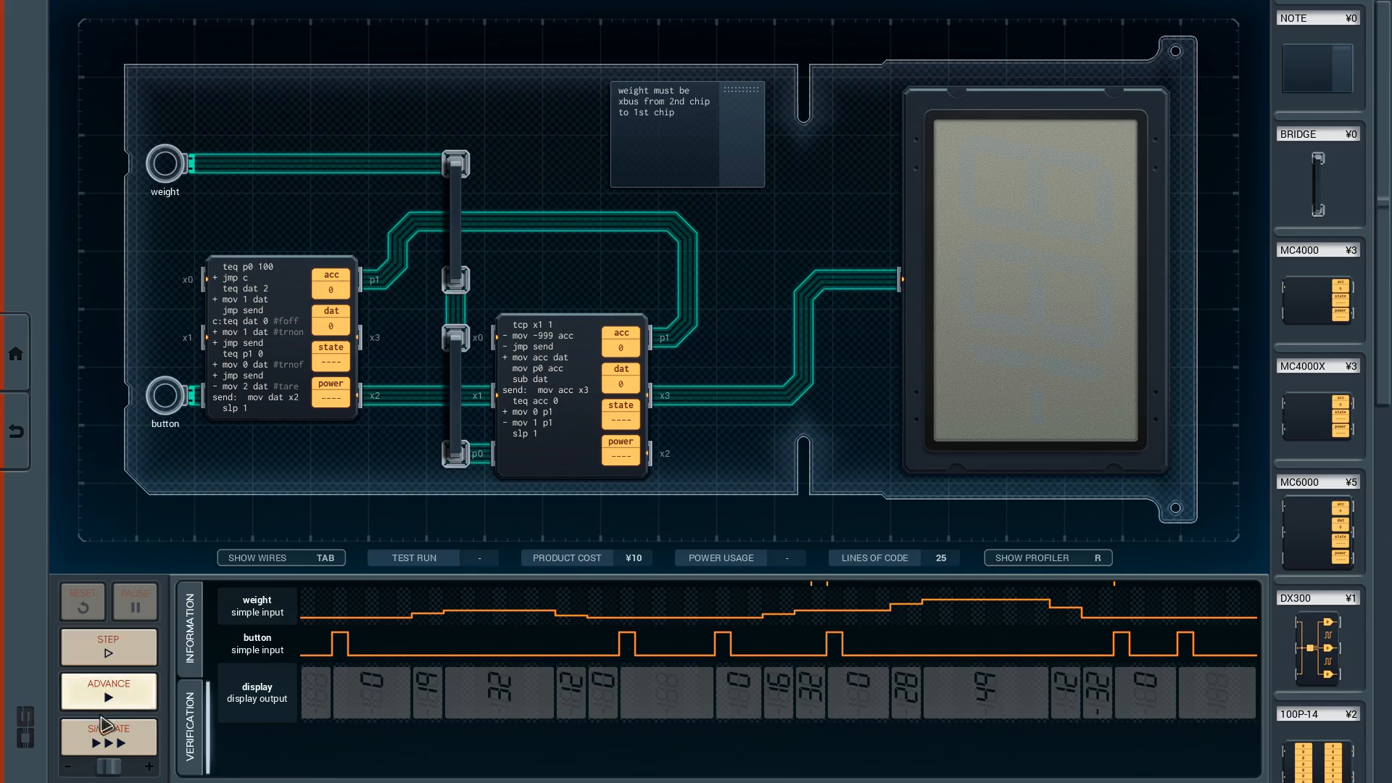
Step: Run the 25-line program at full speed, showing 0 on the display
{"action": "left_click", "coordinate": [107, 737]}
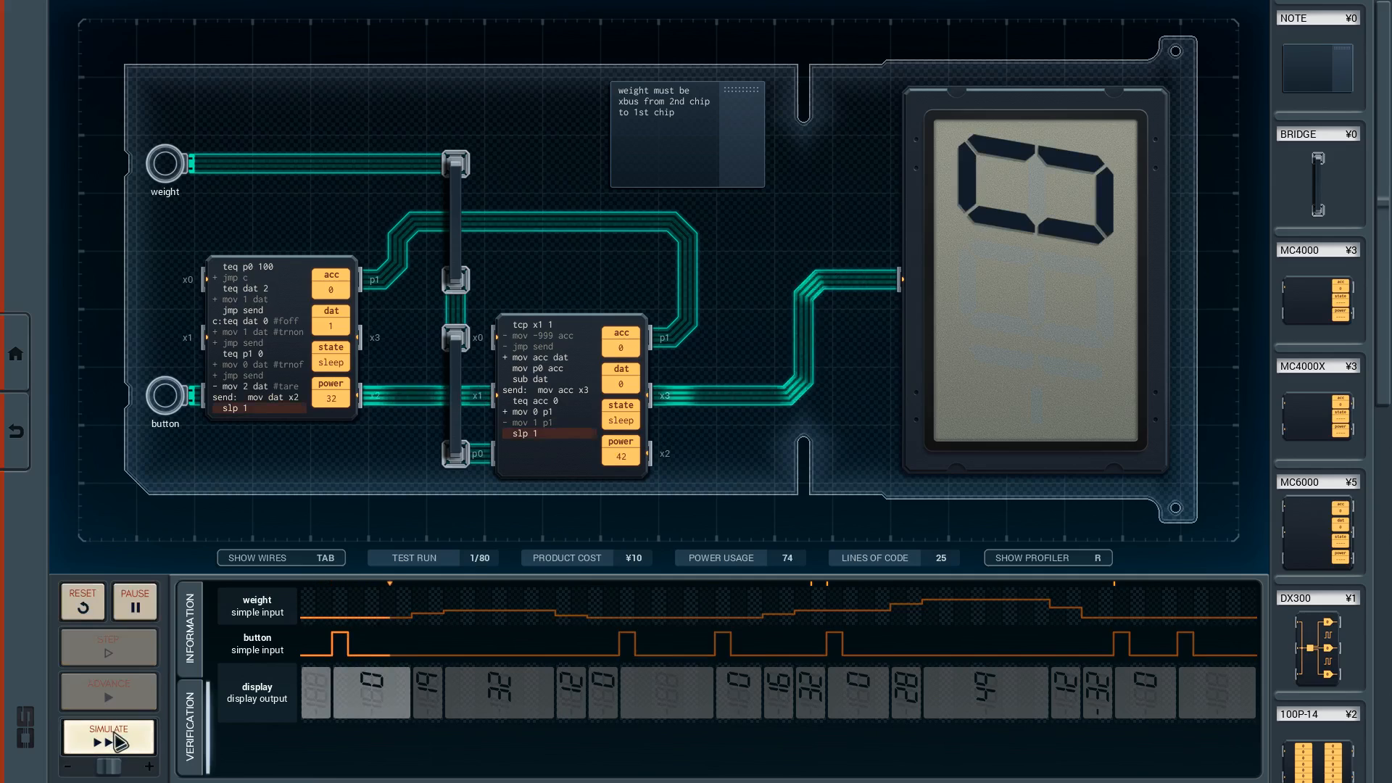
{"action": "left_click", "coordinate": [107, 735]}
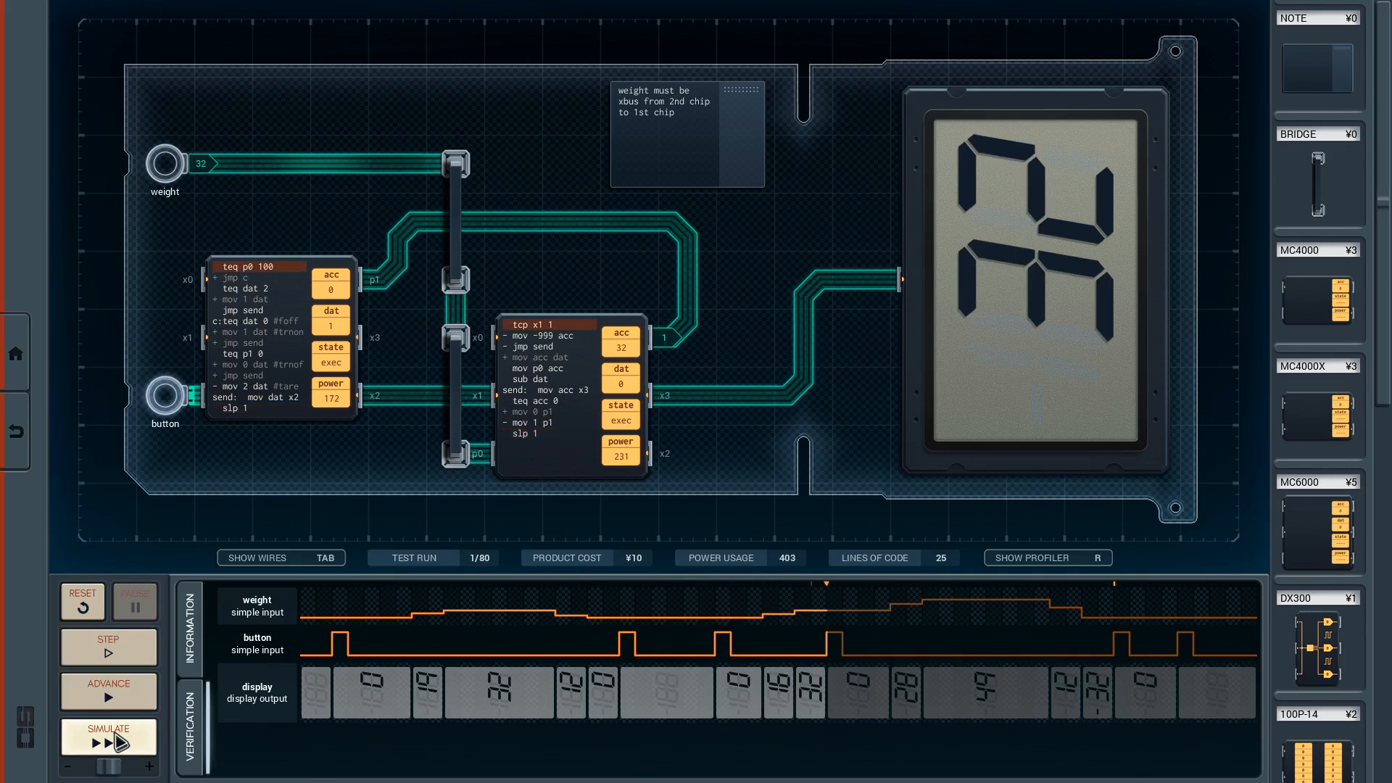
{"action": "left_click", "coordinate": [107, 734]}
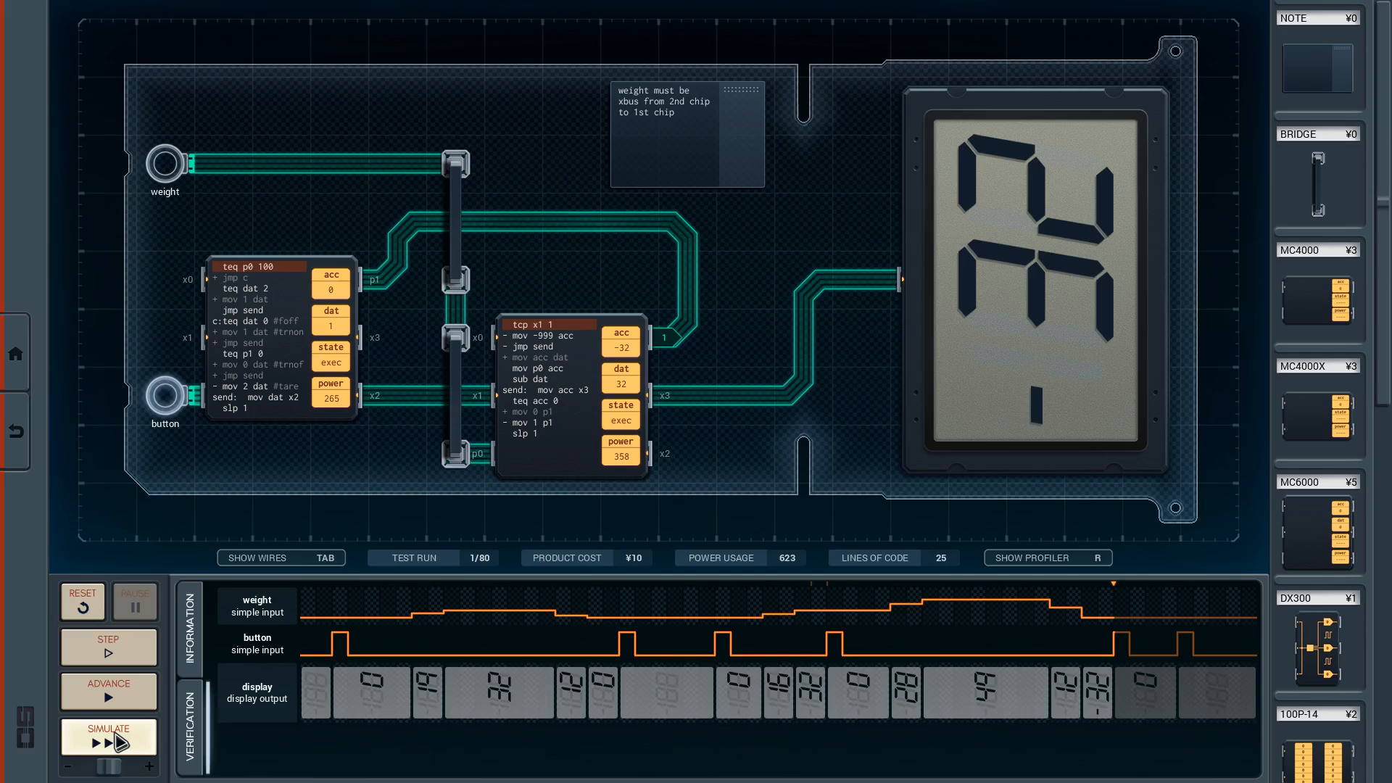
{"action": "left_click", "coordinate": [109, 735]}
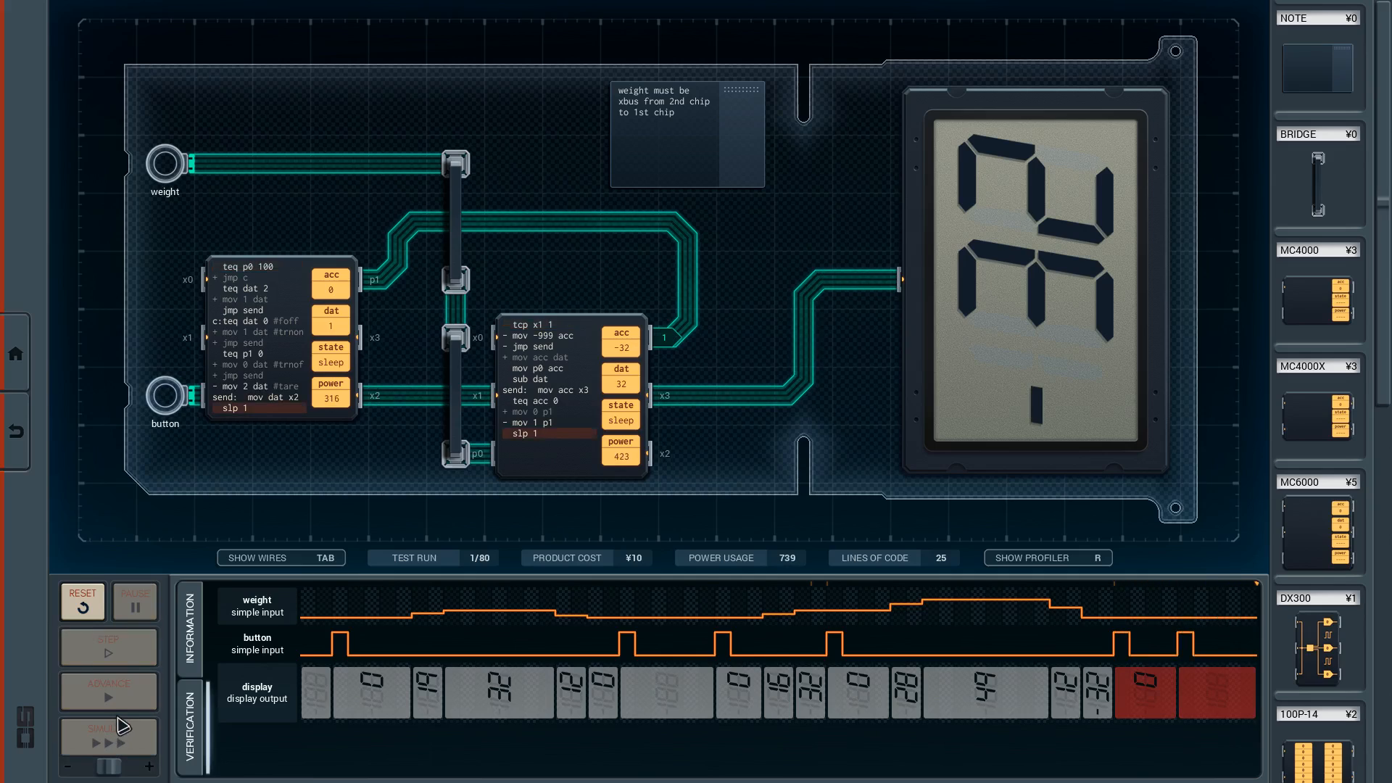
{"action": "mouse_move", "coordinate": [833, 592]}
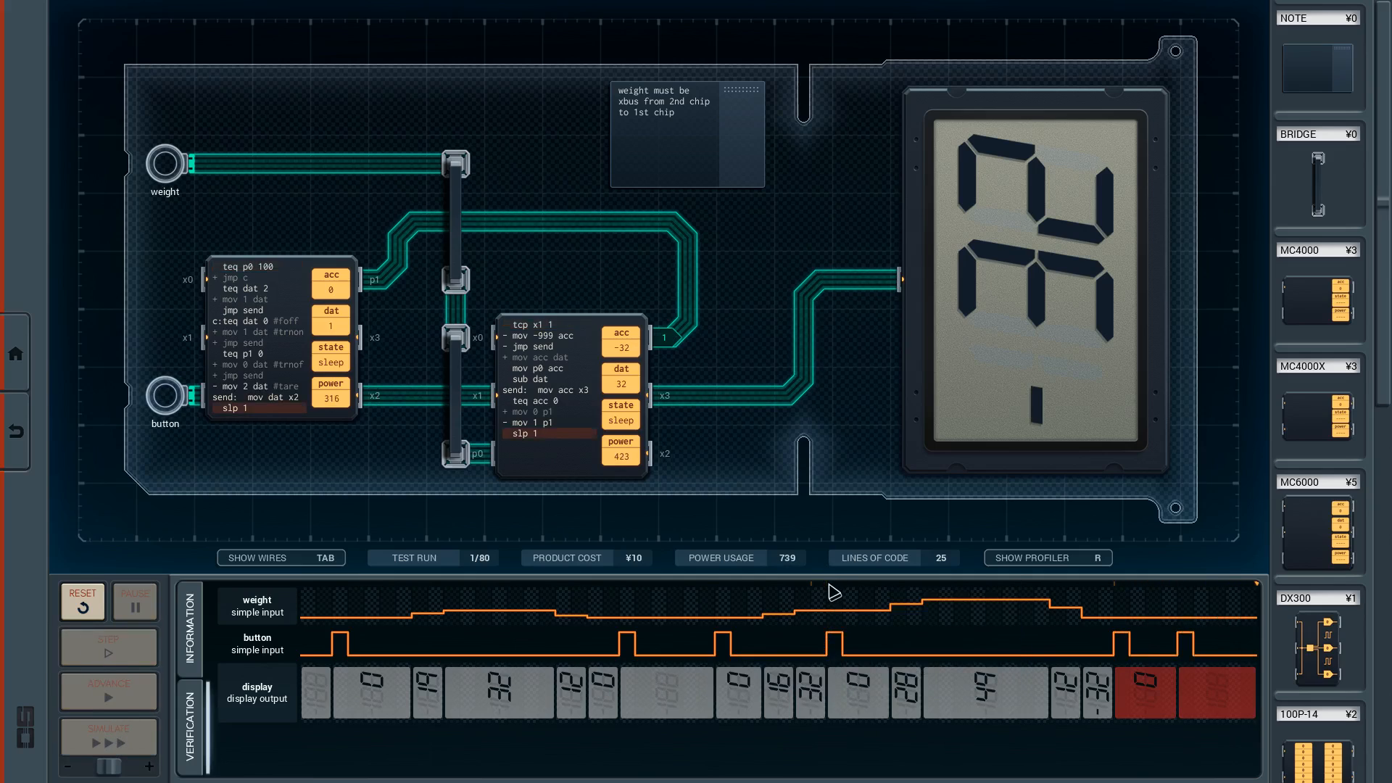
{"action": "left_click", "coordinate": [81, 600]}
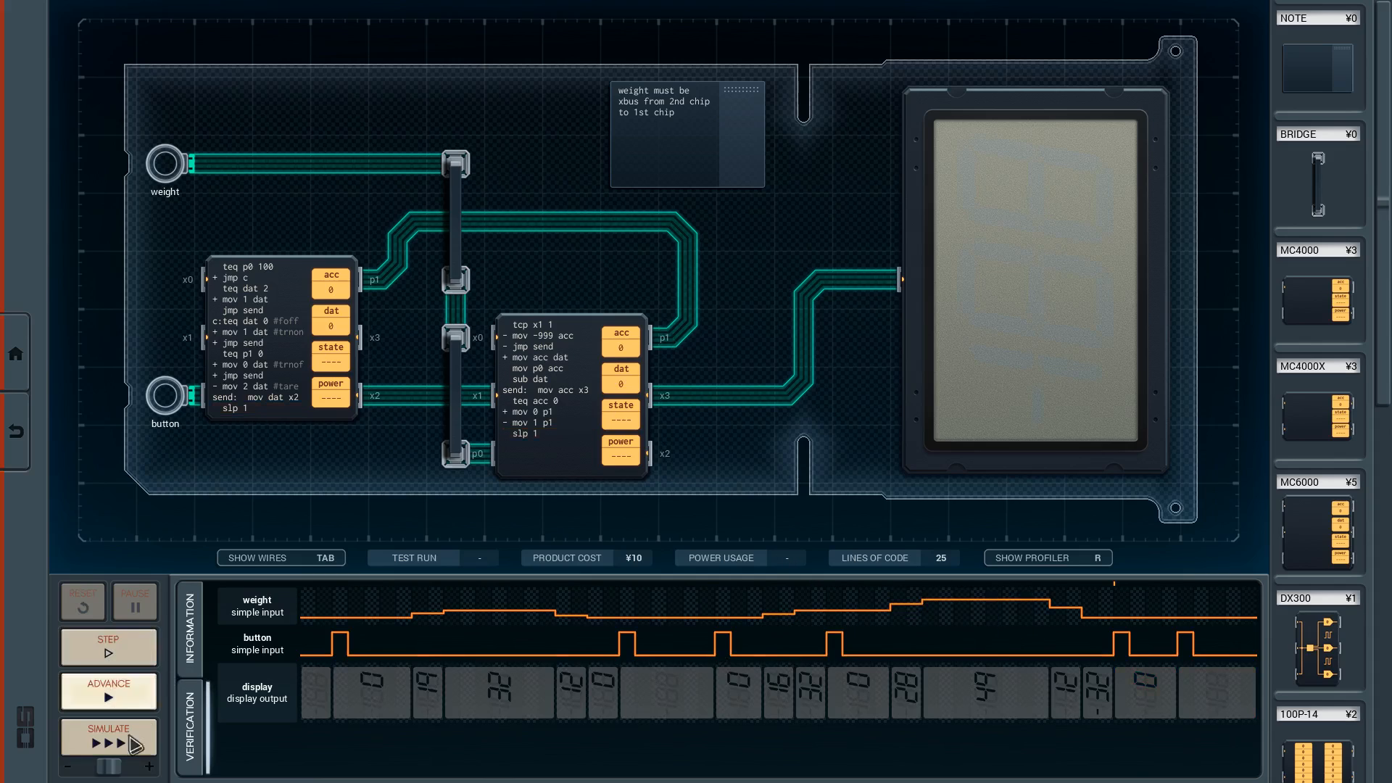
{"action": "left_click", "coordinate": [108, 737]}
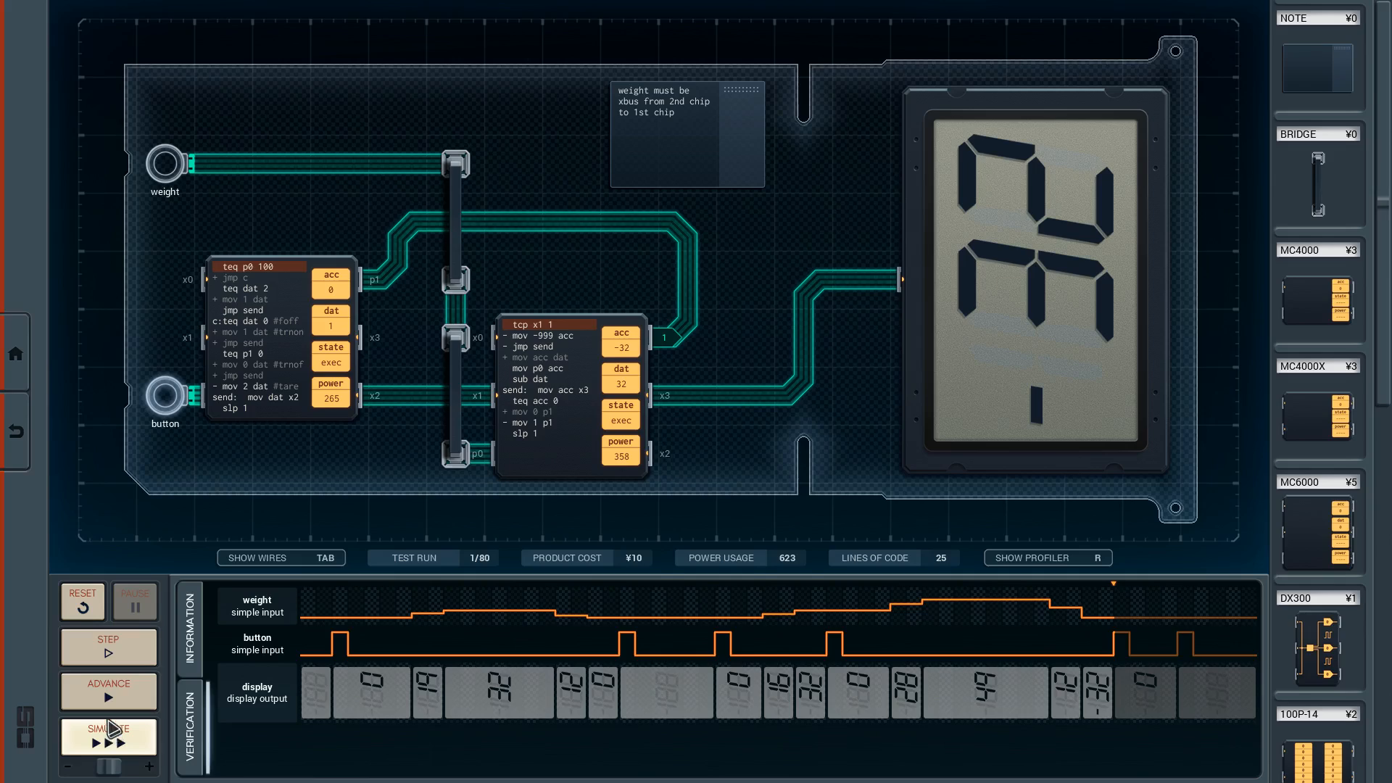
{"action": "left_click", "coordinate": [108, 646]}
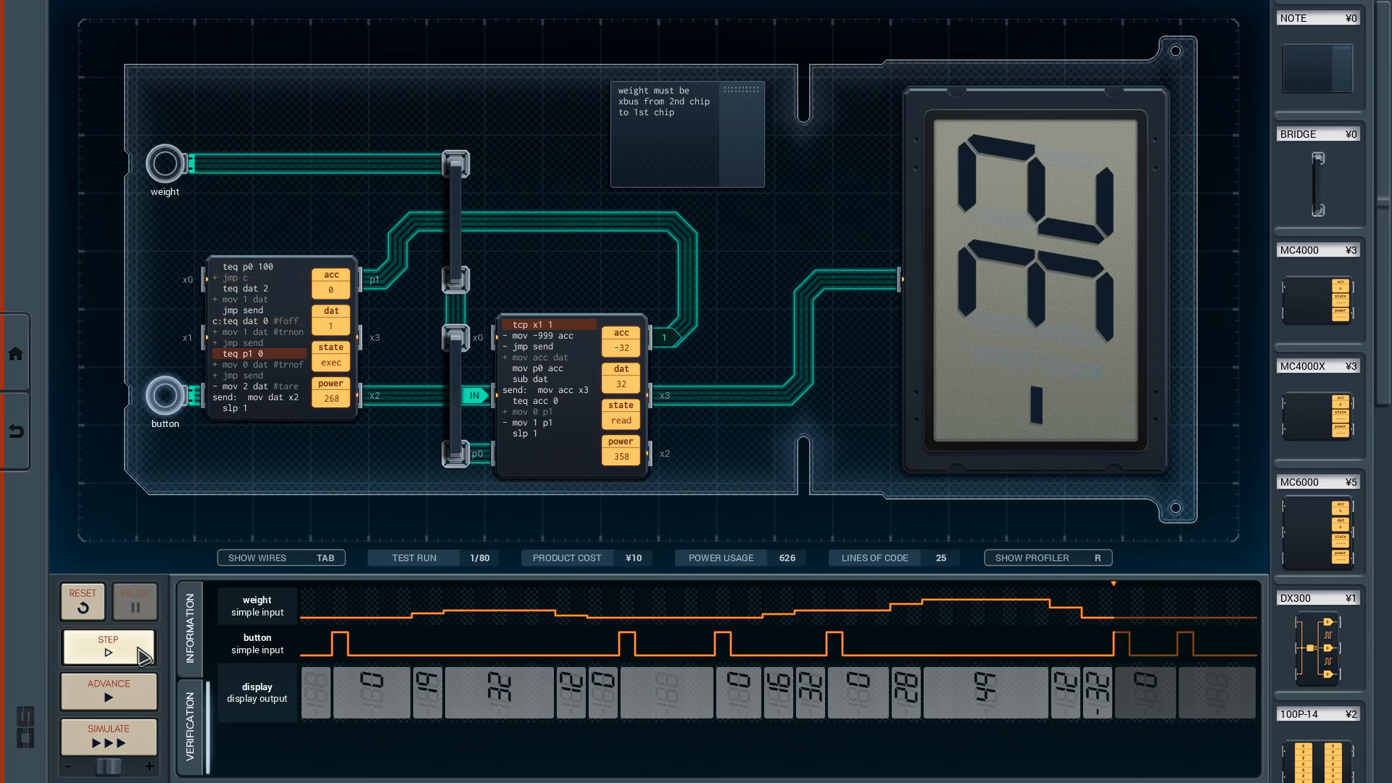
{"action": "left_click", "coordinate": [109, 647]}
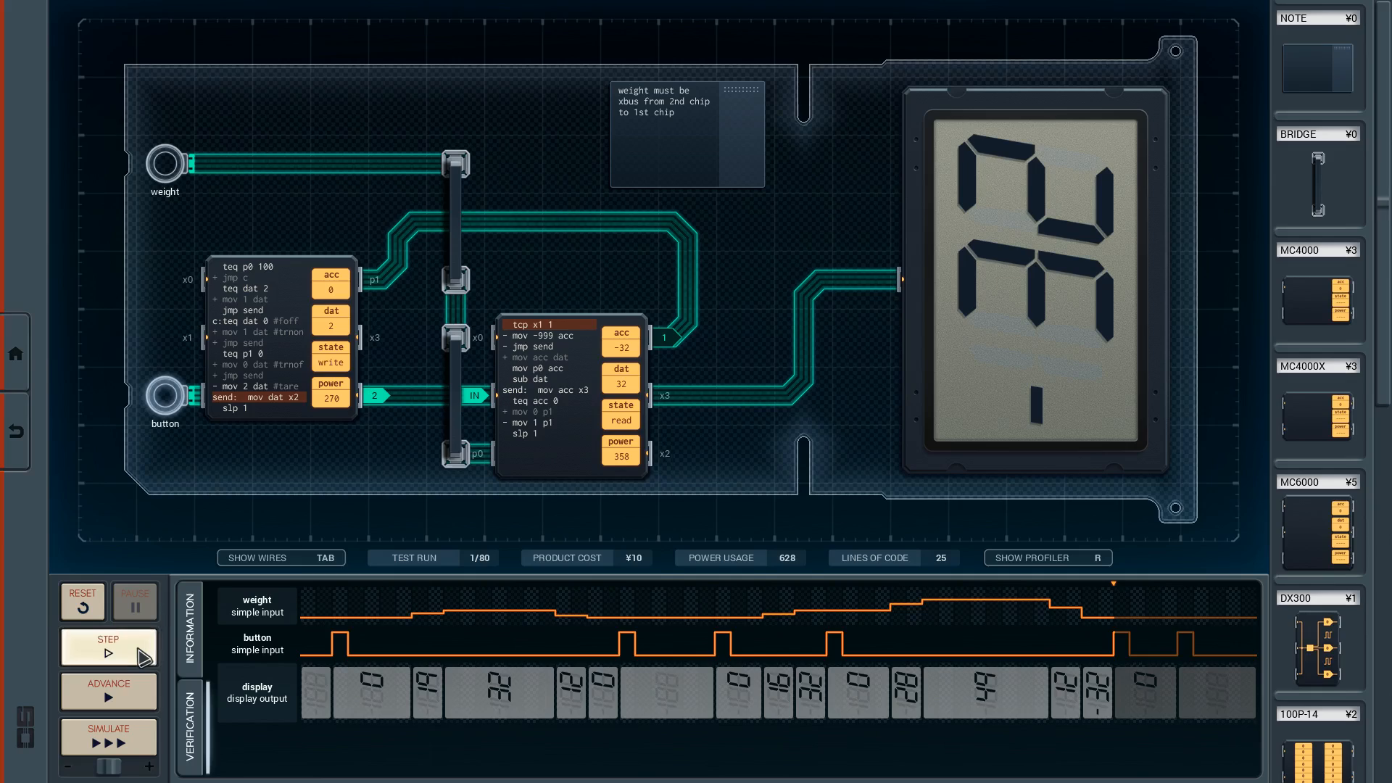
{"action": "left_click", "coordinate": [109, 648]}
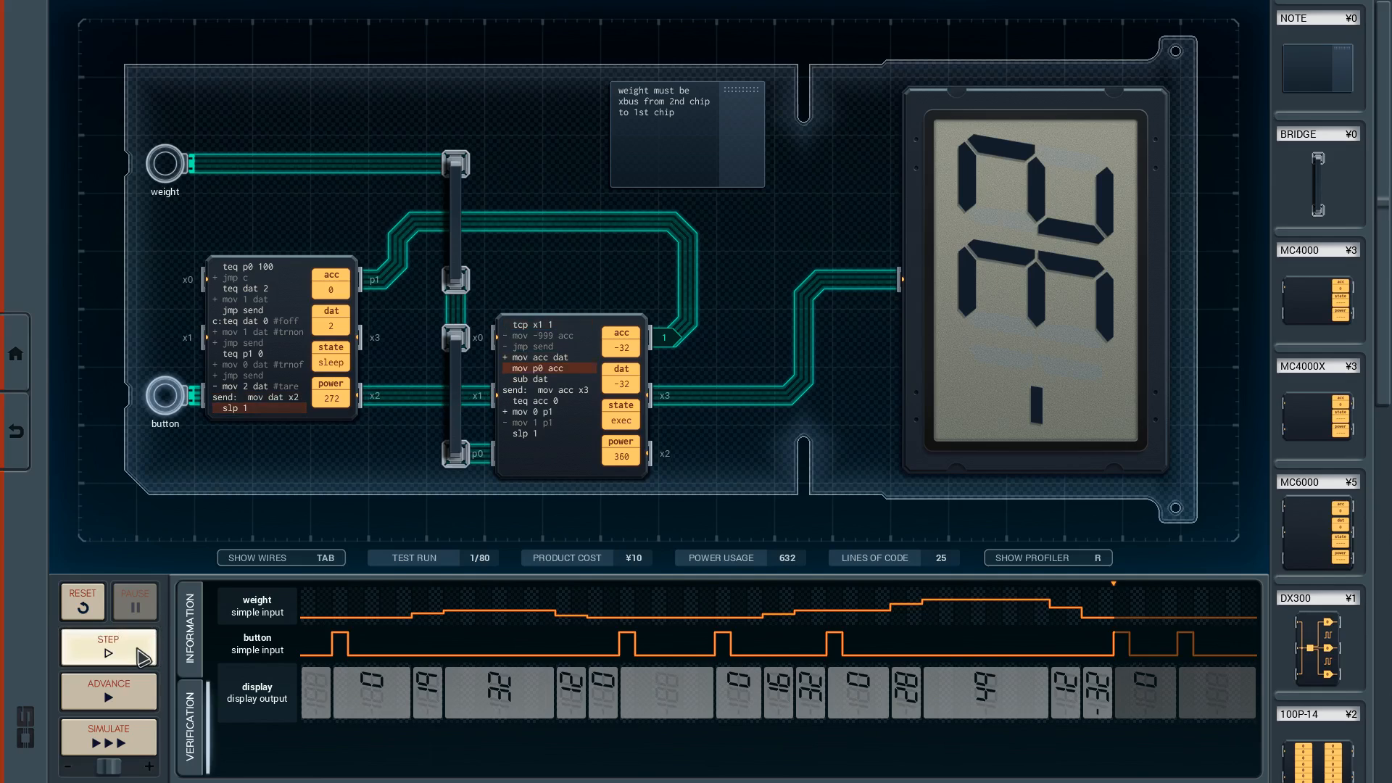
{"action": "left_click", "coordinate": [106, 646]}
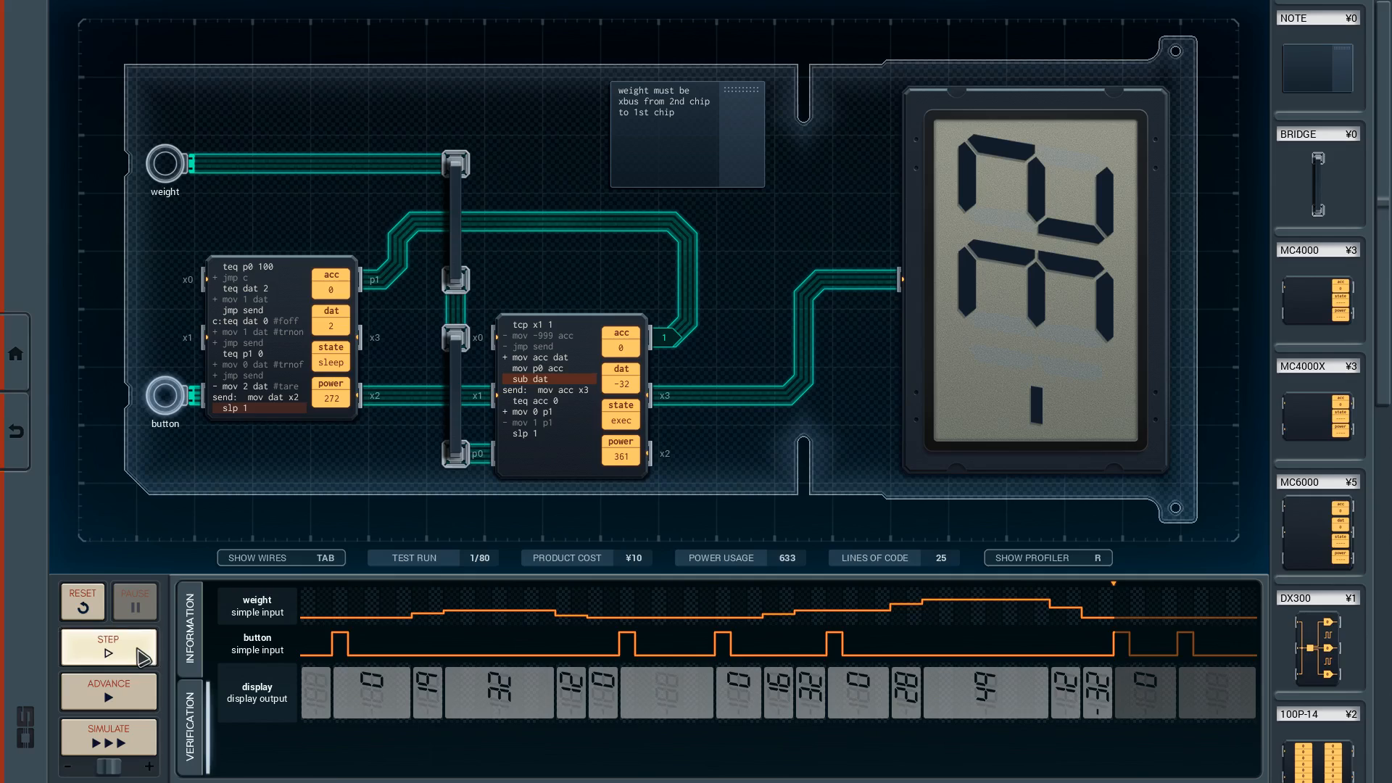
{"action": "left_click", "coordinate": [108, 647]}
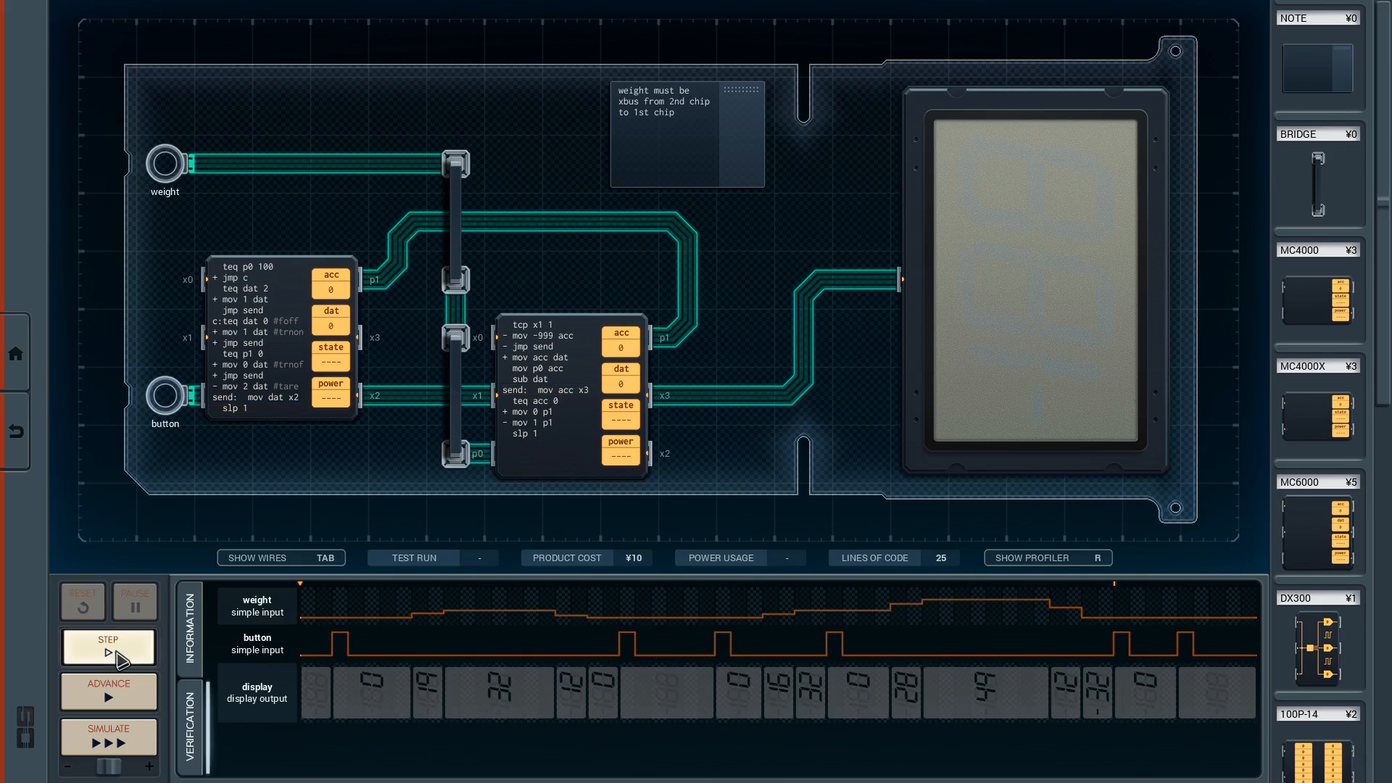
Step: Step the test from its start until the second chip begins sending -32 to the display
{"action": "left_click", "coordinate": [107, 645]}
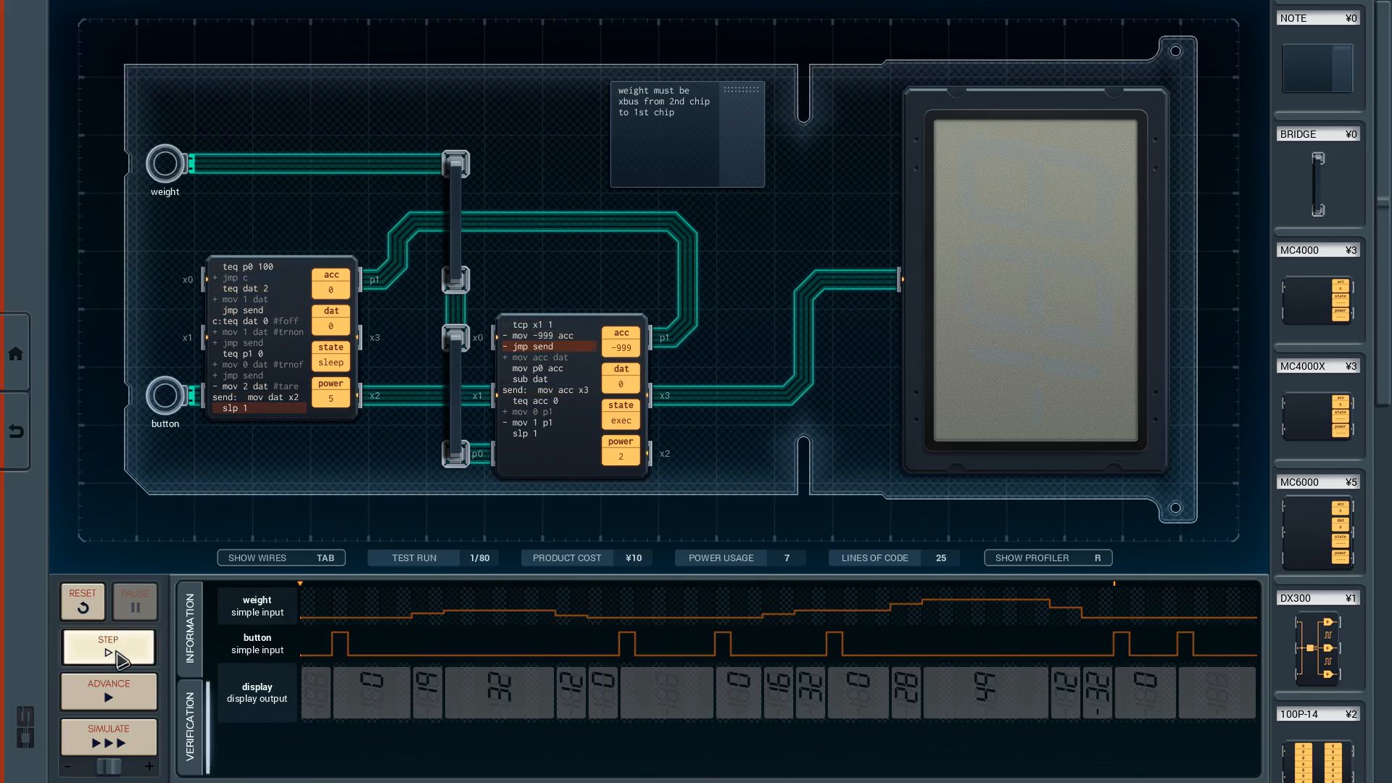
{"action": "left_click", "coordinate": [107, 647]}
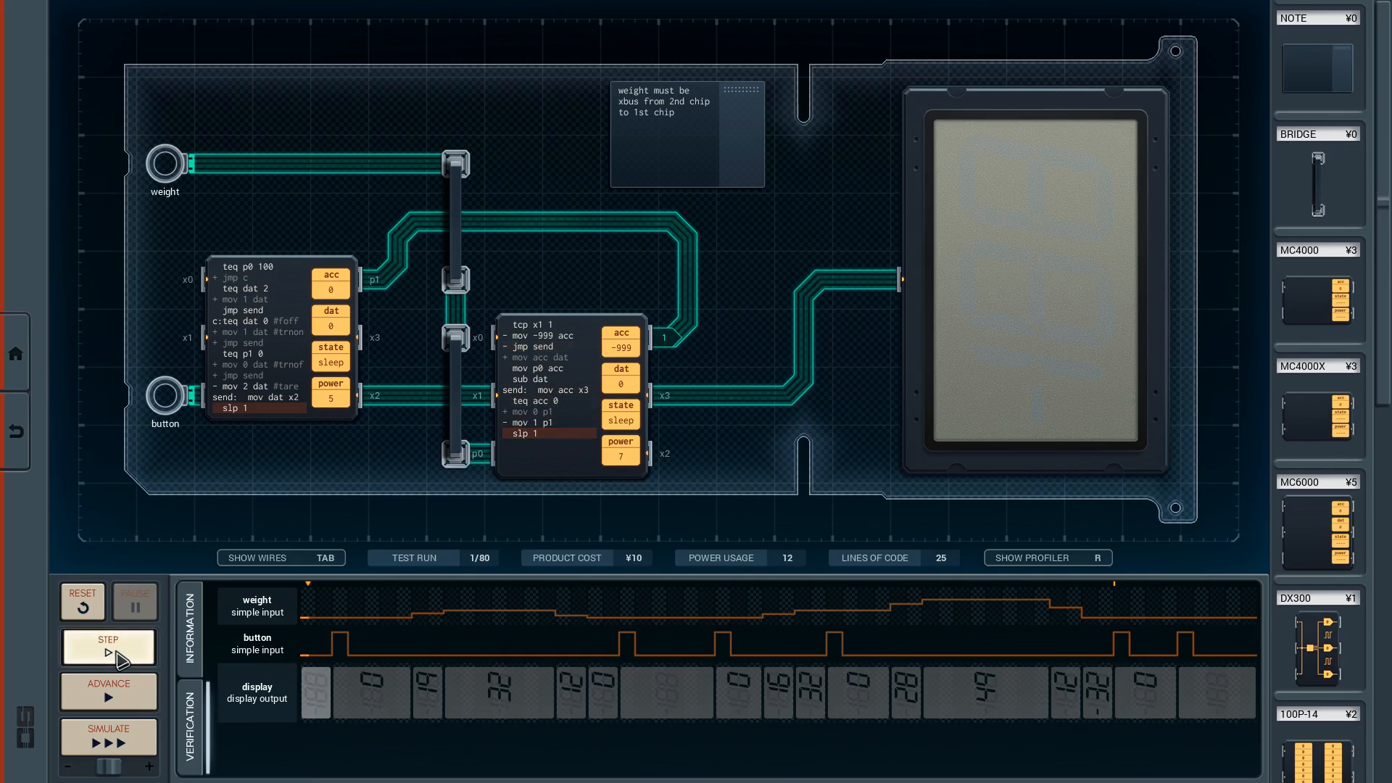
{"action": "left_click", "coordinate": [108, 647]}
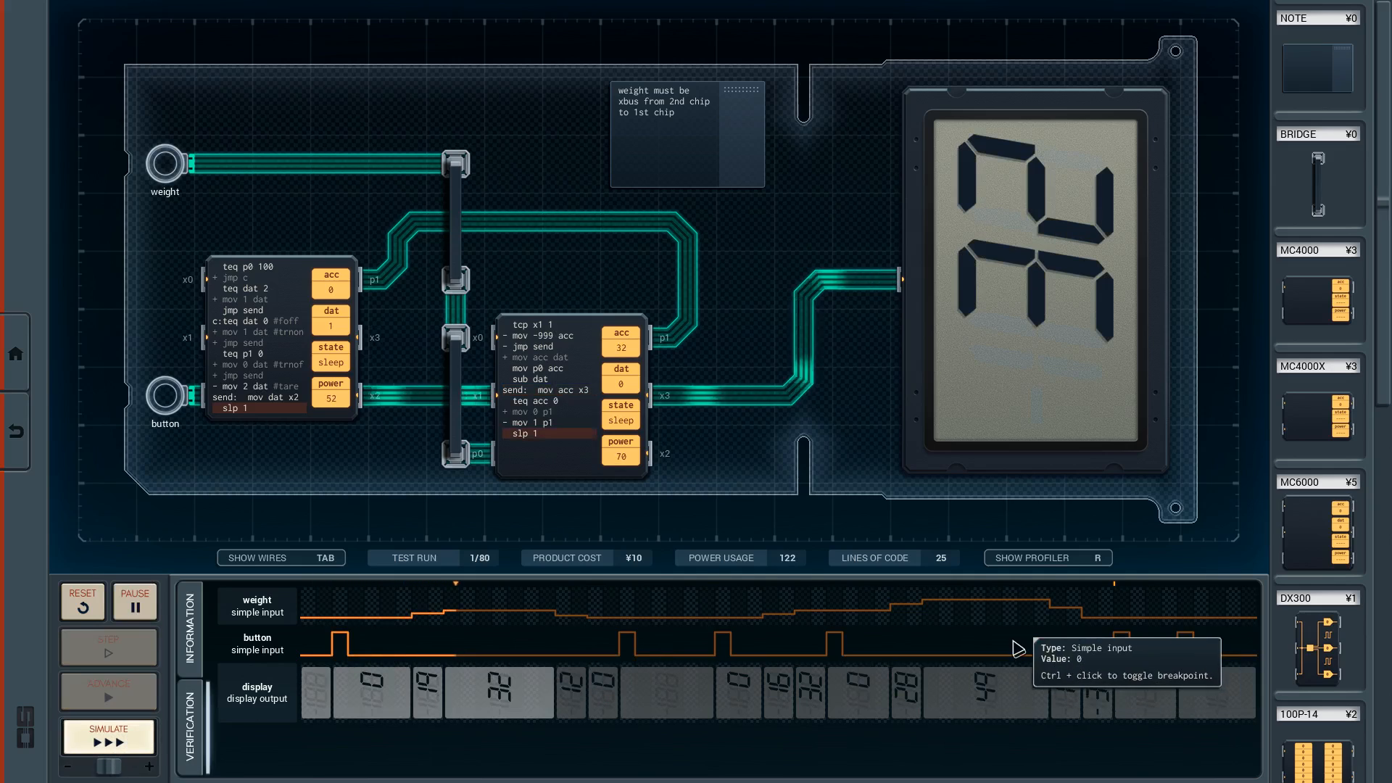
{"action": "left_click", "coordinate": [108, 647]}
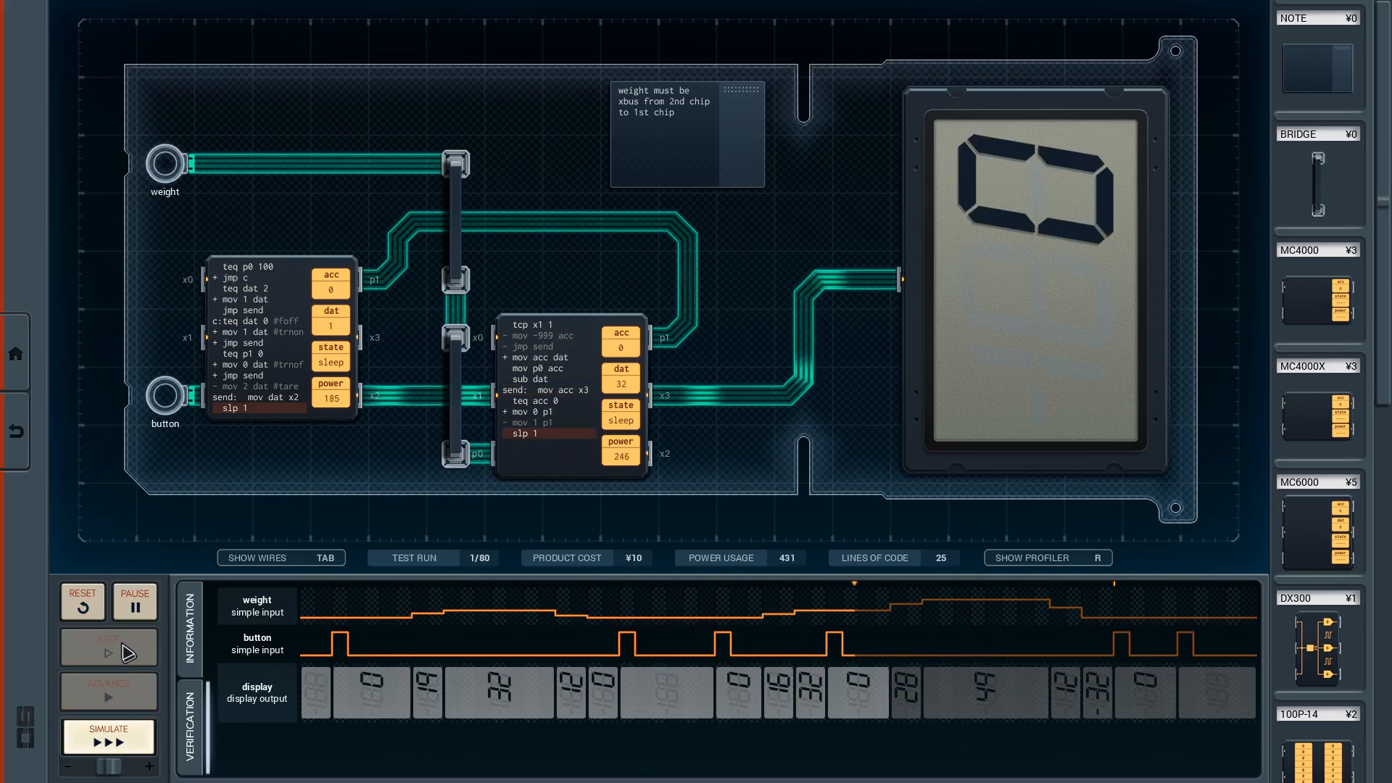
{"action": "left_click", "coordinate": [108, 647]}
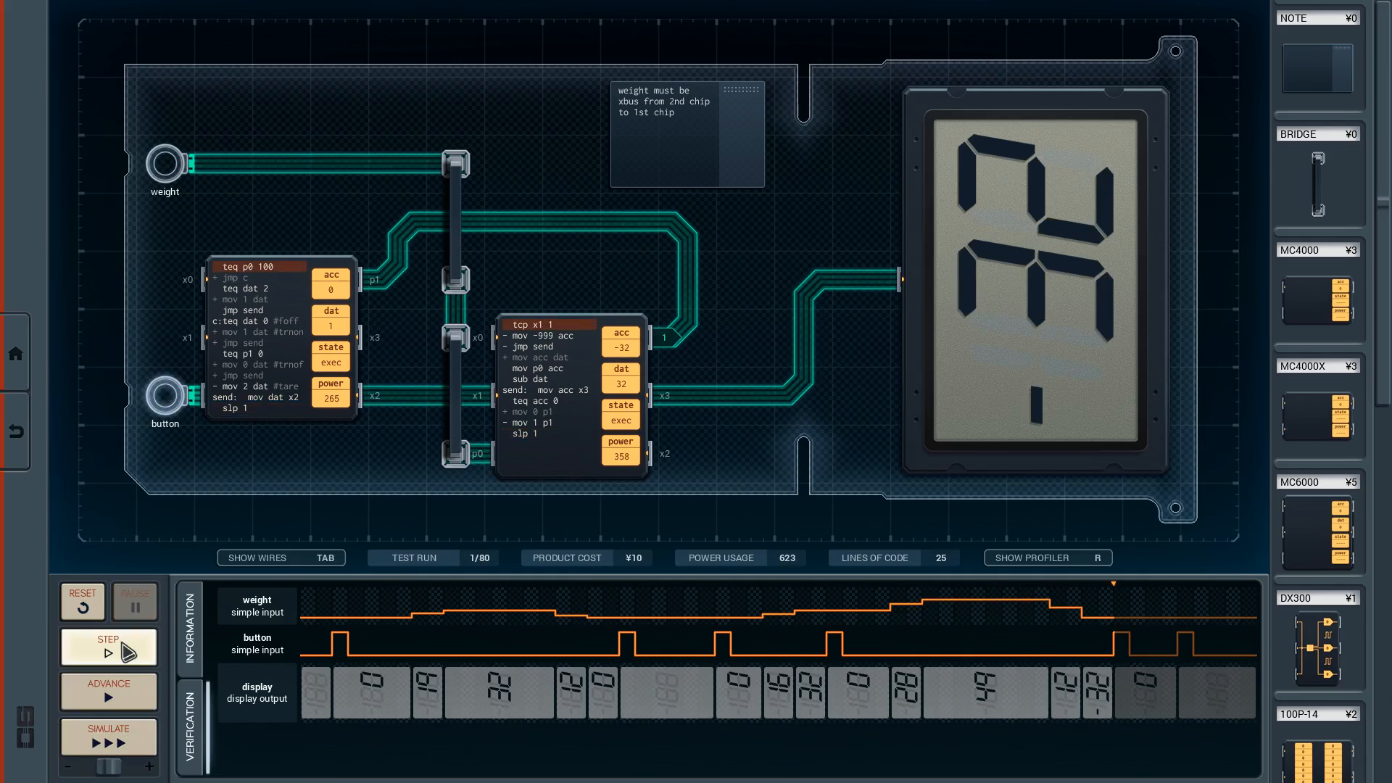
{"action": "left_click", "coordinate": [108, 647]}
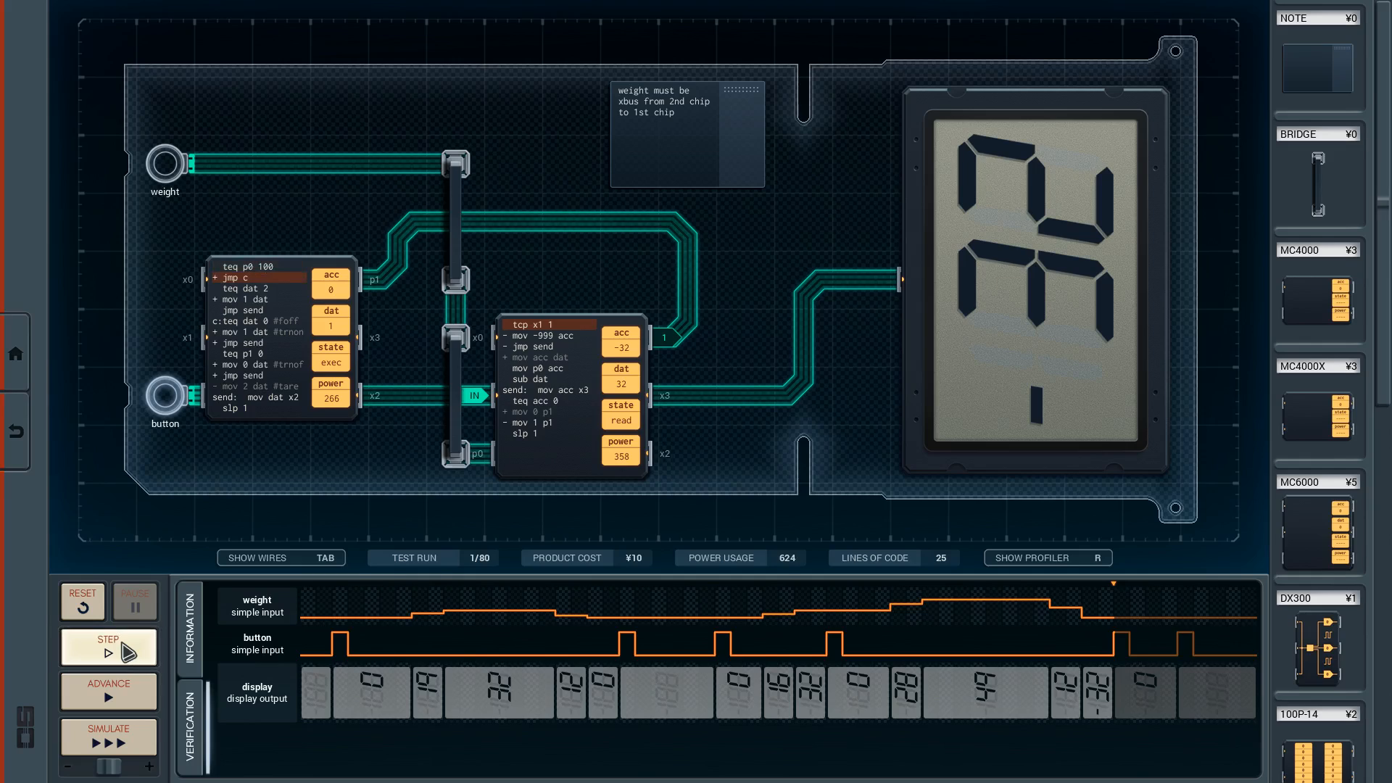
{"action": "left_click", "coordinate": [107, 647]}
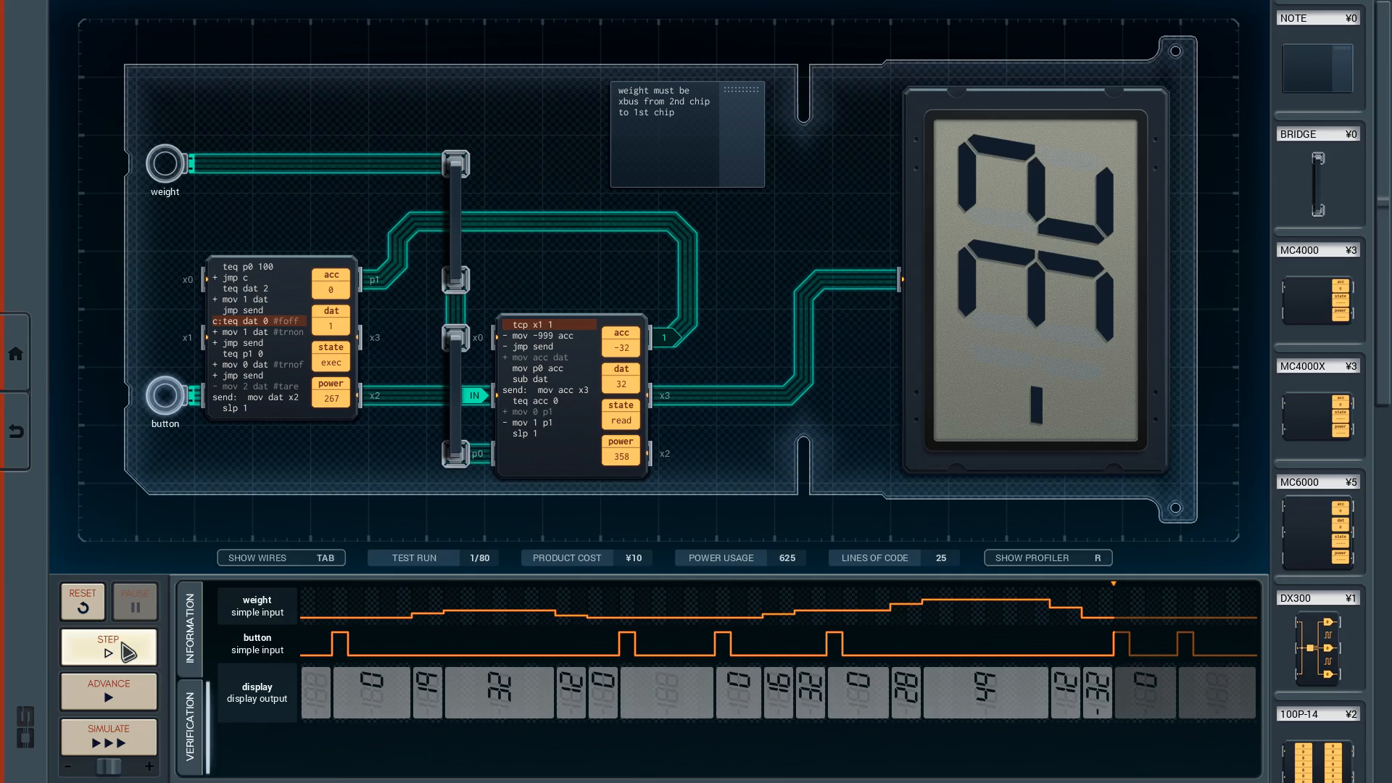
Step: Trace the second chip instruction by instruction as it computes 32 with the LCD reading -32
{"action": "left_click", "coordinate": [109, 647]}
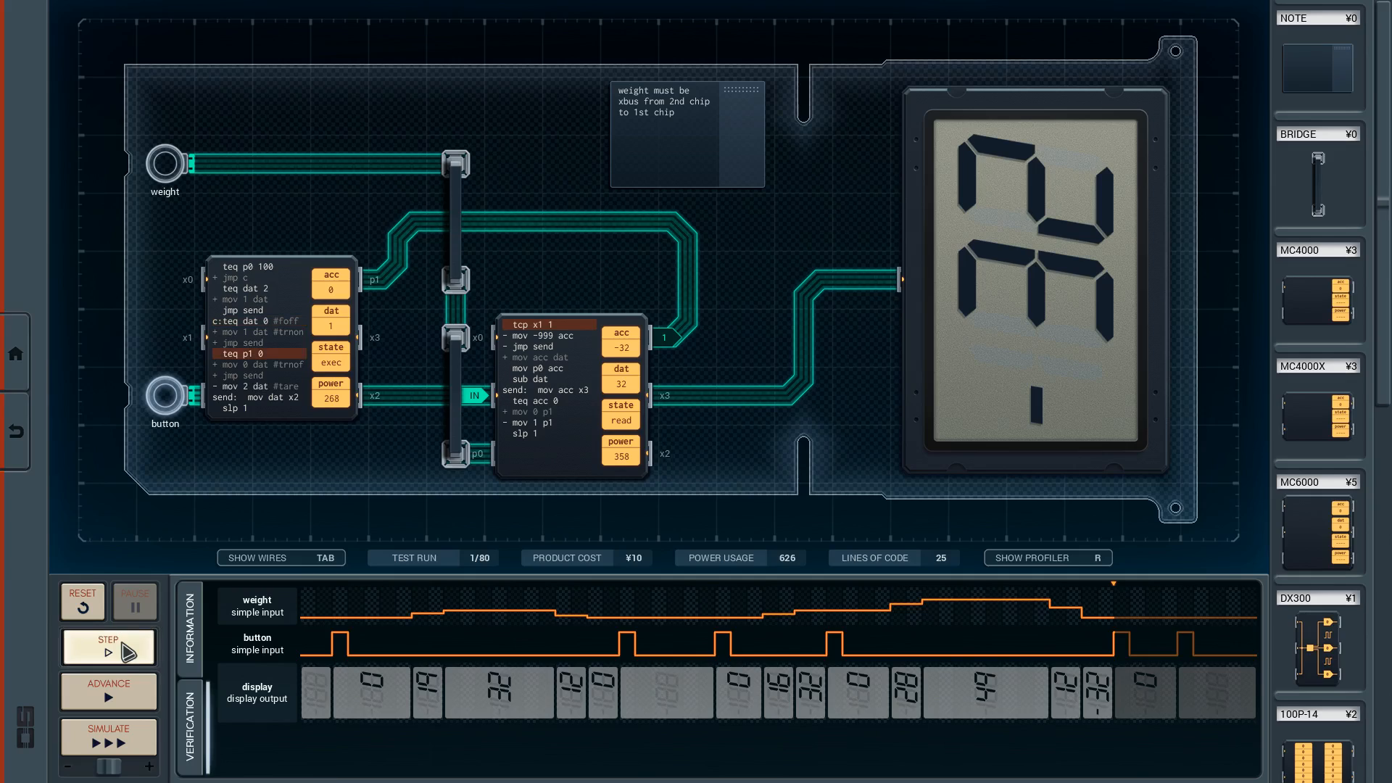
{"action": "left_click", "coordinate": [109, 647]}
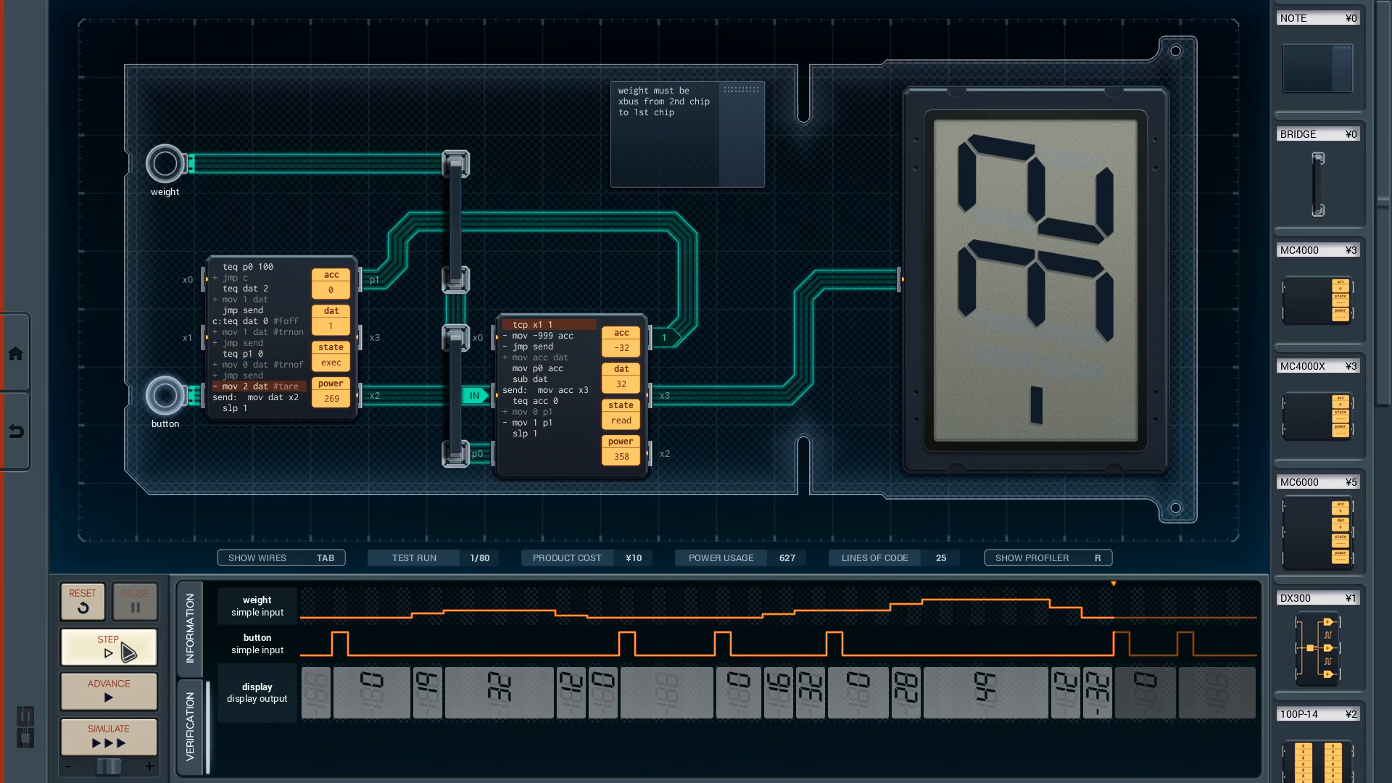
{"action": "left_click", "coordinate": [108, 647]}
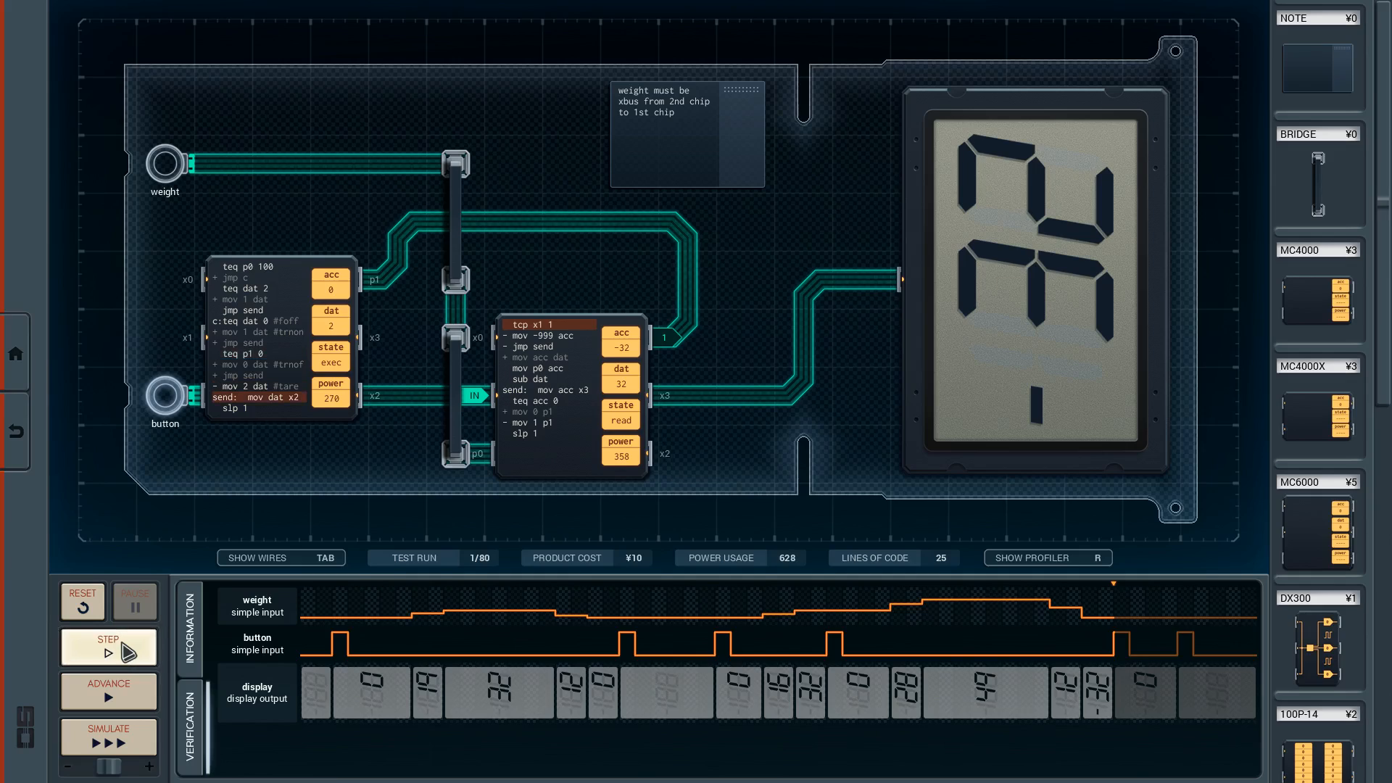
{"action": "left_click", "coordinate": [108, 645]}
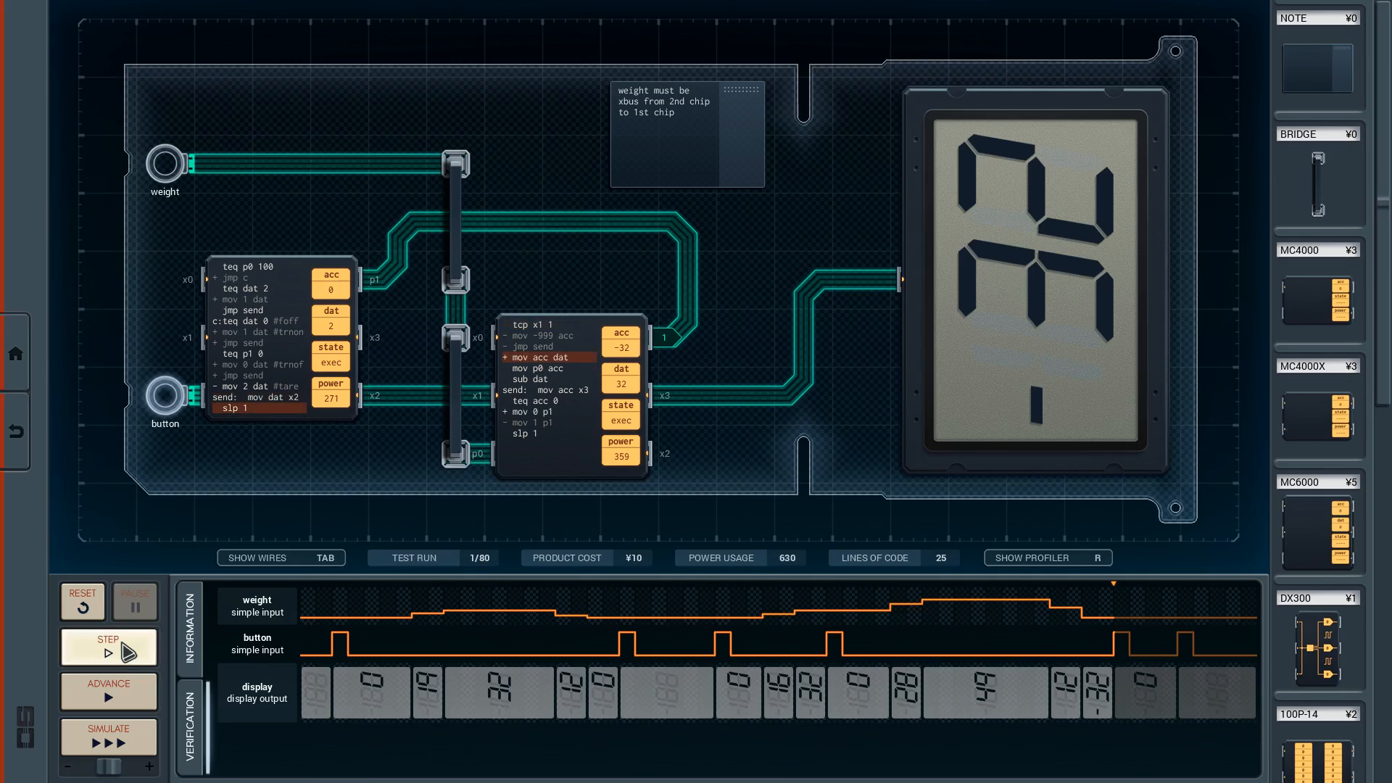
{"action": "left_click", "coordinate": [108, 648]}
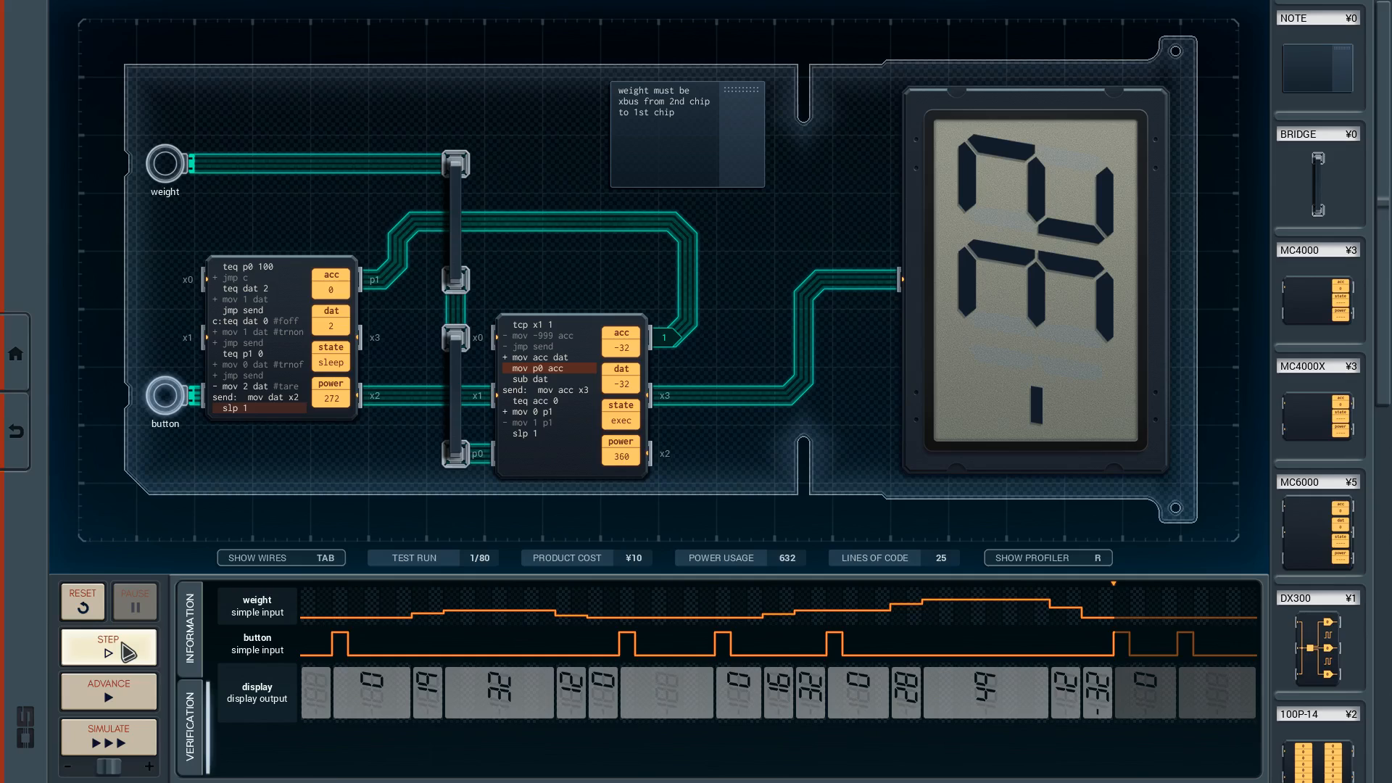
{"action": "left_click", "coordinate": [109, 647]}
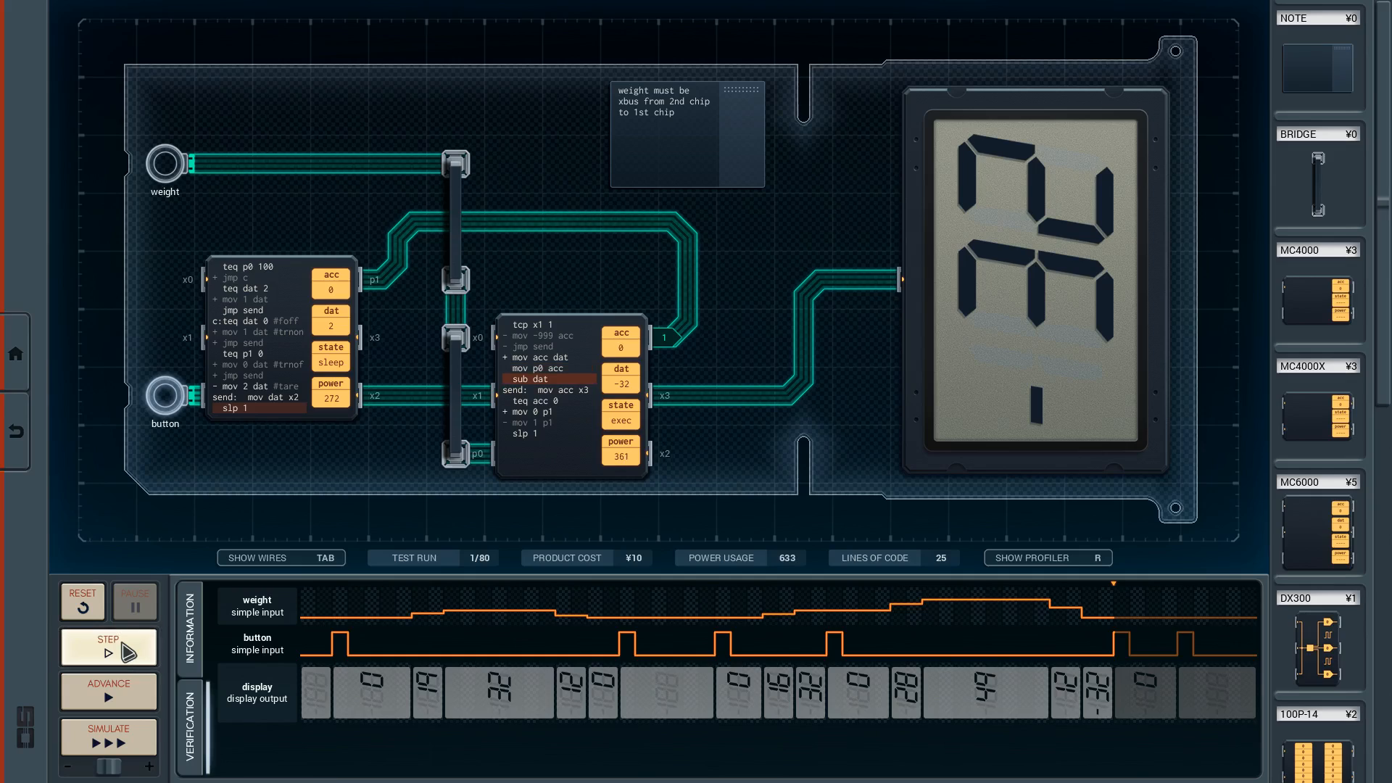
{"action": "left_click", "coordinate": [107, 647]}
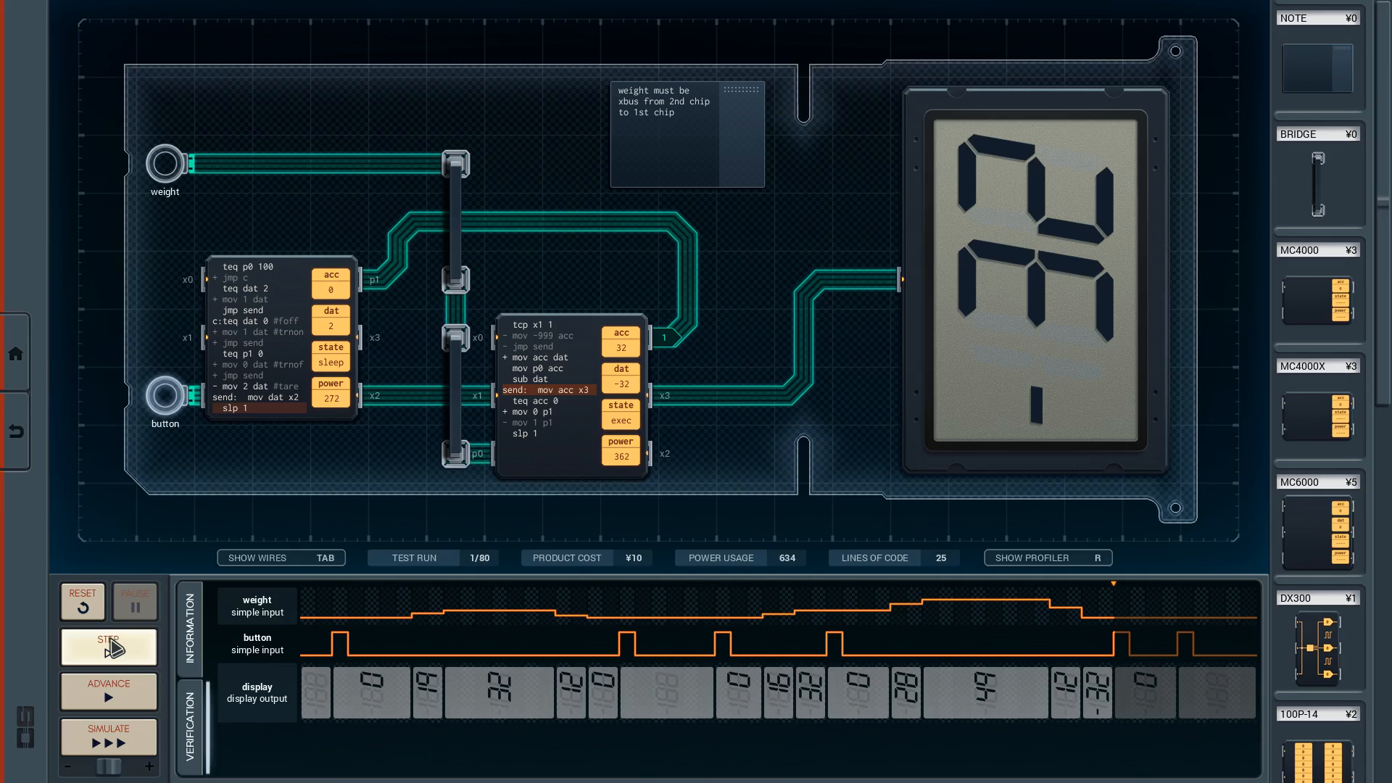
{"action": "mouse_move", "coordinate": [81, 601]}
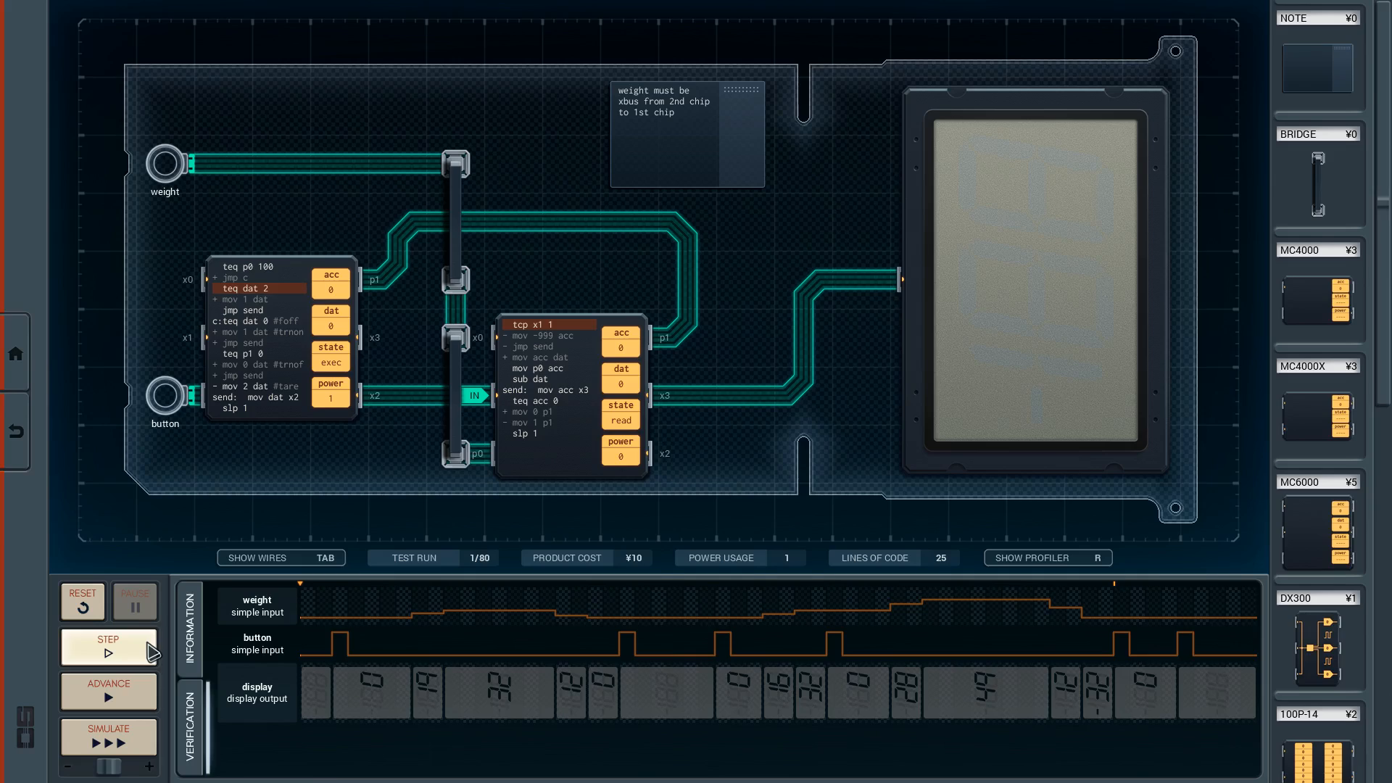
Step: Step through the tare showing 0, then run ahead and pause at -32 with the second chip's error flagged
{"action": "left_click", "coordinate": [107, 647]}
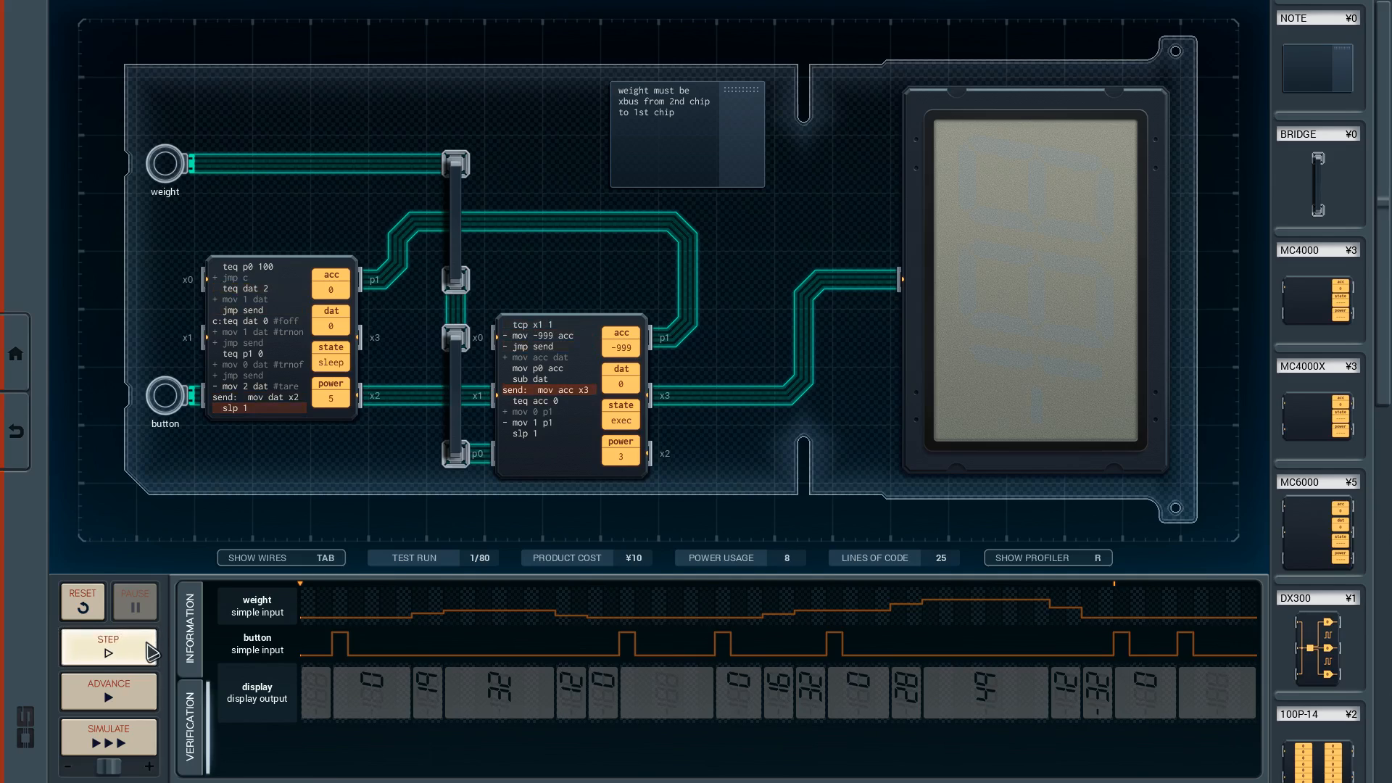
{"action": "left_click", "coordinate": [107, 647]}
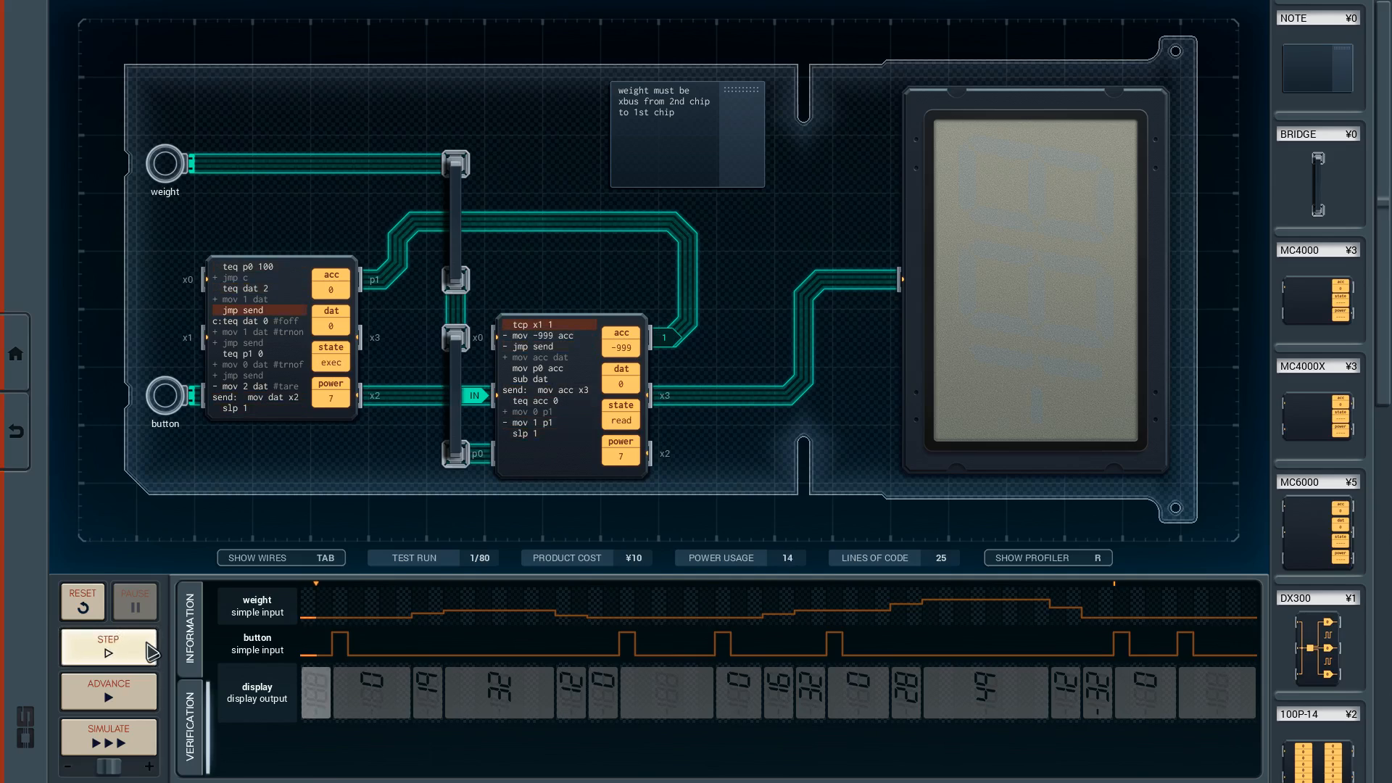
{"action": "left_click", "coordinate": [107, 646]}
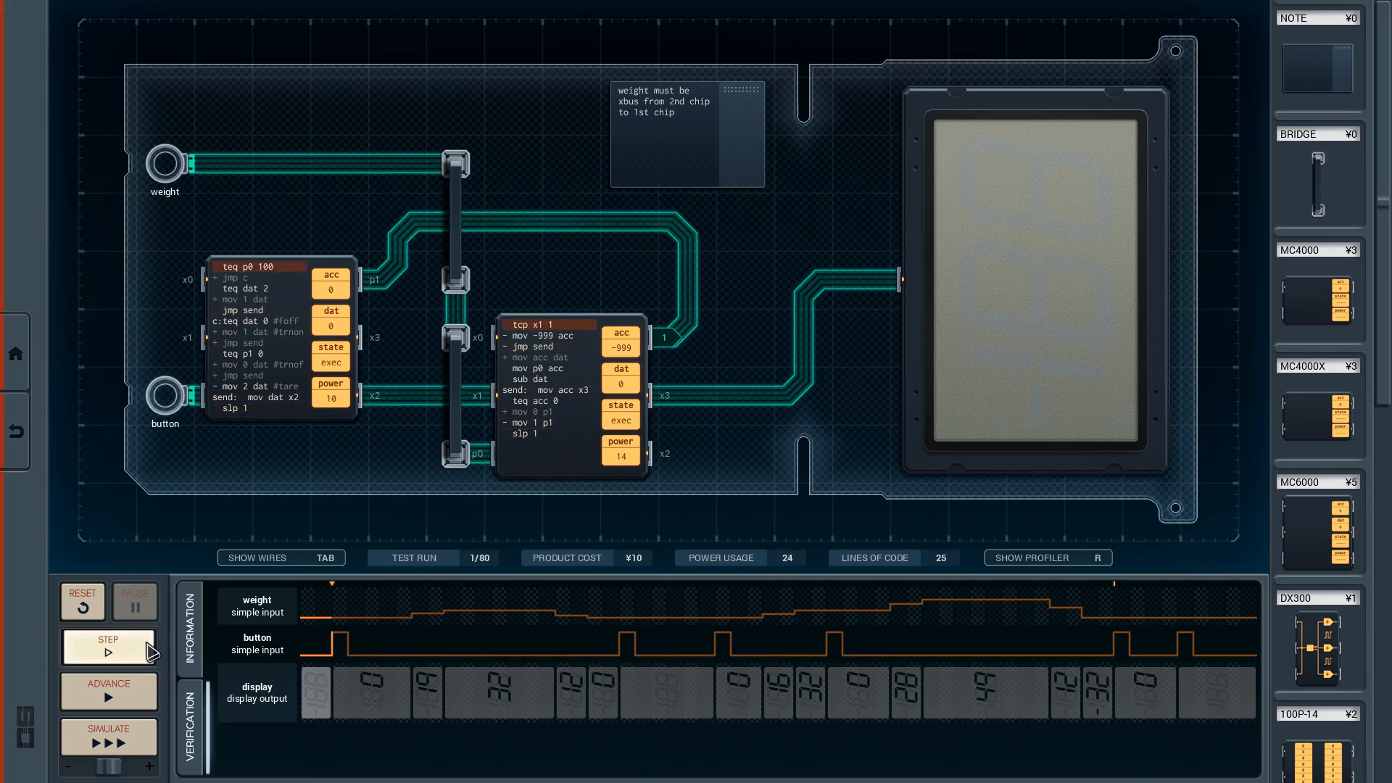
{"action": "left_click", "coordinate": [107, 647]}
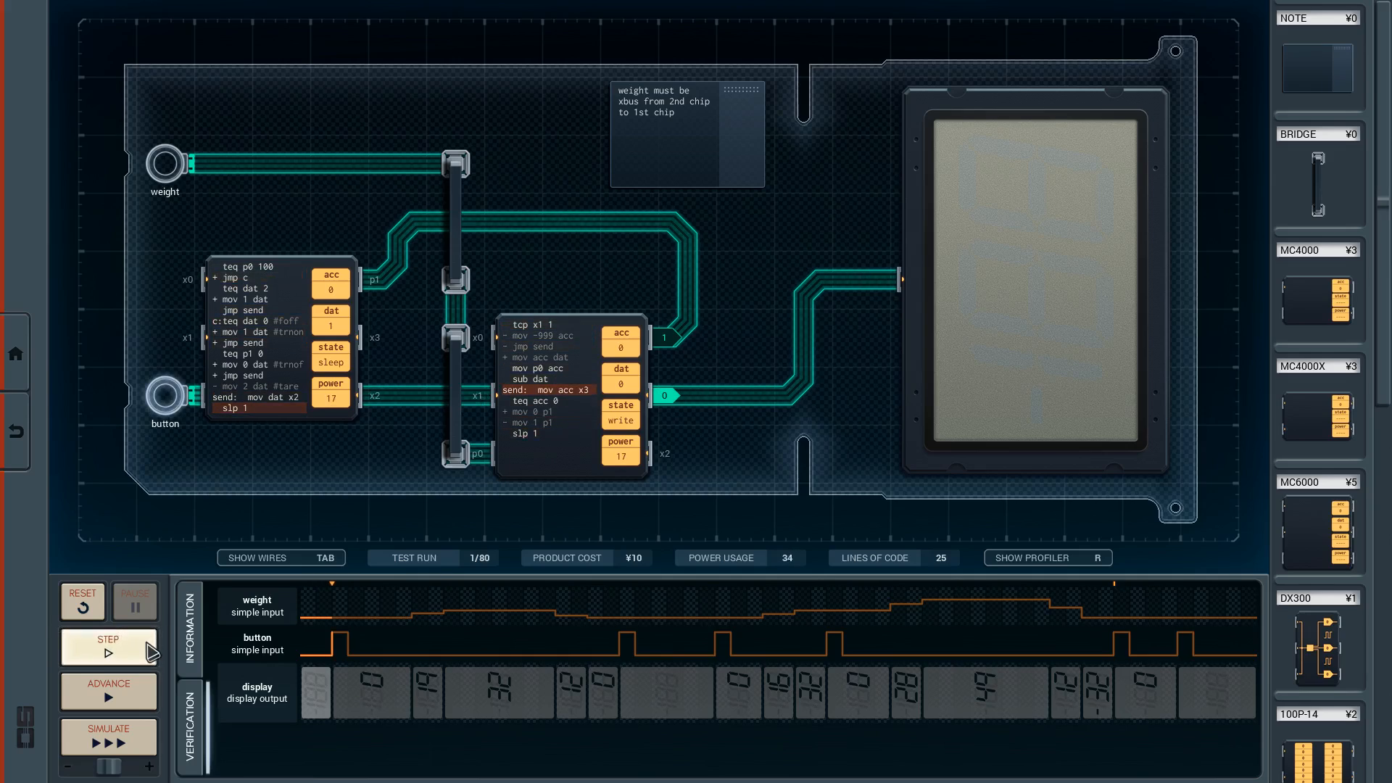
{"action": "left_click", "coordinate": [109, 647]}
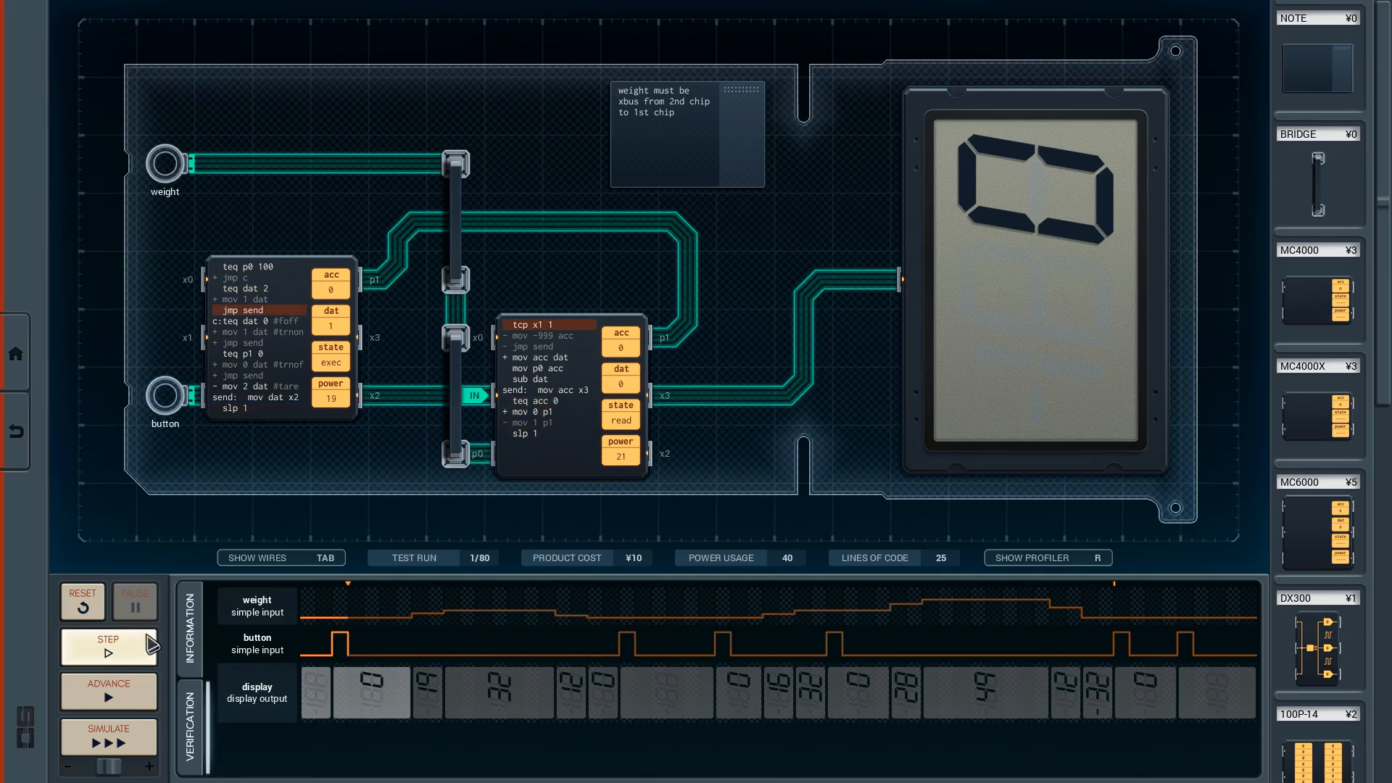
{"action": "left_click", "coordinate": [107, 647]}
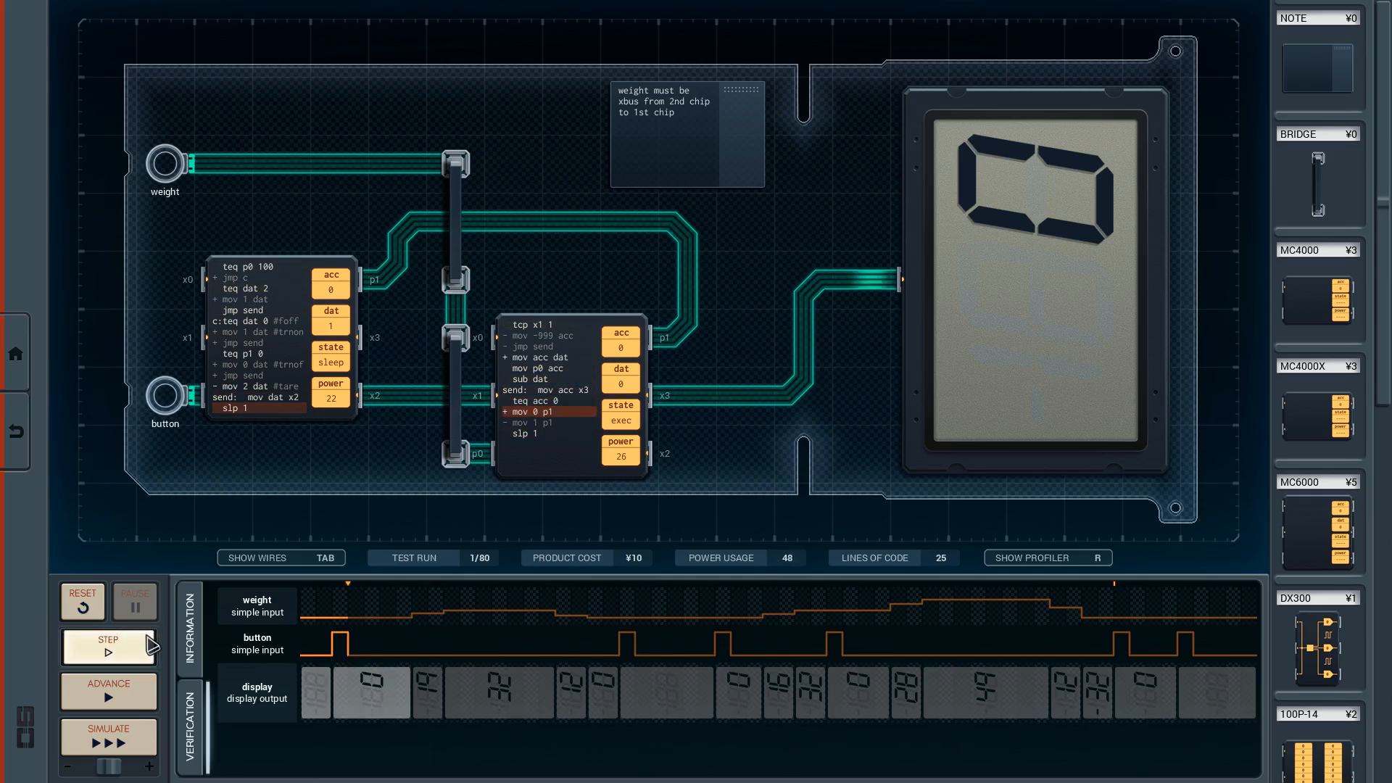
{"action": "left_click", "coordinate": [108, 737]}
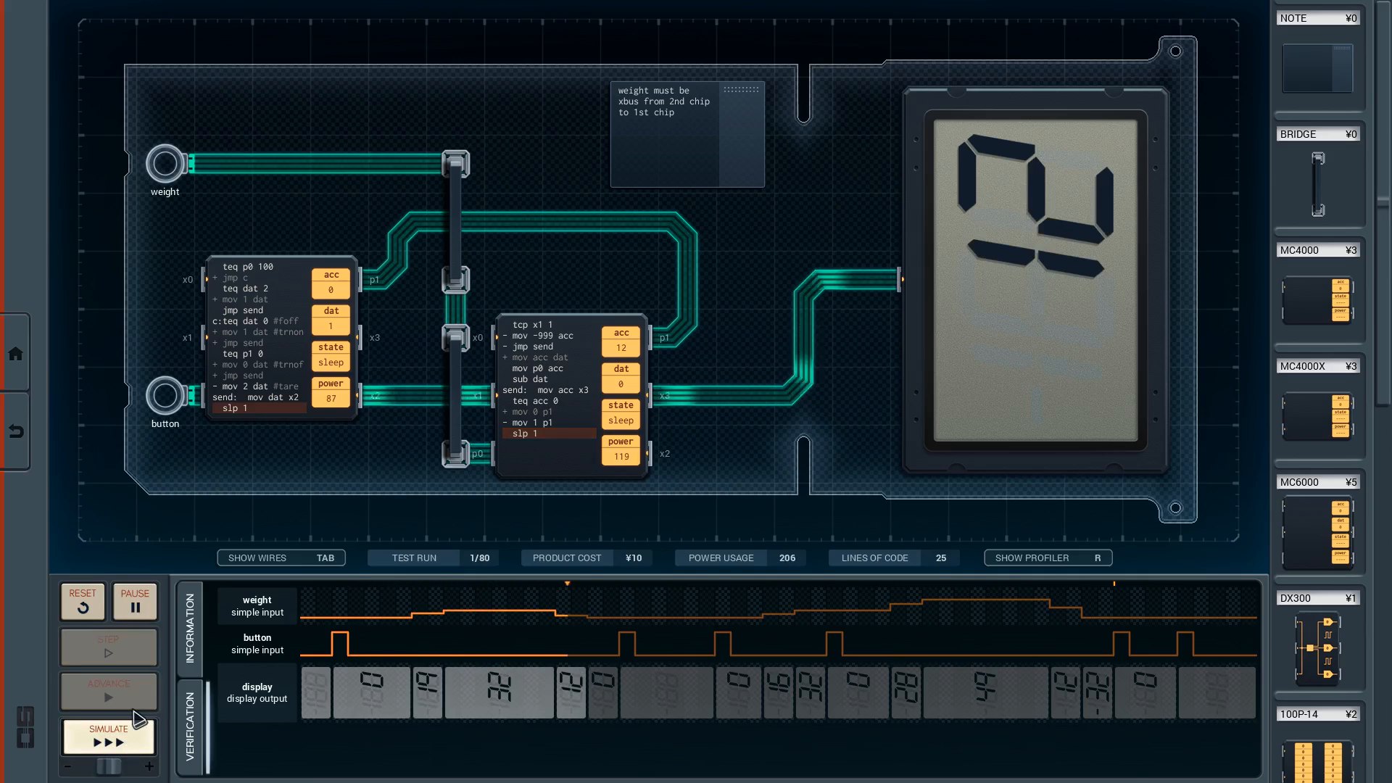
{"action": "left_click", "coordinate": [109, 735]}
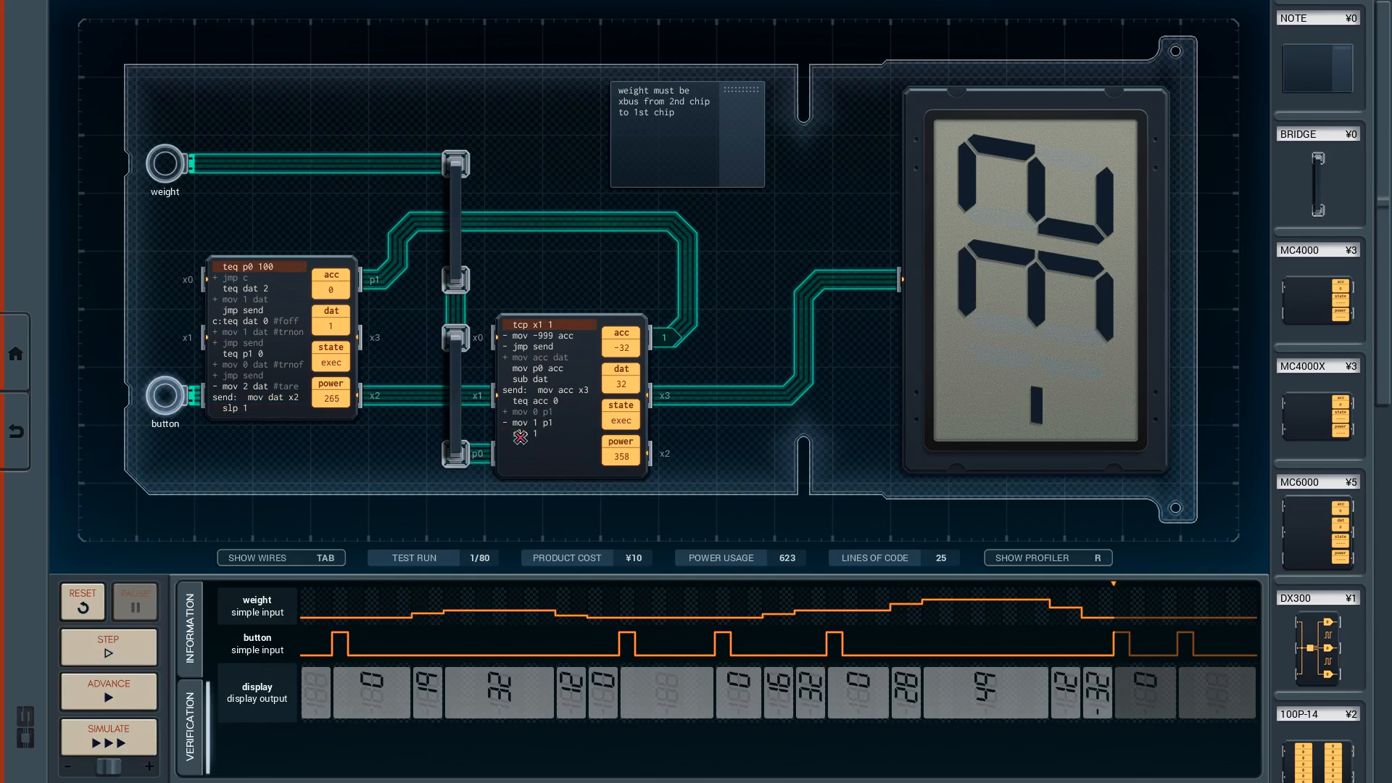
Step: Reset the test and insert 'tlt dat 0' after 'mov p0 acc' in the MC6000 program
{"action": "left_click", "coordinate": [82, 600]}
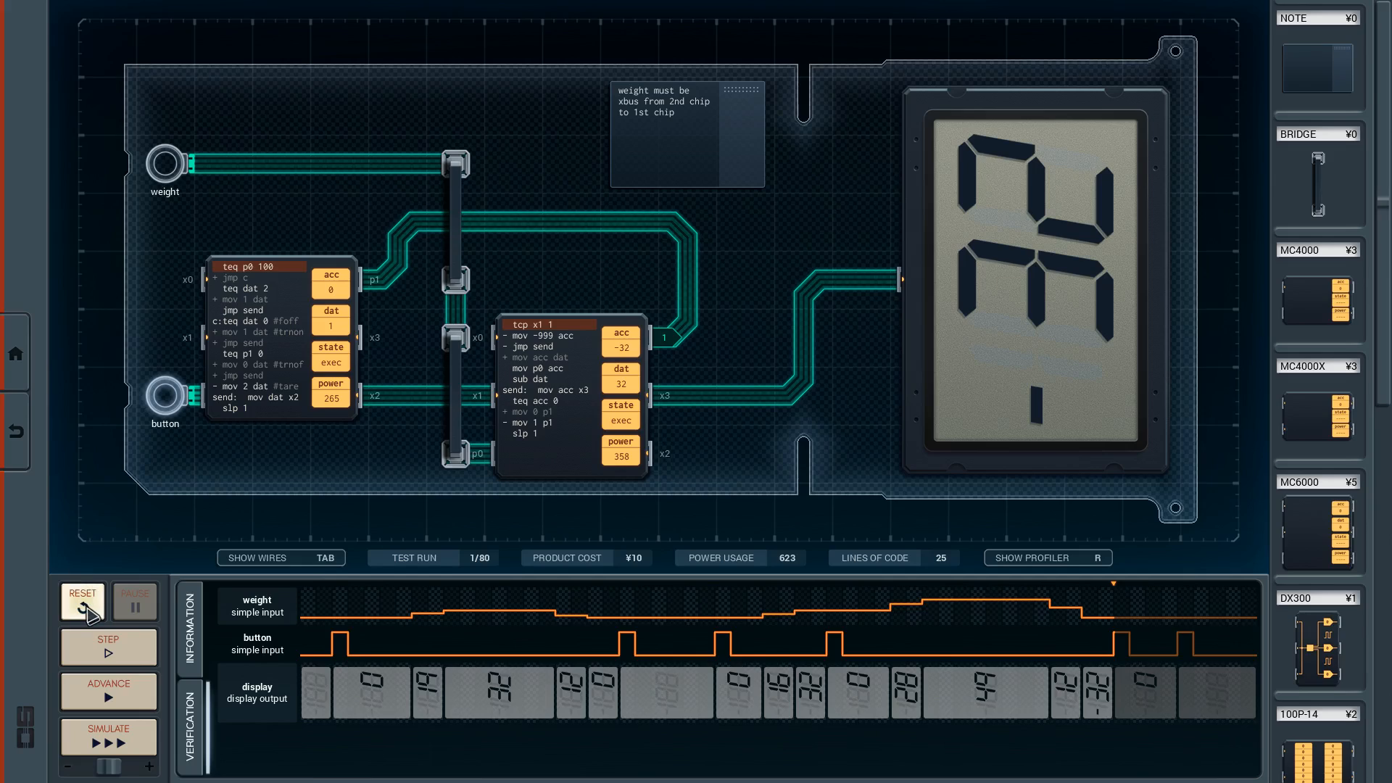
{"action": "left_click", "coordinate": [81, 601]}
{"action": "type", "text": "tlt da"}
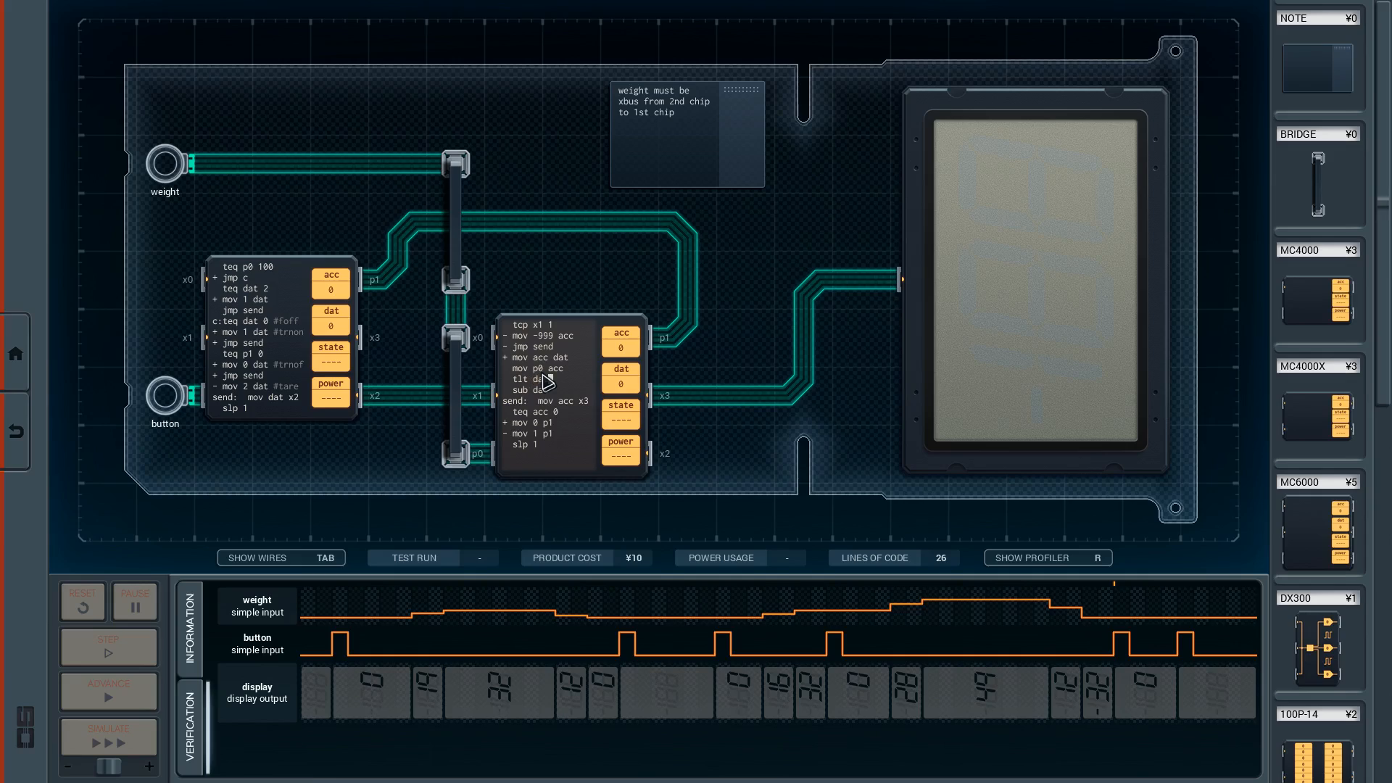
{"action": "left_click", "coordinate": [552, 379]}
{"action": "type", "text": "- "}
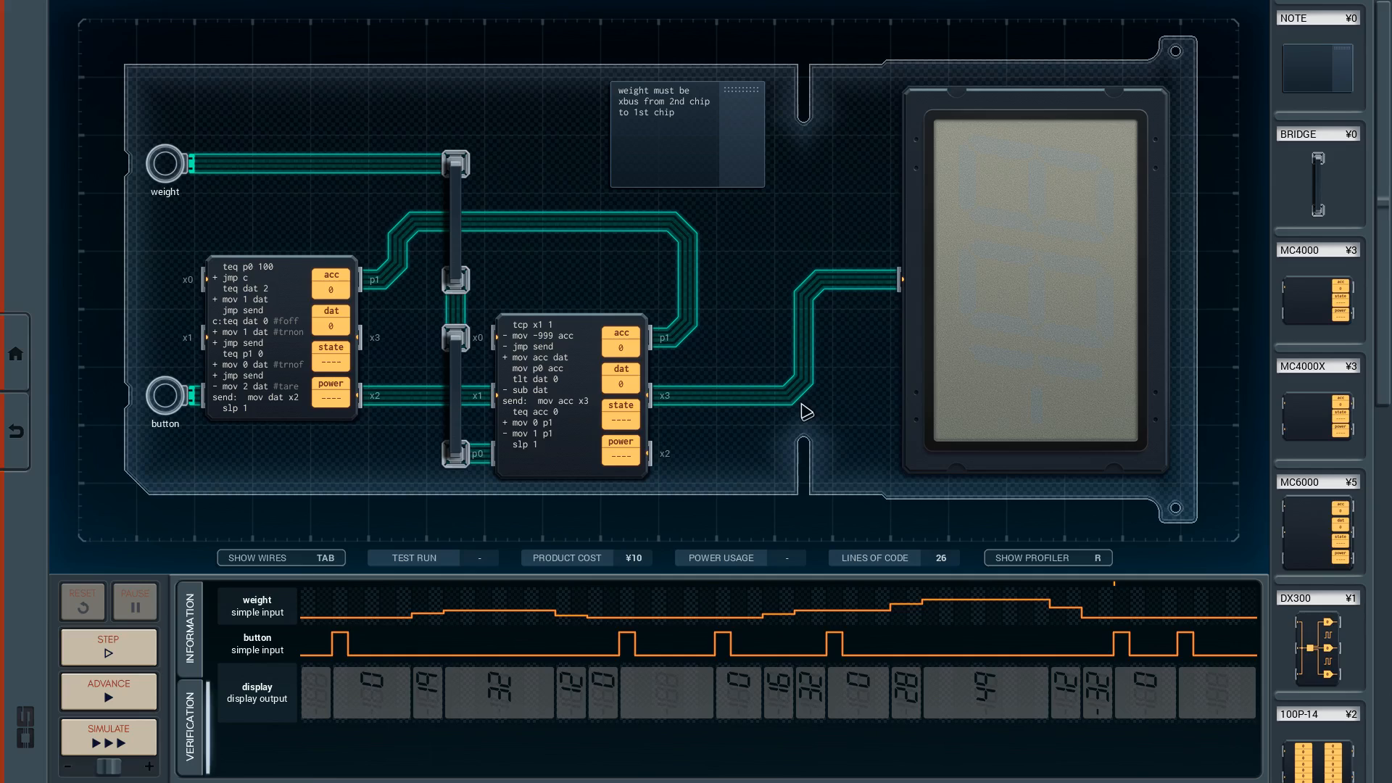
Step: Run the revised program, pausing to step through the tare on the first test
{"action": "left_click", "coordinate": [106, 736]}
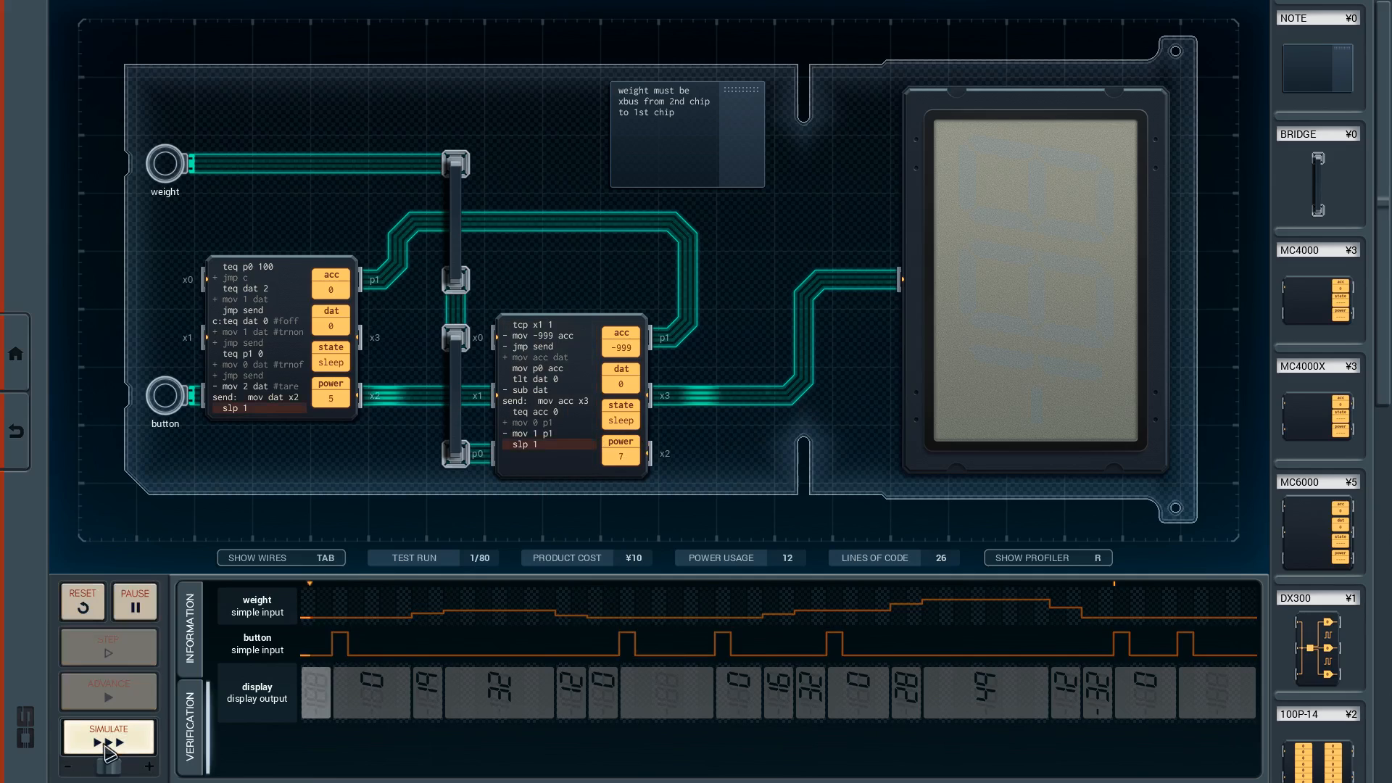
{"action": "left_click", "coordinate": [108, 737]}
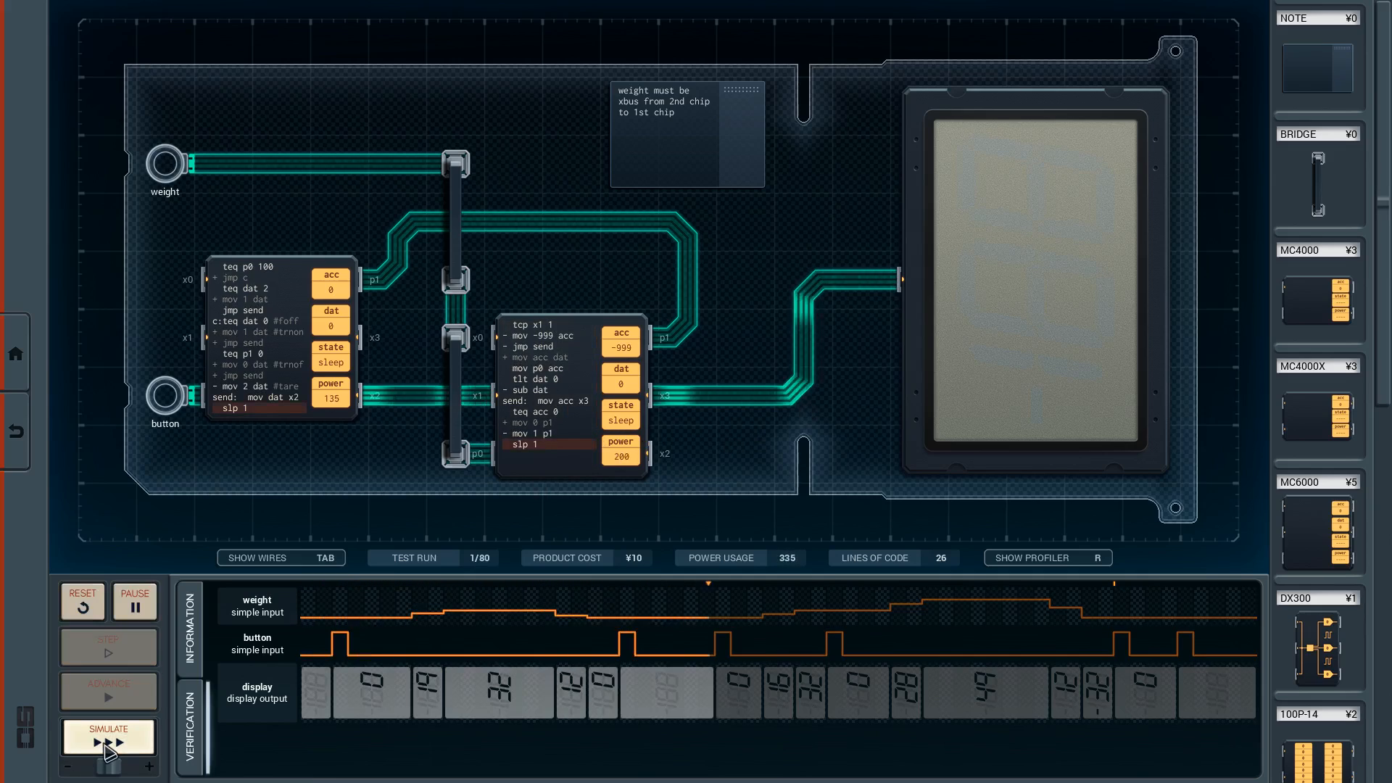
{"action": "left_click", "coordinate": [106, 734]}
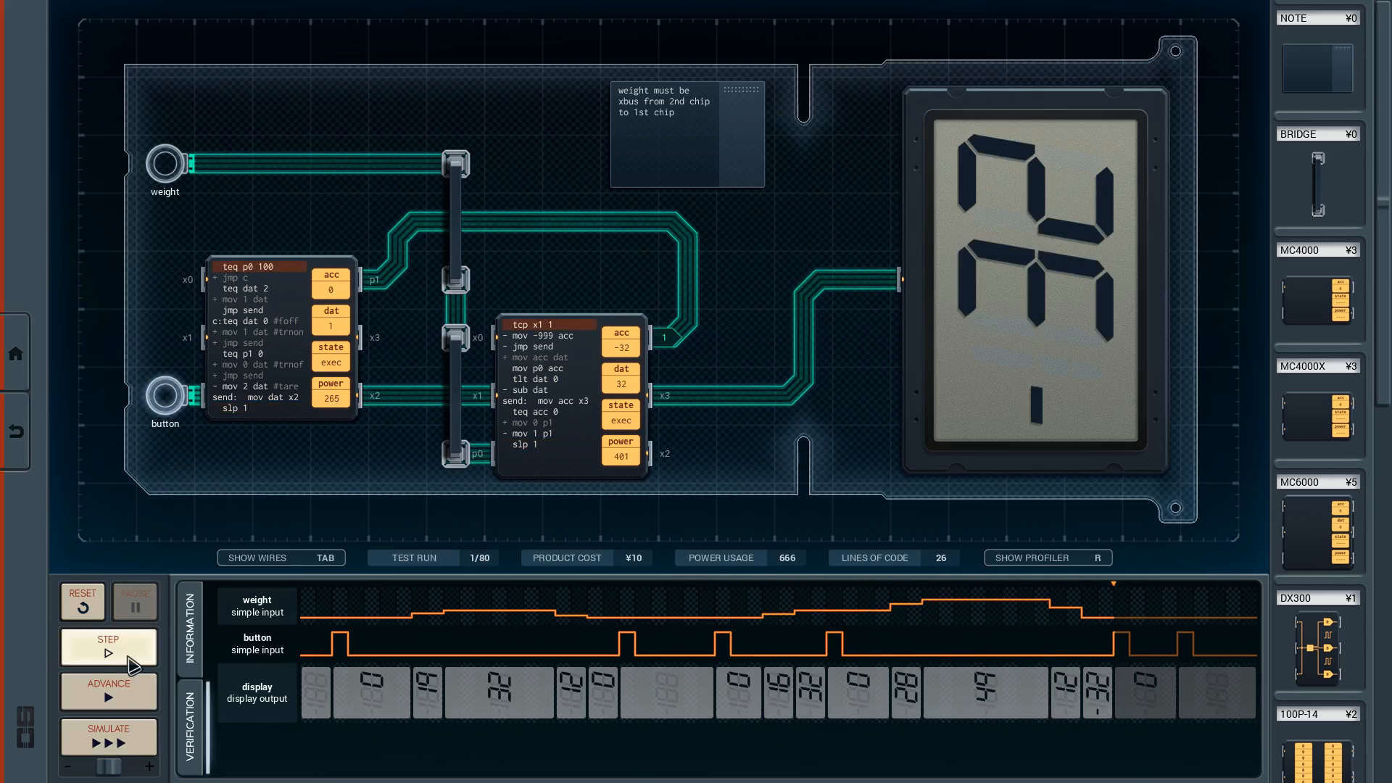
{"action": "left_click", "coordinate": [107, 647]}
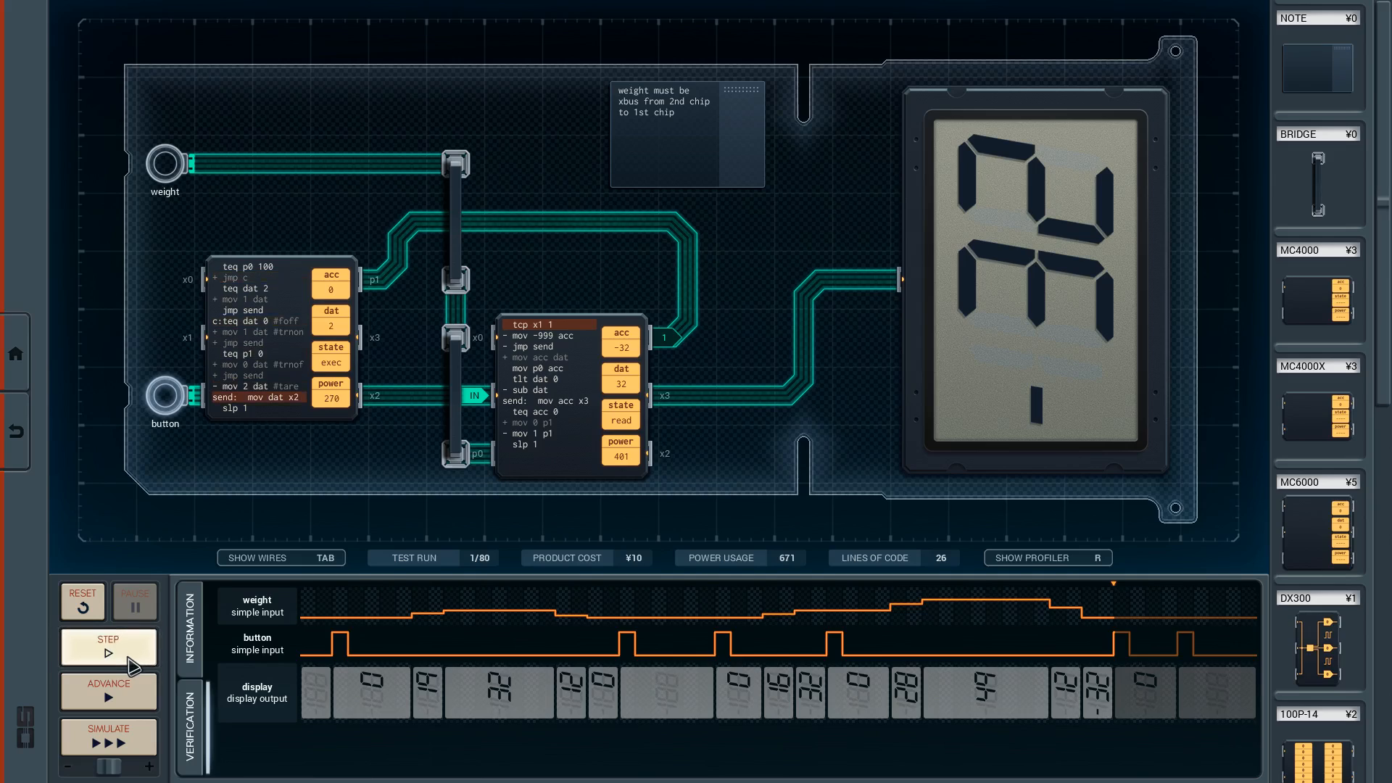
{"action": "left_click", "coordinate": [107, 647]}
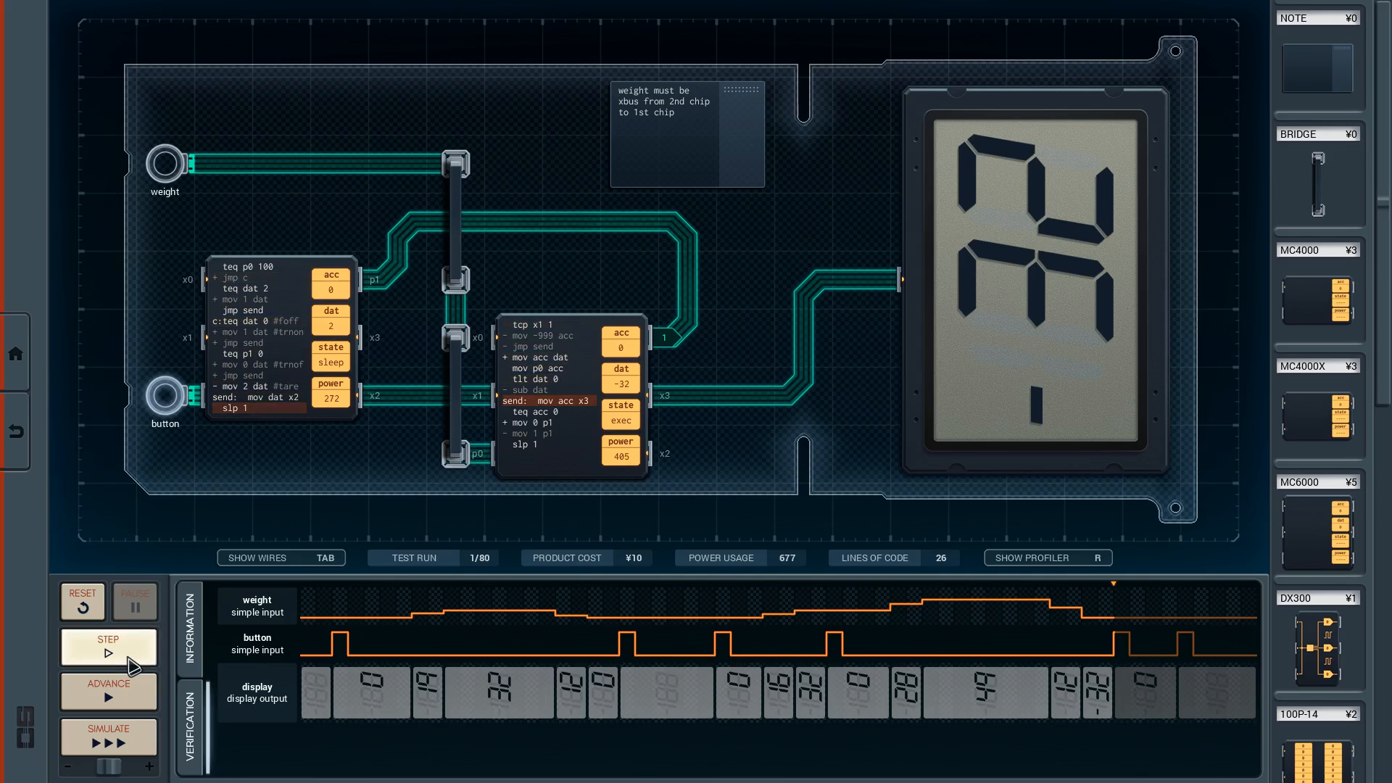
{"action": "left_click", "coordinate": [107, 647]}
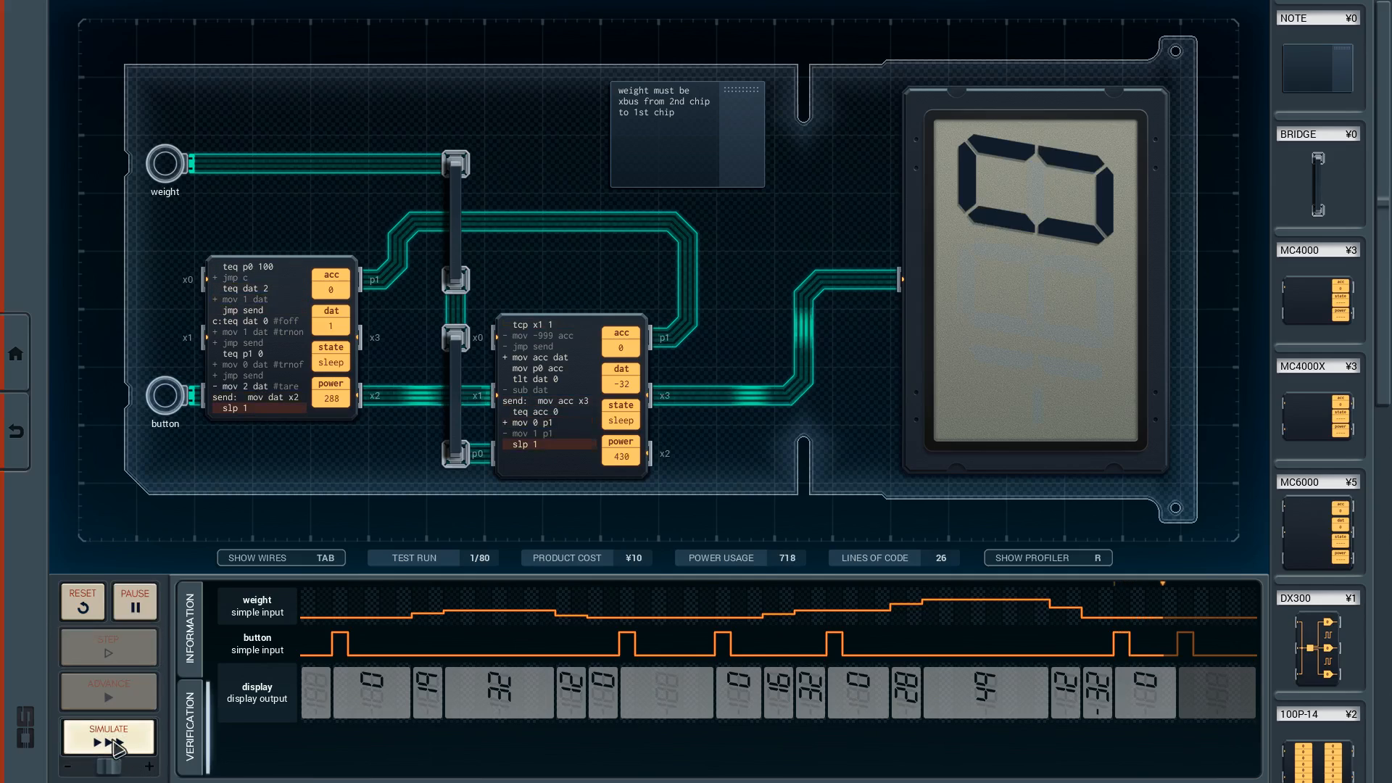
Step: Run the remaining tests at speed until verification passes at ¥10, 782 power, 26 lines
{"action": "left_click", "coordinate": [106, 735]}
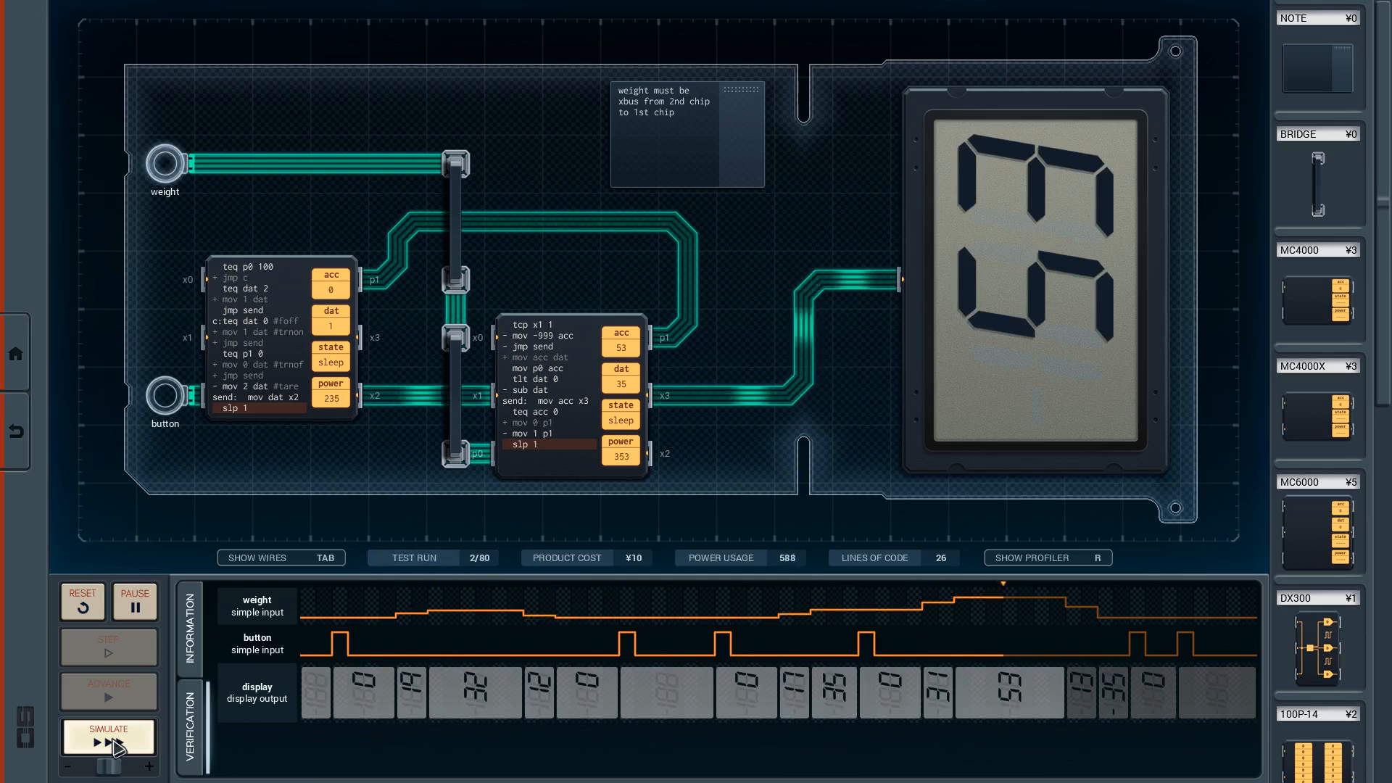
{"action": "left_click", "coordinate": [108, 735]}
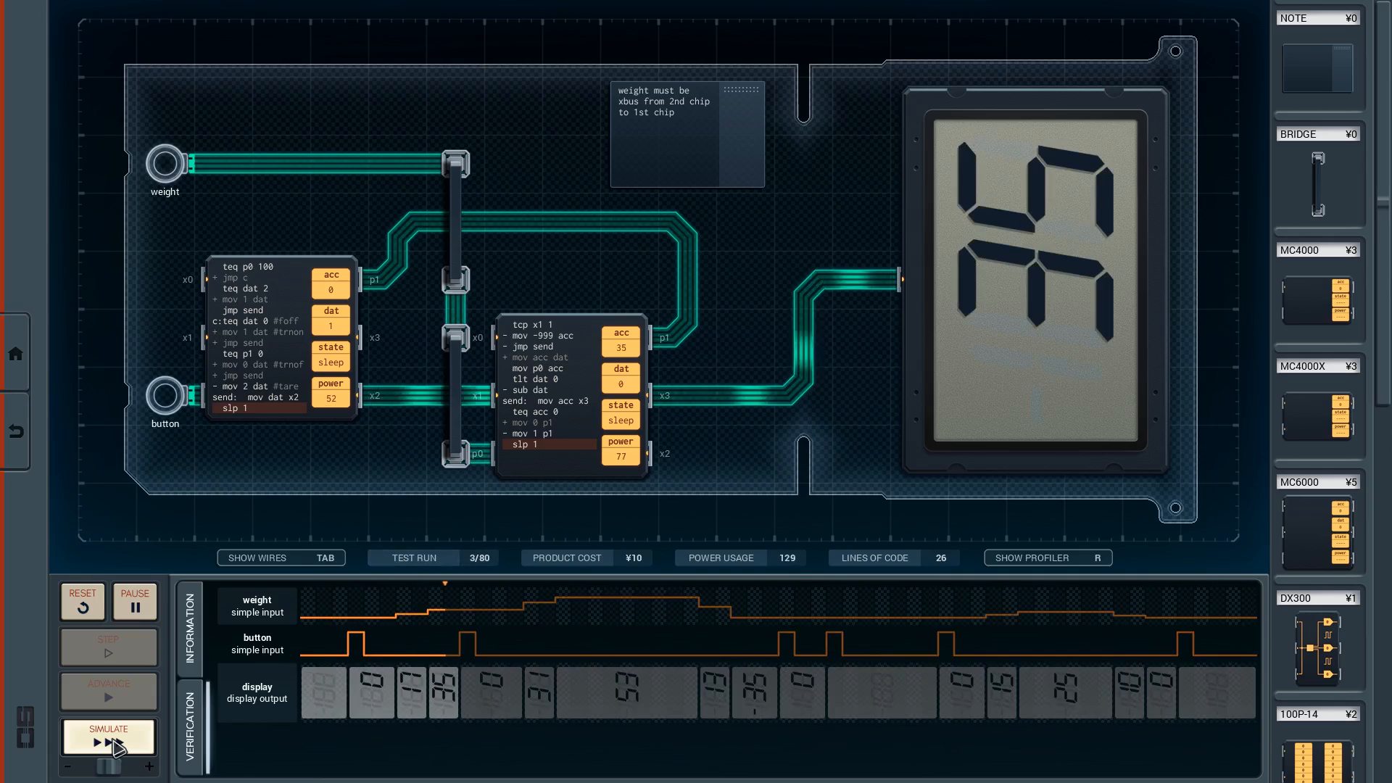
{"action": "left_click", "coordinate": [109, 736]}
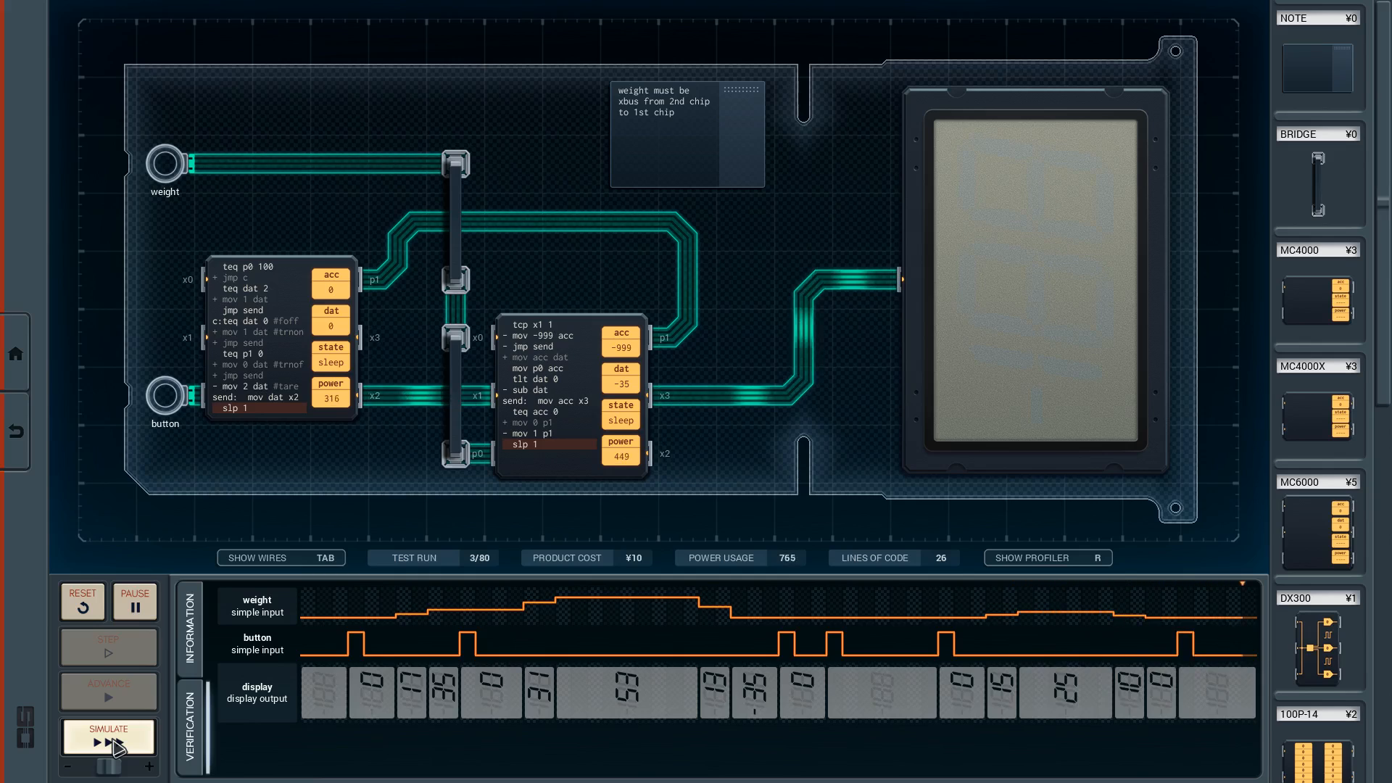
{"action": "left_click", "coordinate": [108, 735]}
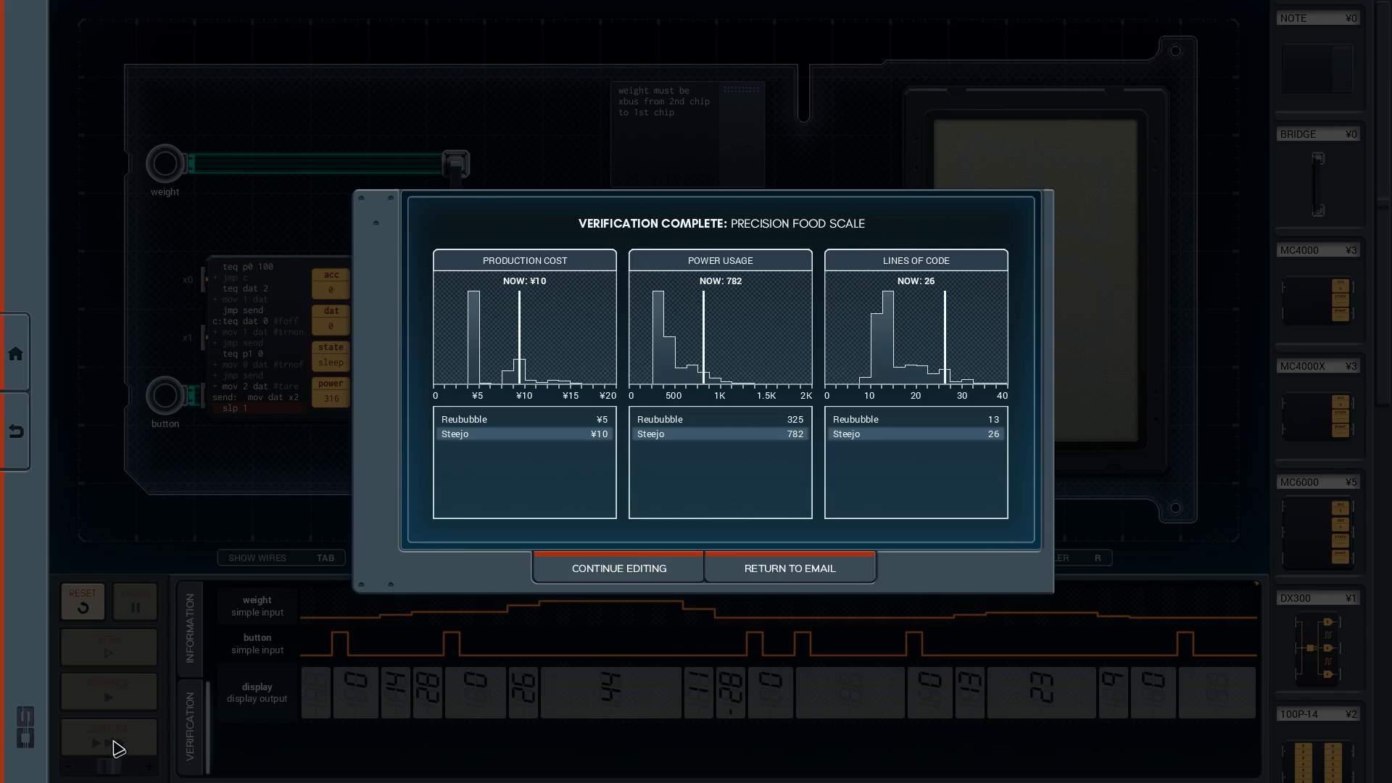
{"action": "mouse_move", "coordinate": [485, 434]}
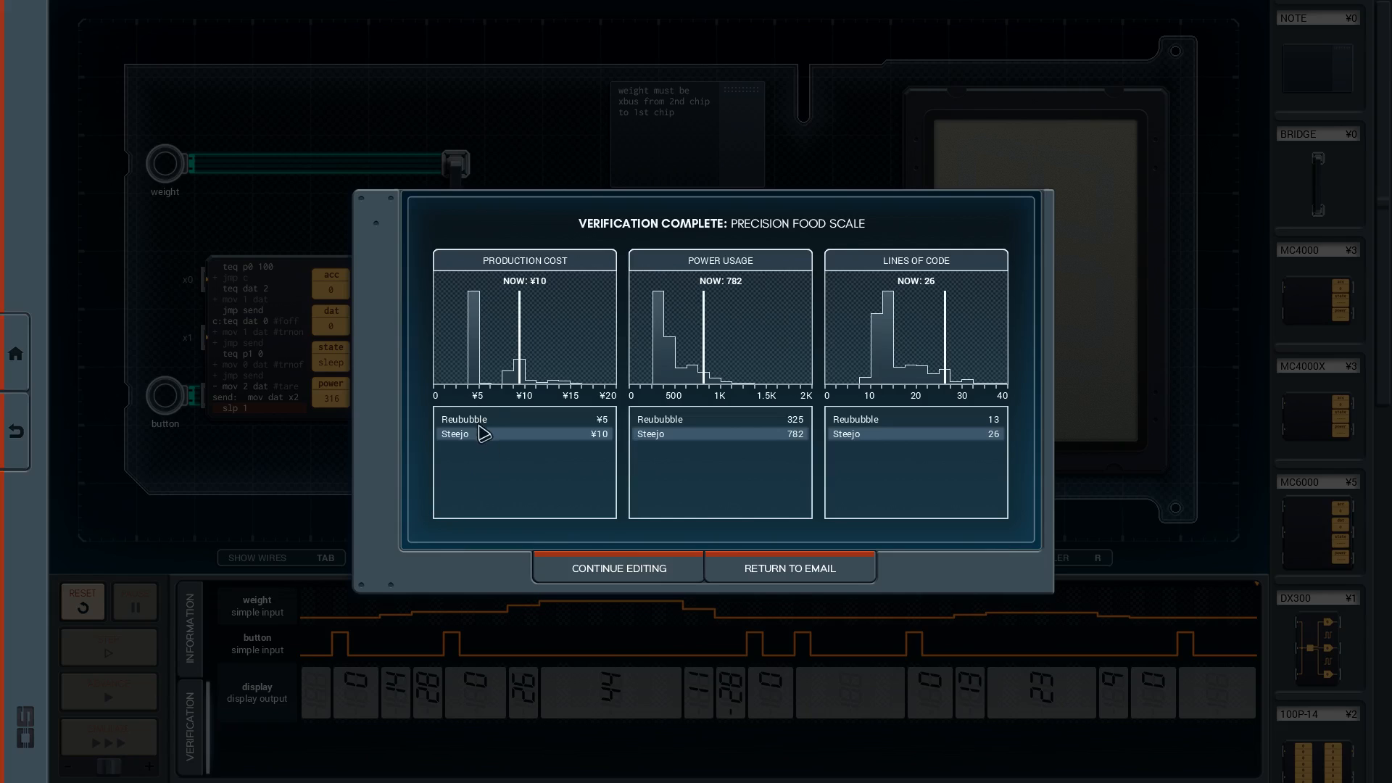
{"action": "mouse_move", "coordinate": [1370, 555]}
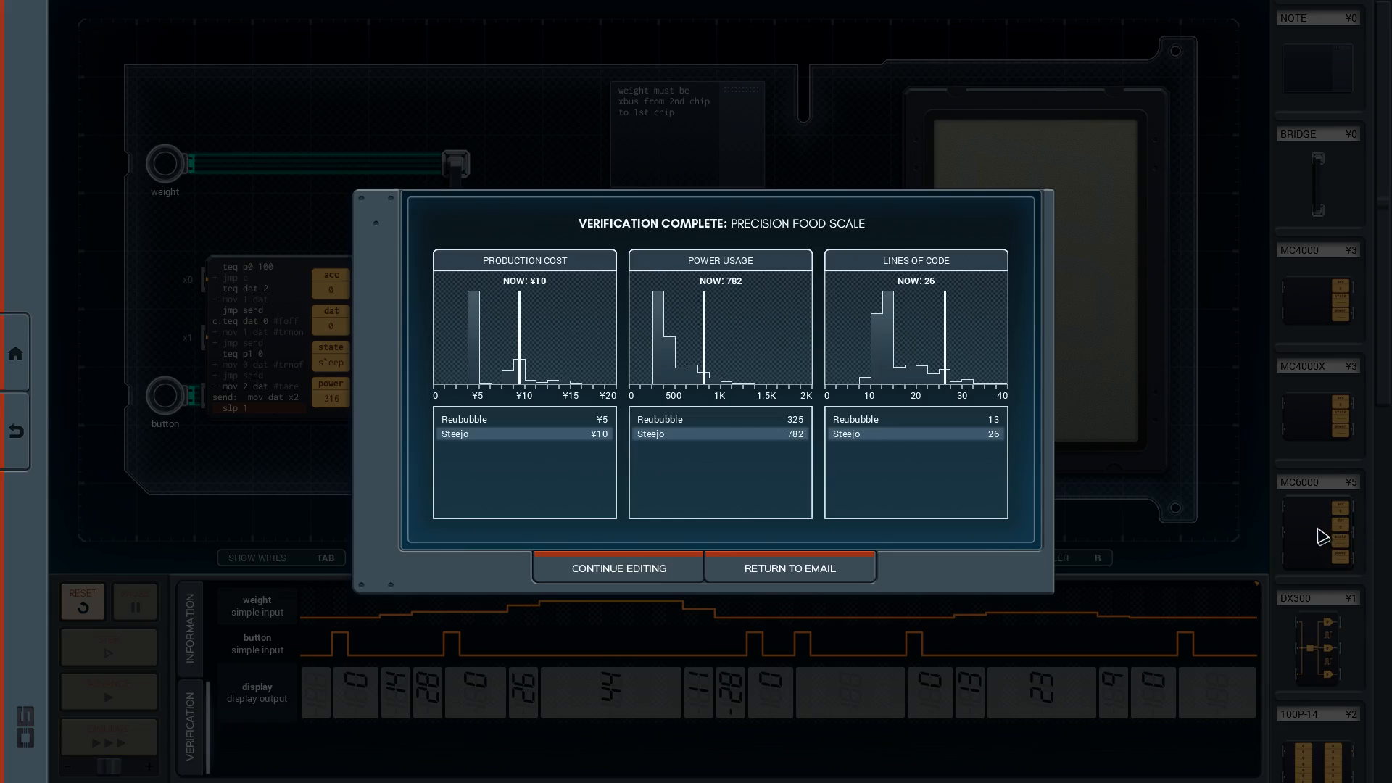
{"action": "mouse_move", "coordinate": [912, 435]}
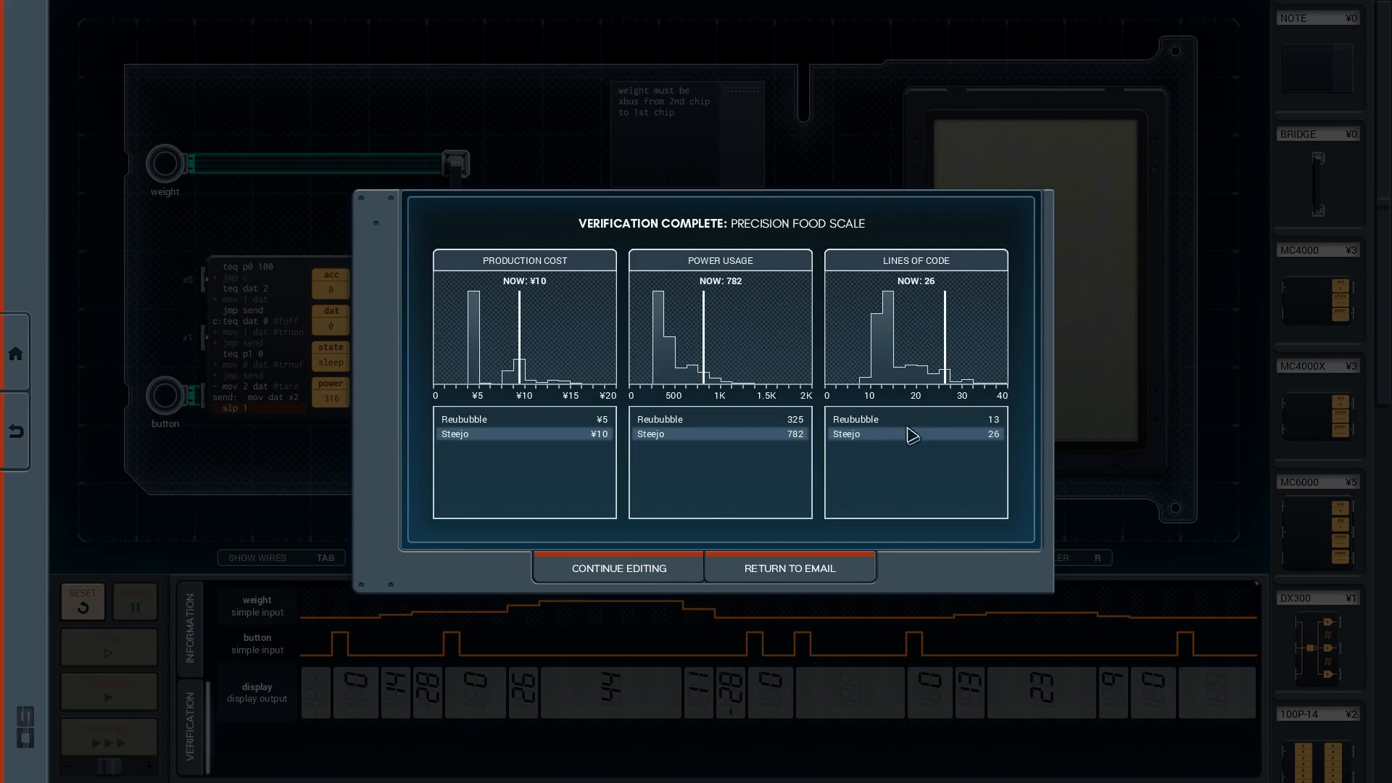
{"action": "mouse_move", "coordinate": [887, 480]}
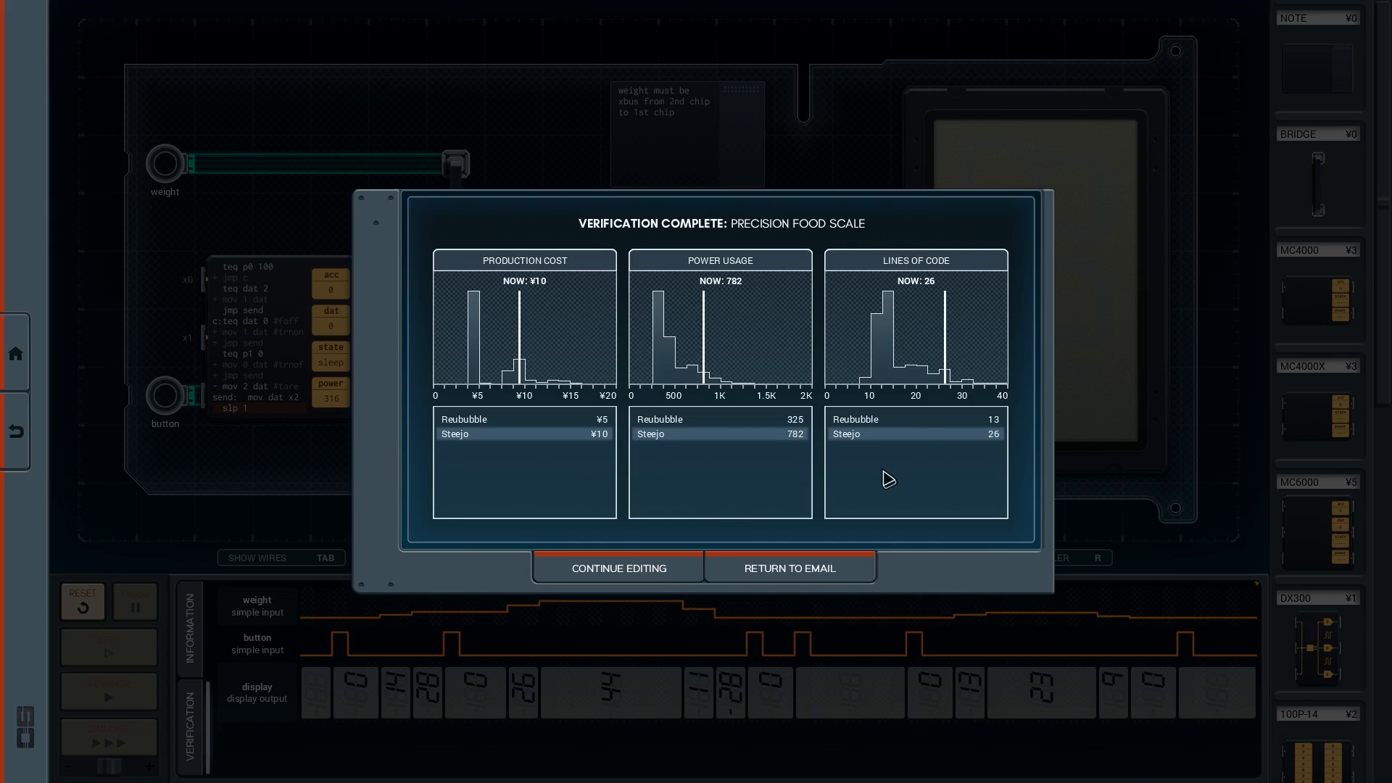
{"action": "mouse_move", "coordinate": [613, 277]}
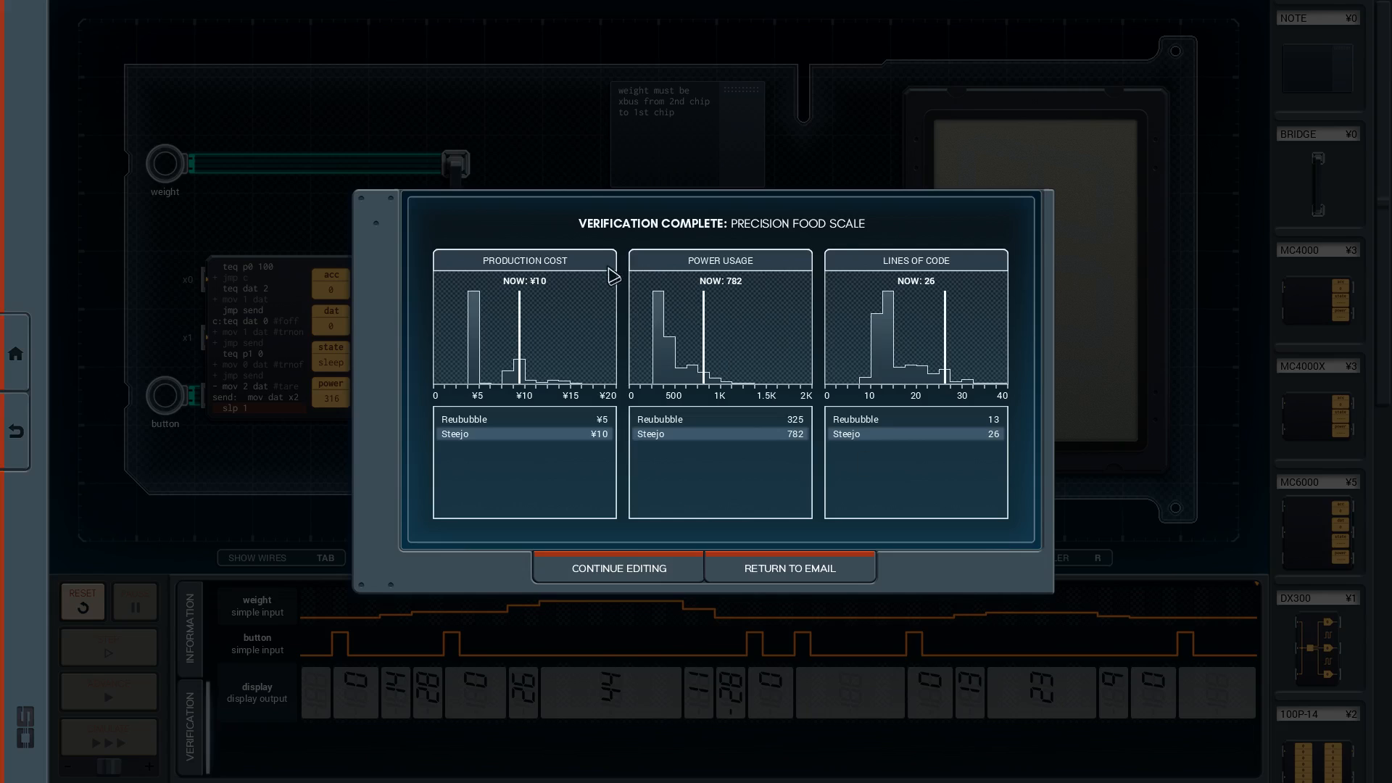
{"action": "mouse_move", "coordinate": [783, 238]}
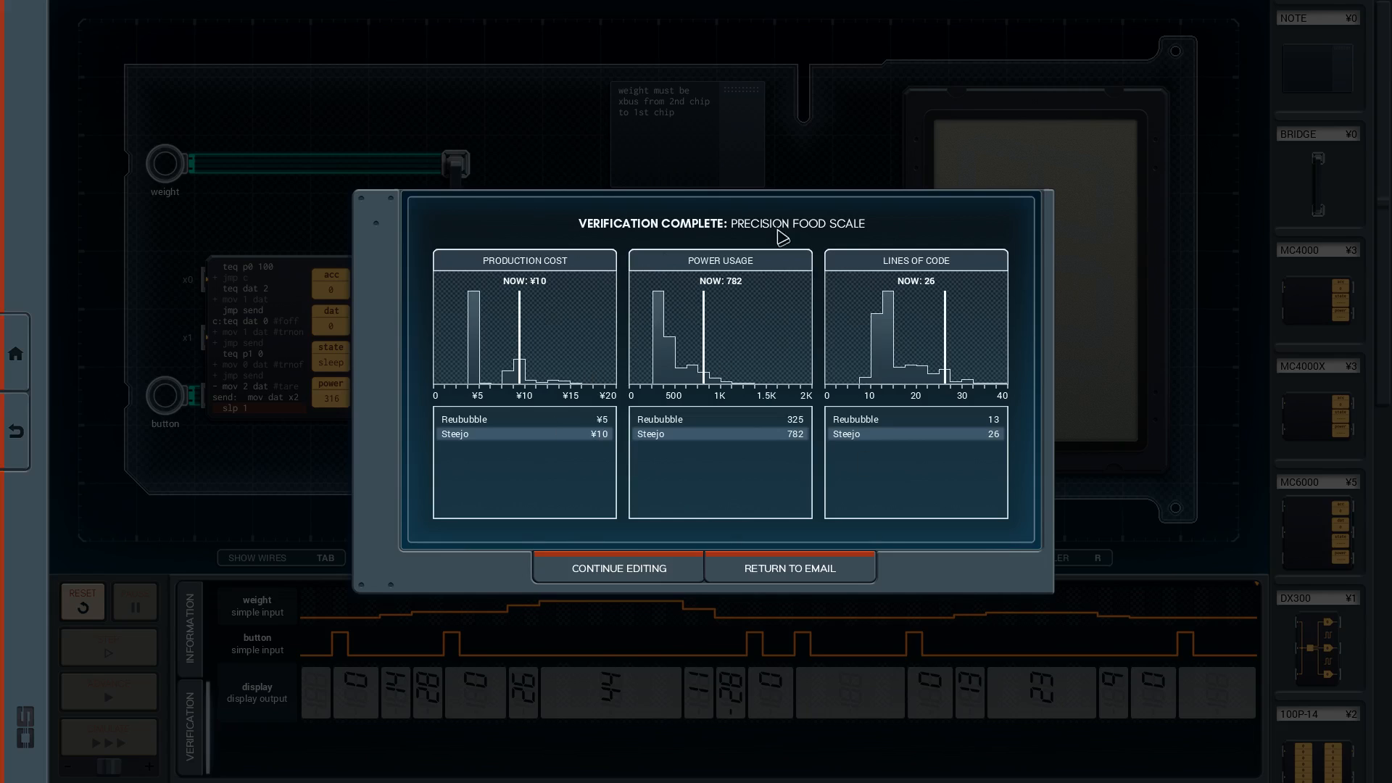
{"action": "mouse_move", "coordinate": [485, 310]}
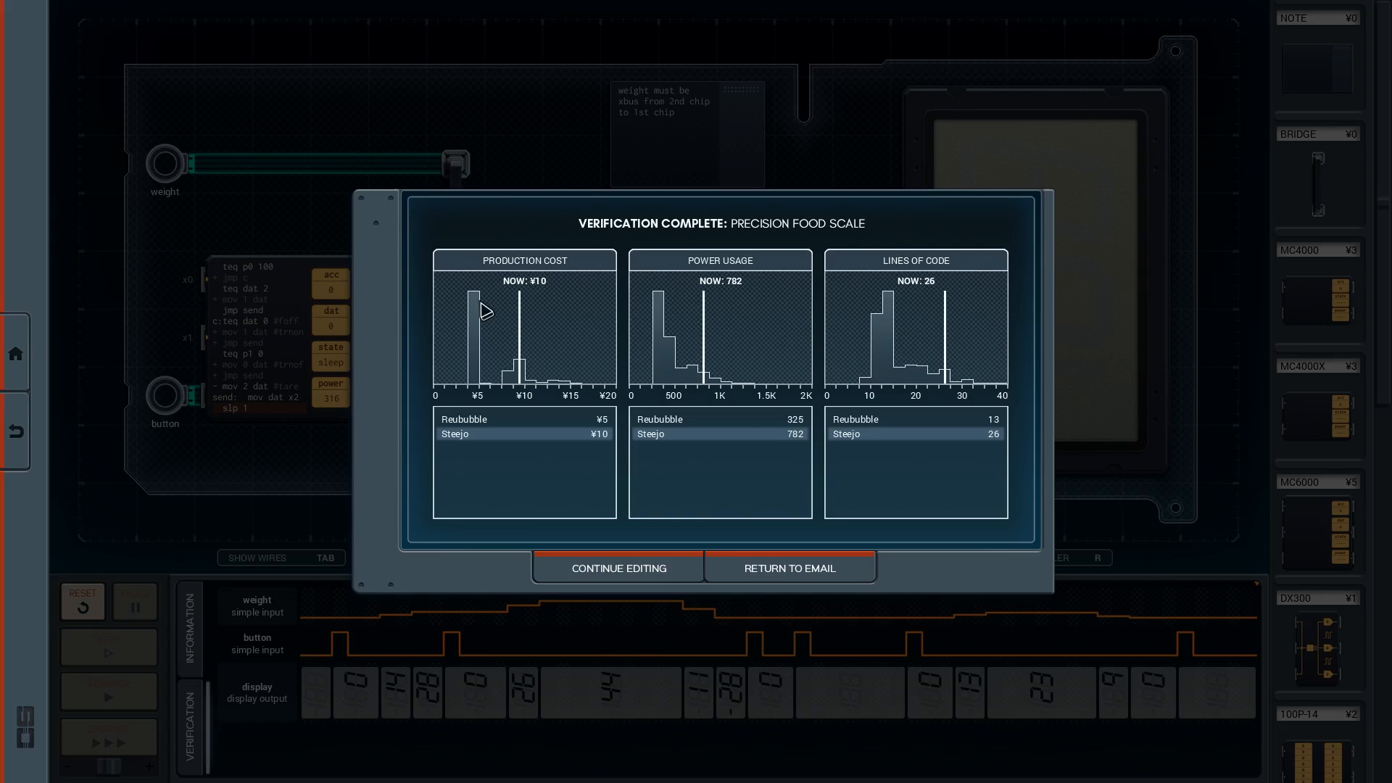
{"action": "mouse_move", "coordinate": [658, 205]}
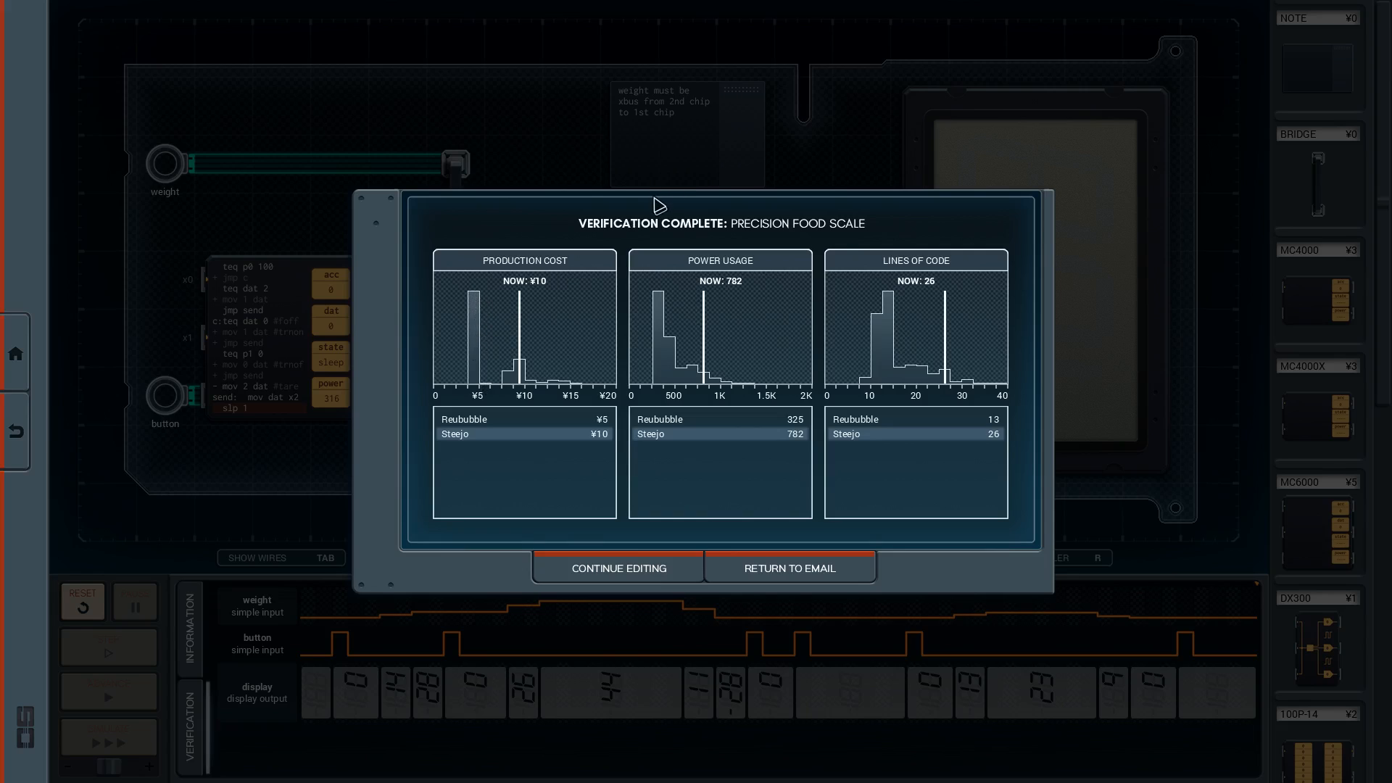
{"action": "mouse_move", "coordinate": [951, 274]}
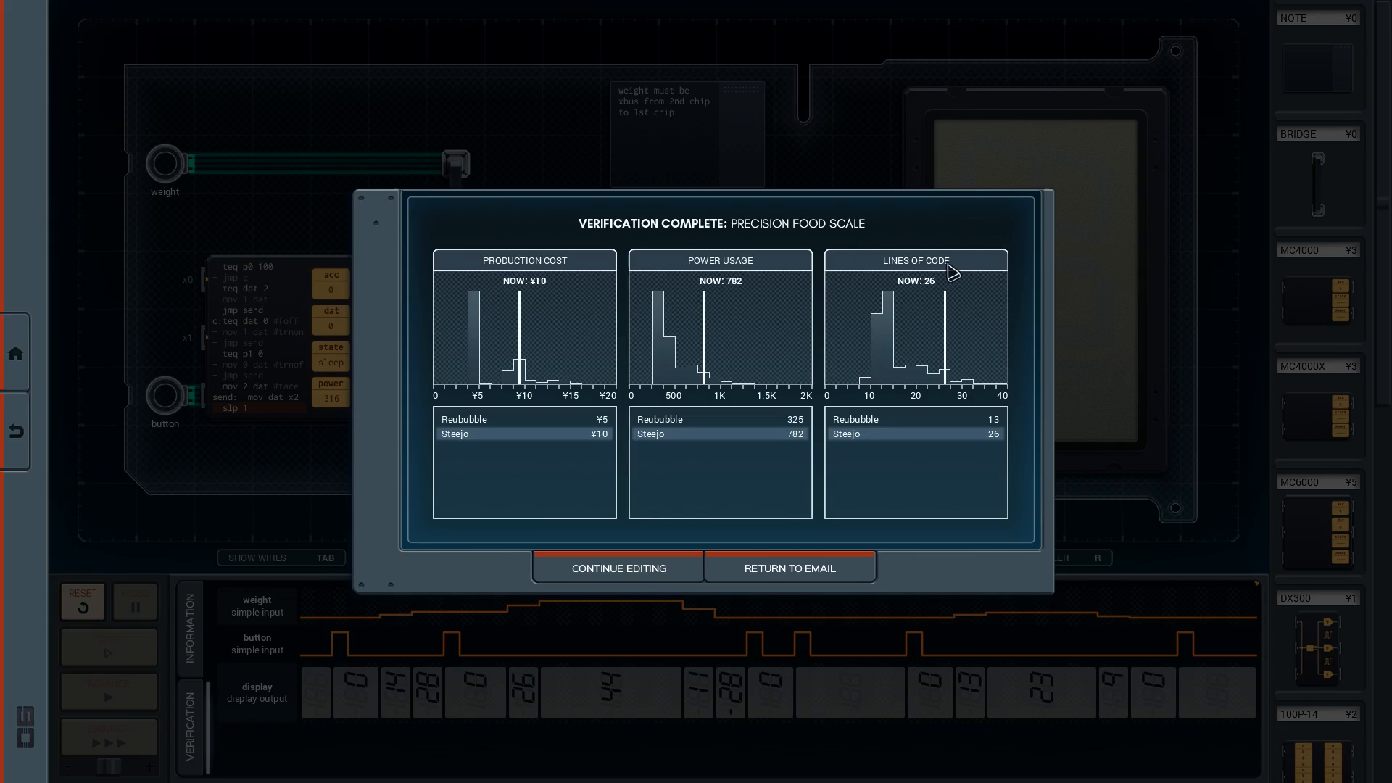
{"action": "mouse_move", "coordinate": [872, 326]}
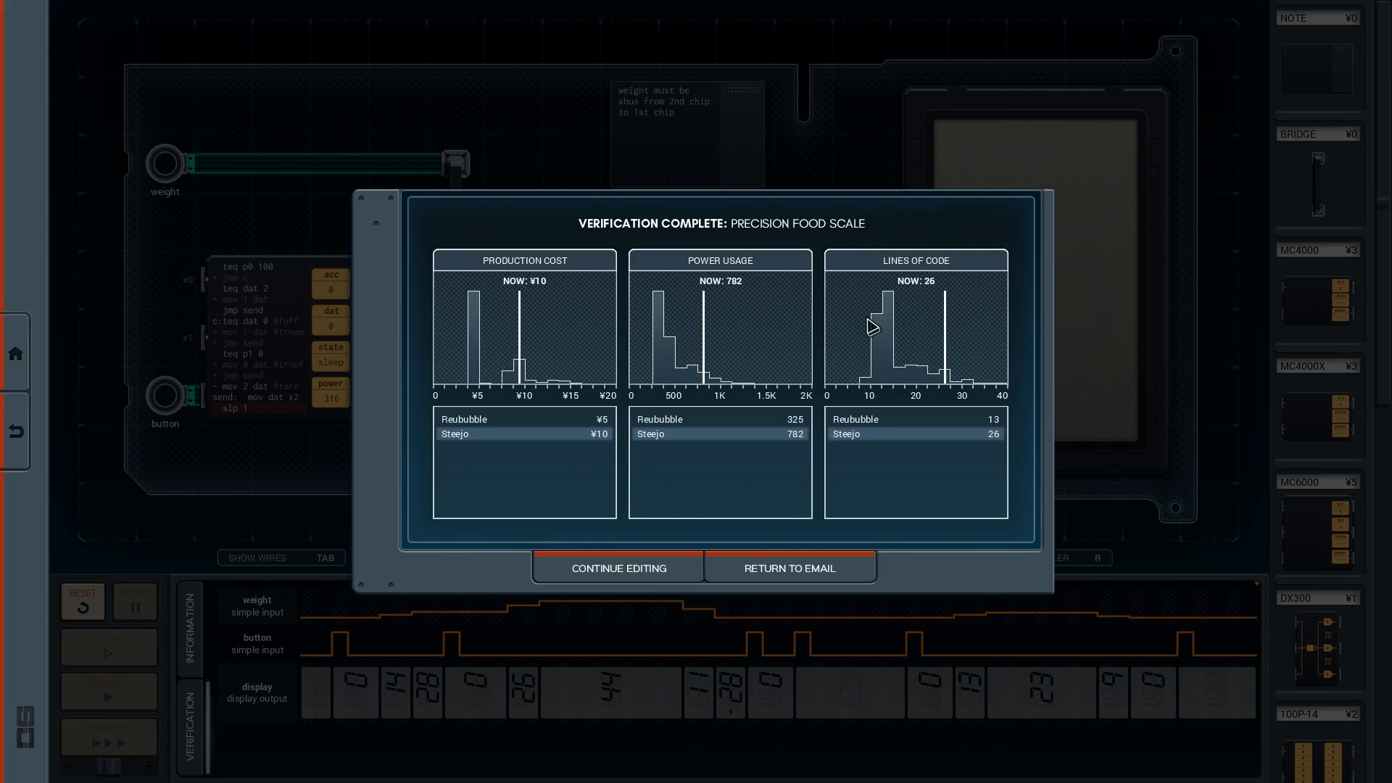
{"action": "mouse_move", "coordinate": [402, 369]}
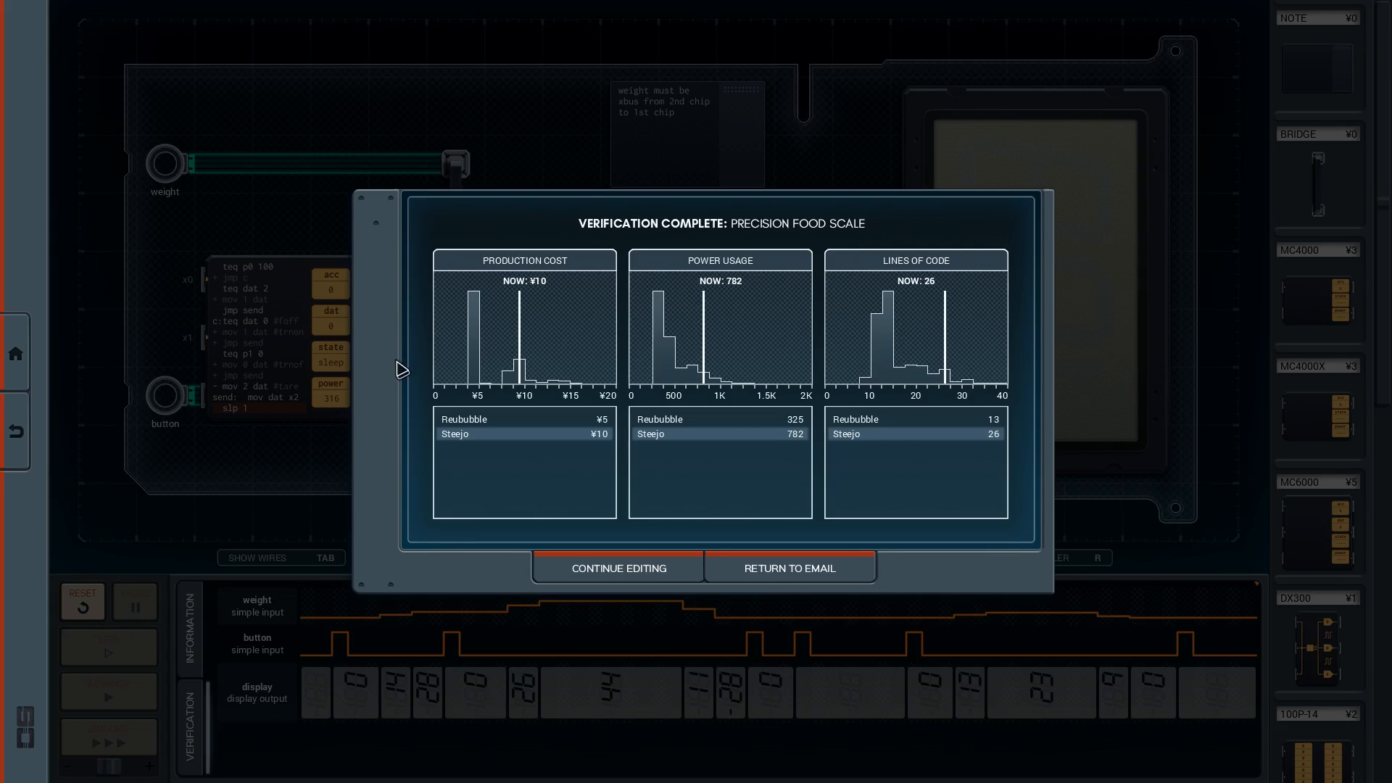
{"action": "mouse_move", "coordinate": [417, 379]}
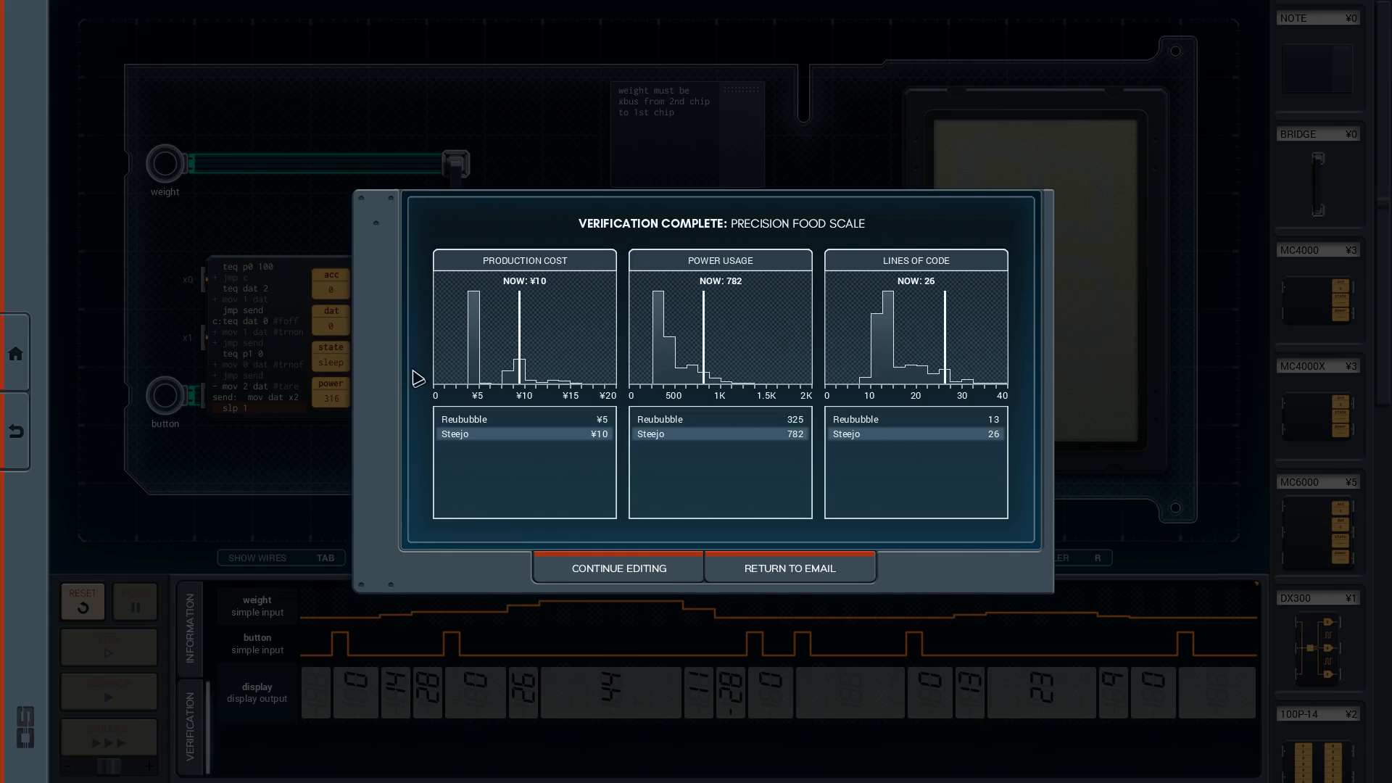
{"action": "mouse_move", "coordinate": [600, 608]}
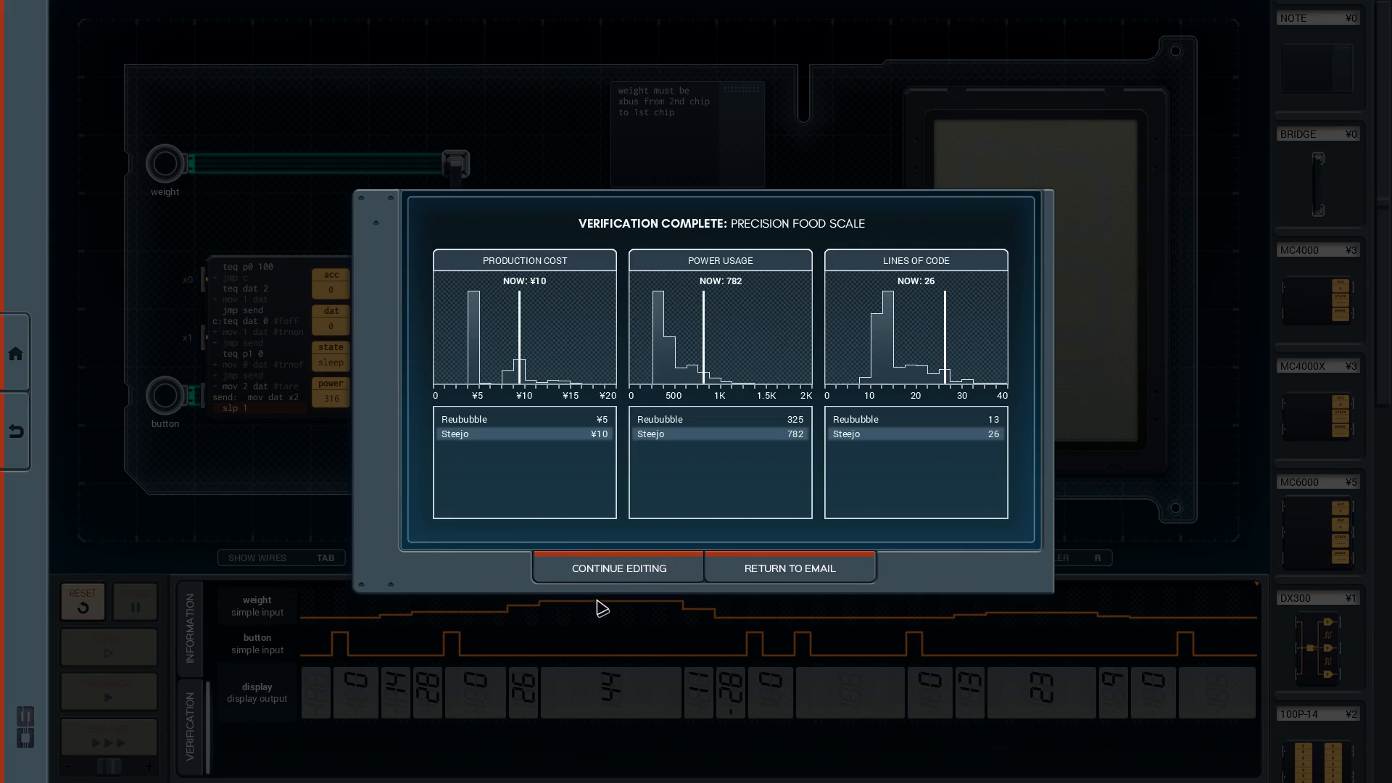
Step: Choose Continue Editing to leave the verification results for the circuit editor
{"action": "left_click", "coordinate": [615, 567]}
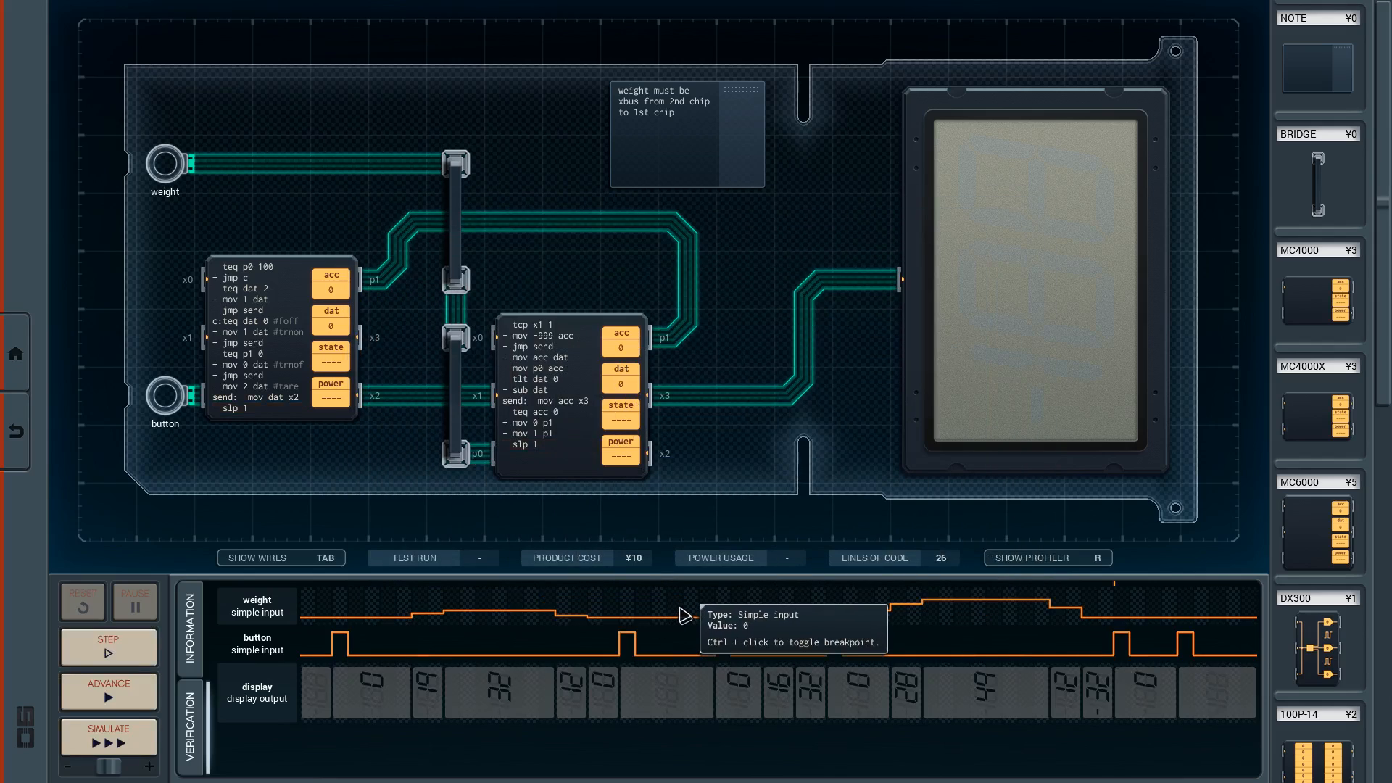
{"action": "mouse_move", "coordinate": [692, 593]}
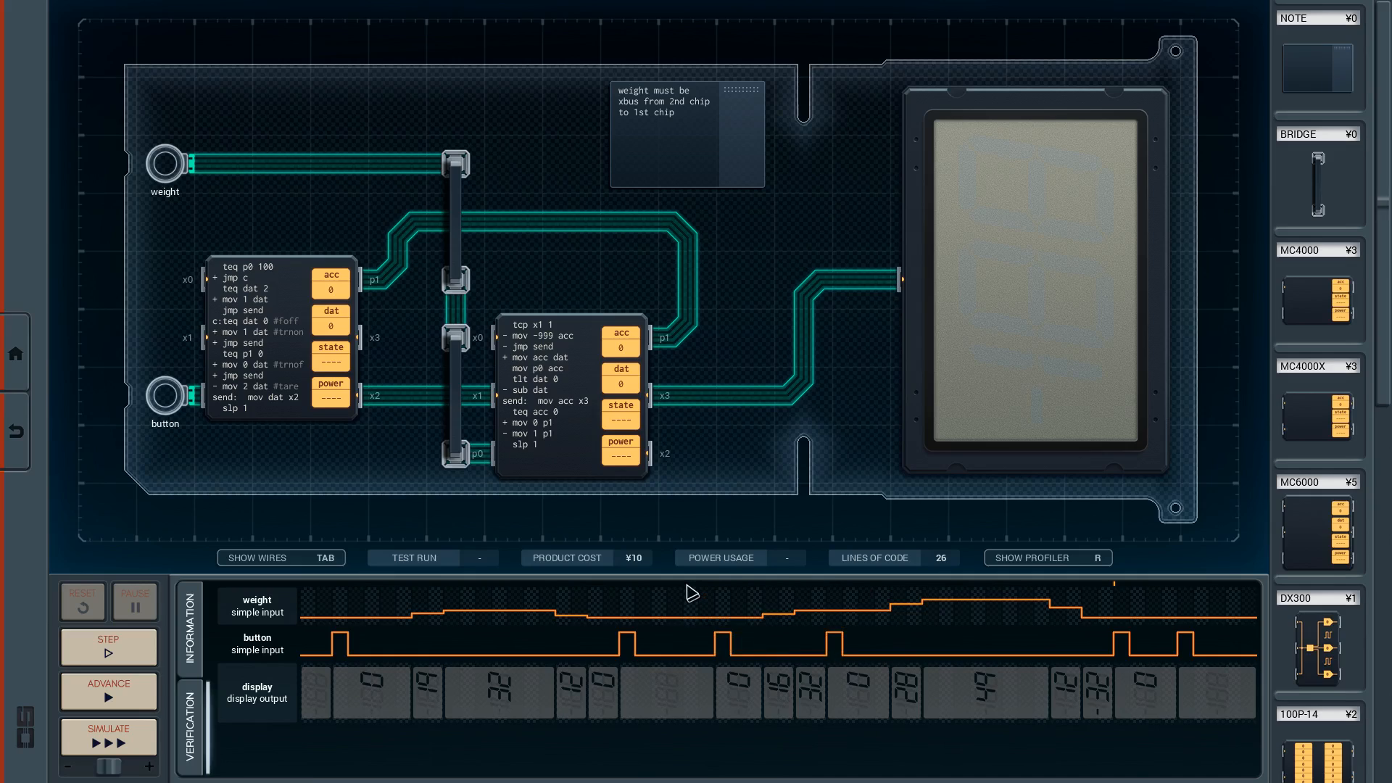
{"action": "mouse_move", "coordinate": [686, 583]}
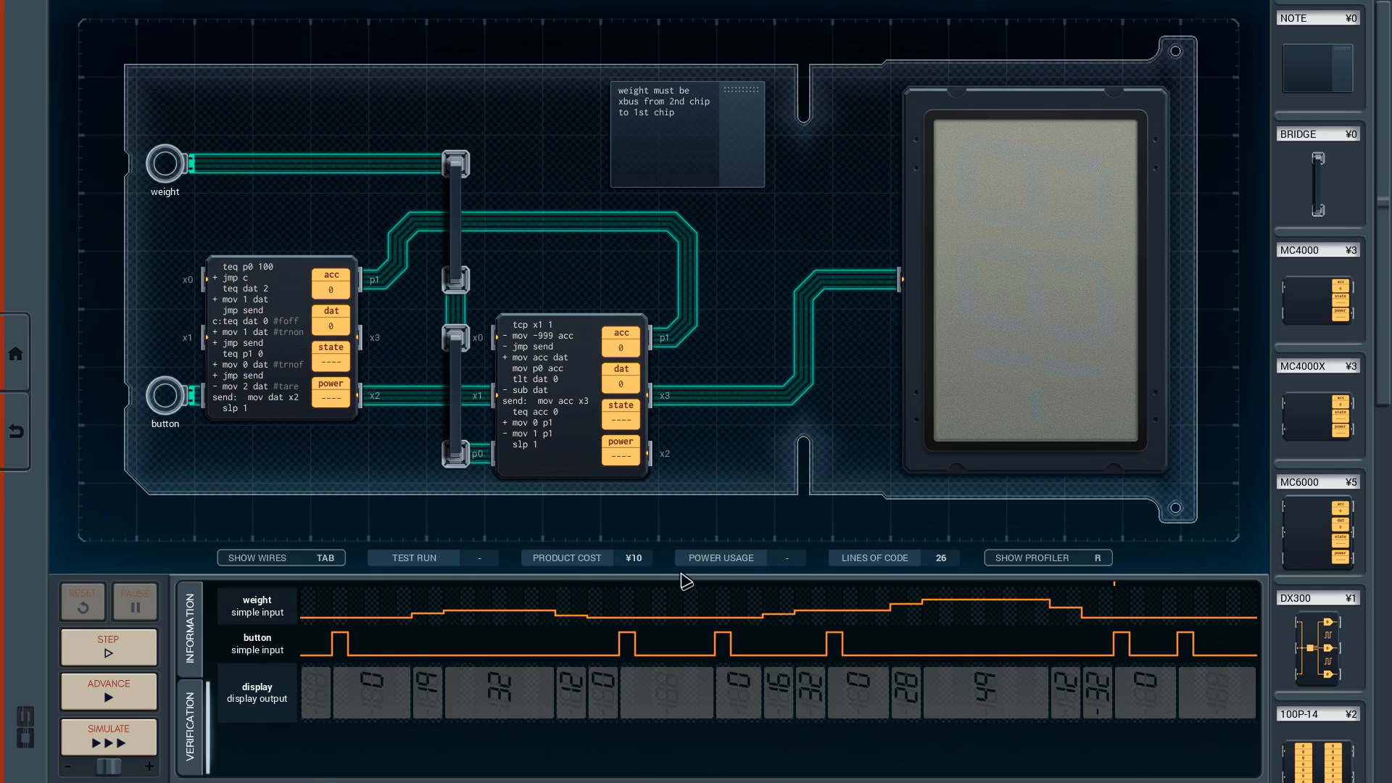
{"action": "mouse_move", "coordinate": [681, 583]}
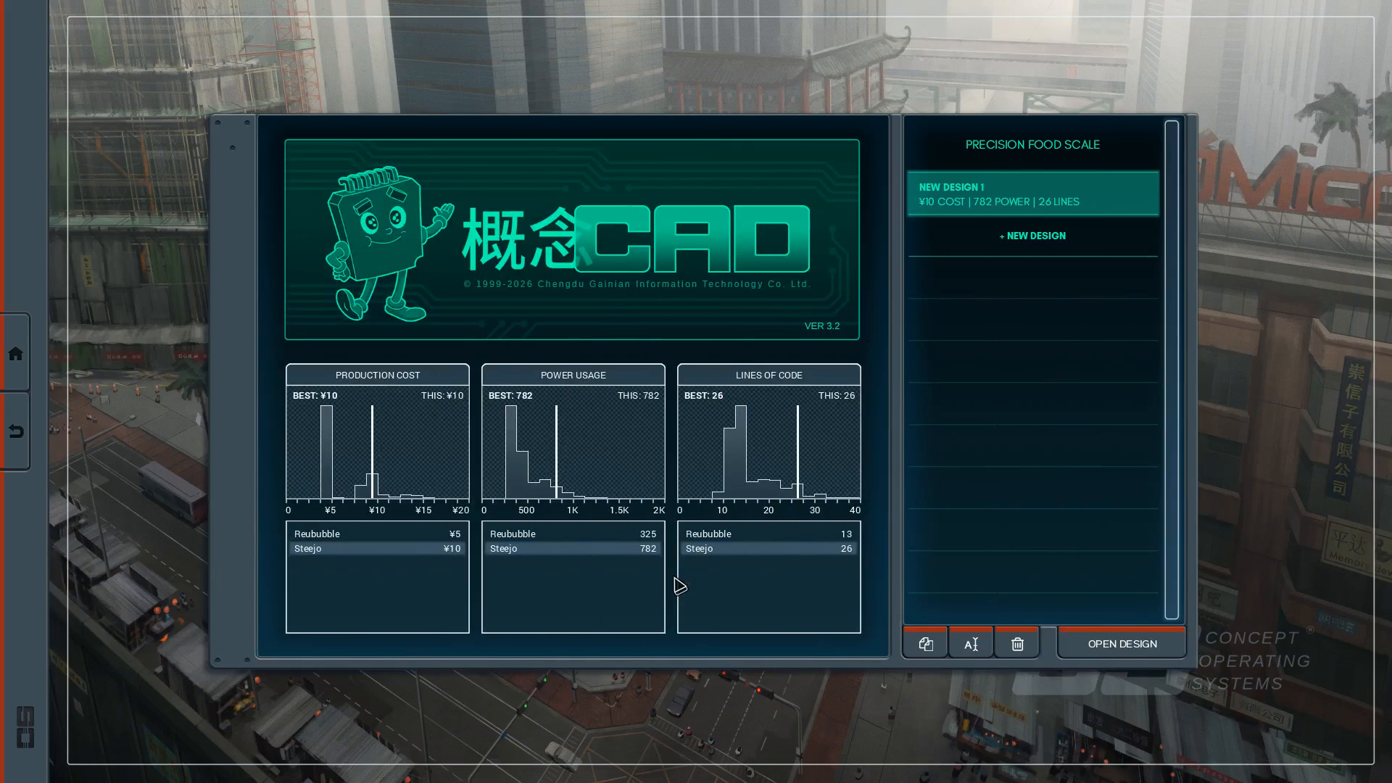
{"action": "mouse_move", "coordinate": [837, 599]}
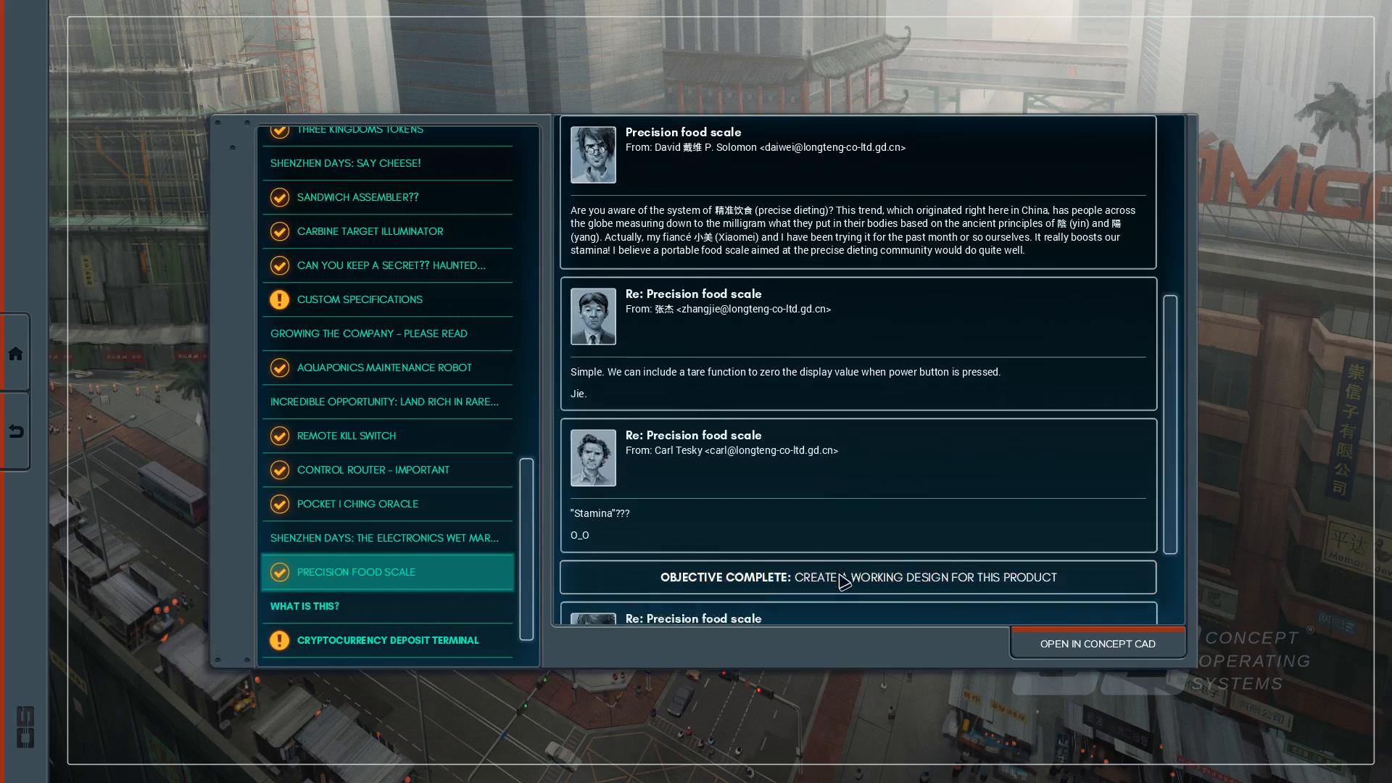
Step: Scroll the Precision Food Scale thread to David's replies praising the design
{"action": "scroll", "scroll_direction": "down", "scroll_amount": 3}
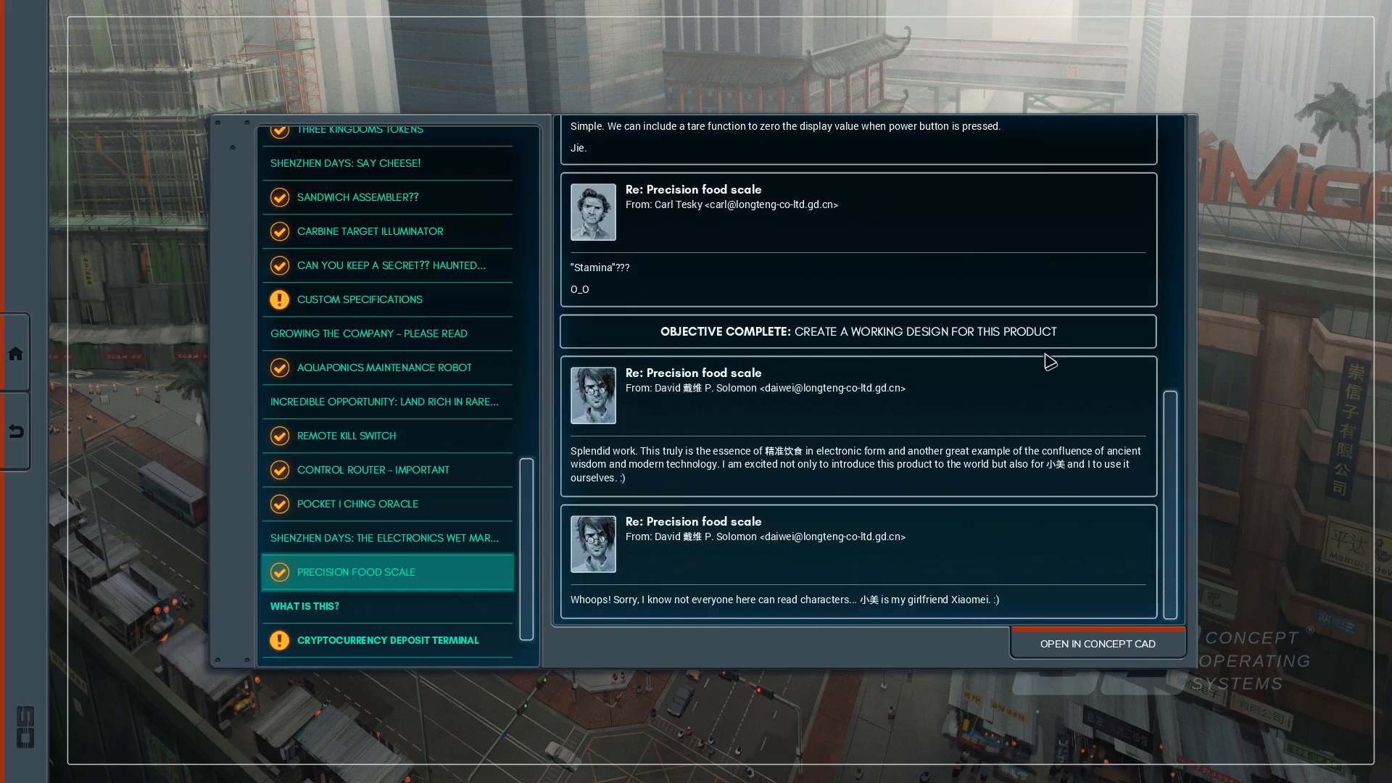
{"action": "scroll", "scroll_direction": "down", "scroll_amount": 3}
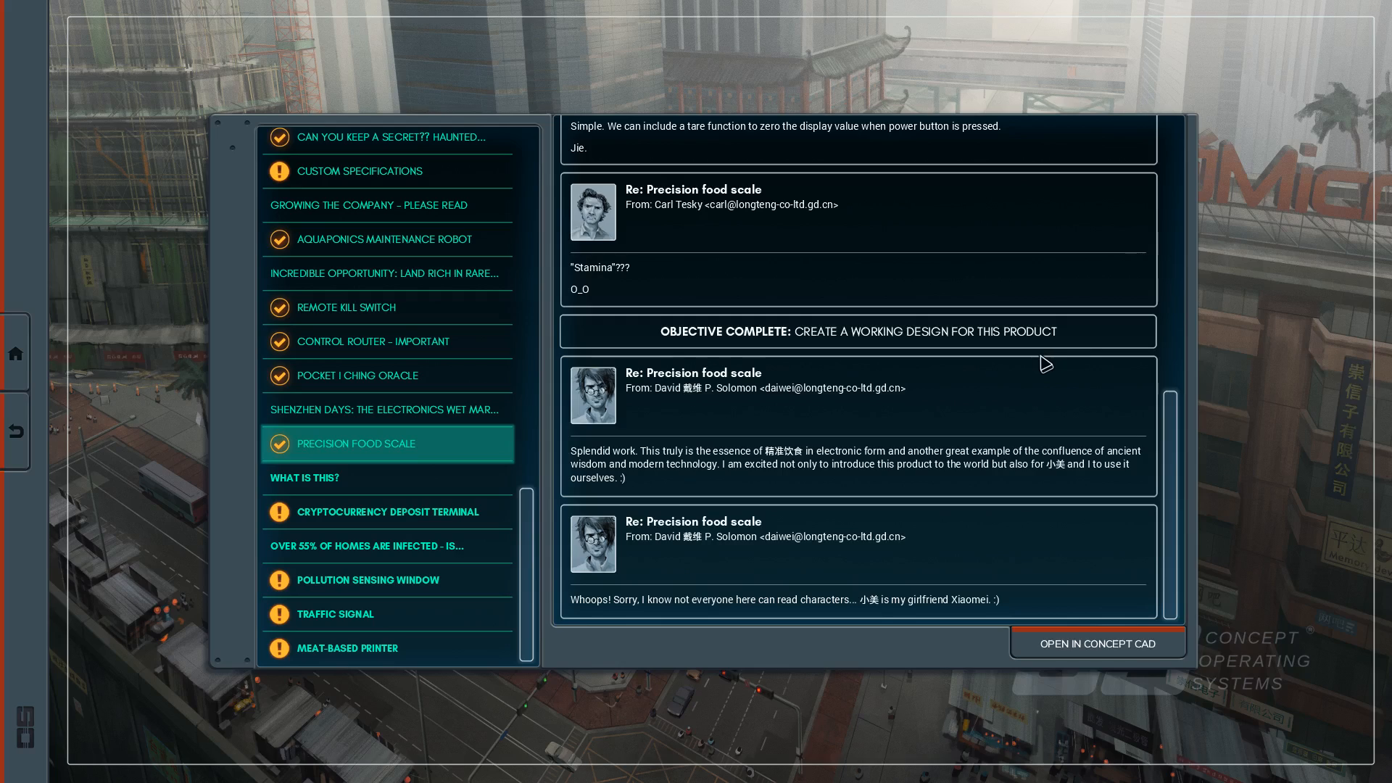
{"action": "mouse_move", "coordinate": [1038, 367]}
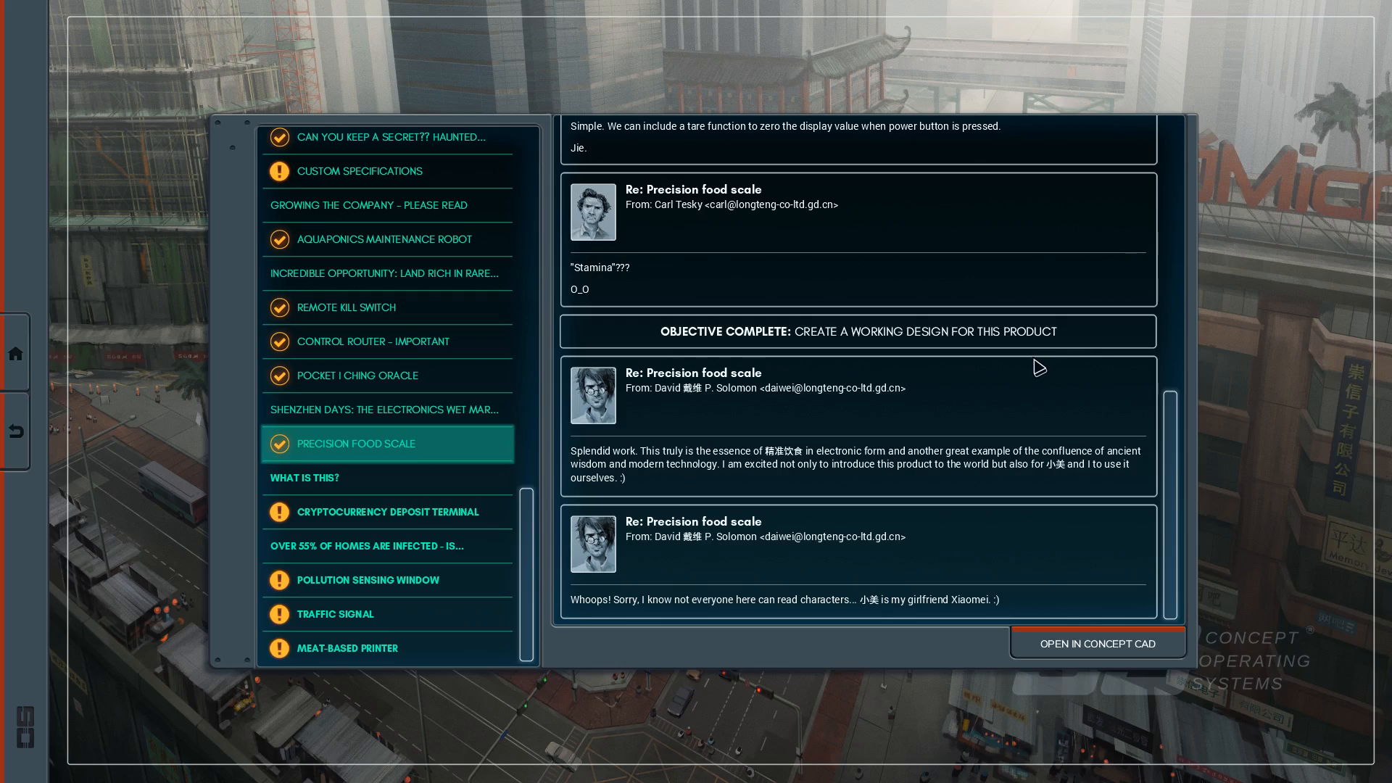
{"action": "mouse_move", "coordinate": [1015, 383]}
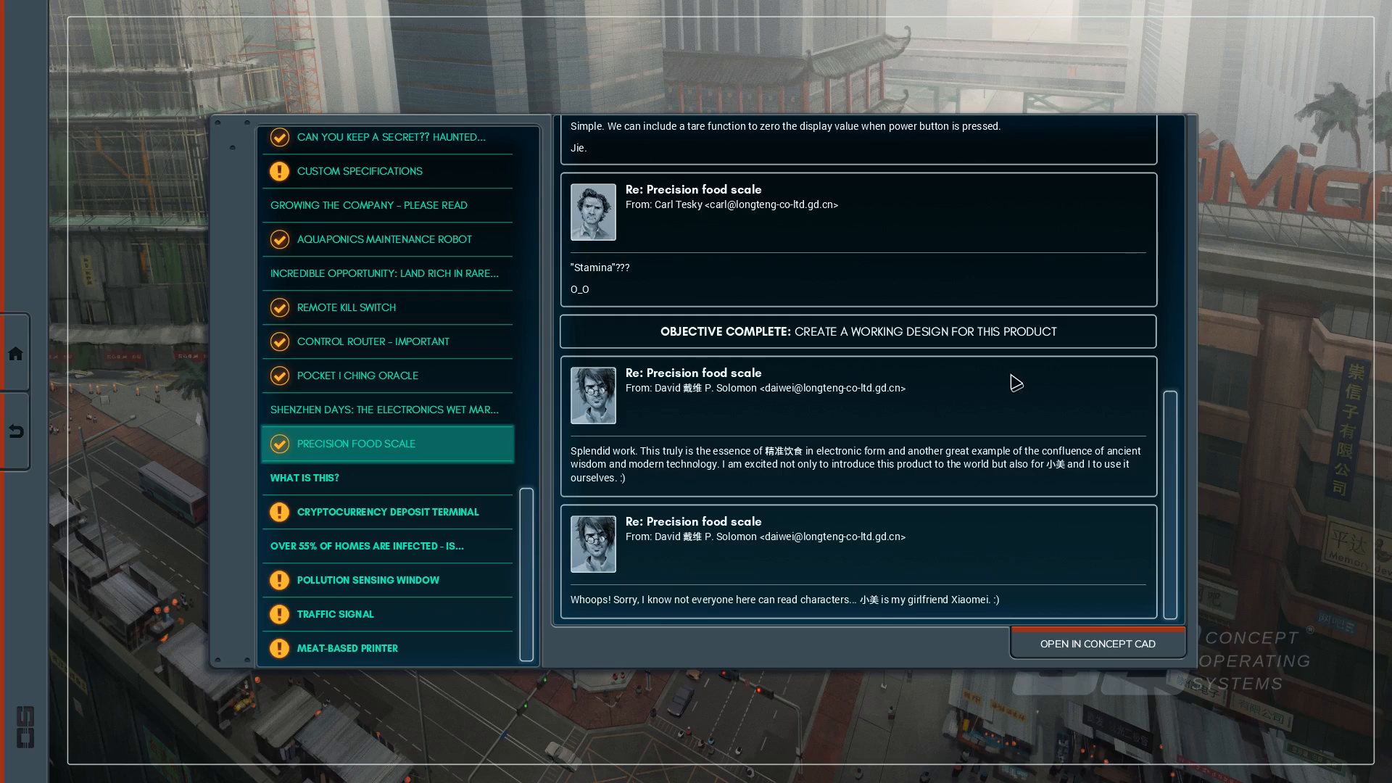
{"action": "mouse_move", "coordinate": [1011, 379]}
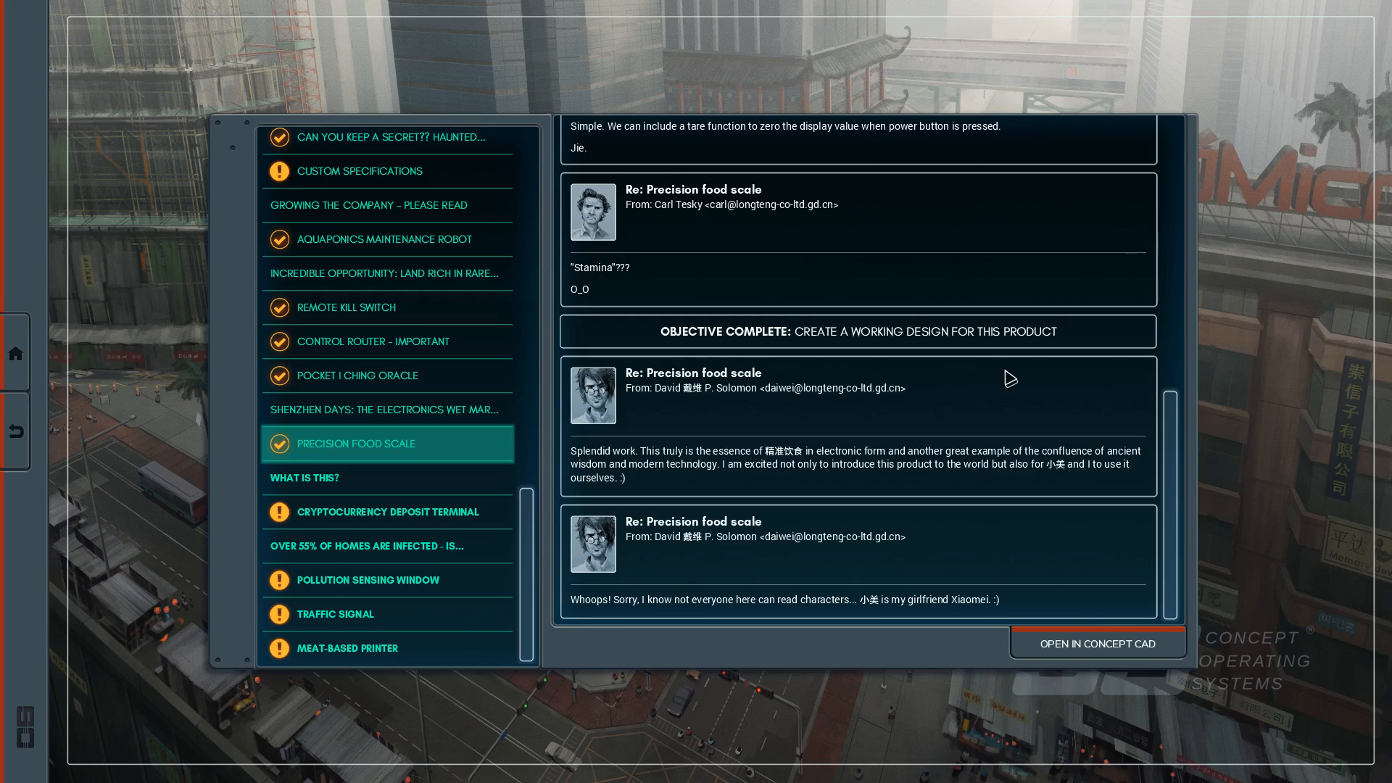
{"action": "mouse_move", "coordinate": [983, 373]}
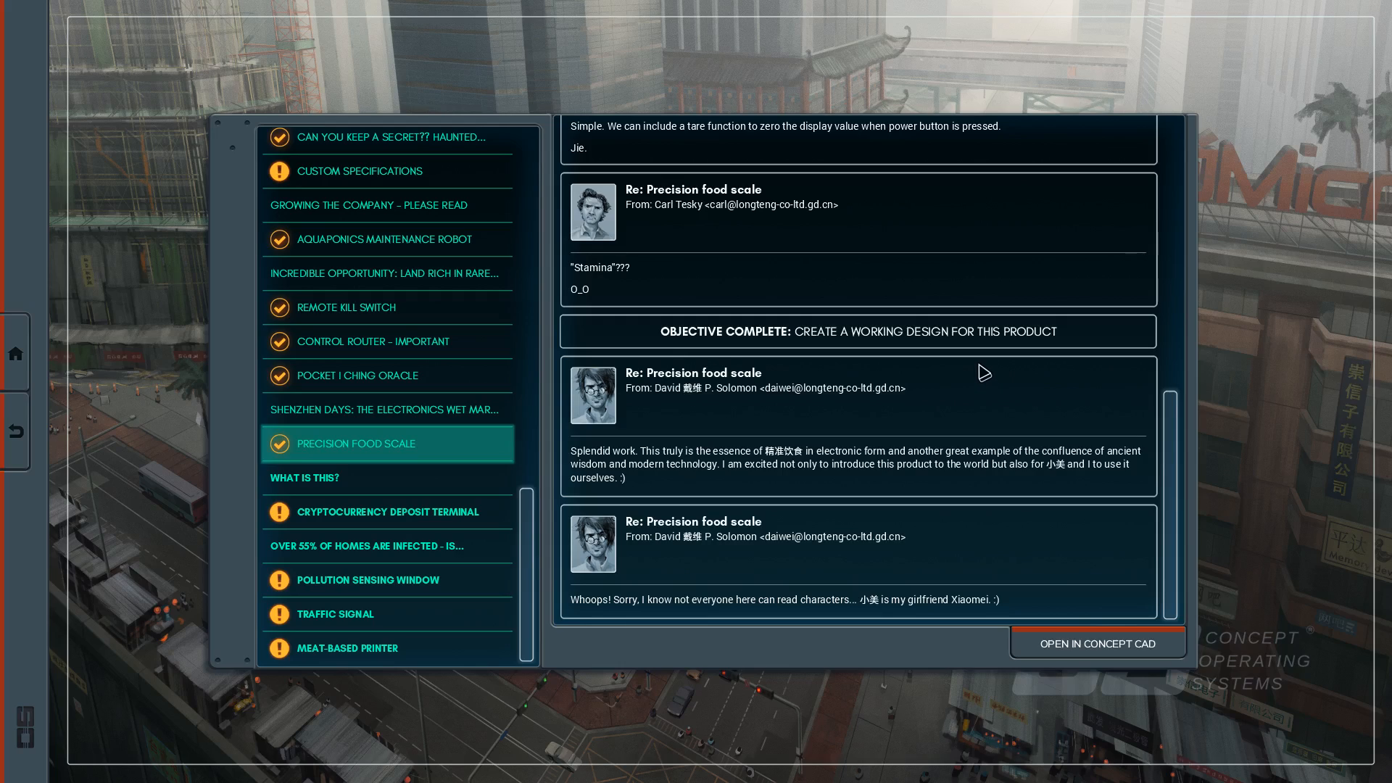
{"action": "mouse_move", "coordinate": [657, 455]}
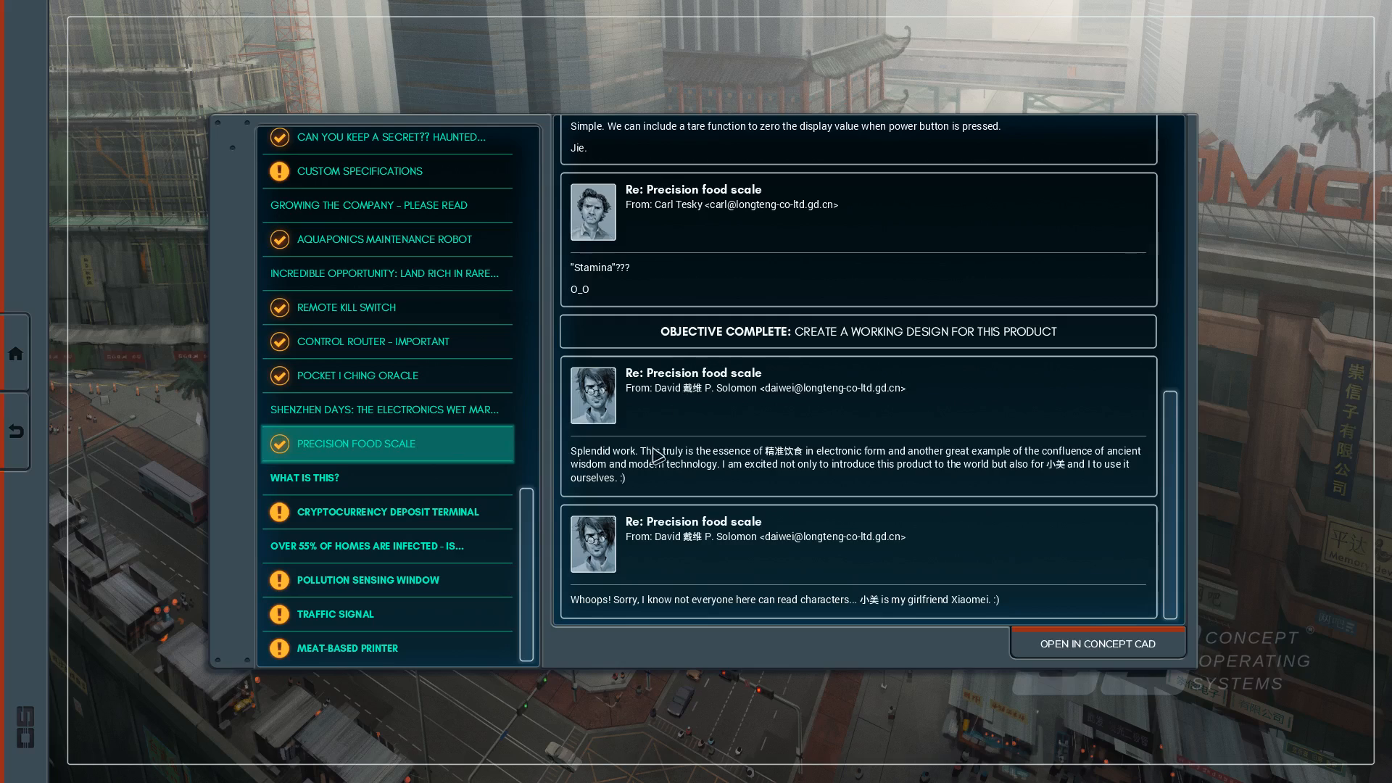
{"action": "mouse_move", "coordinate": [979, 583]}
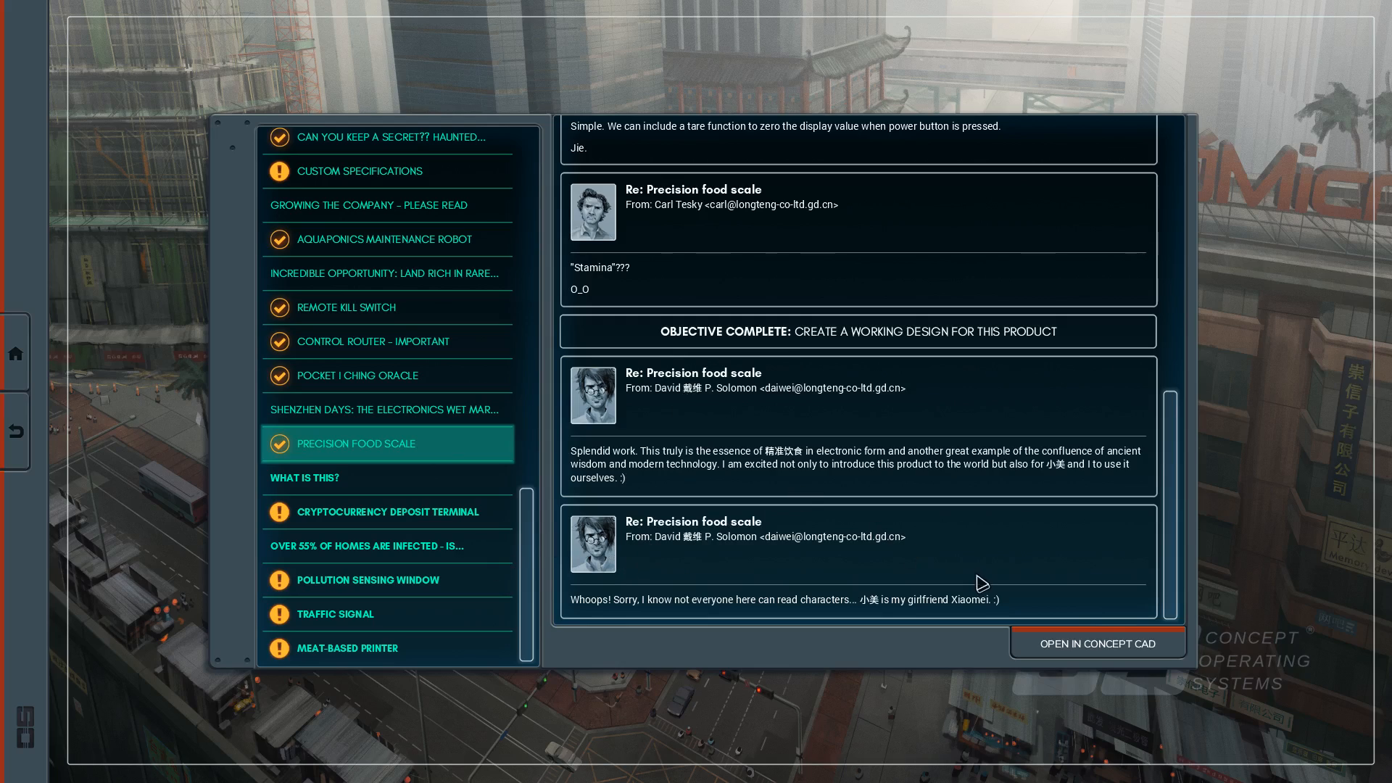
{"action": "mouse_move", "coordinate": [950, 461]}
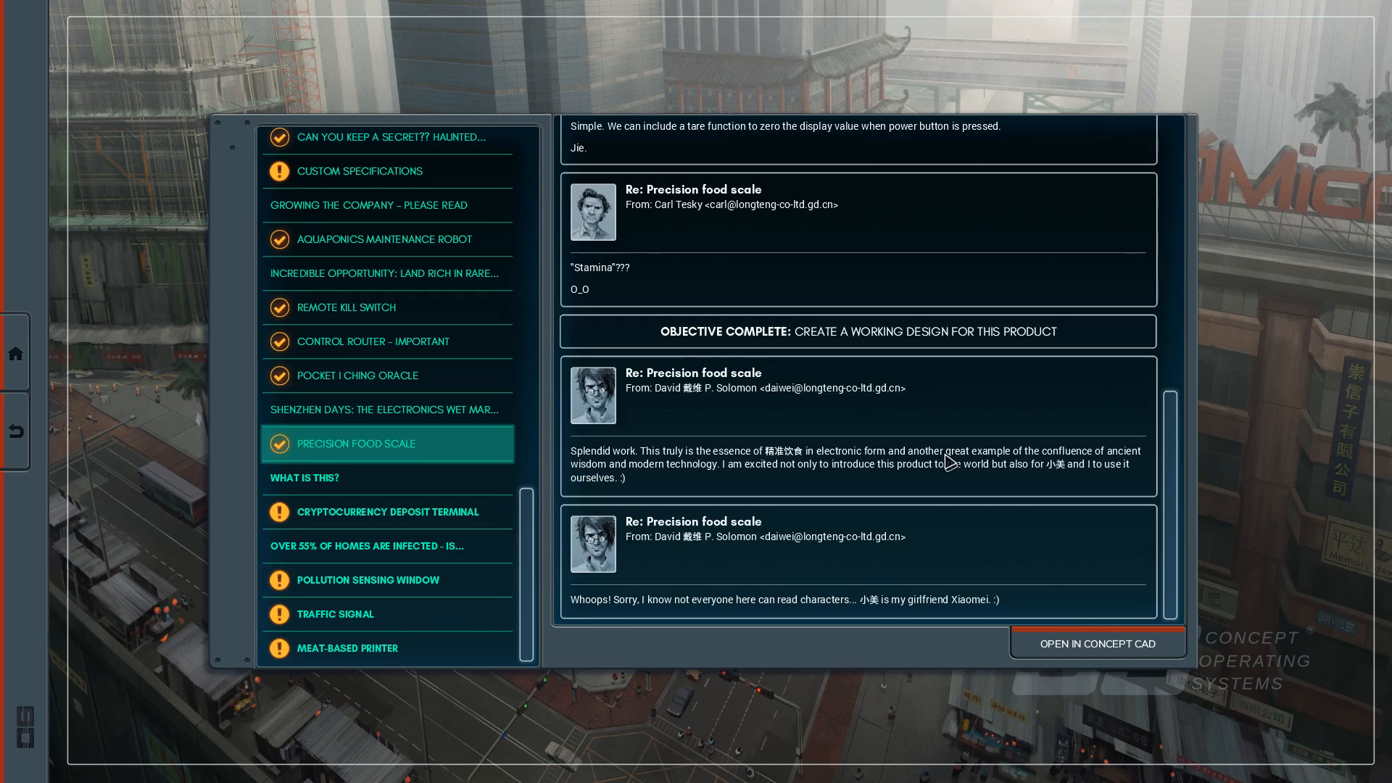
{"action": "mouse_move", "coordinate": [940, 465]}
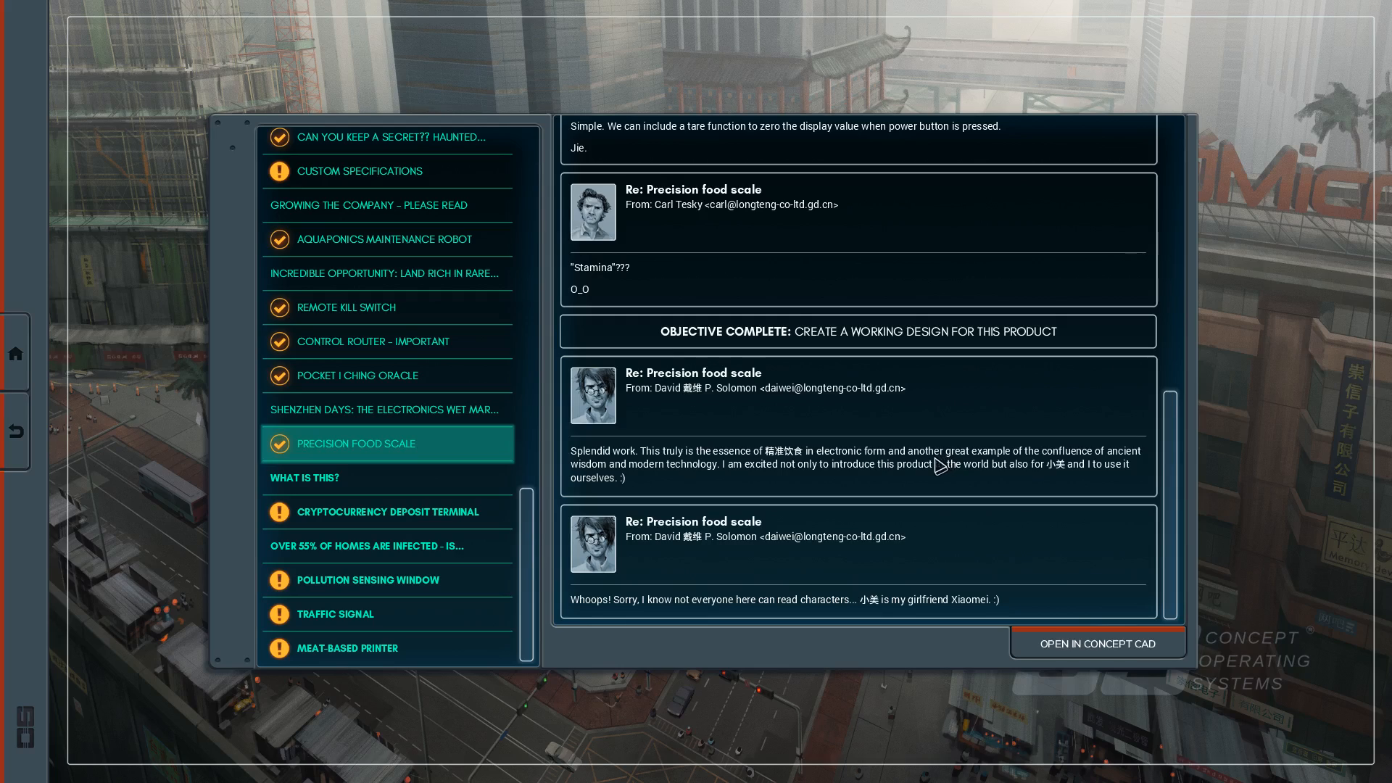
{"action": "mouse_move", "coordinate": [941, 469]}
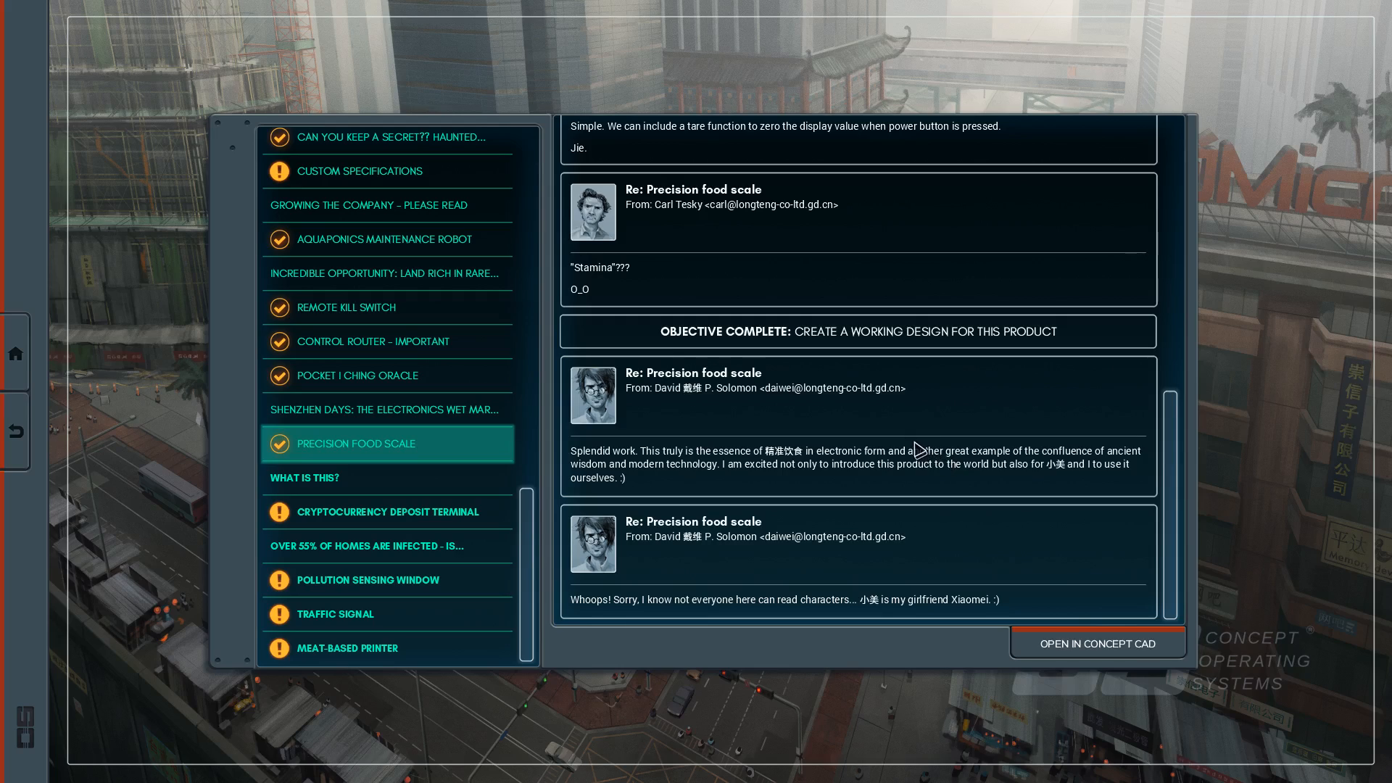
{"action": "mouse_move", "coordinate": [1282, 468]}
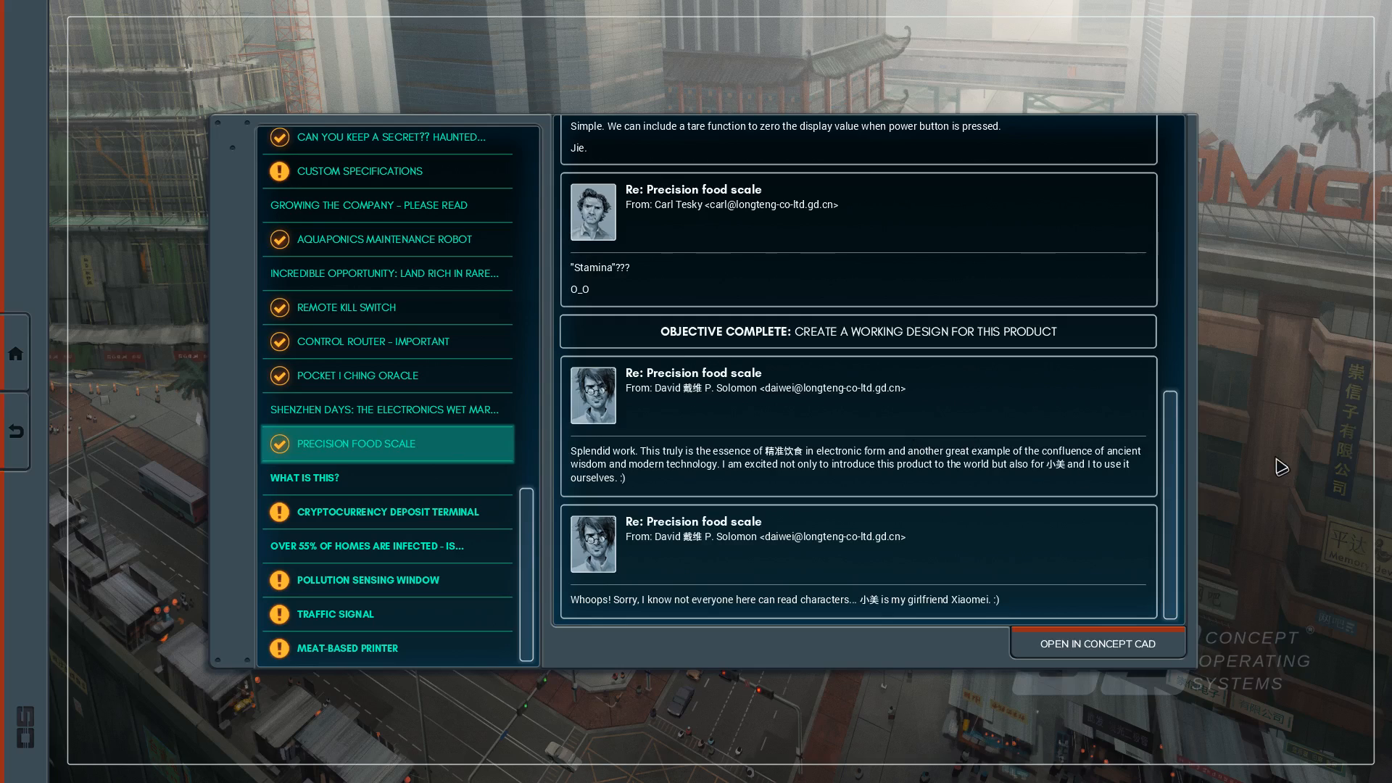